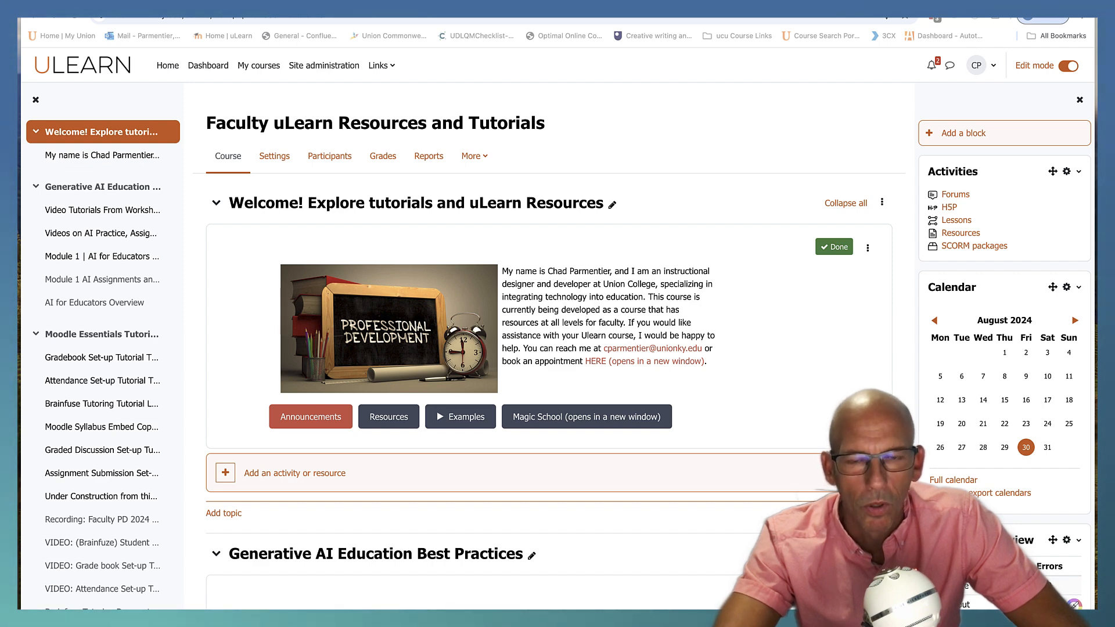
mouse_move(223, 120)
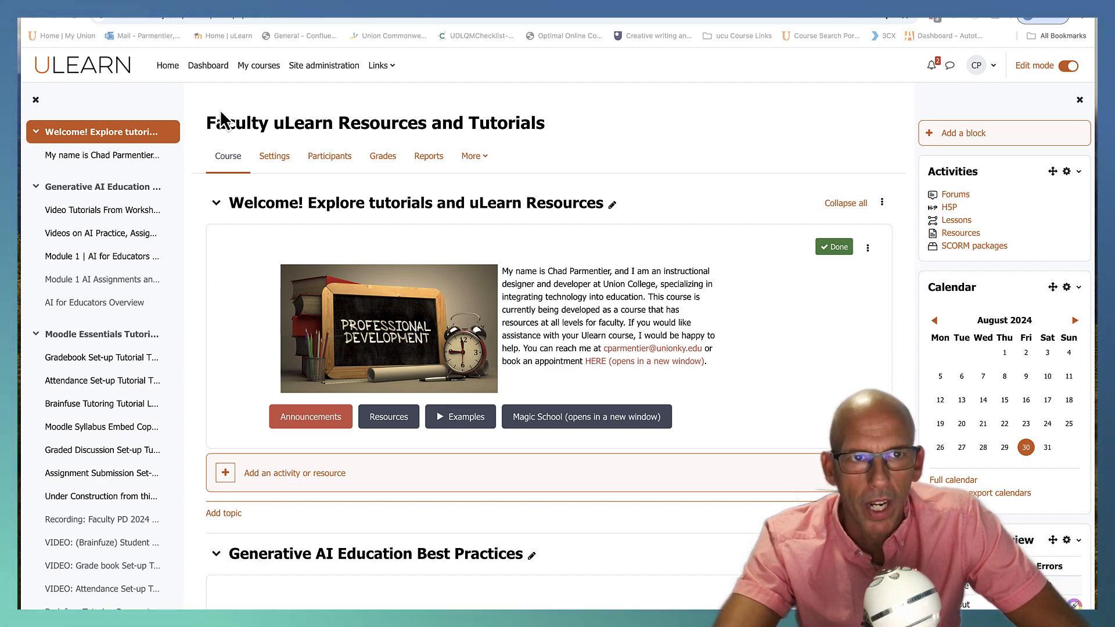
mouse_move(568, 184)
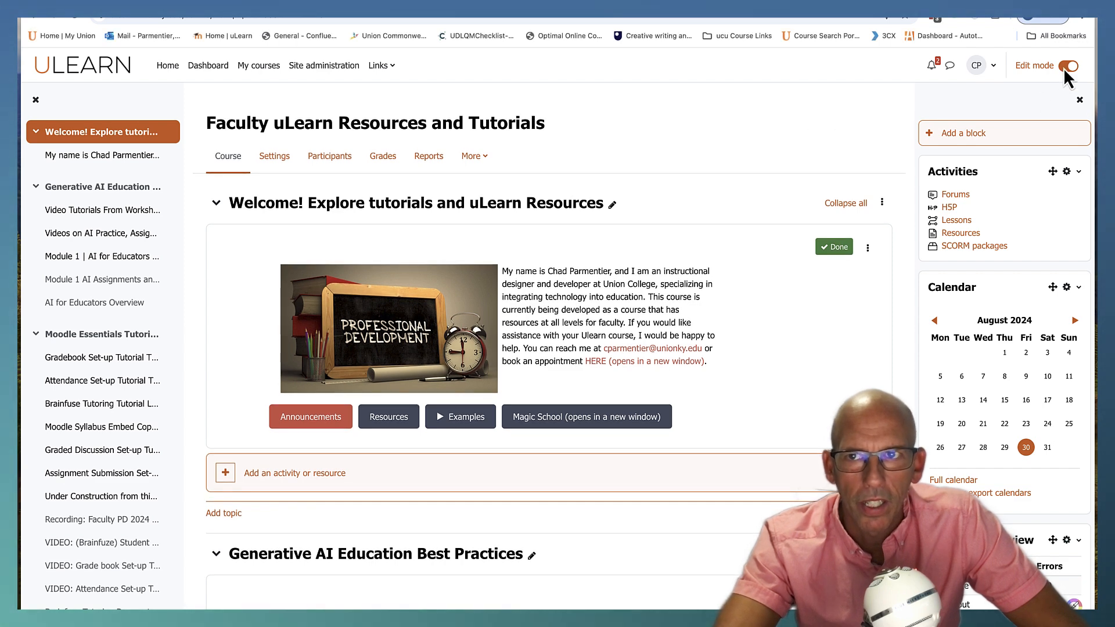
- Add a new Quiz activity from the activity chooser in the course's welcome section
left_click(35, 100)
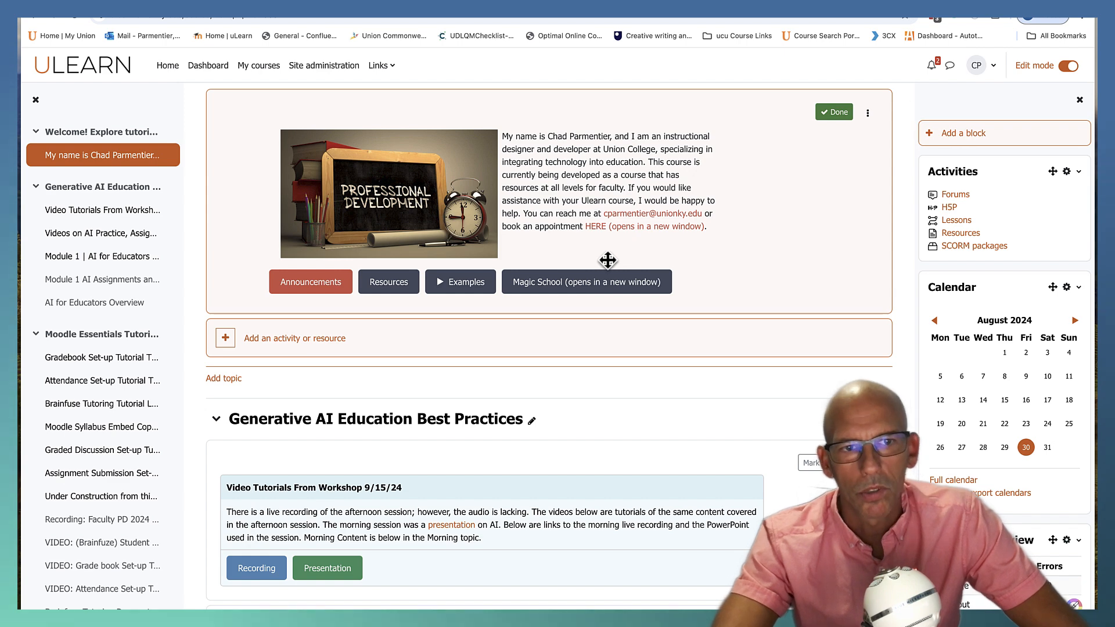
mouse_move(555, 339)
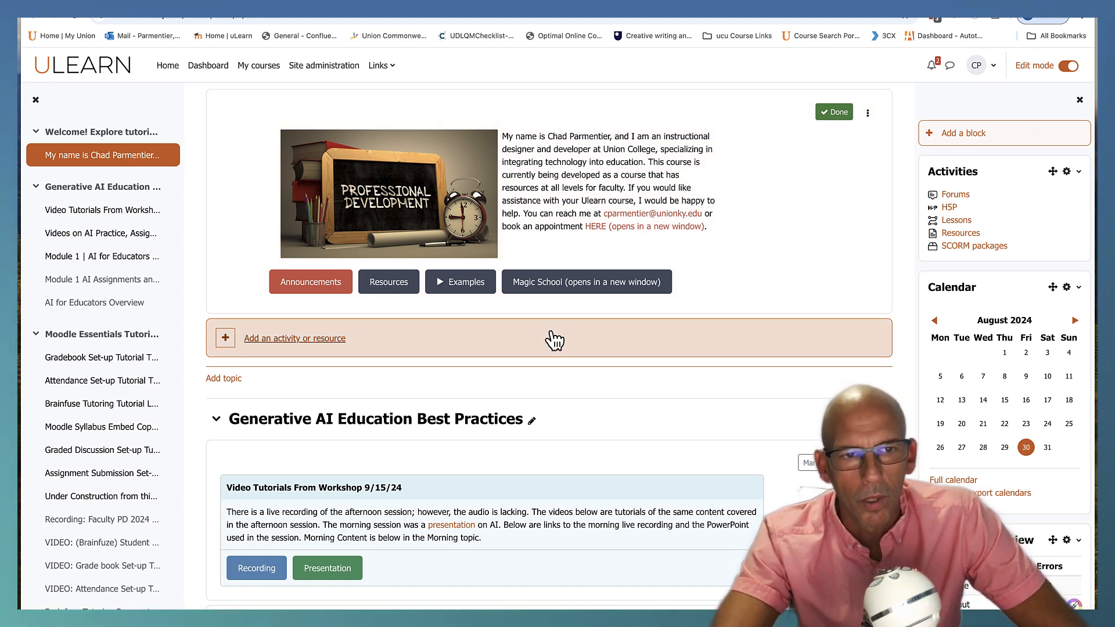
mouse_move(519, 384)
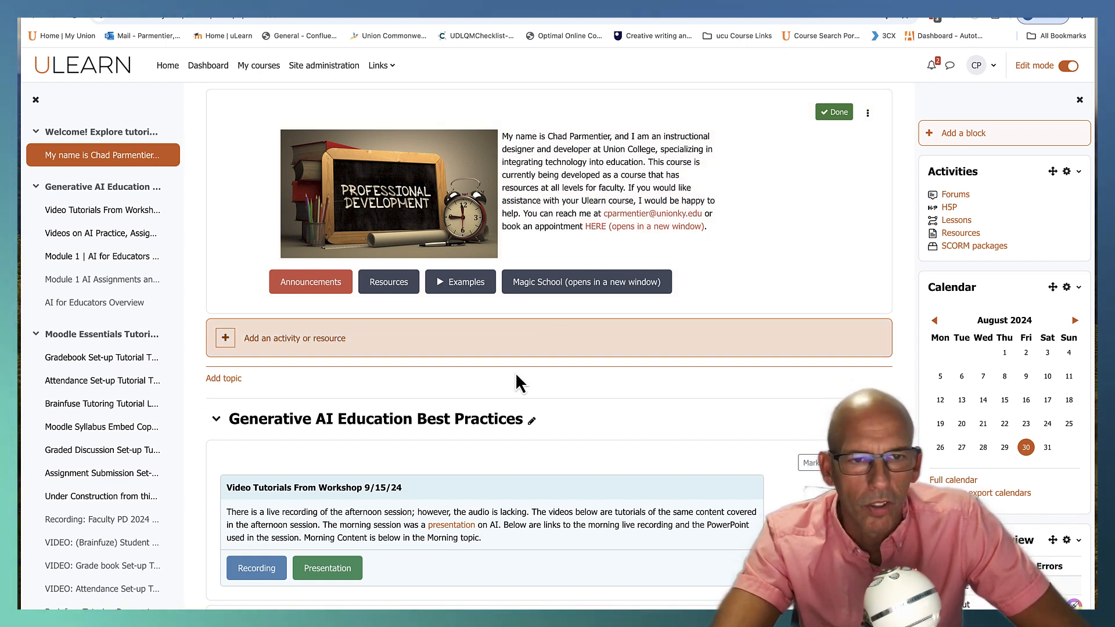
mouse_move(294, 338)
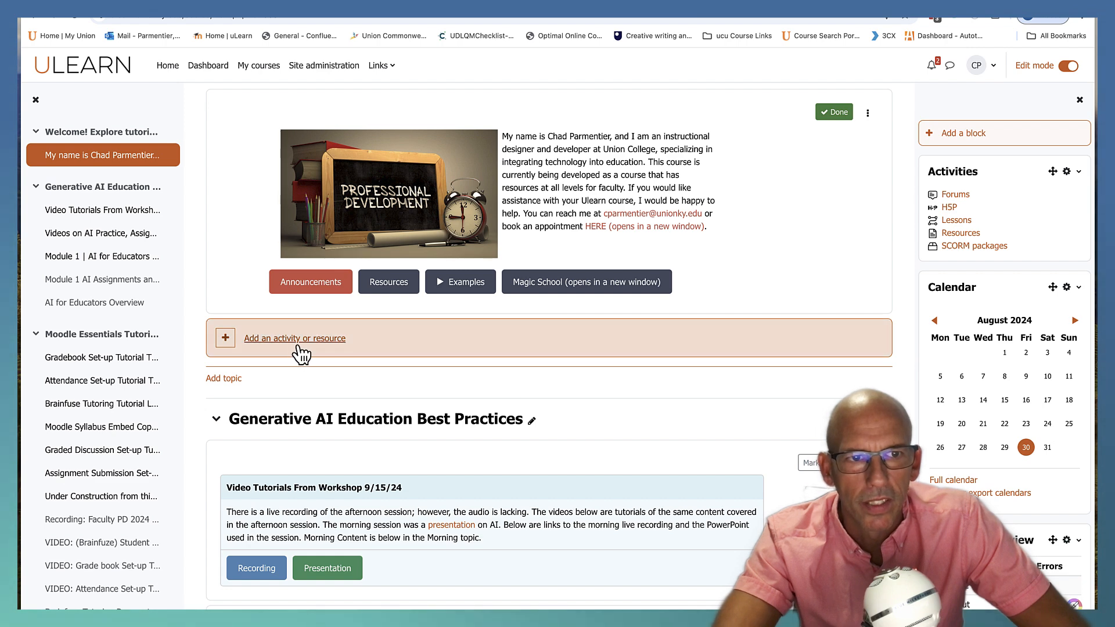
left_click(294, 338)
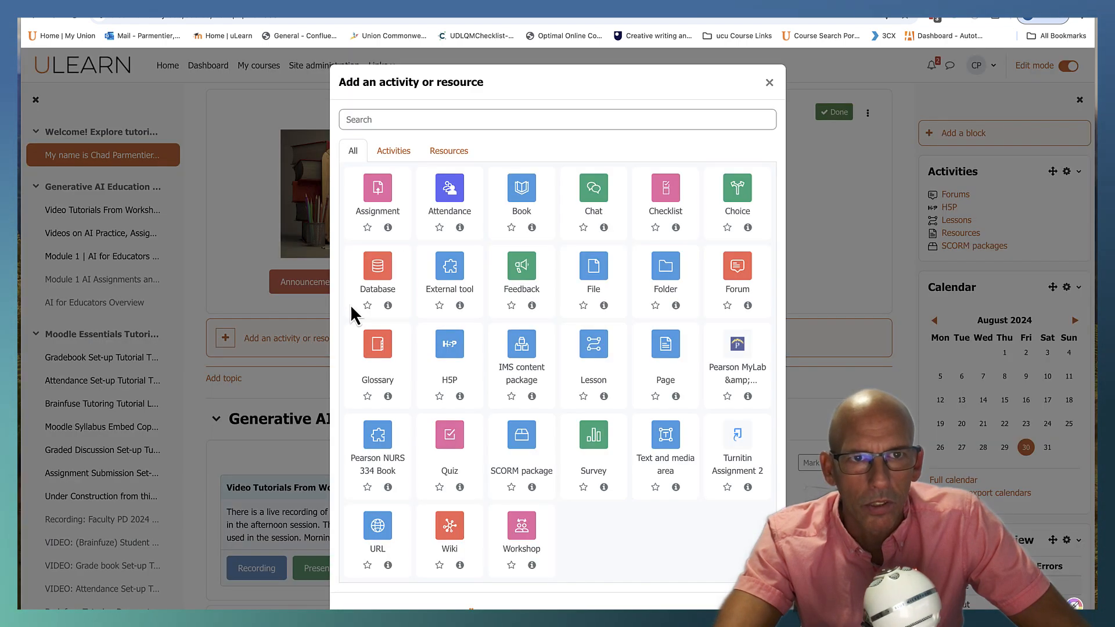
left_click(394, 150)
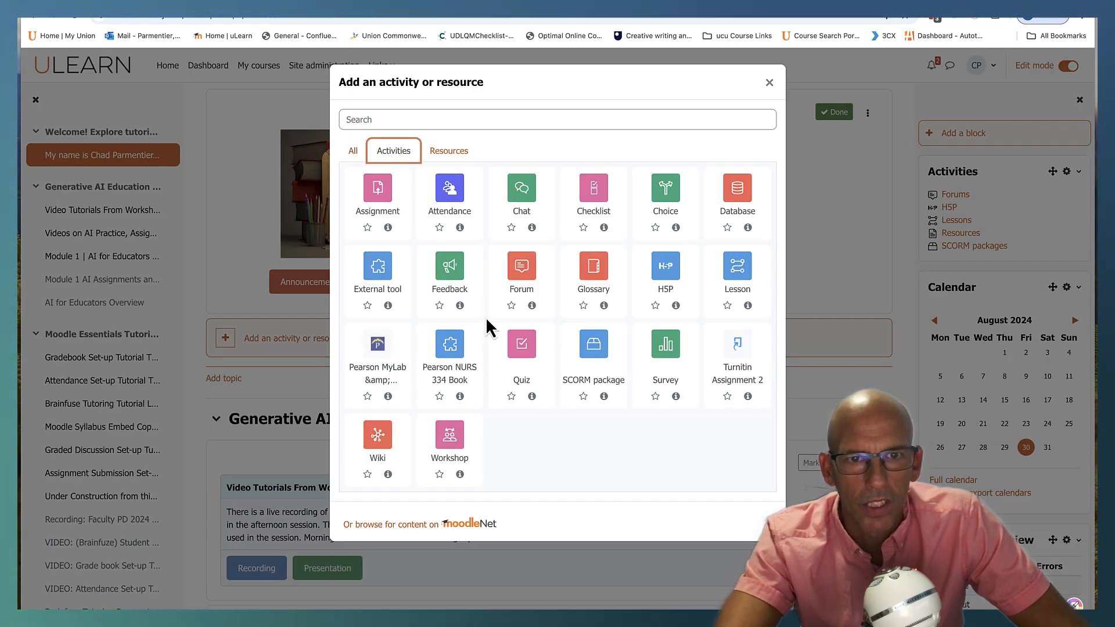
left_click(520, 344)
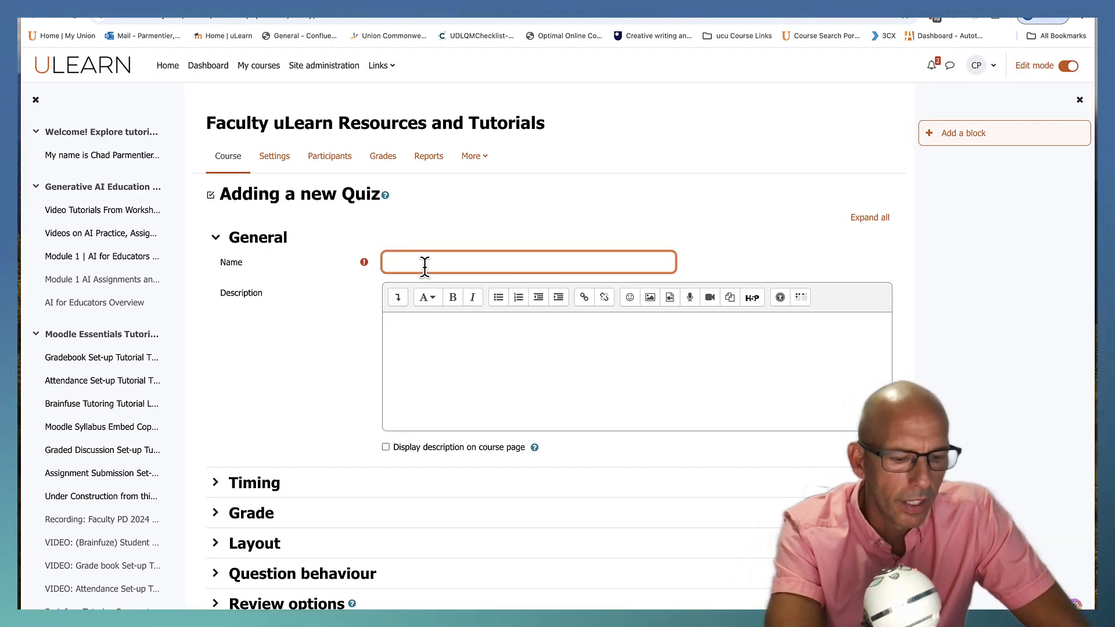
- Name the quiz 'John Locke', enter 'Description' as its description, and expand all settings sections
type("John Locke")
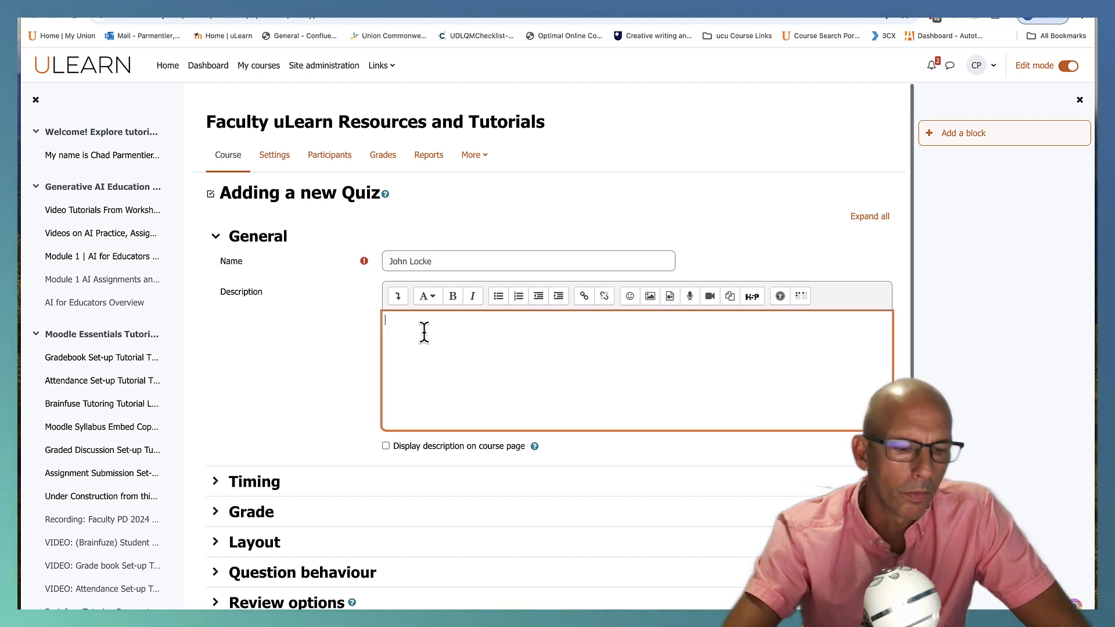
type("D")
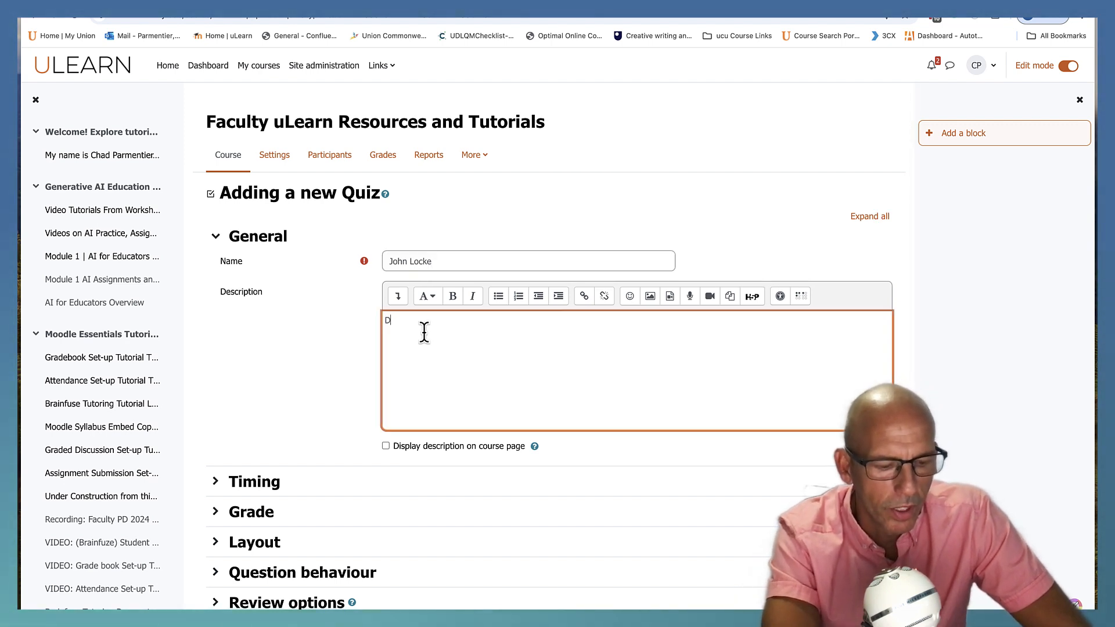
type("Description")
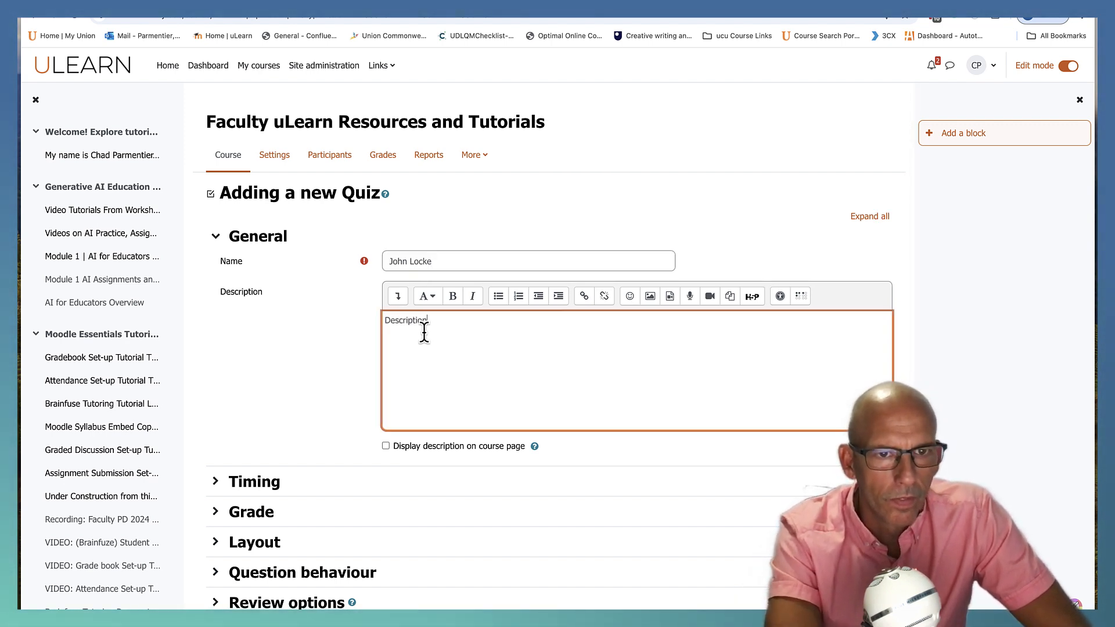
left_click(870, 216)
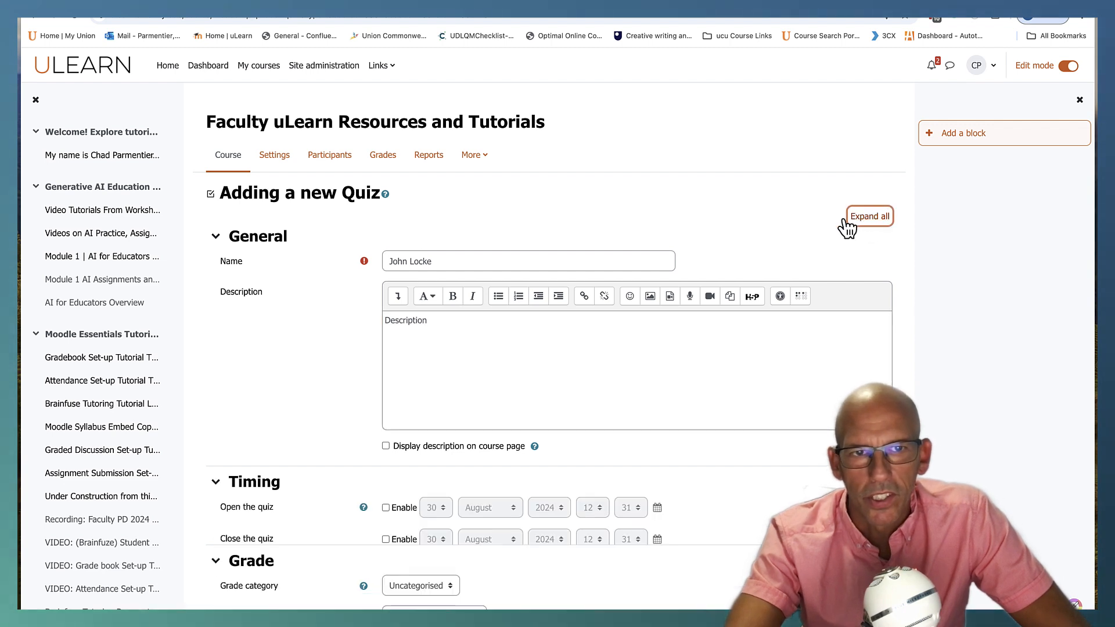
left_click(868, 216)
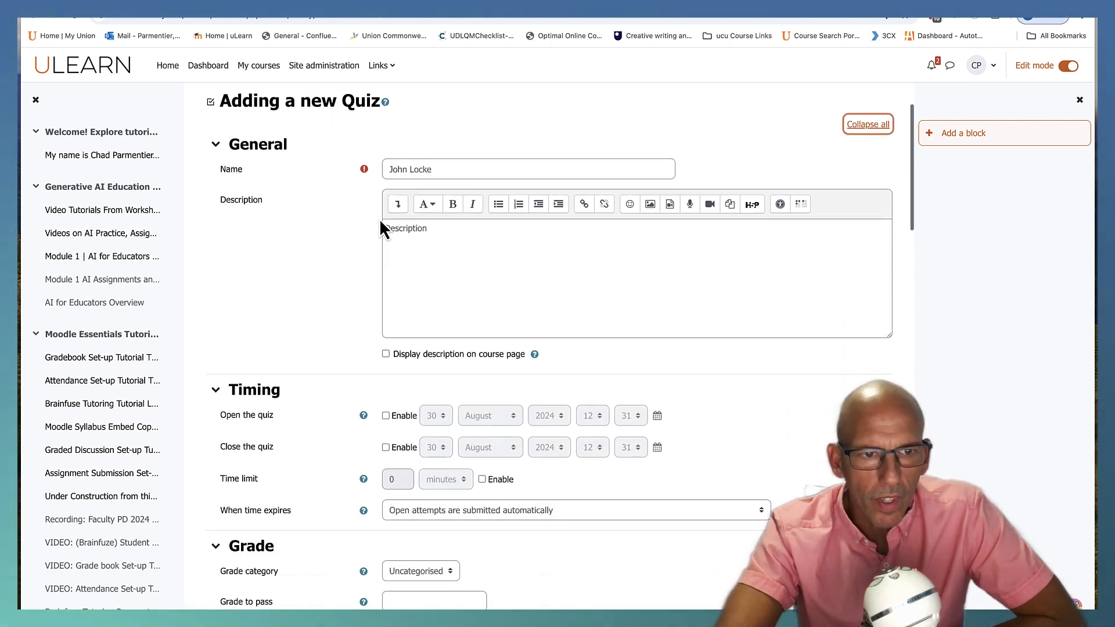
scroll("down", 3)
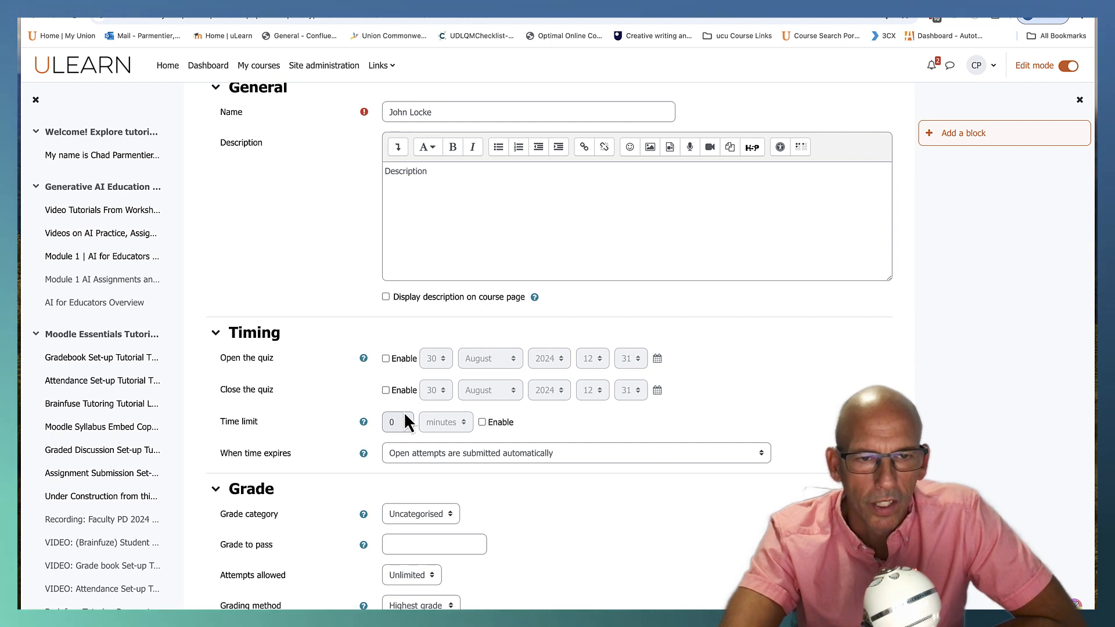
mouse_move(436, 433)
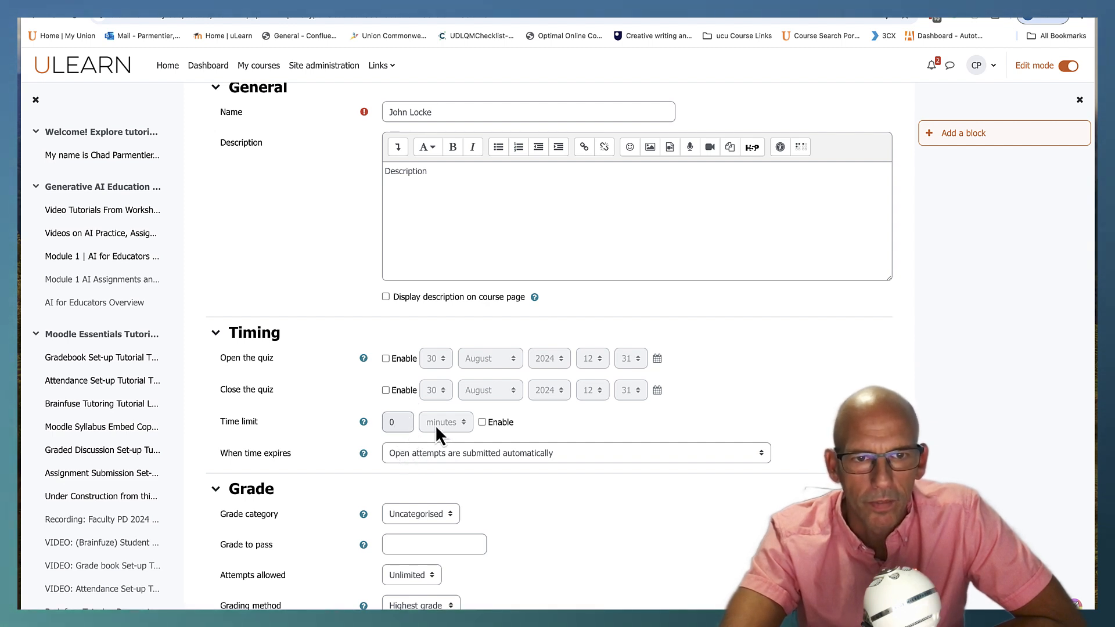
mouse_move(405, 430)
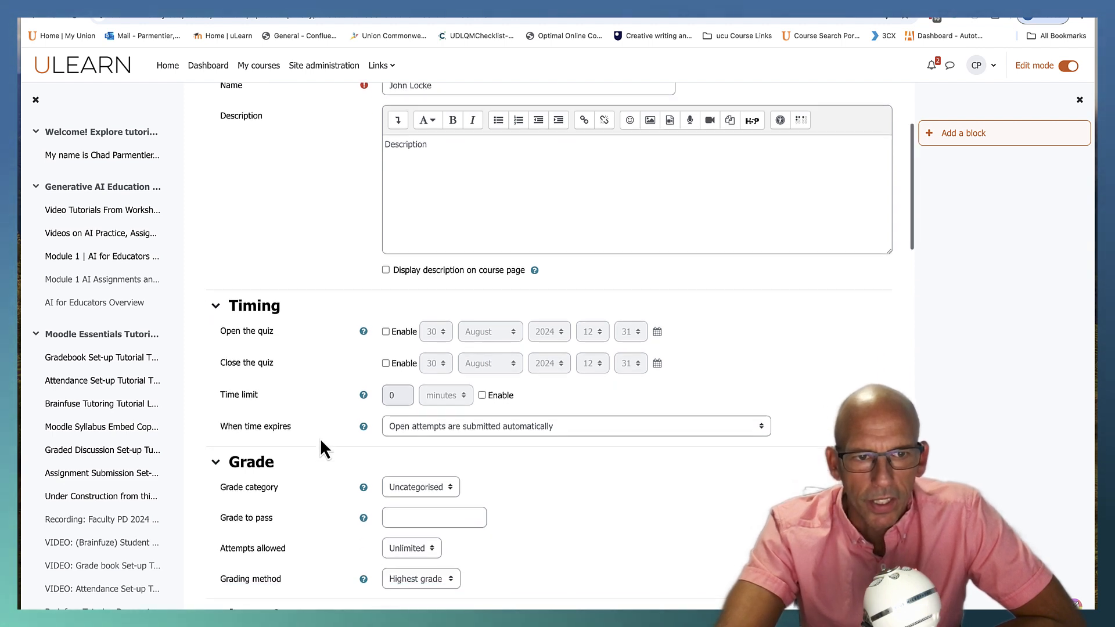
scroll("down", 3)
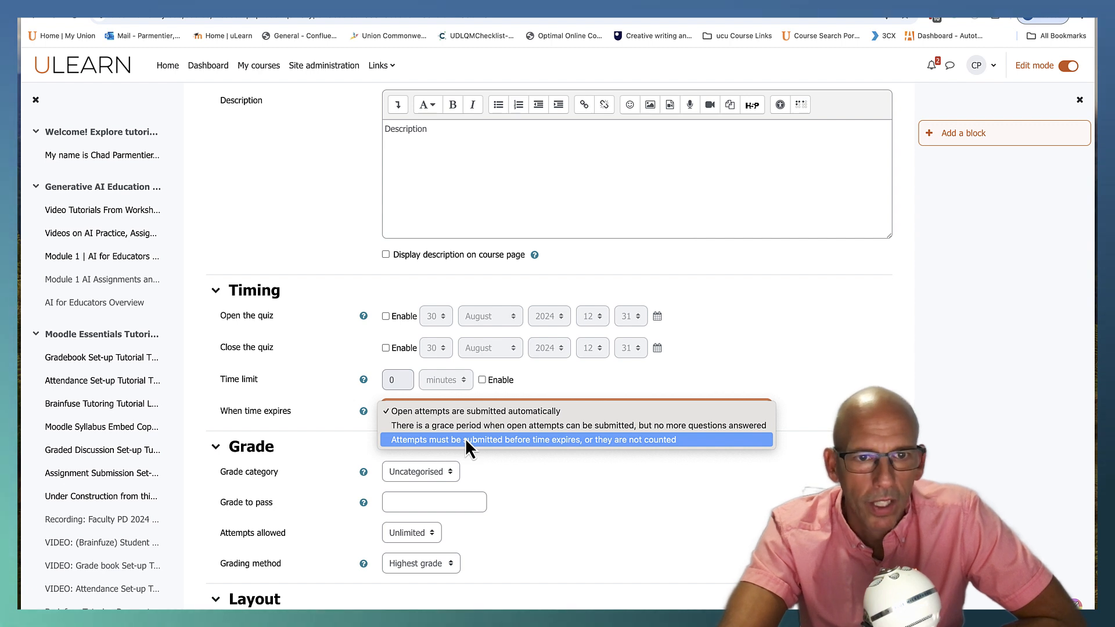
mouse_move(340, 433)
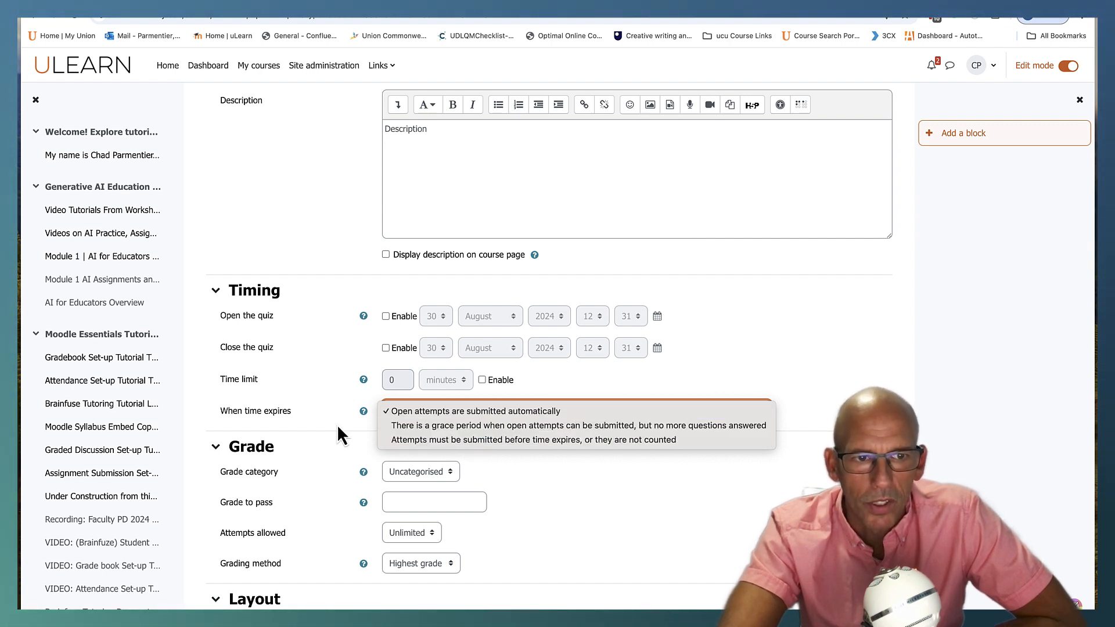
scroll("down", 3)
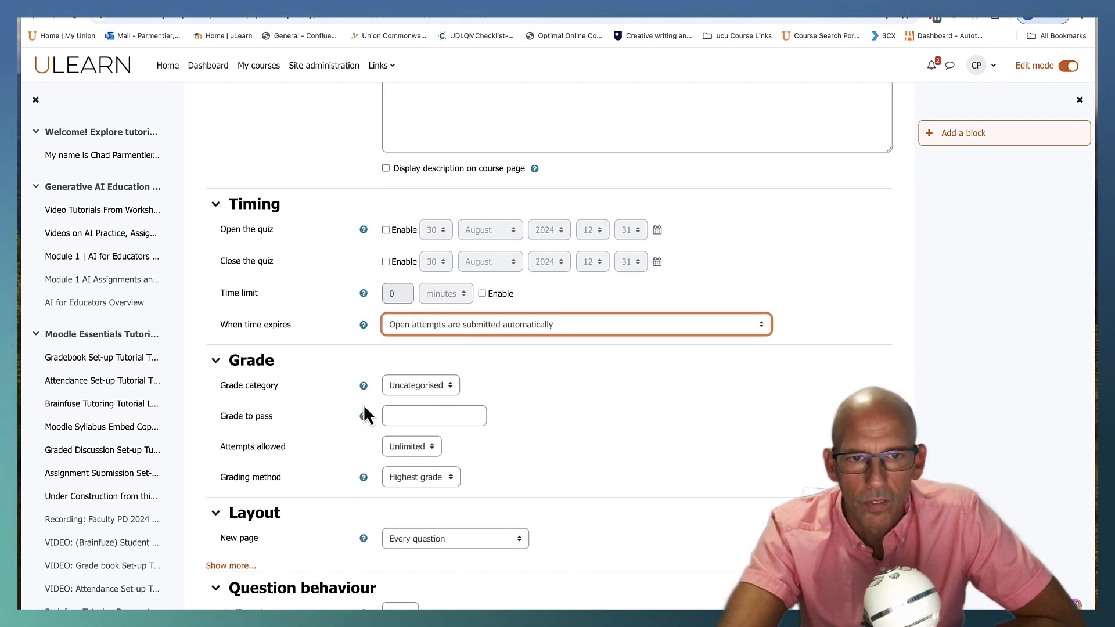
mouse_move(424, 403)
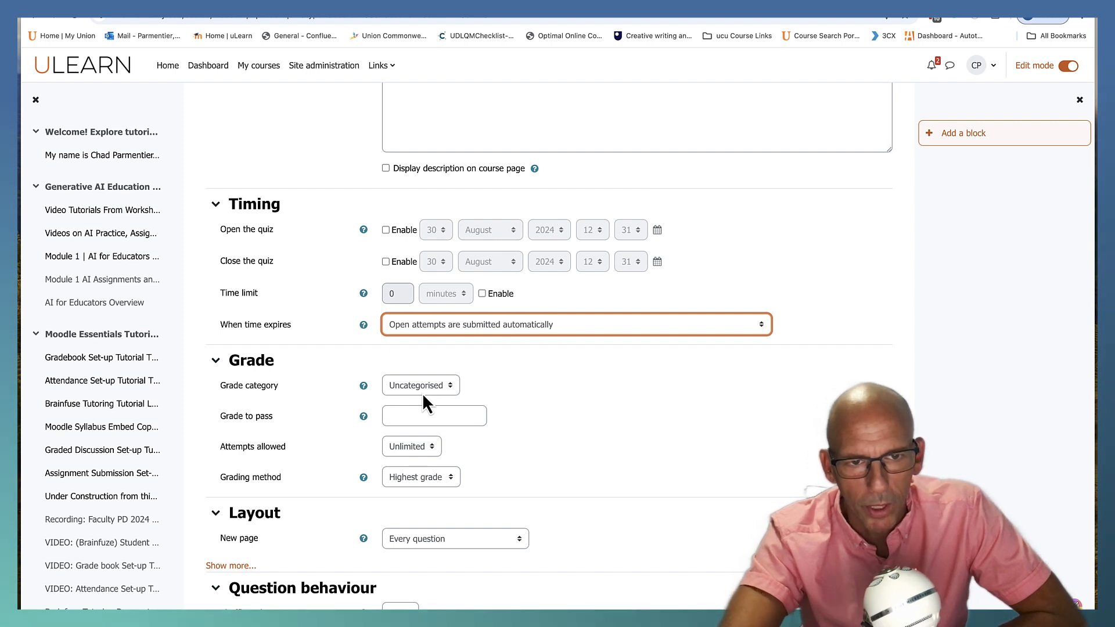
- Set the quiz's grade category to Assessments and keep attempts allowed at Unlimited
left_click(419, 385)
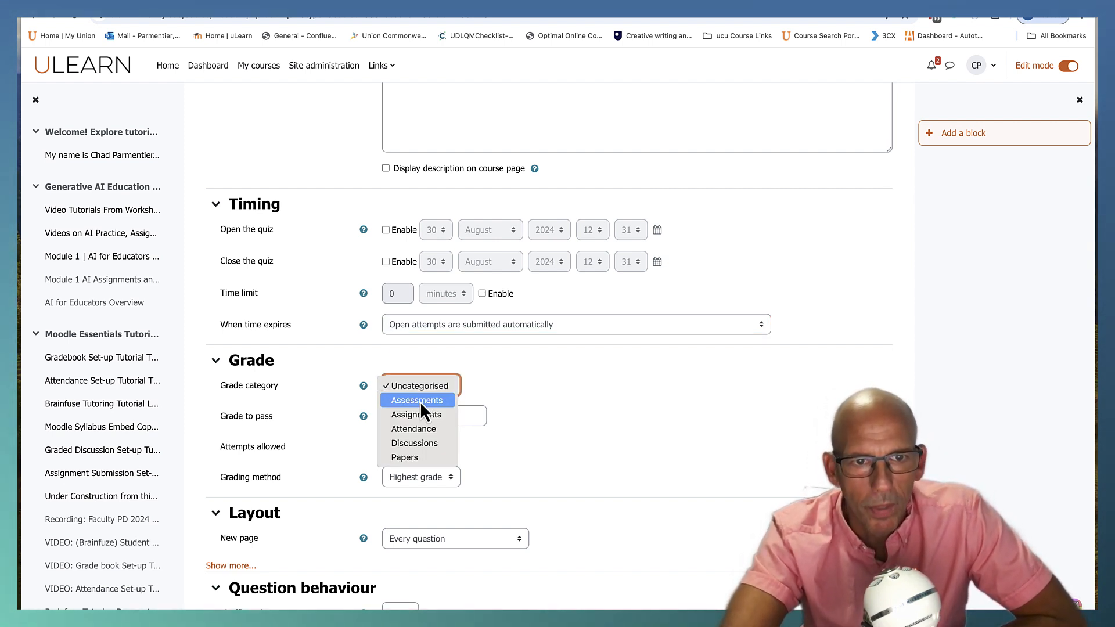
left_click(416, 399)
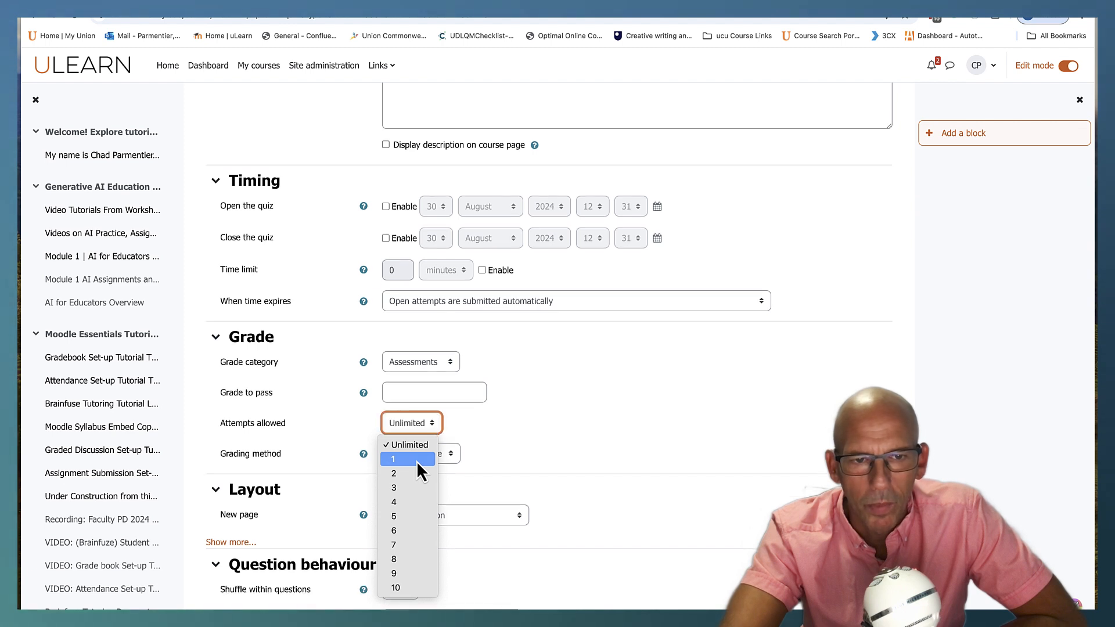
mouse_move(407, 445)
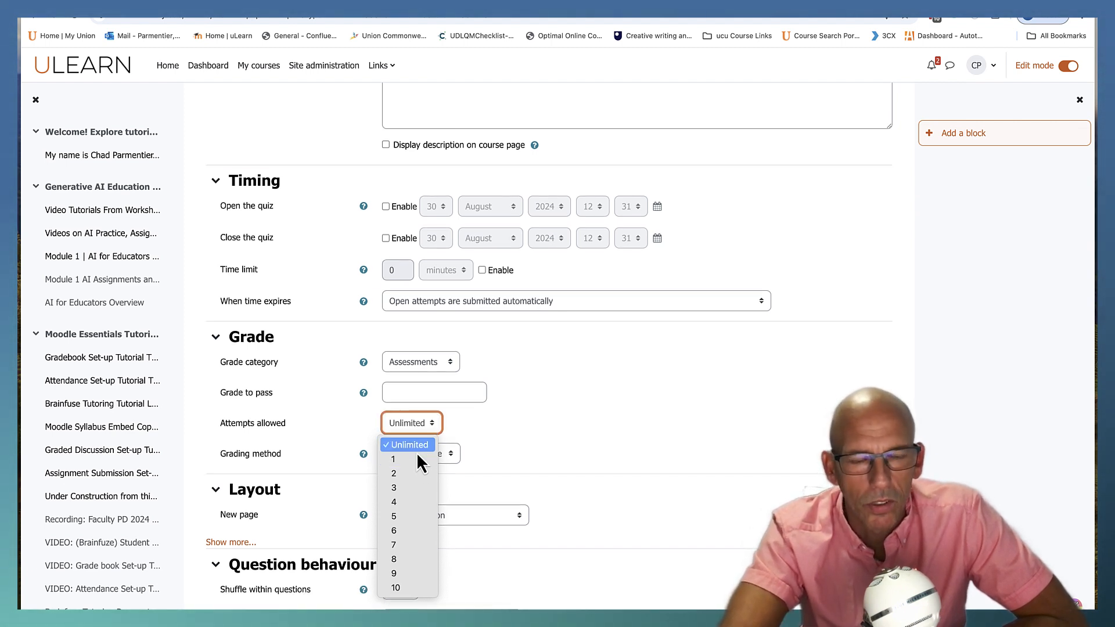
left_click(407, 444)
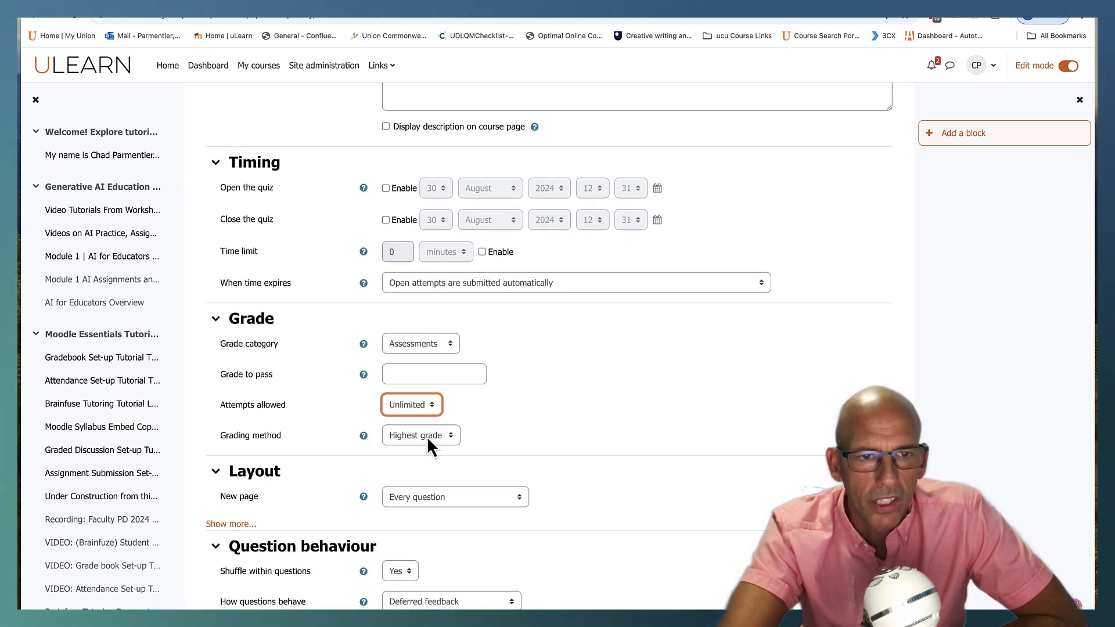
mouse_move(523, 464)
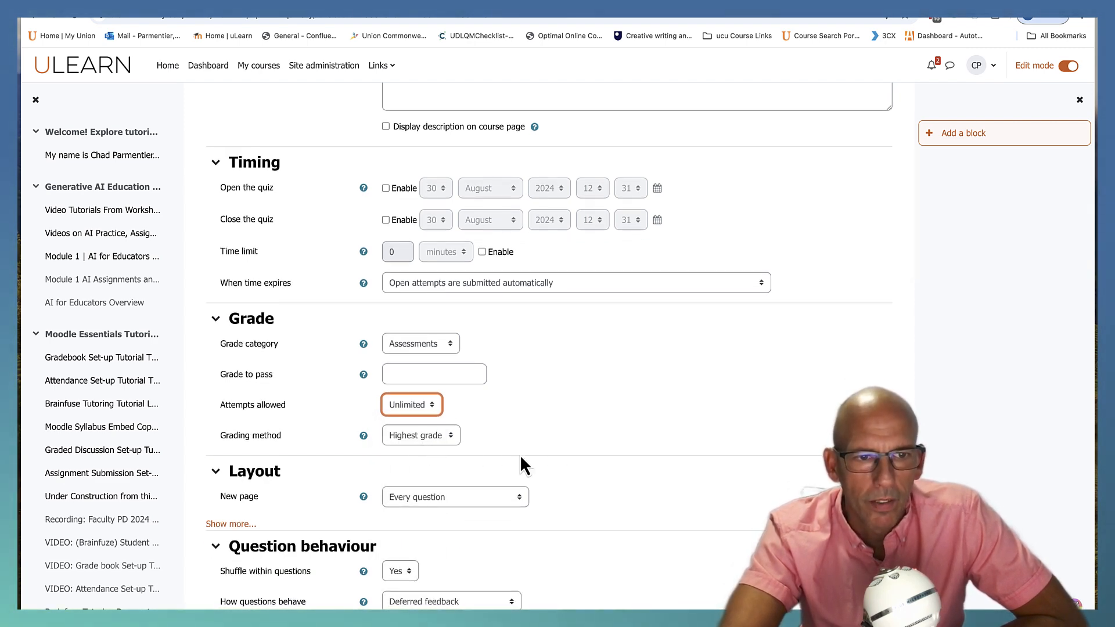
- Set the layout to a new page every 10 questions, keeping shuffled answers and deferred feedback
scroll("down", 3)
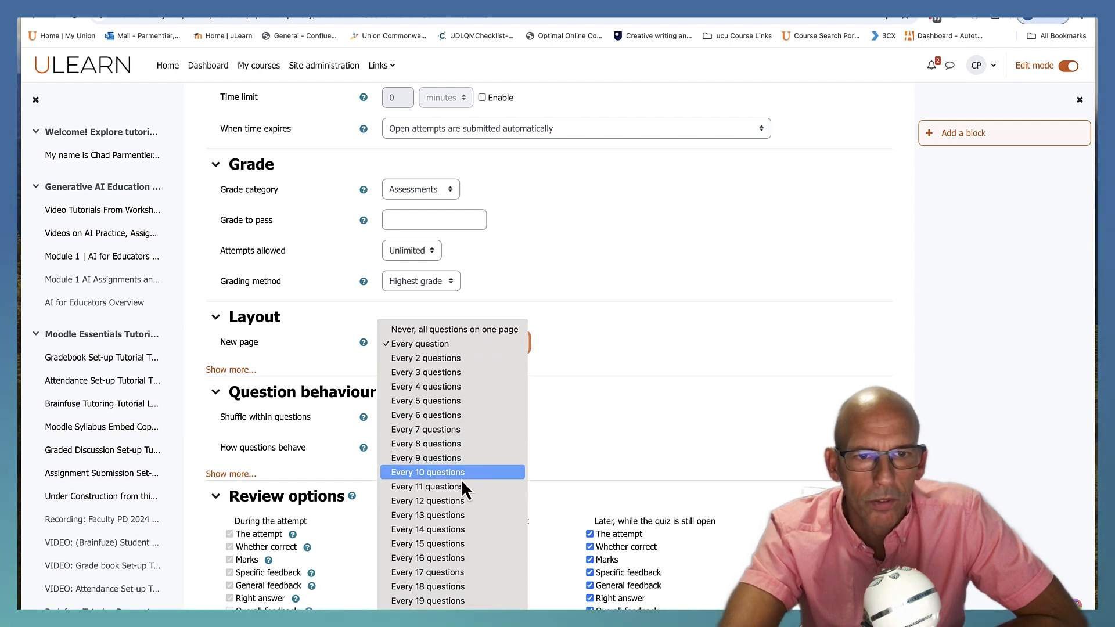
left_click(427, 472)
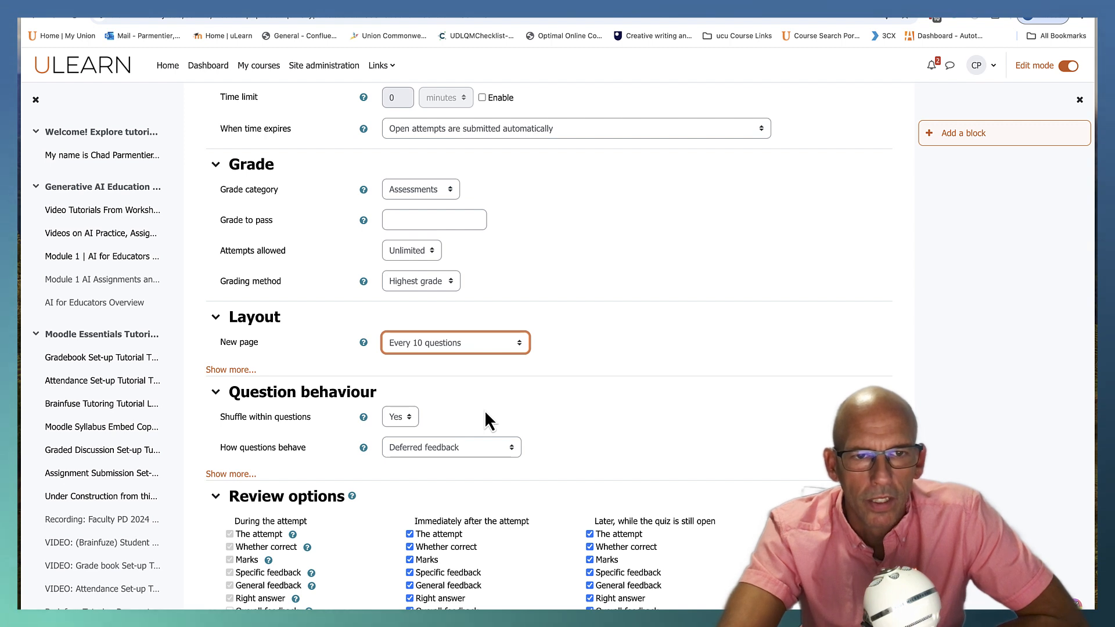
mouse_move(481, 376)
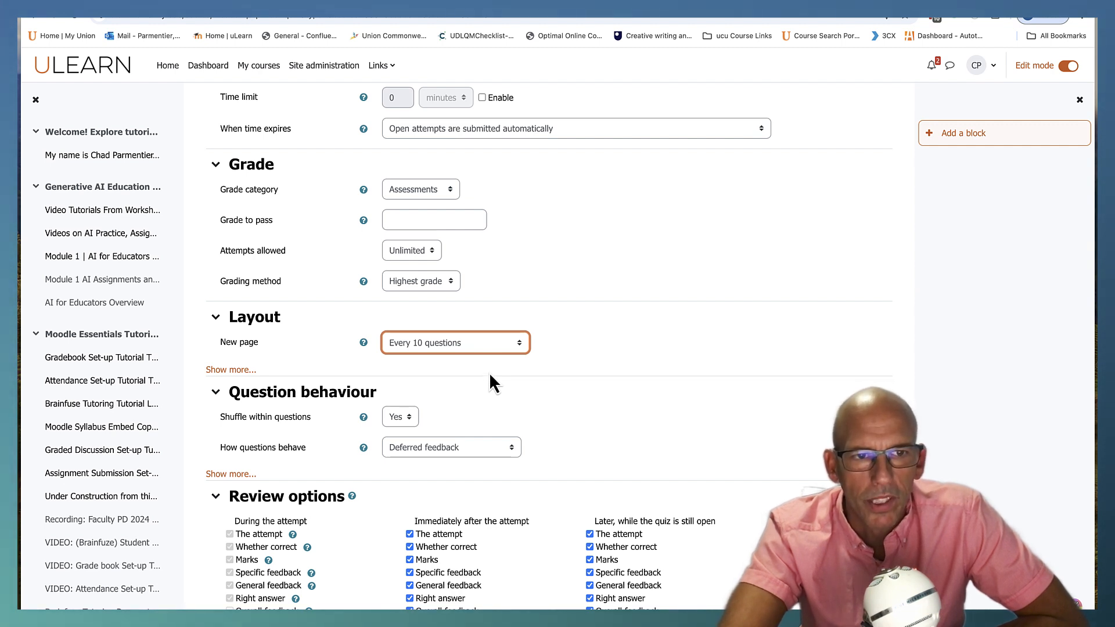
scroll("down", 3)
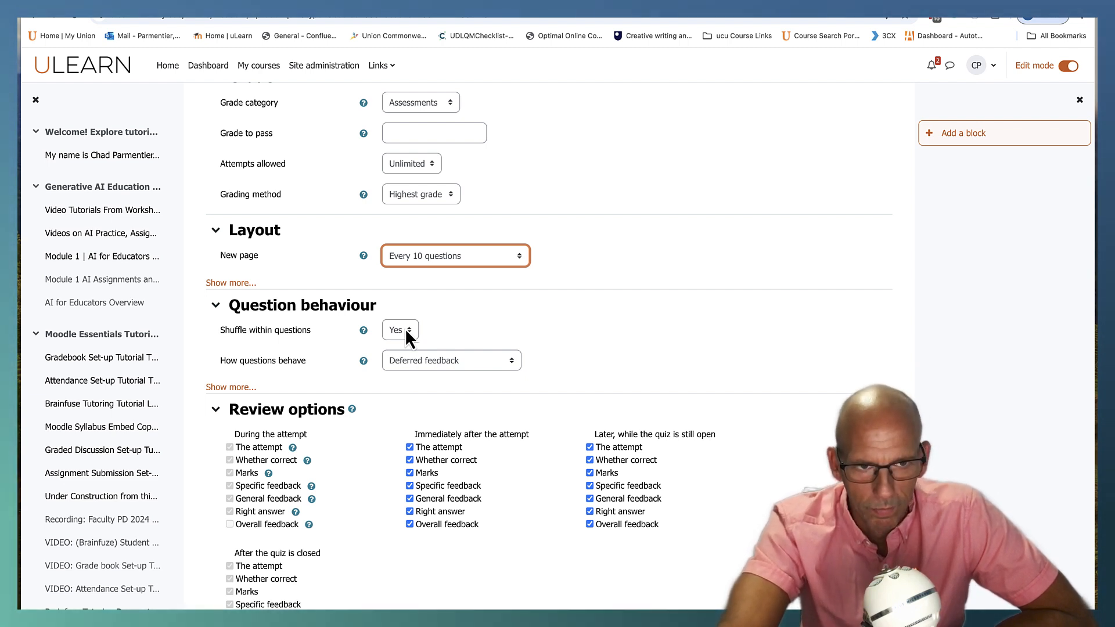
mouse_move(244, 379)
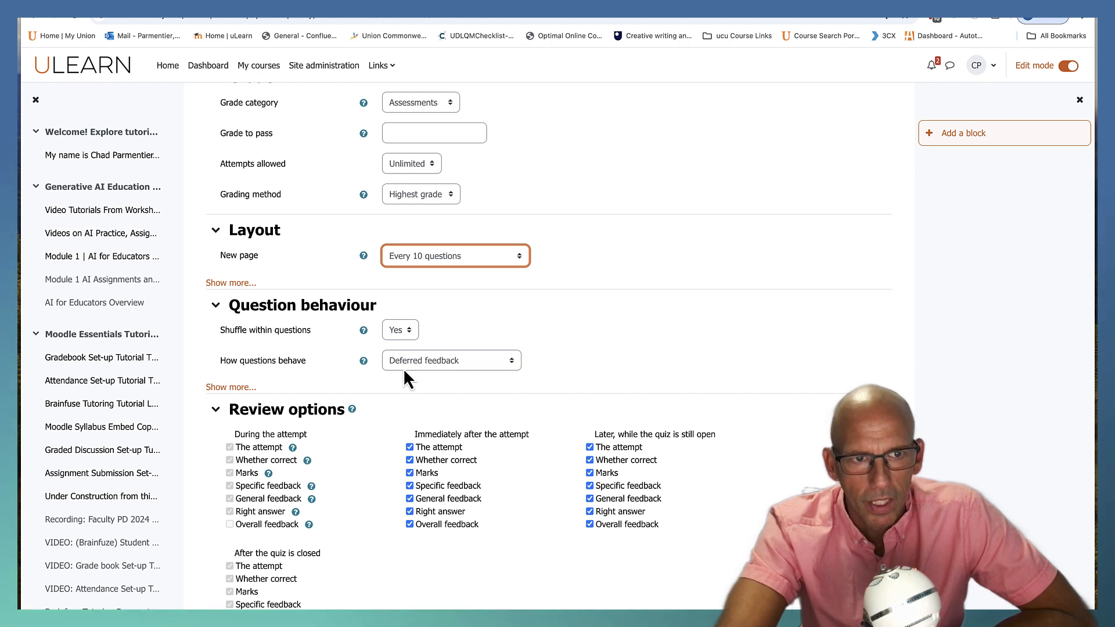
mouse_move(428, 378)
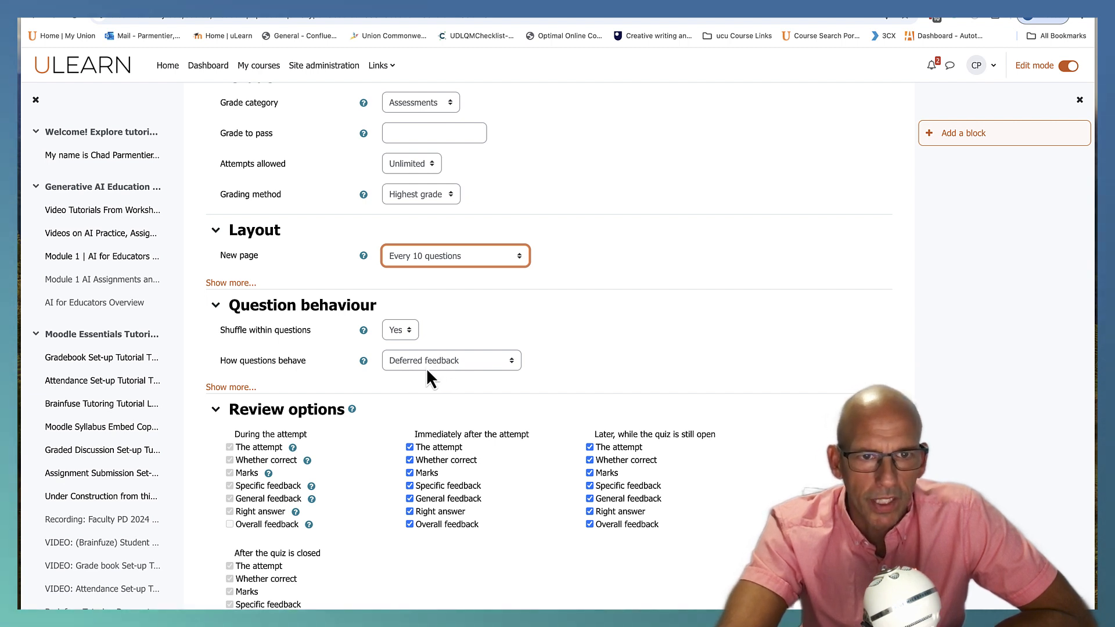
- Uncheck correctness, feedback and right answer in the 'Immediately after' and 'Later while open' review columns
scroll("down", 3)
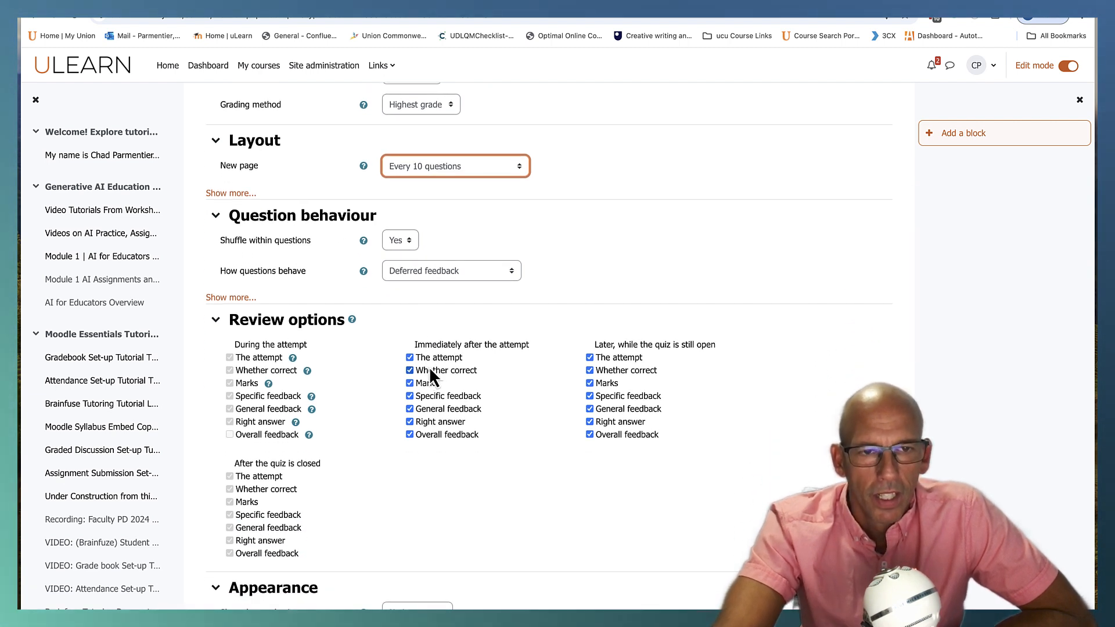
mouse_move(416, 459)
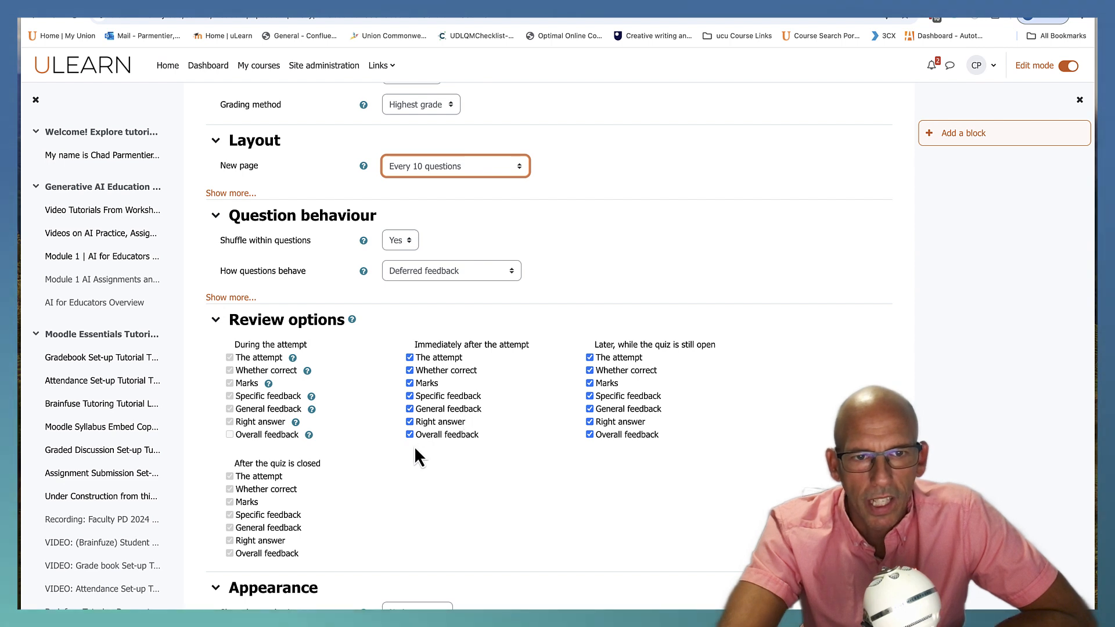
left_click(410, 421)
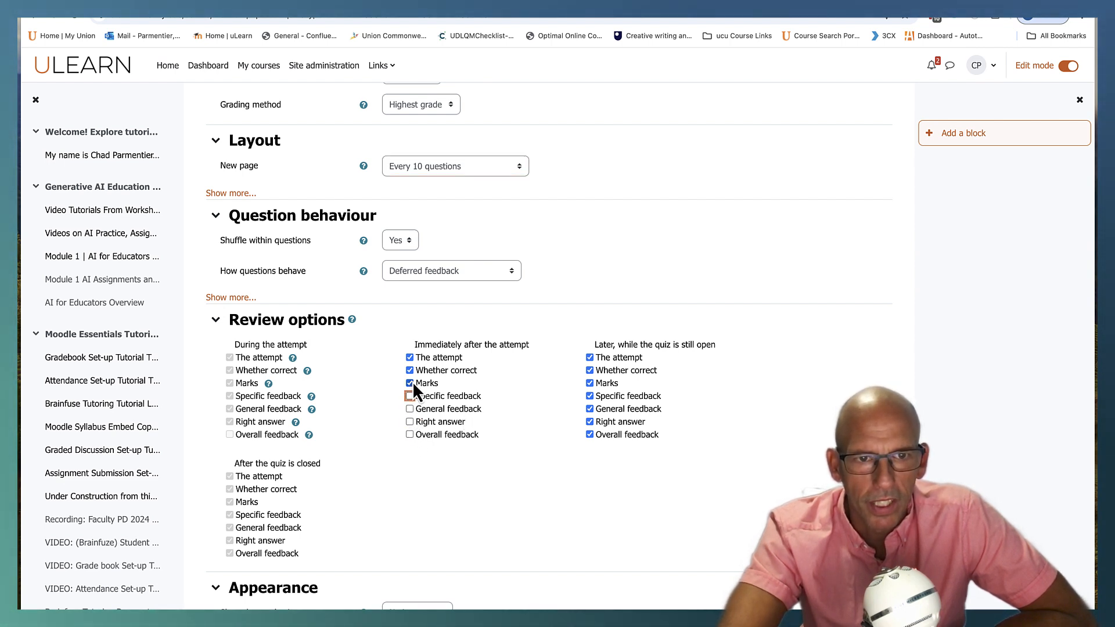
left_click(410, 369)
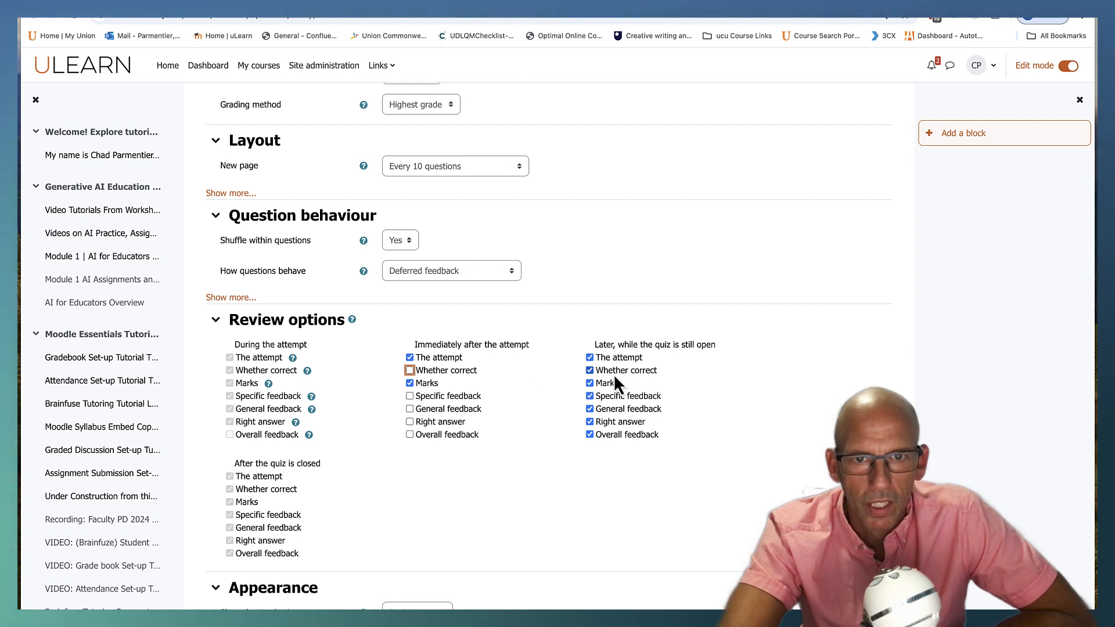
left_click(590, 370)
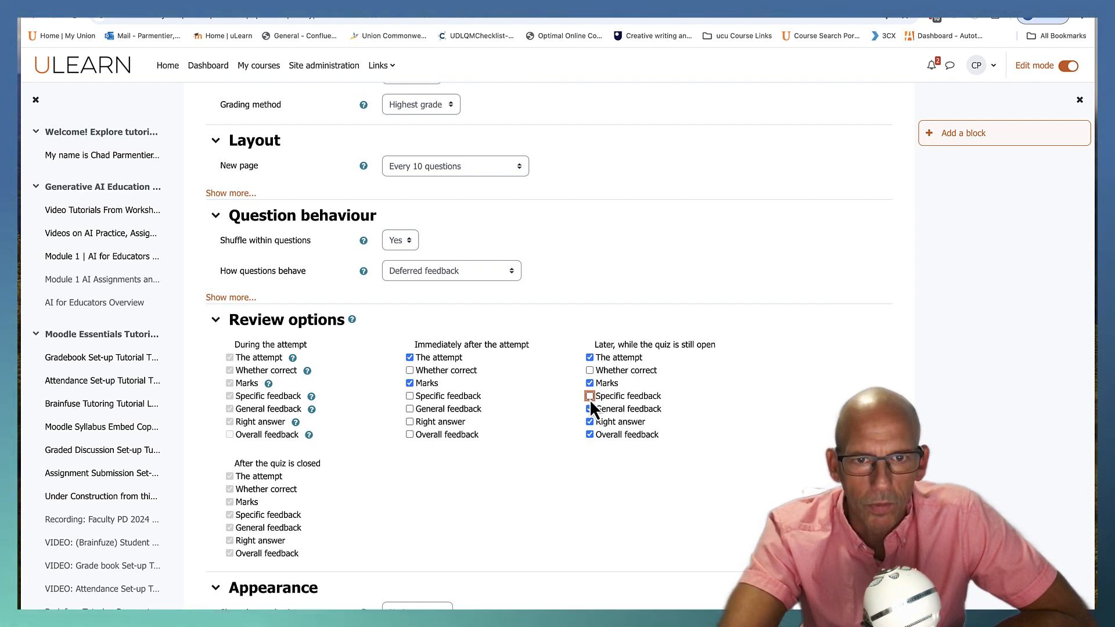
left_click(589, 408)
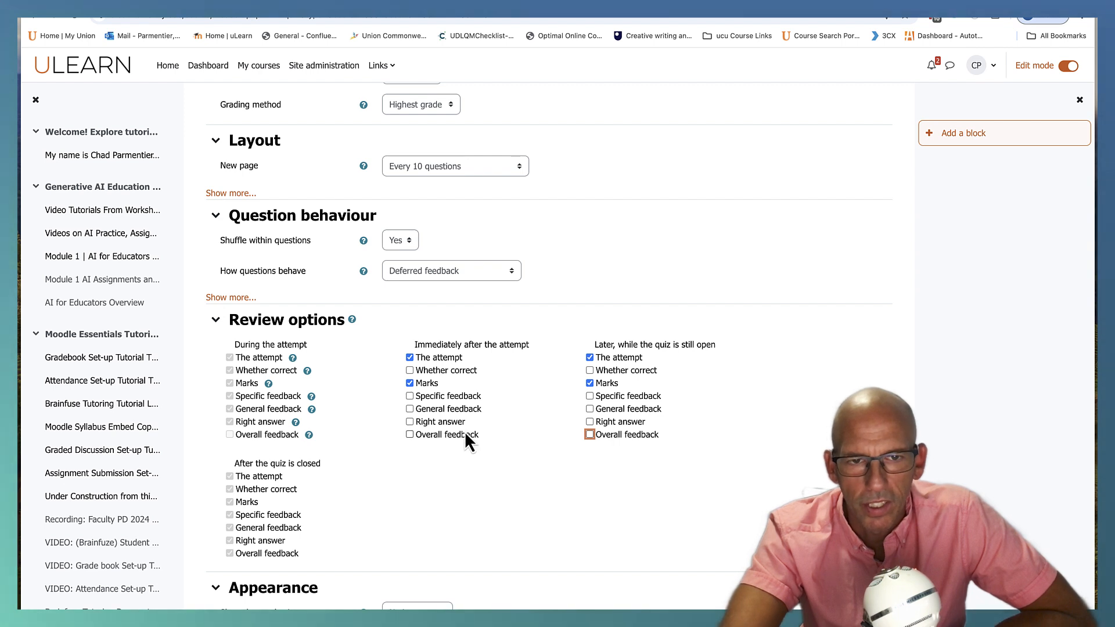
mouse_move(467, 441)
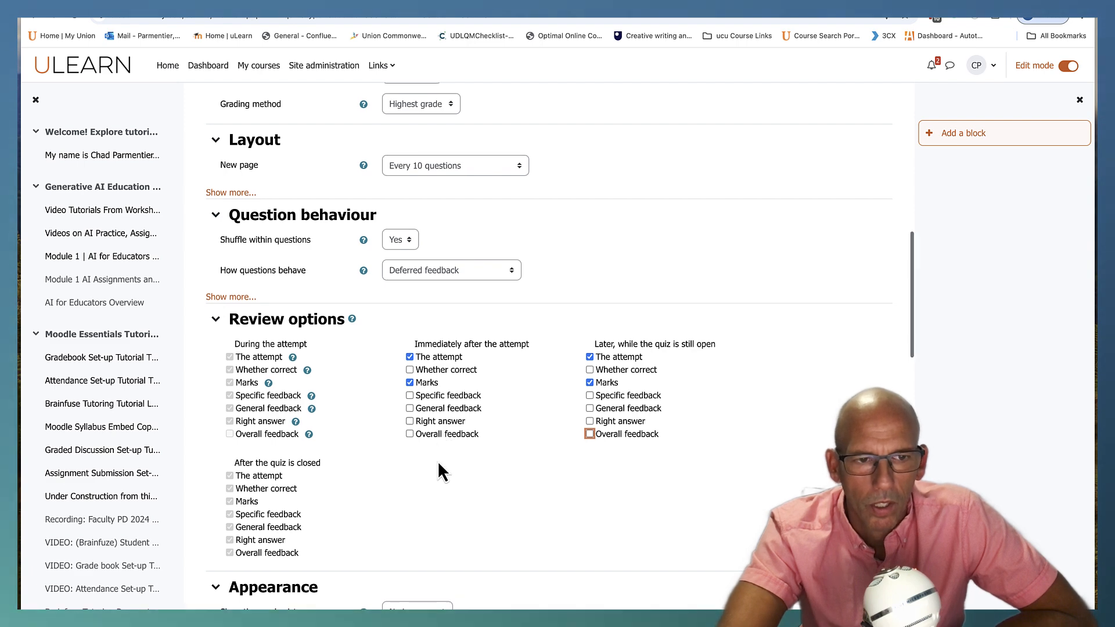
scroll("down", 3)
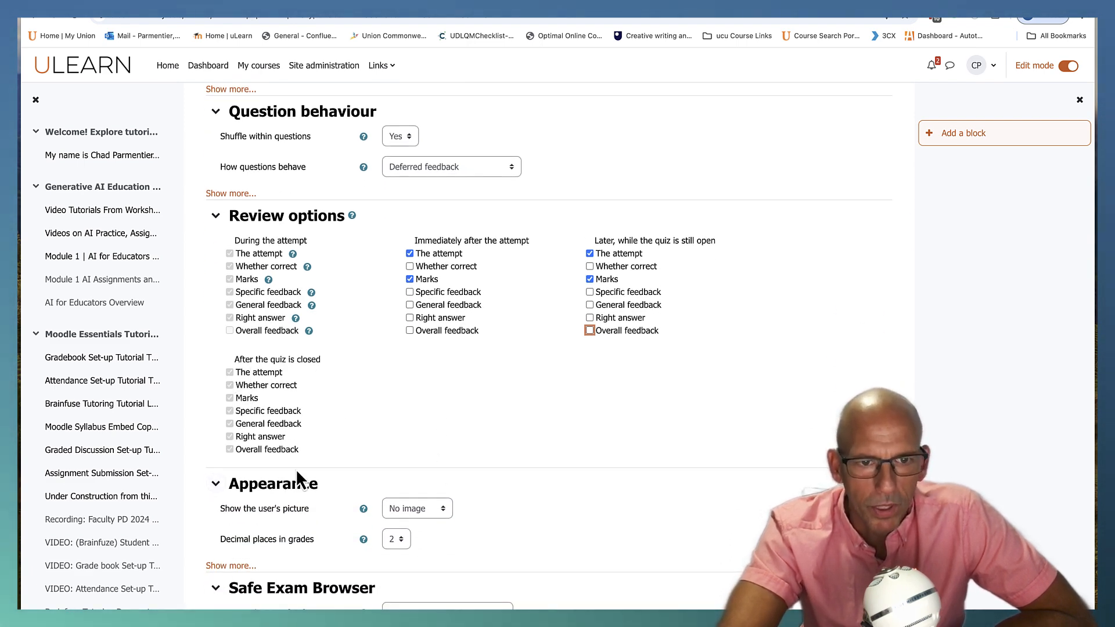
scroll("down", 3)
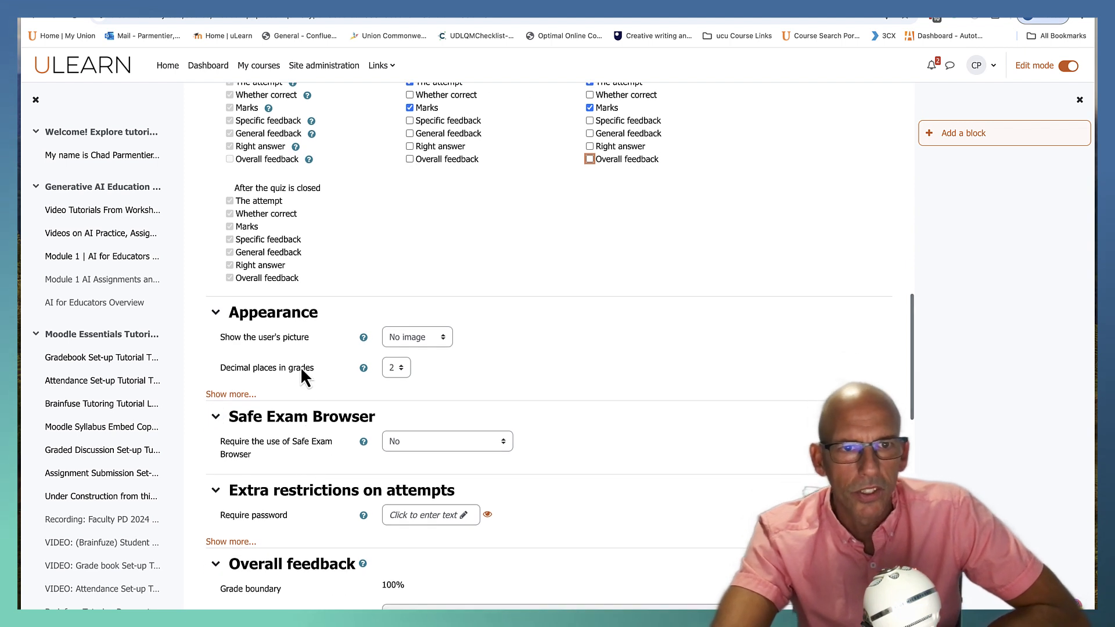
mouse_move(441, 348)
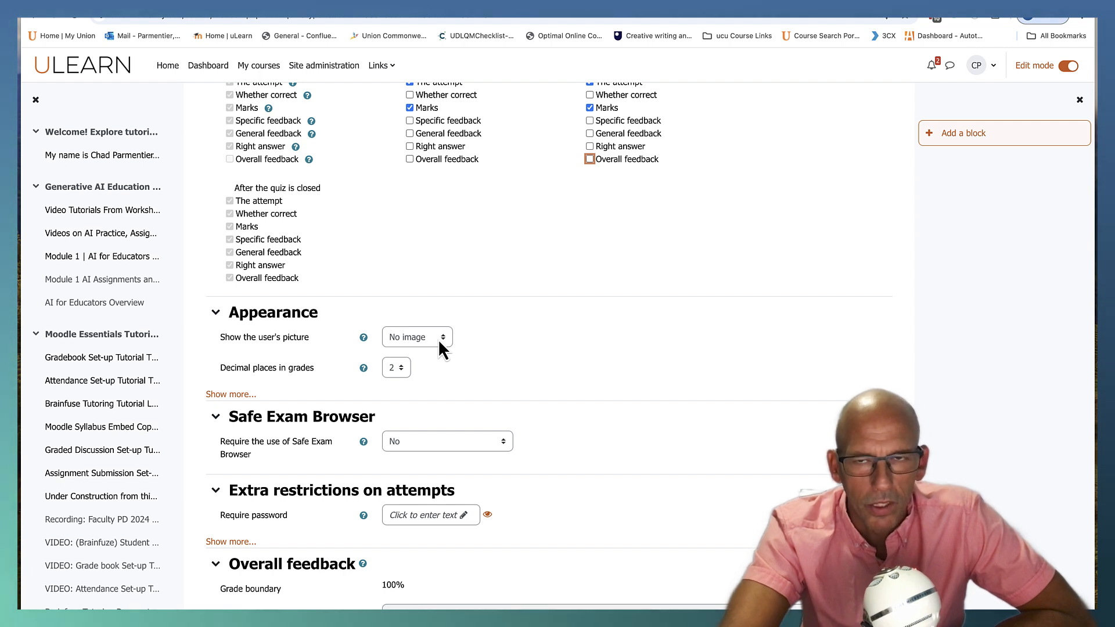
mouse_move(673, 426)
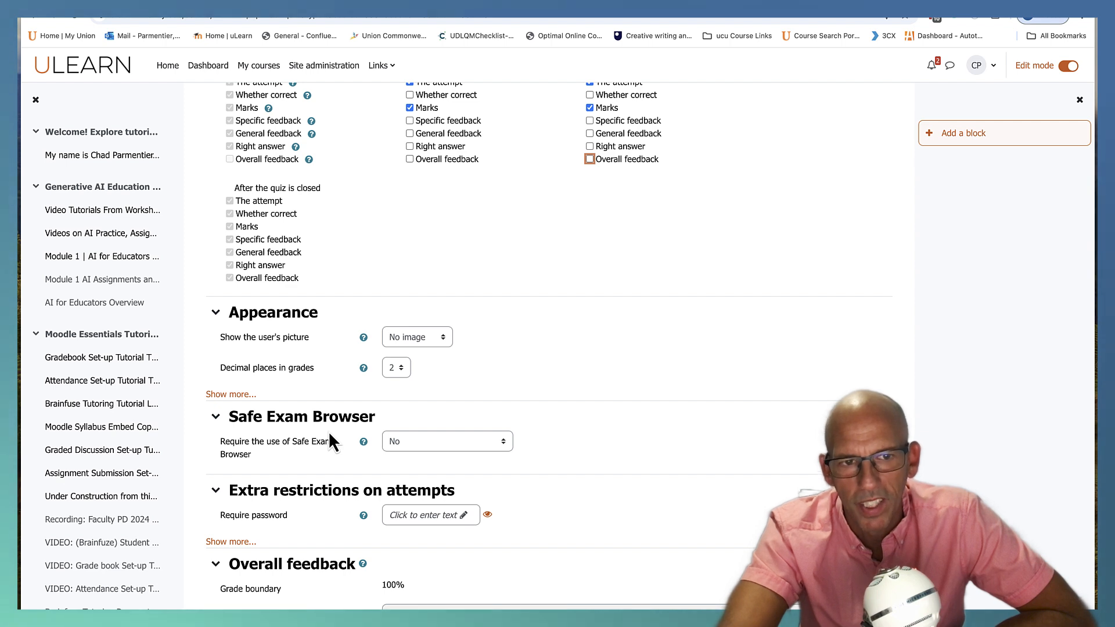
mouse_move(425, 469)
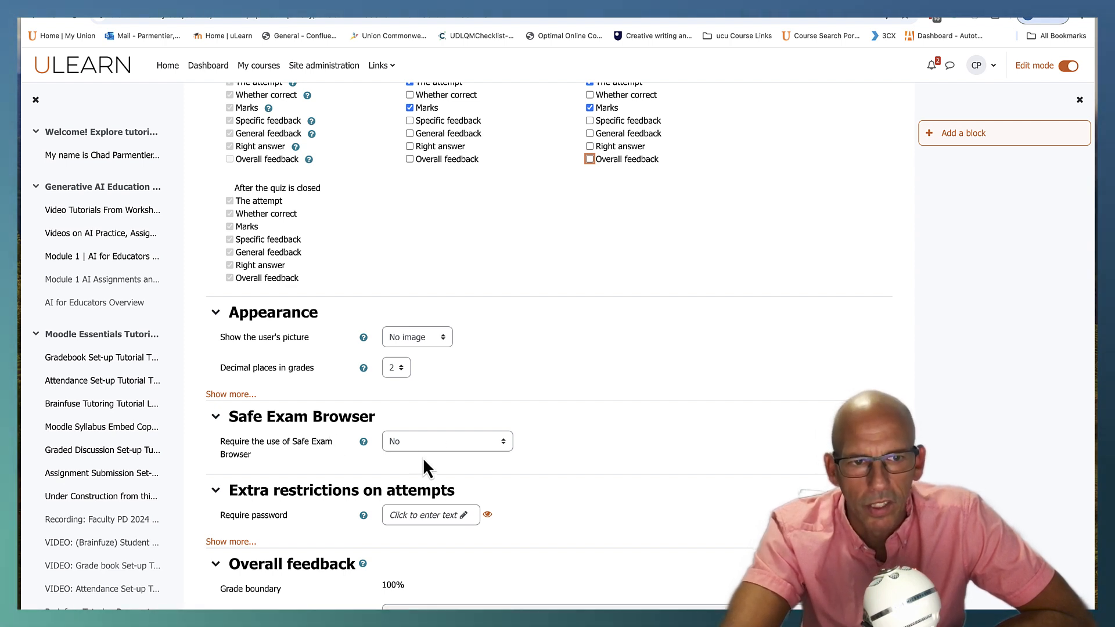
scroll("down", 3)
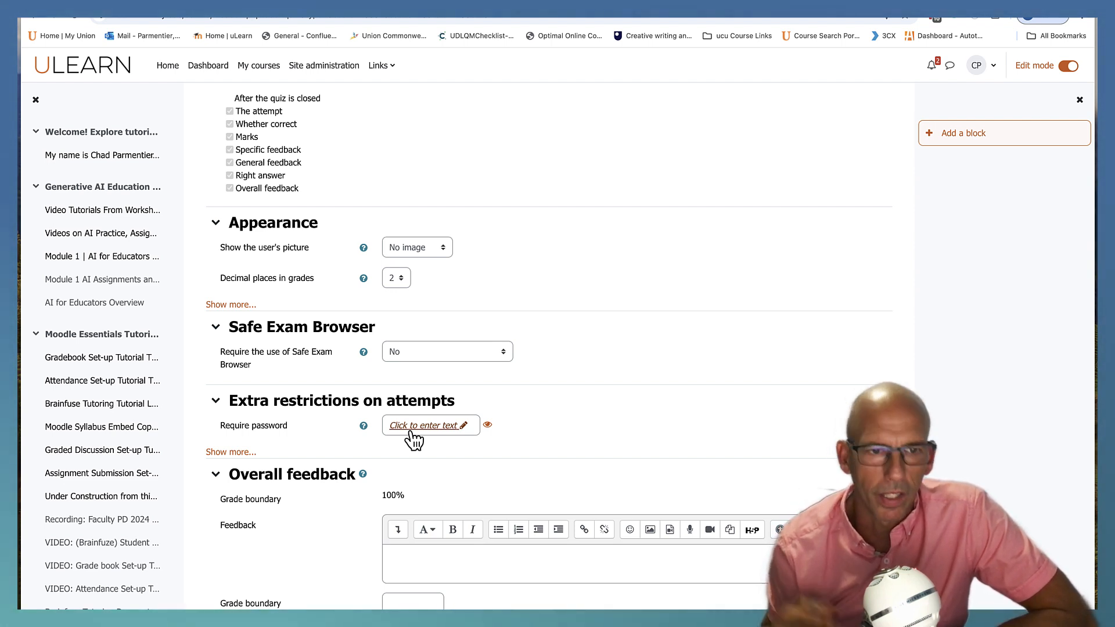
mouse_move(373, 446)
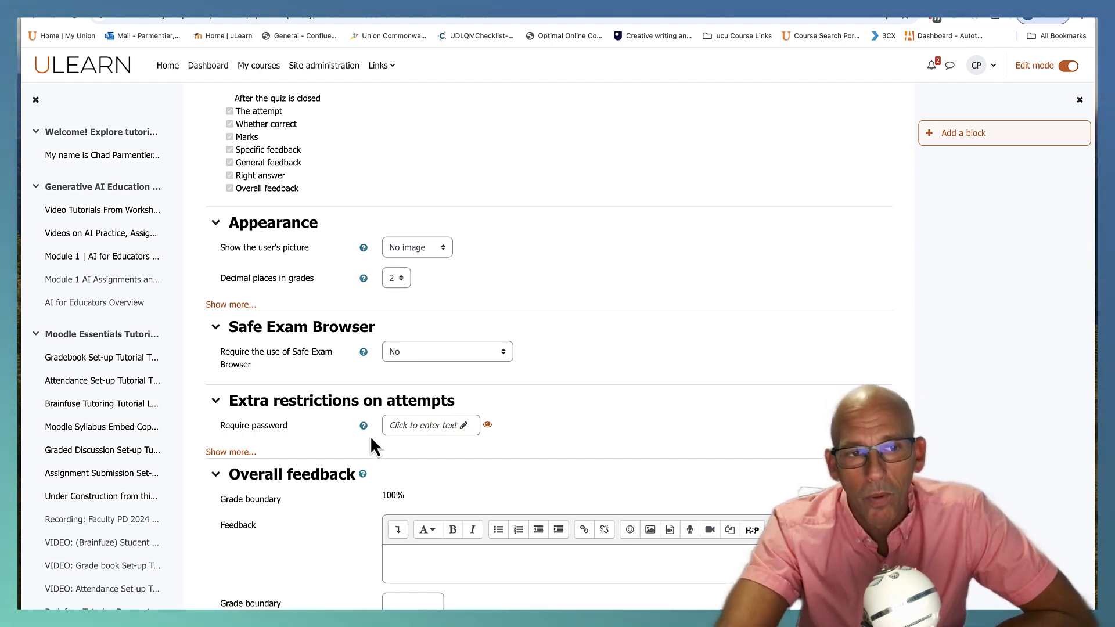
mouse_move(382, 446)
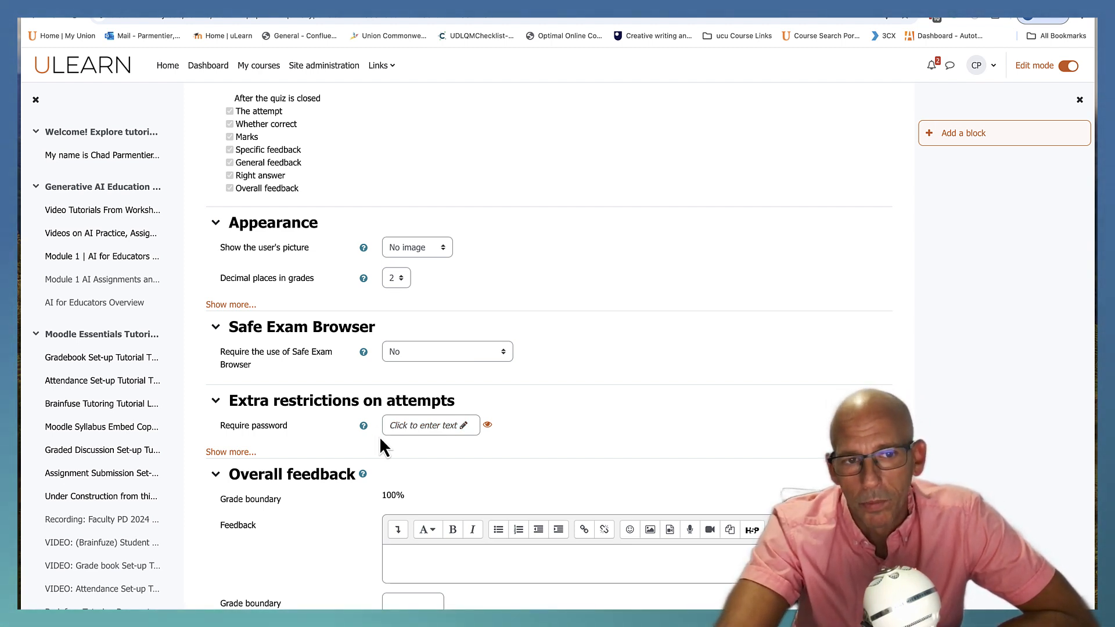
scroll("down", 3)
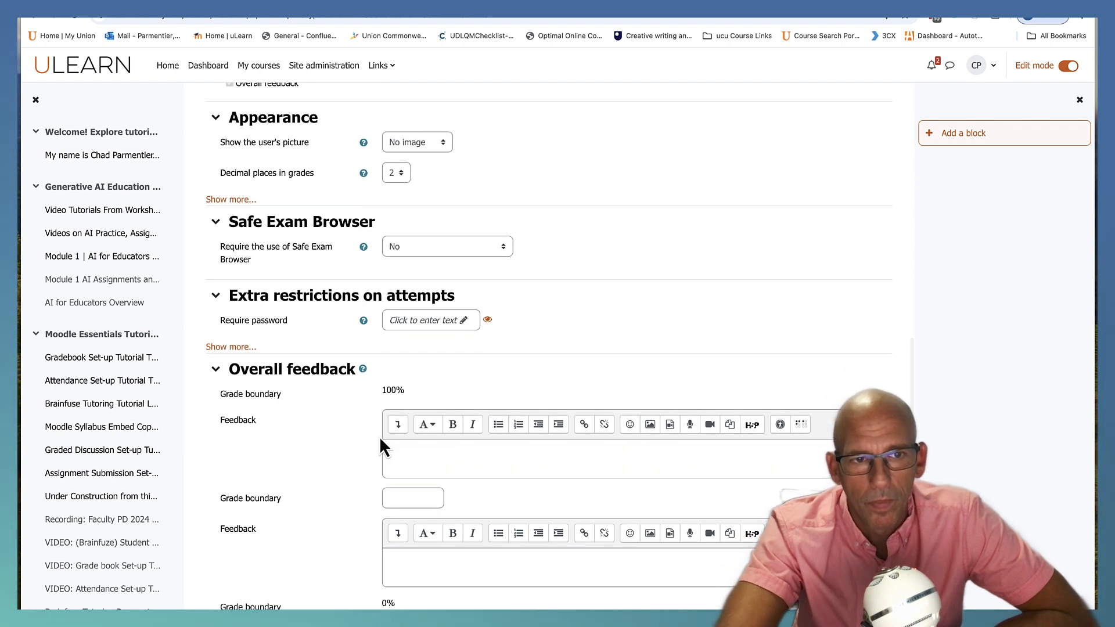
mouse_move(345, 455)
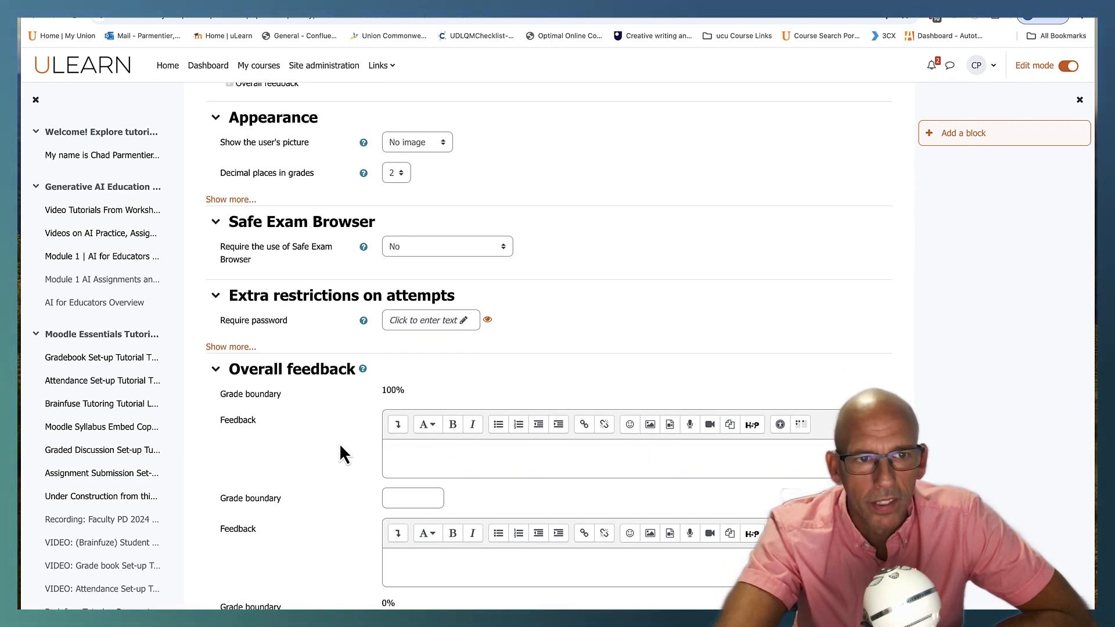
scroll("down", 3)
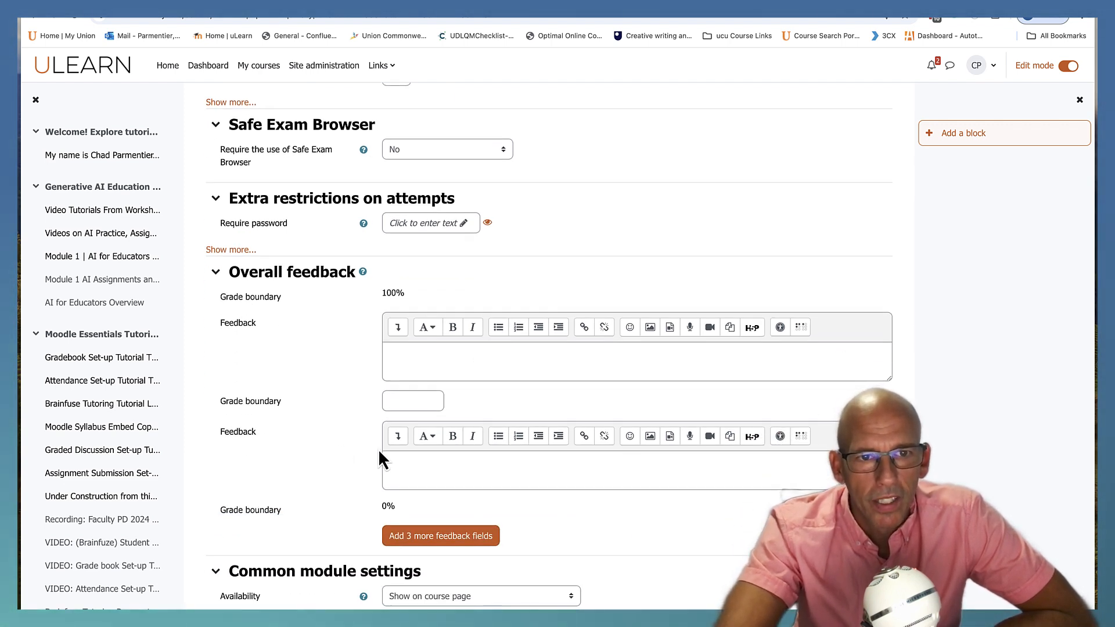
mouse_move(476, 438)
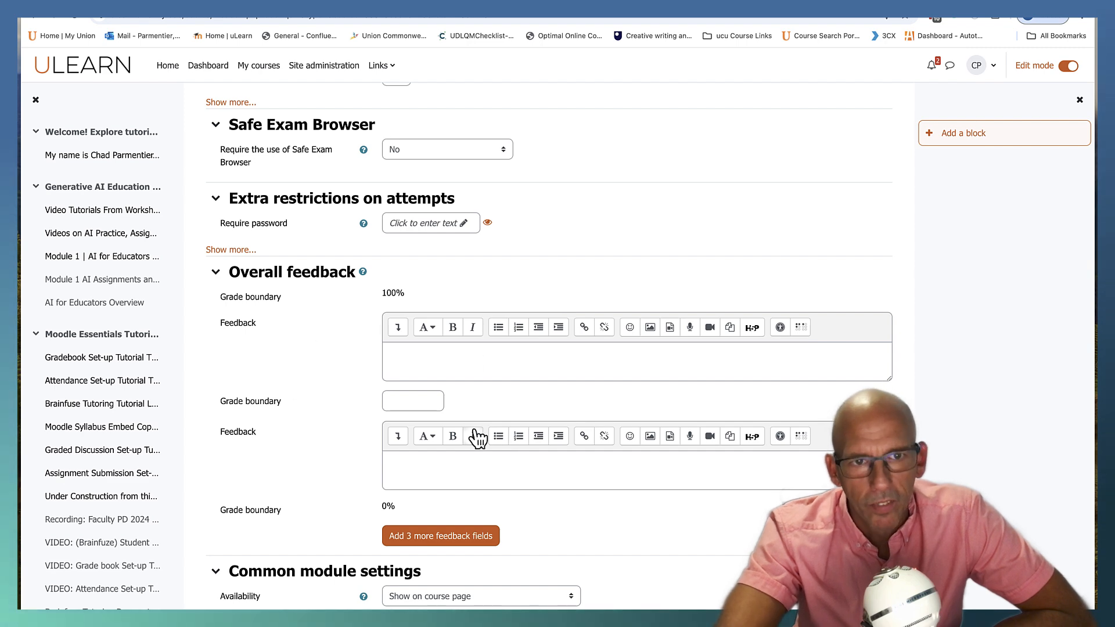
scroll("down", 3)
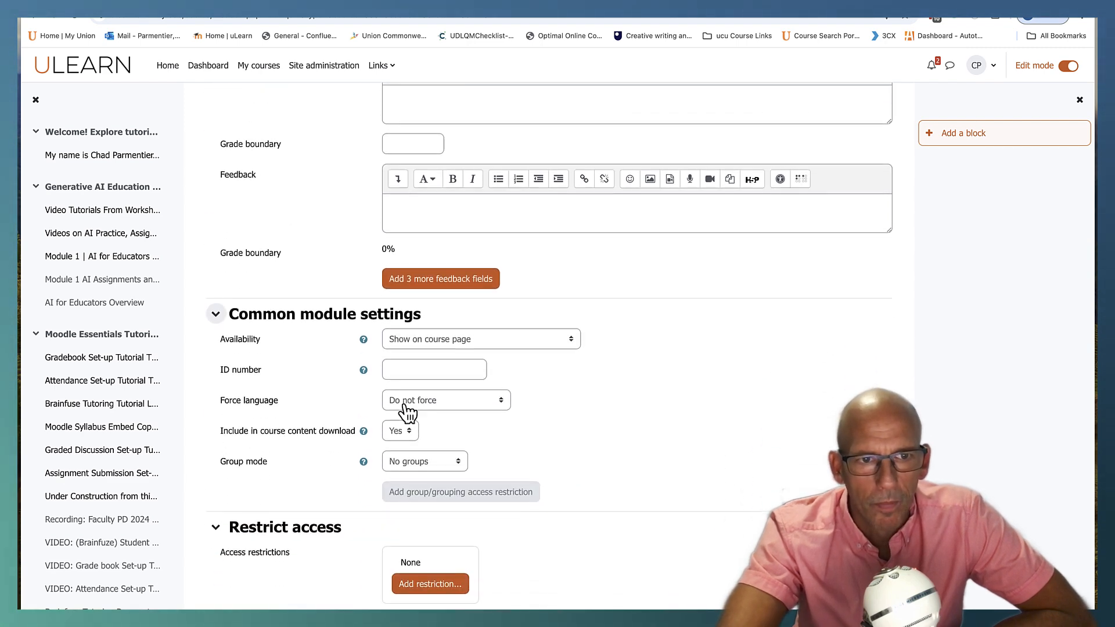
scroll("down", 3)
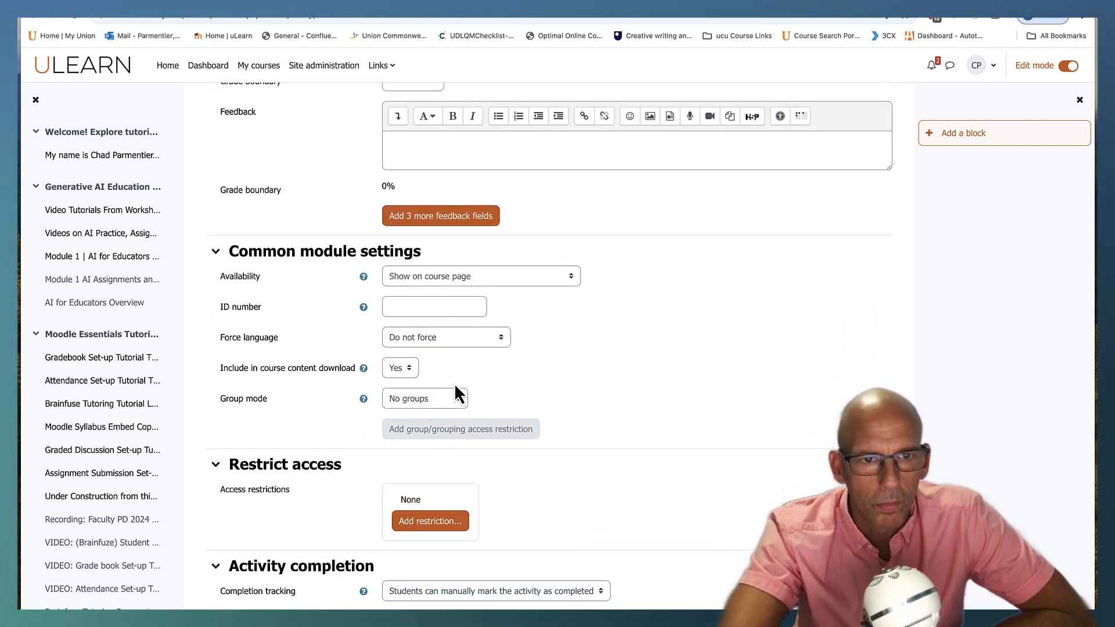
mouse_move(455, 382)
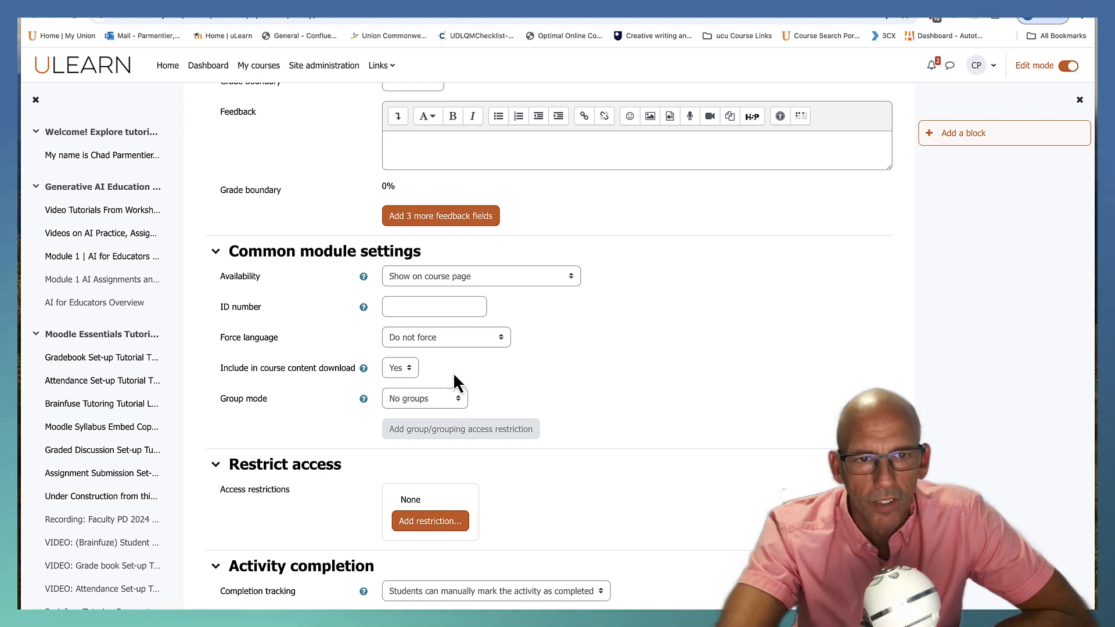
mouse_move(436, 412)
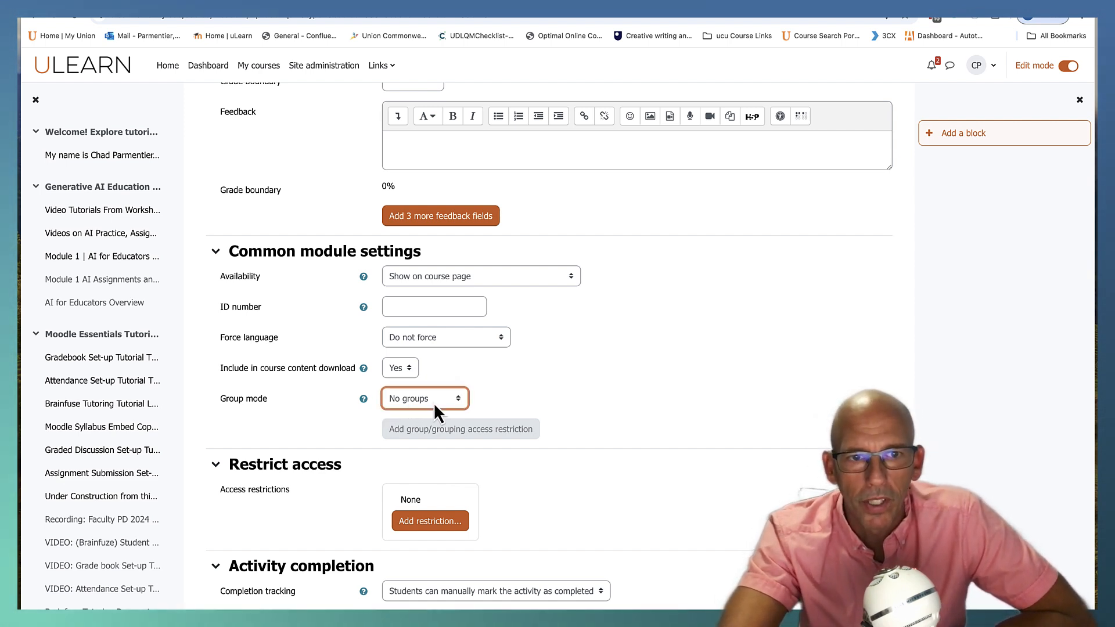
left_click(424, 398)
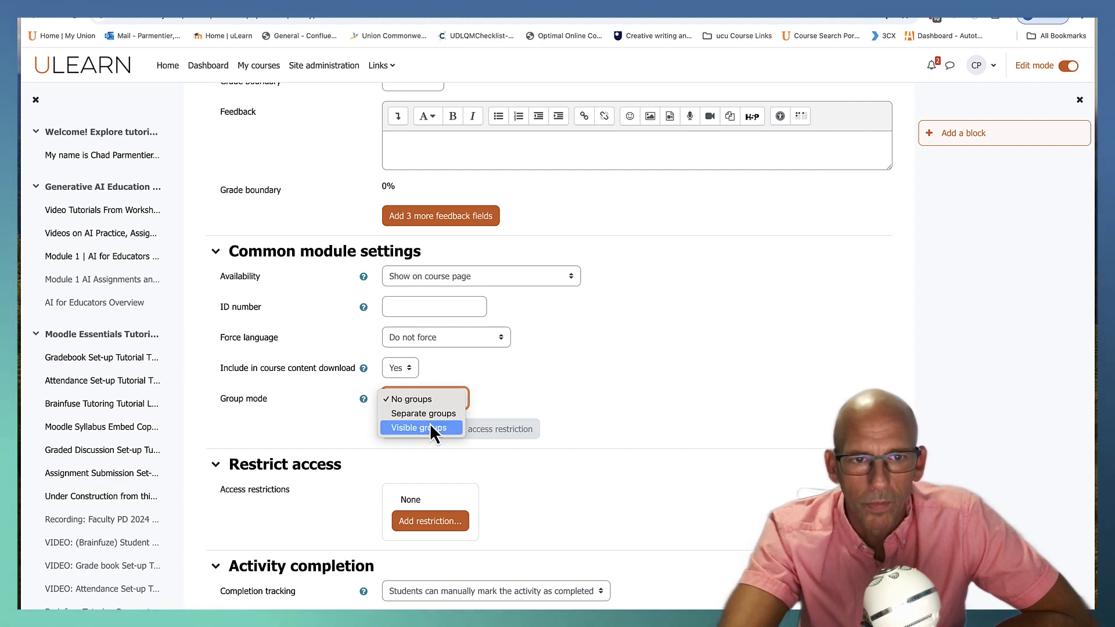
mouse_move(549, 407)
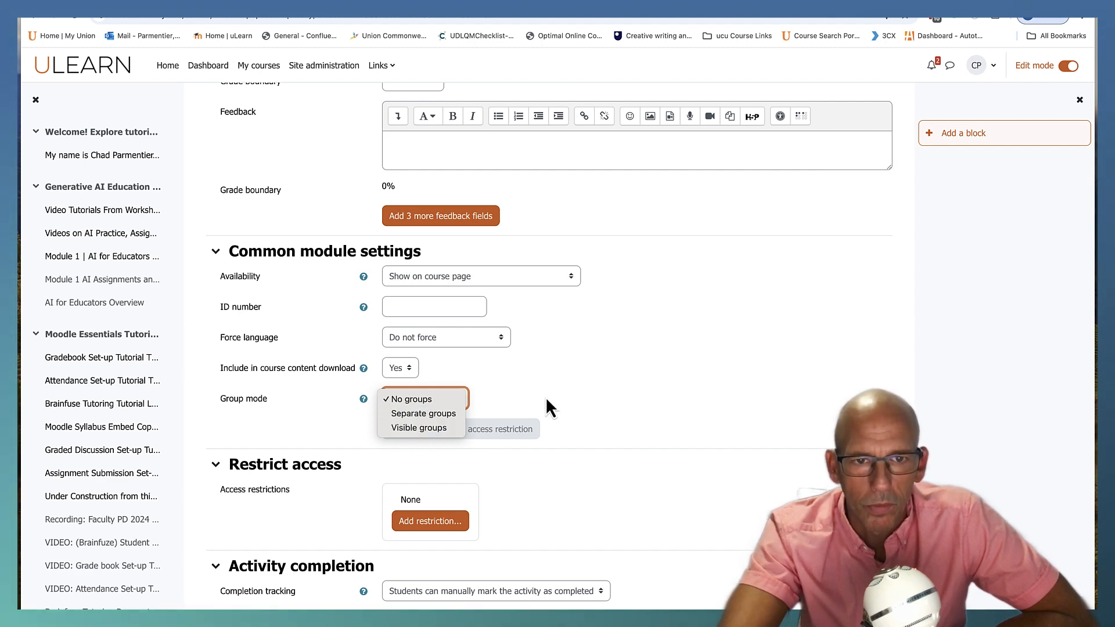
left_click(406, 398)
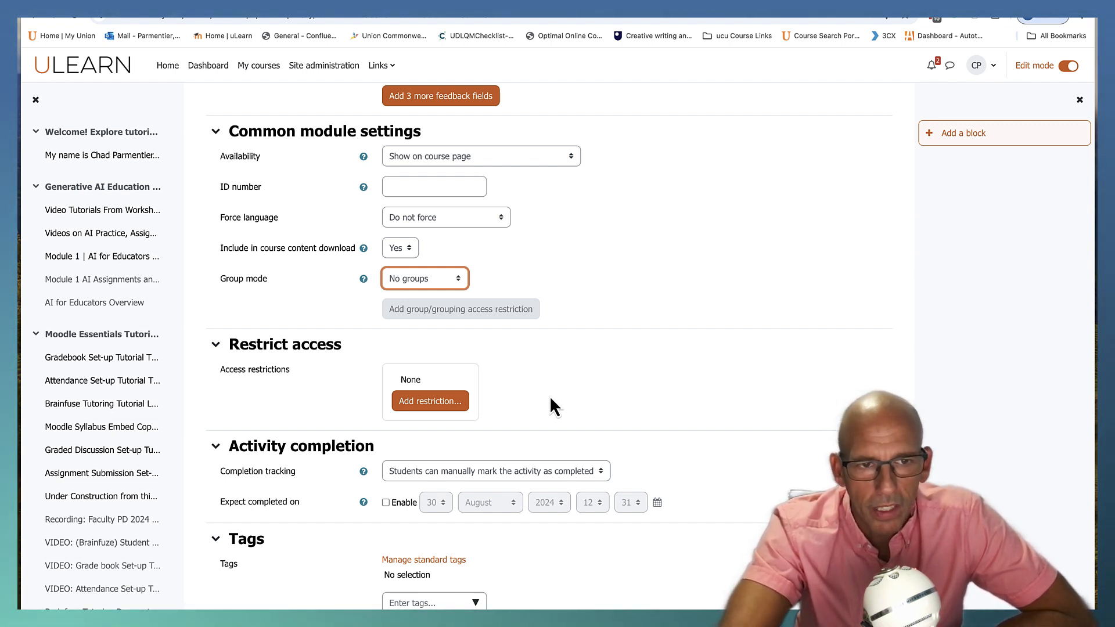
- Switch completion tracking to conditions and require students to receive a grade to complete the quiz
scroll("down", 3)
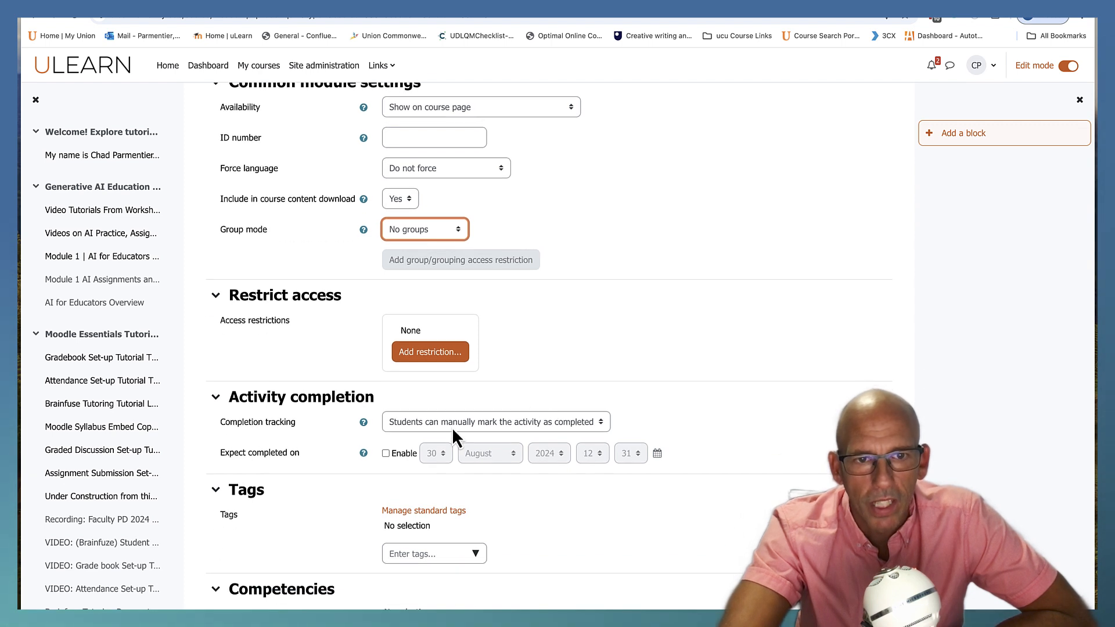
left_click(496, 421)
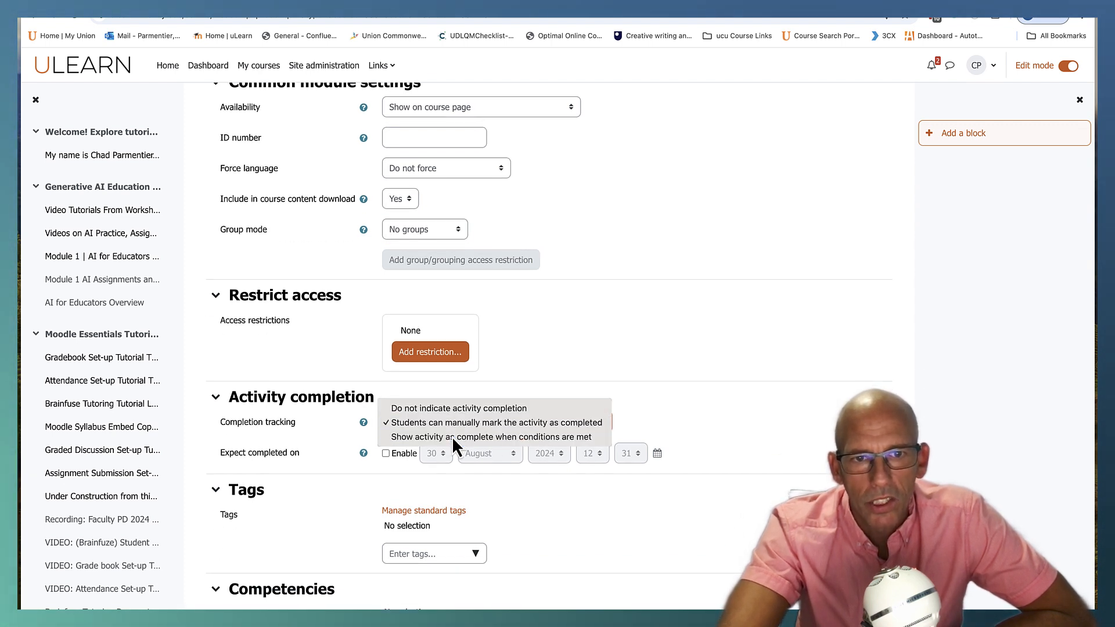
left_click(496, 437)
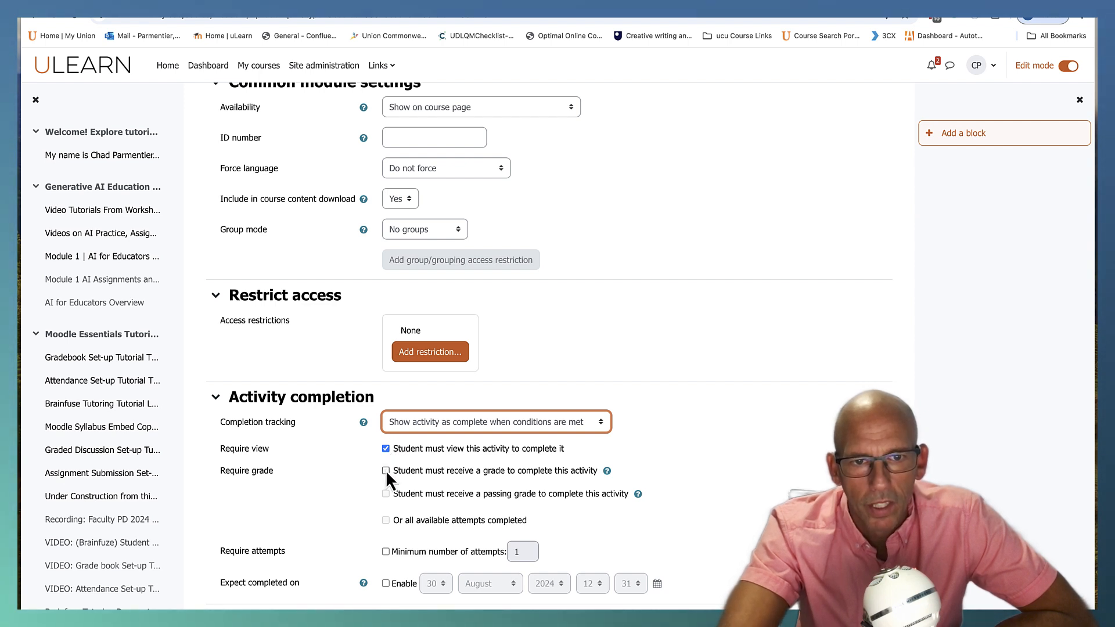
left_click(386, 470)
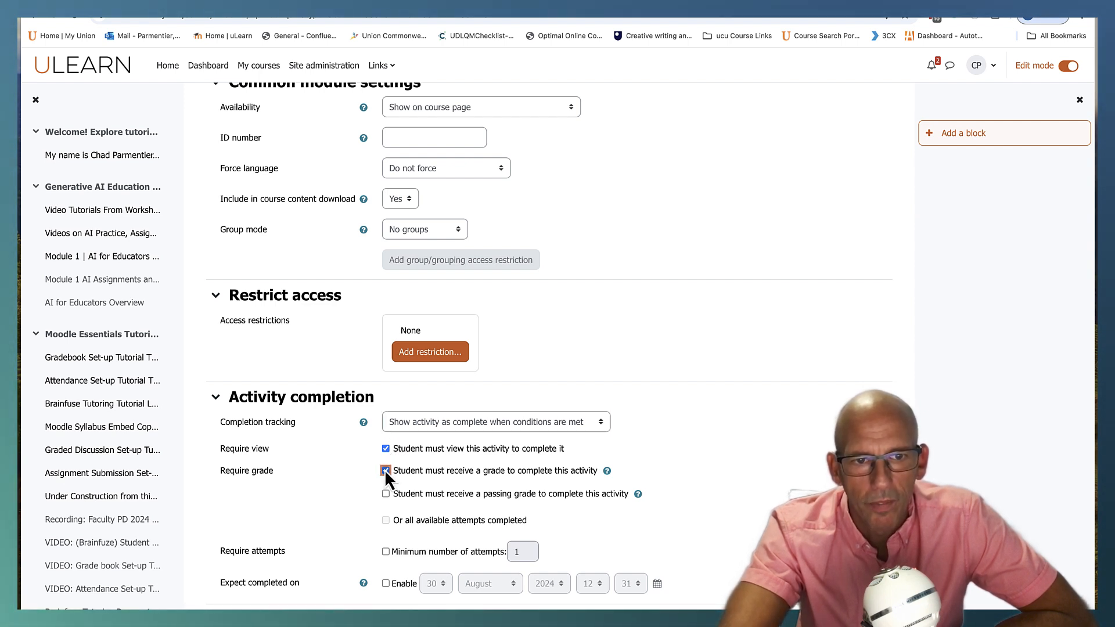
scroll("down", 3)
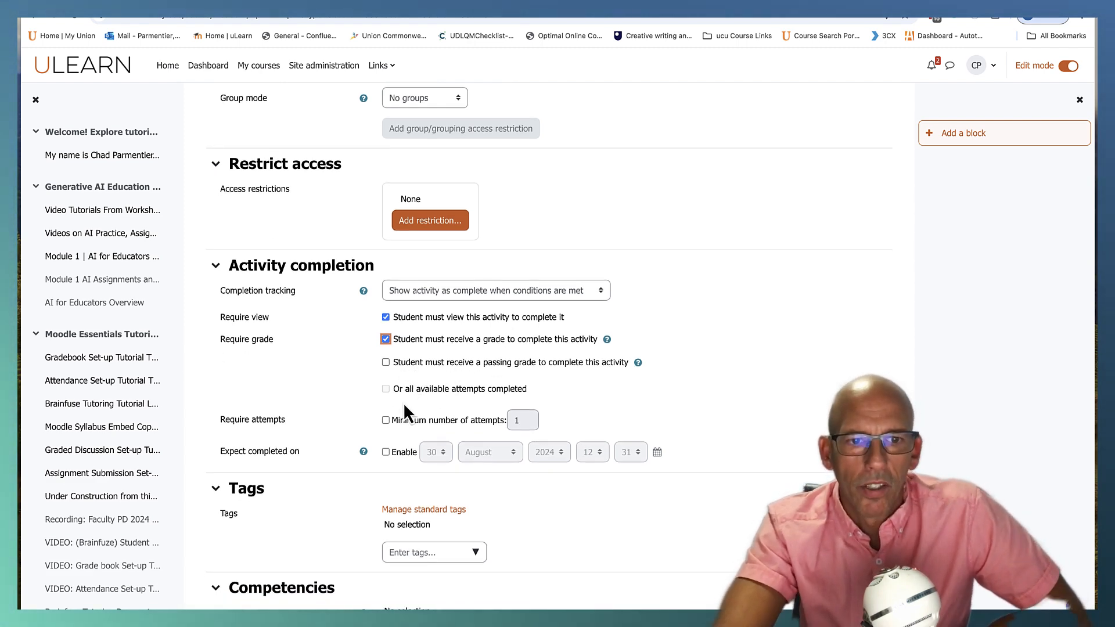
scroll("down", 3)
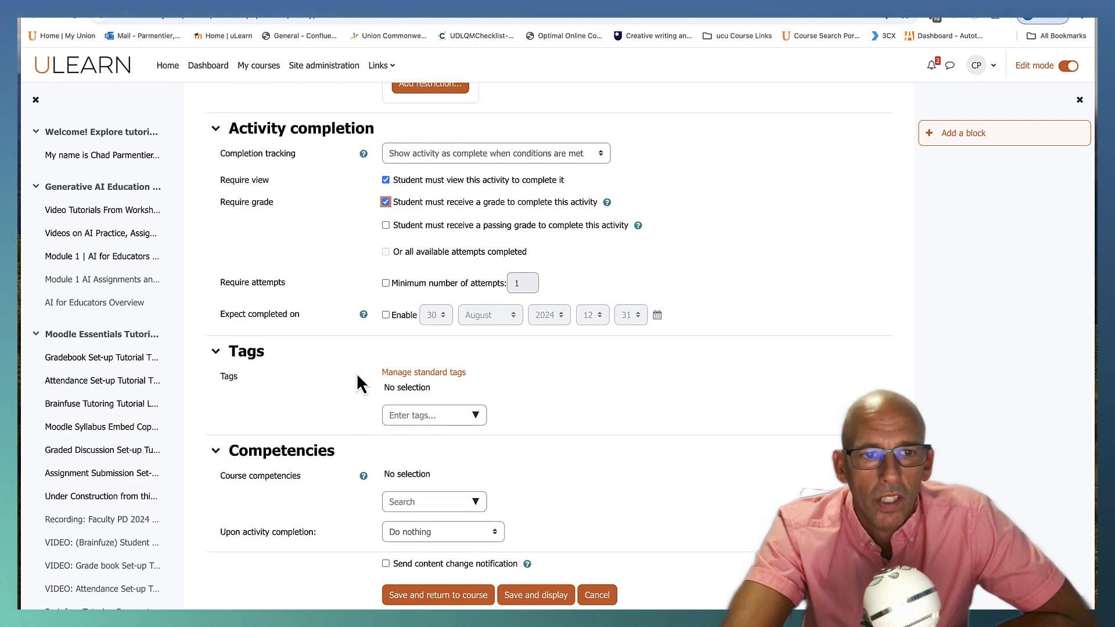
scroll("down", 3)
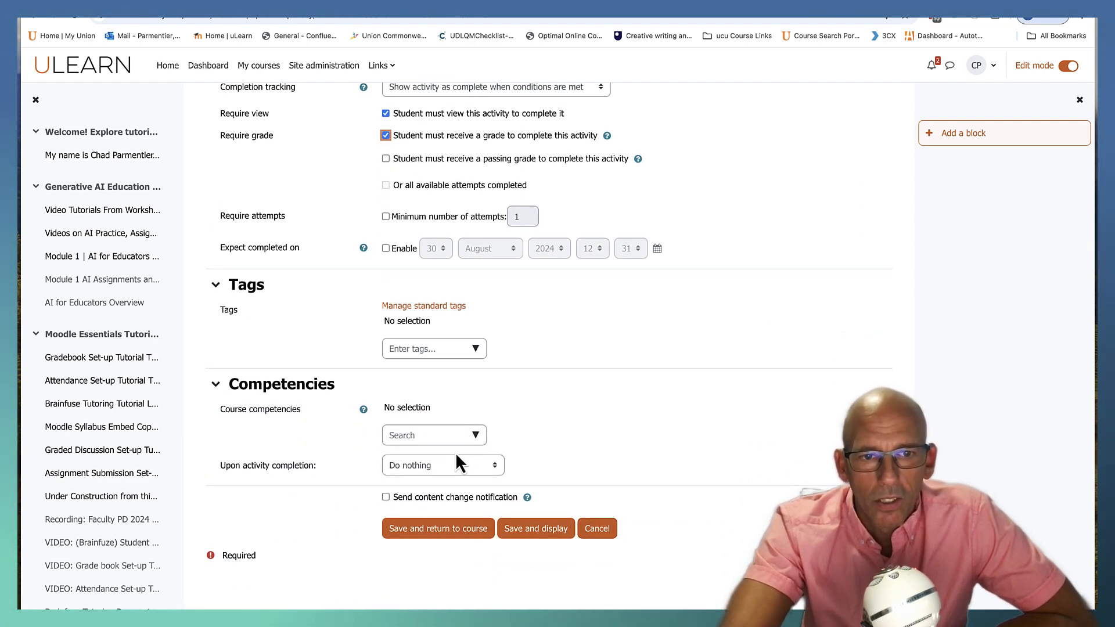
mouse_move(302, 409)
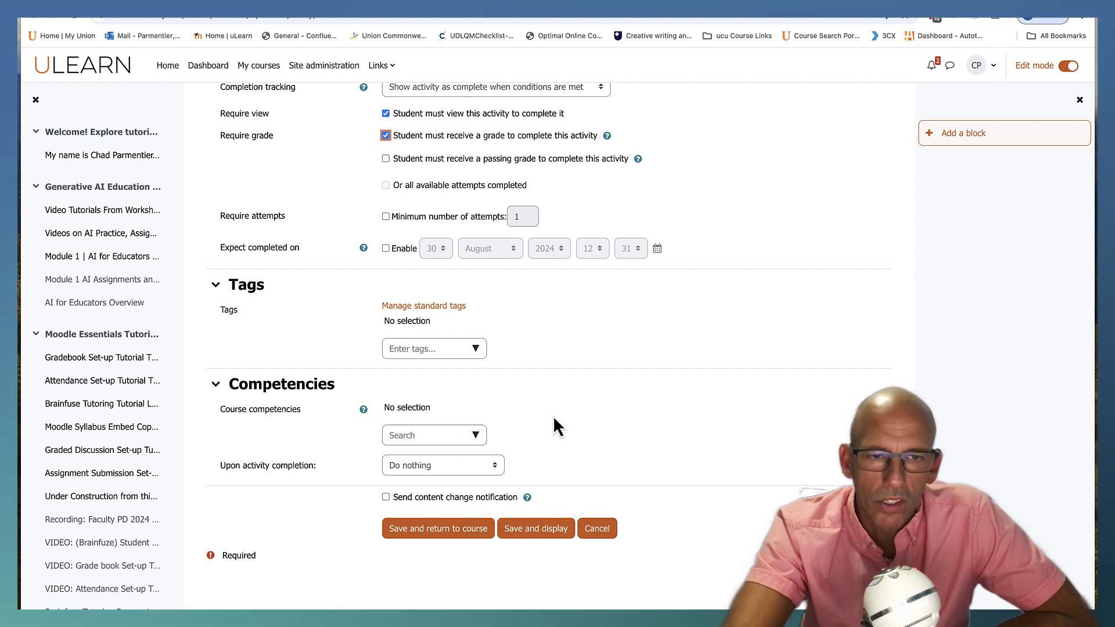
mouse_move(542, 470)
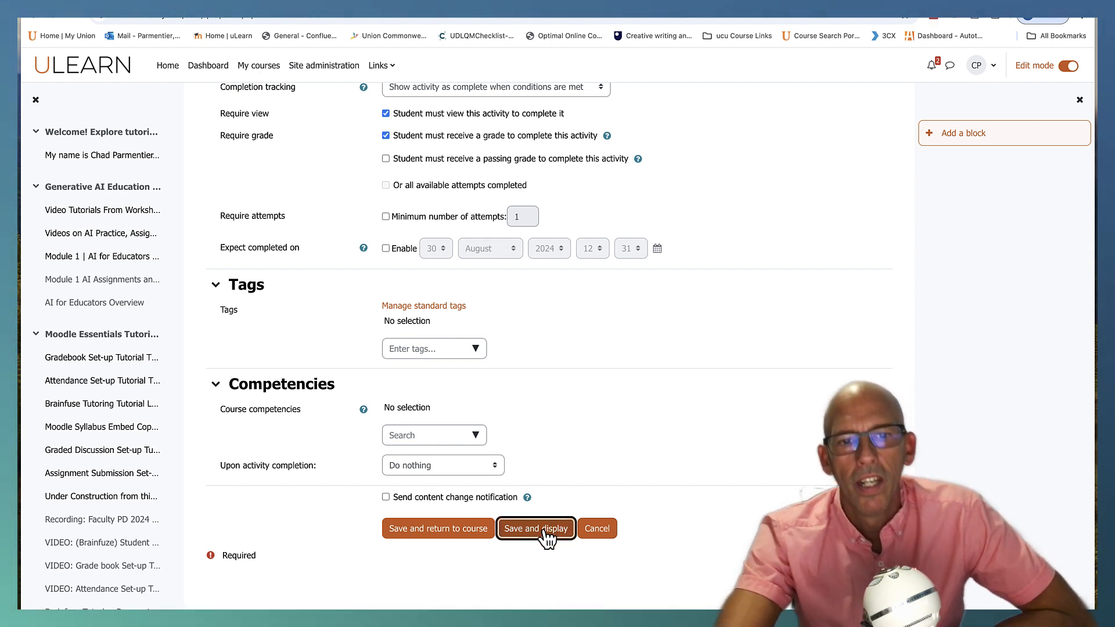
- Save and display the quiz, then choose to add a new question on its Questions page
left_click(536, 529)
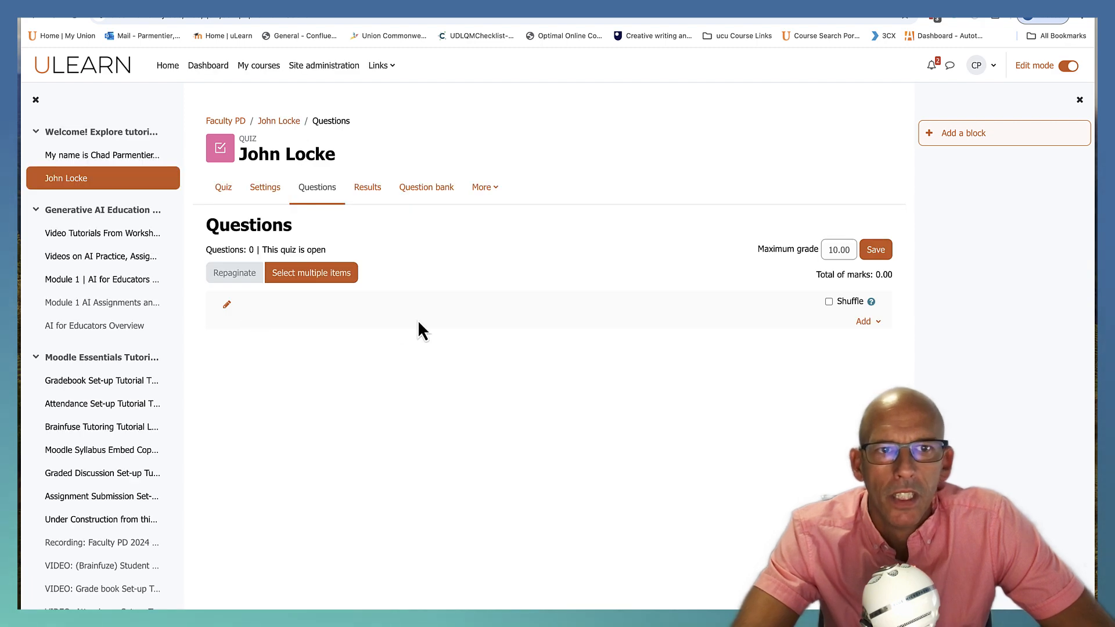
mouse_move(794, 261)
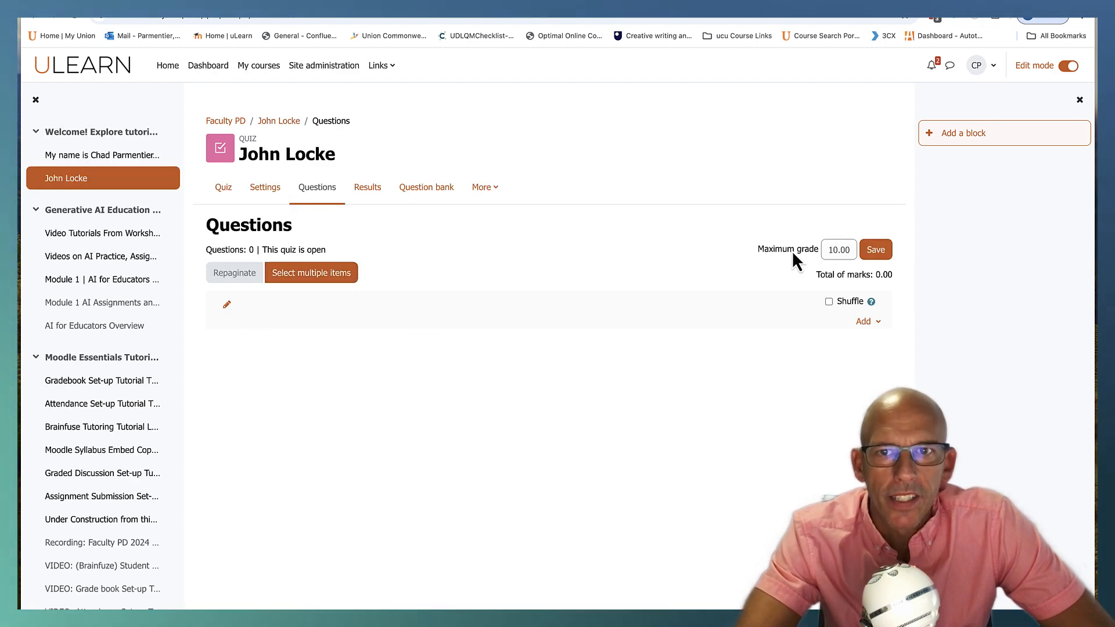
mouse_move(823, 261)
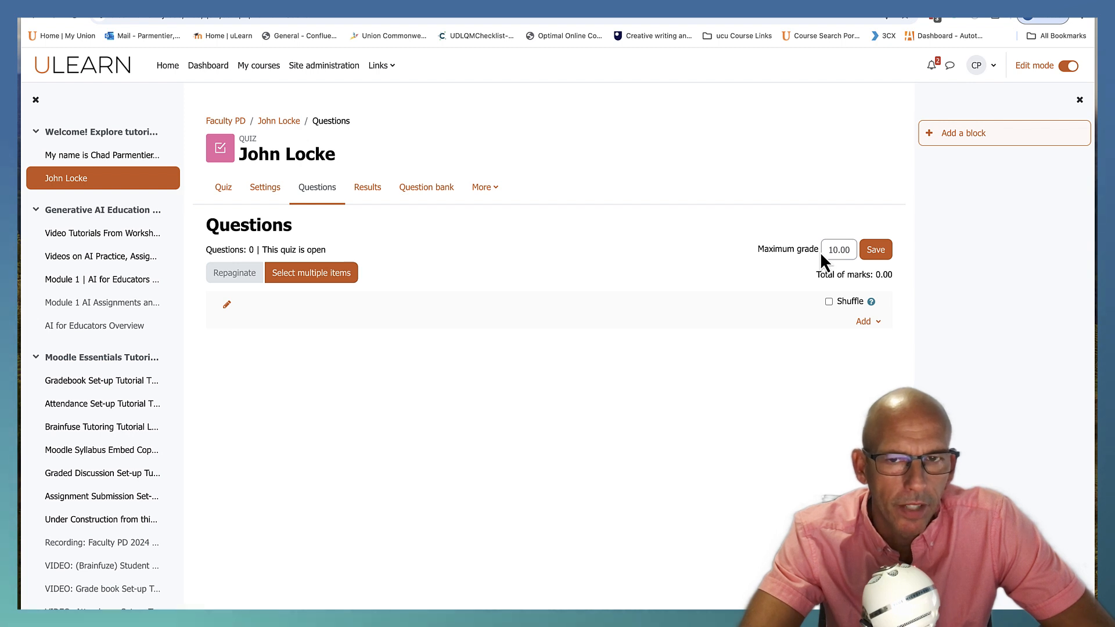
mouse_move(831, 306)
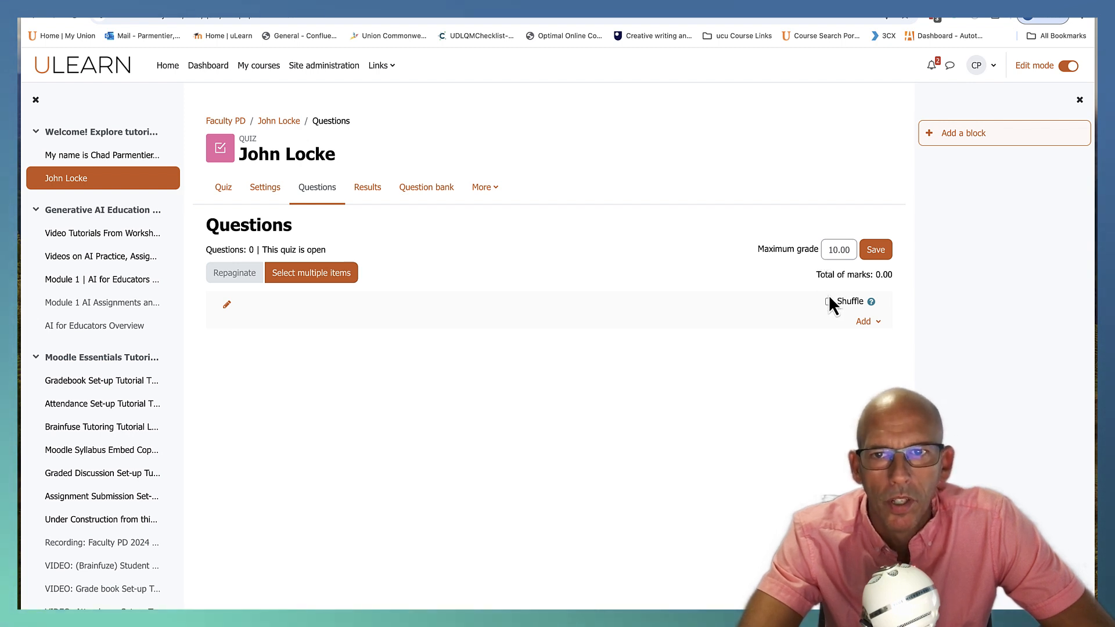
mouse_move(834, 312)
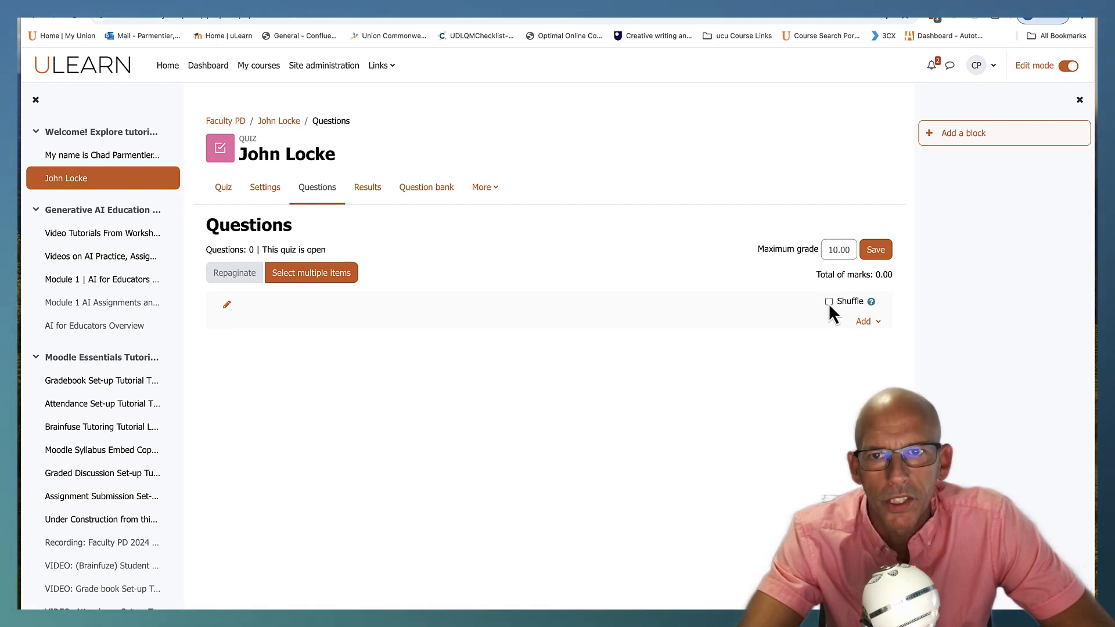
mouse_move(864, 326)
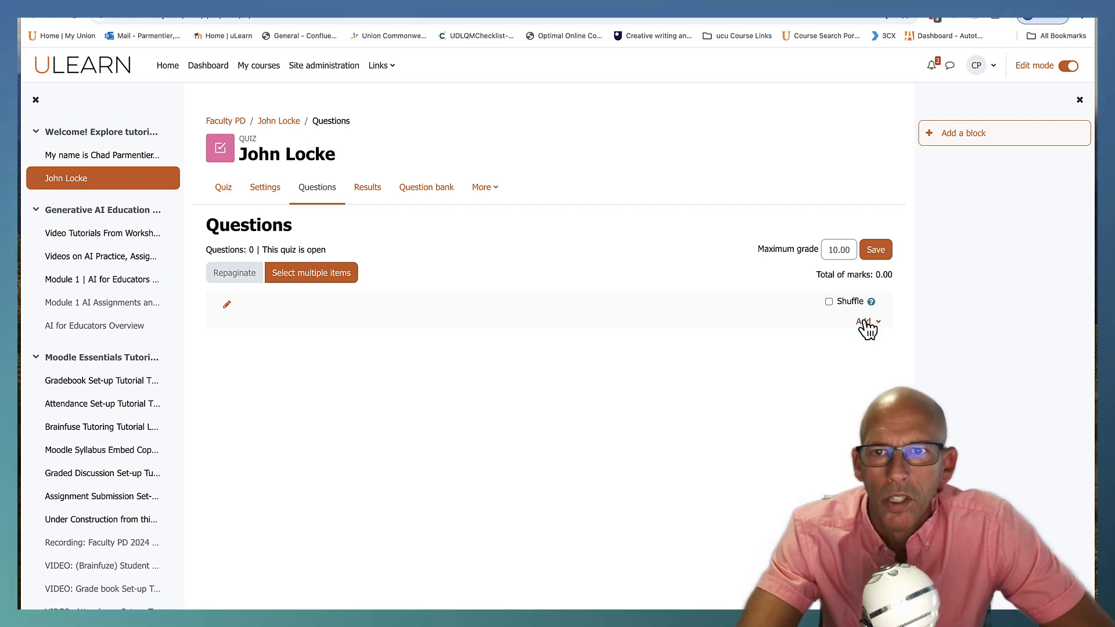
left_click(865, 322)
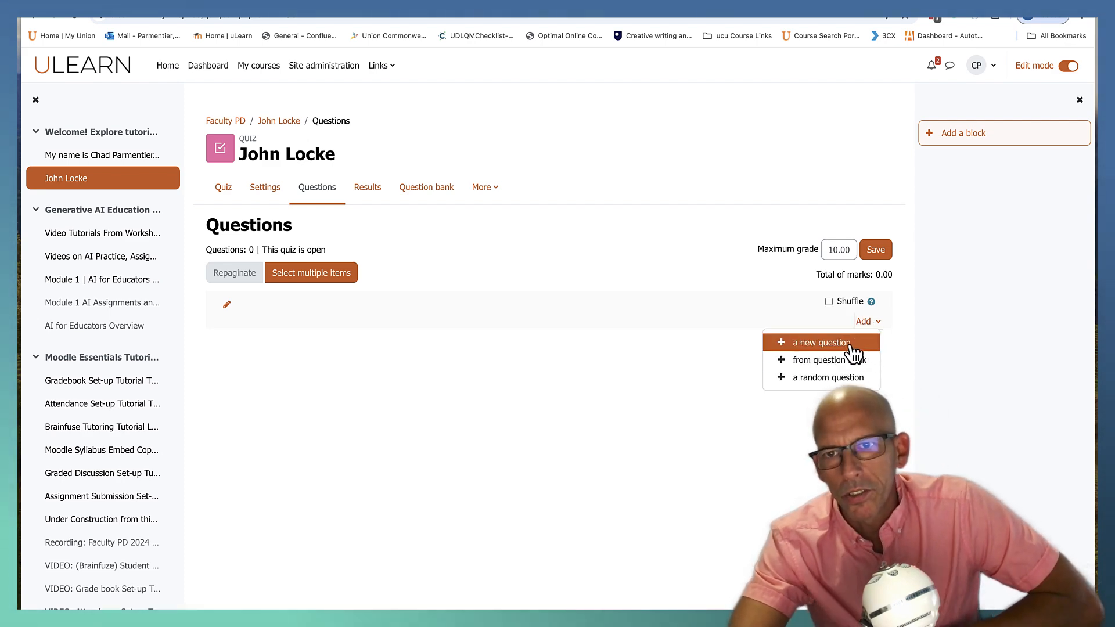
left_click(817, 341)
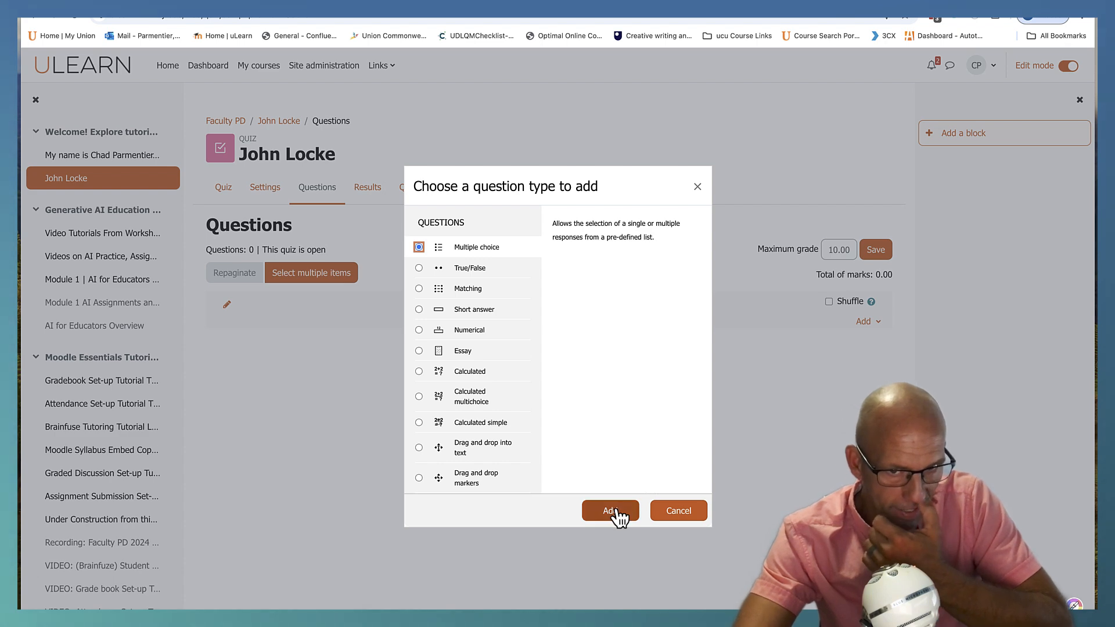
- Add a Multiple choice question and paste the Locke primary-purpose-of-government question as its name and text
left_click(608, 511)
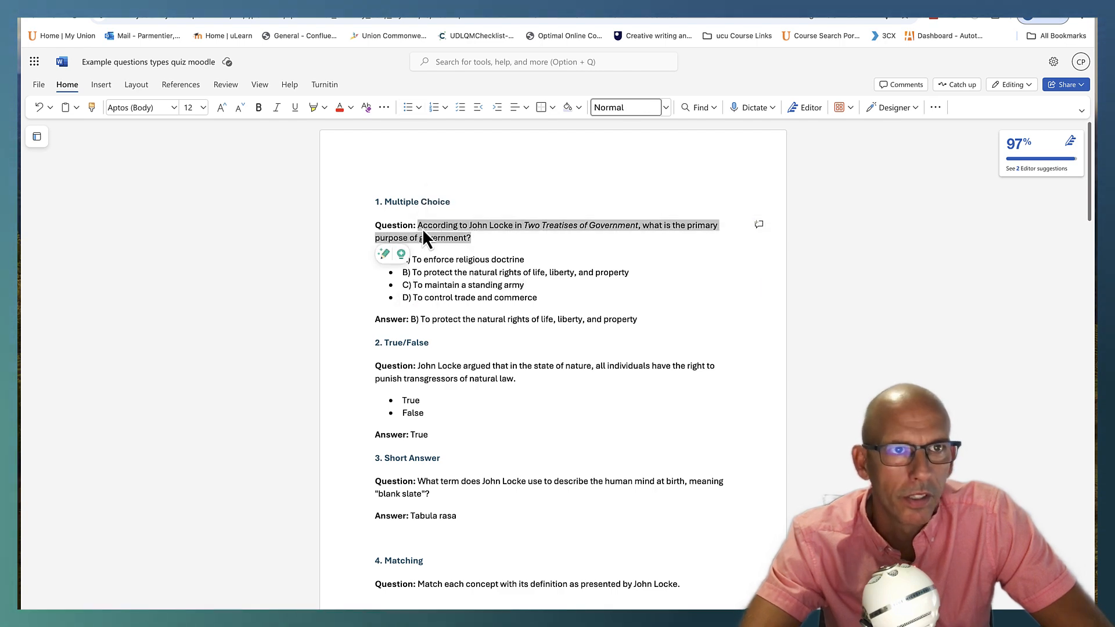
left_click(235, 18)
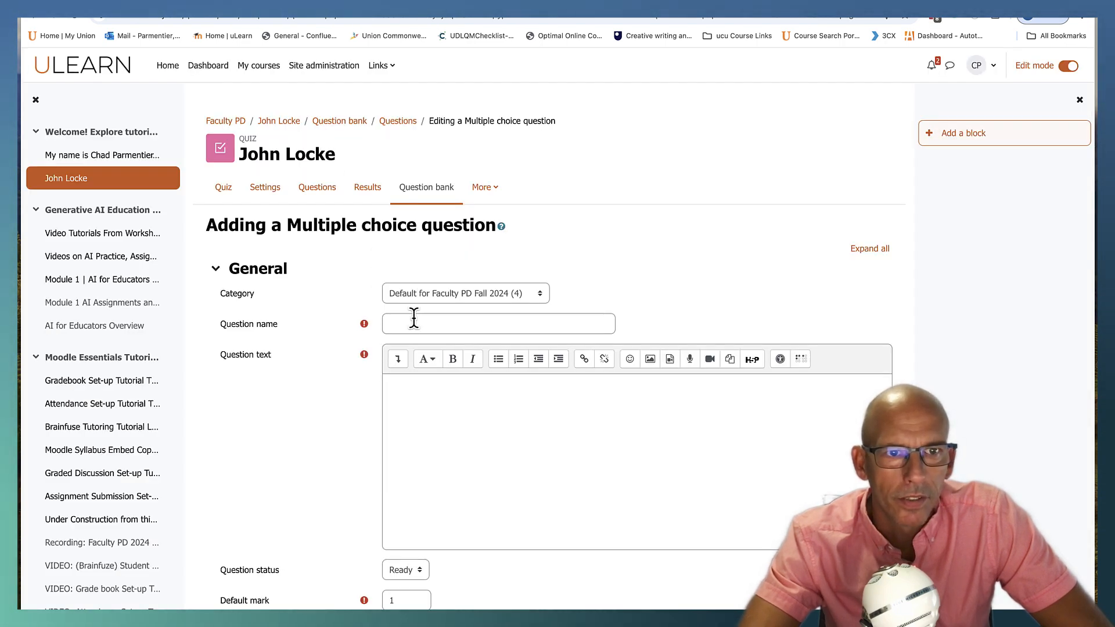
type("According to John Locke in Two Treatises of Government,")
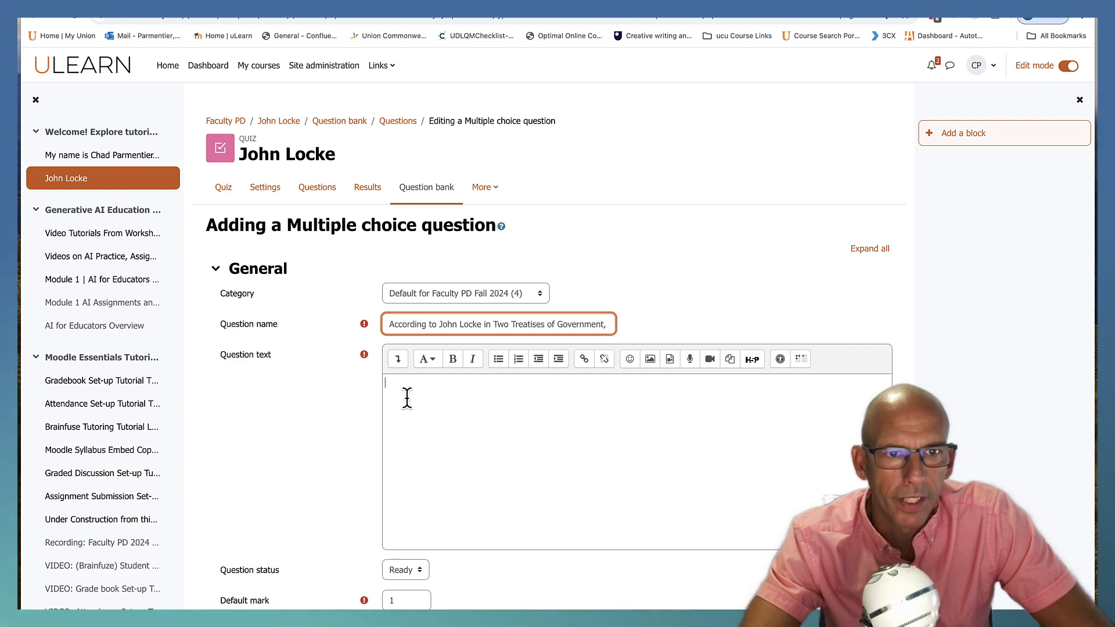
type("According to John Locke in Two Treatises of Government, what is the primary purpose of government?")
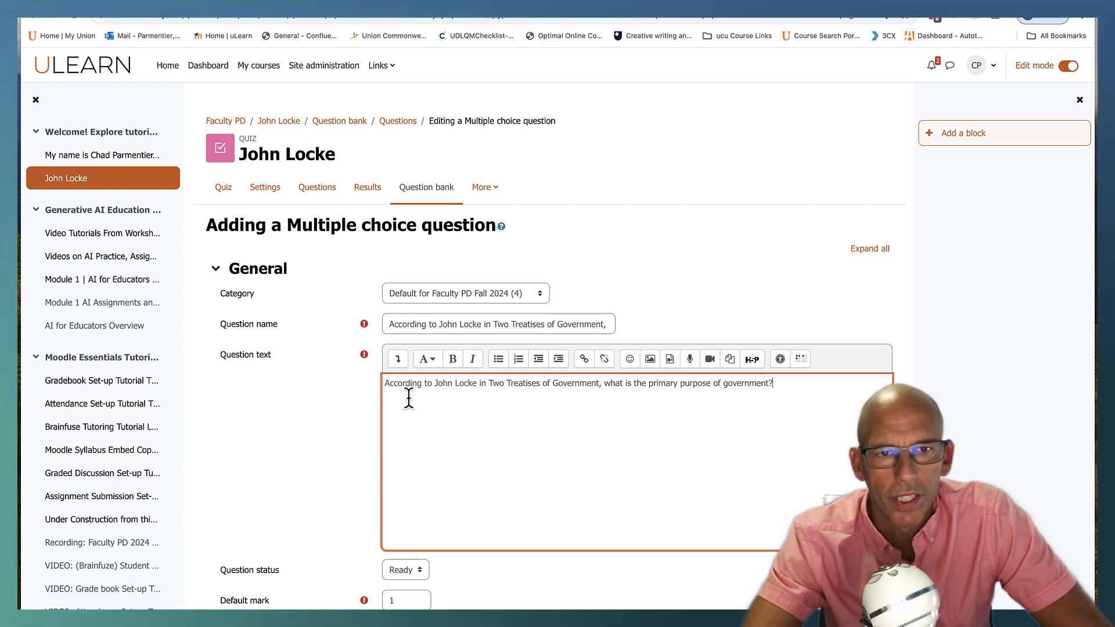
mouse_move(324, 369)
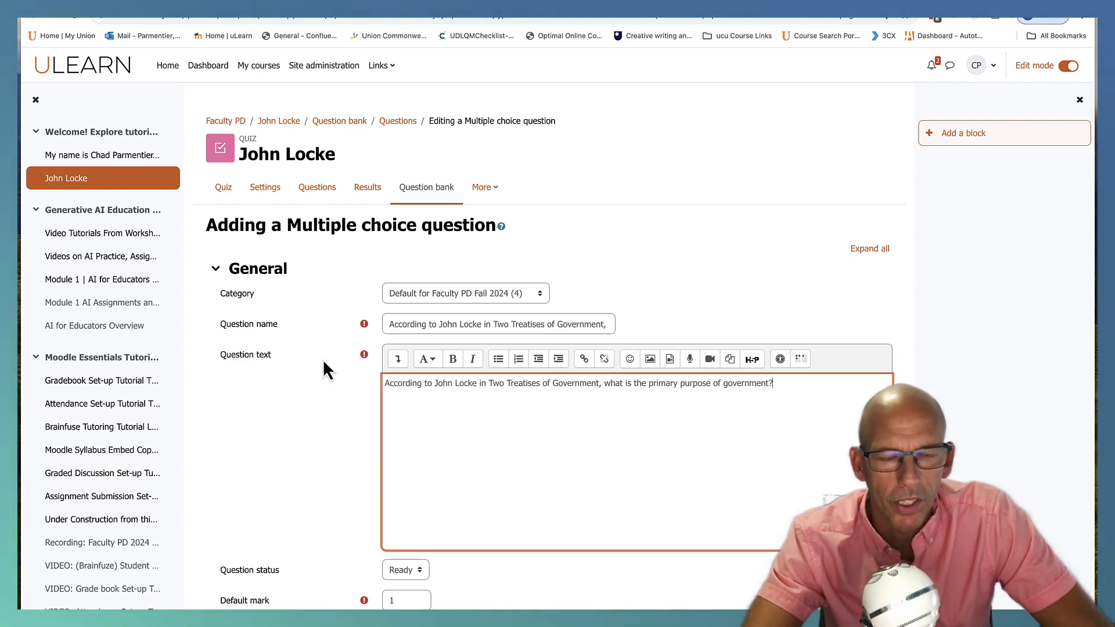
mouse_move(350, 382)
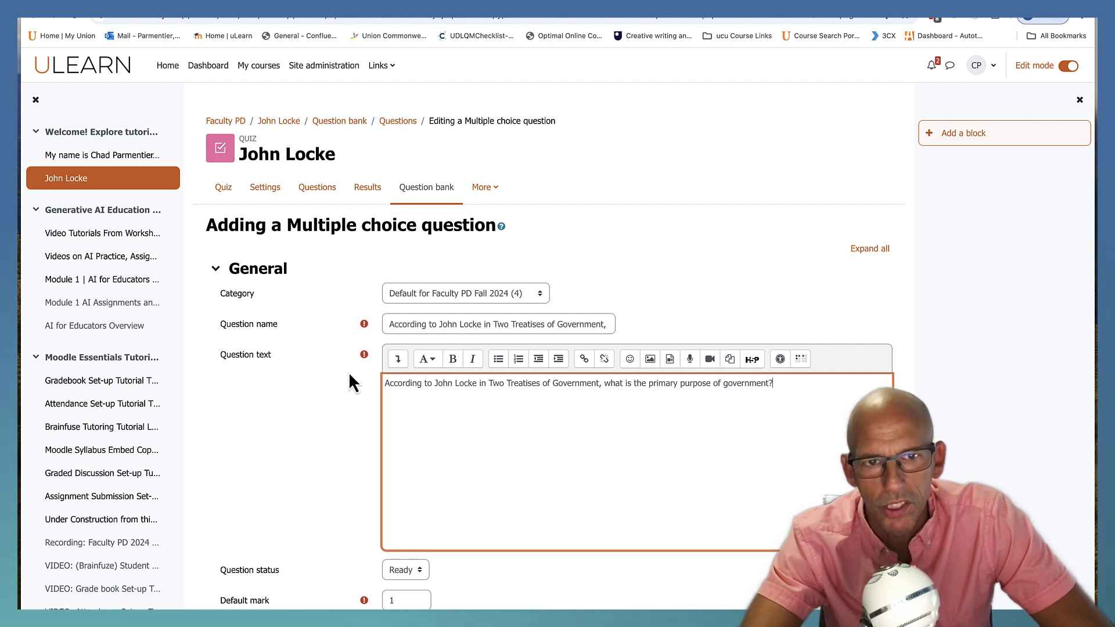
mouse_move(518, 394)
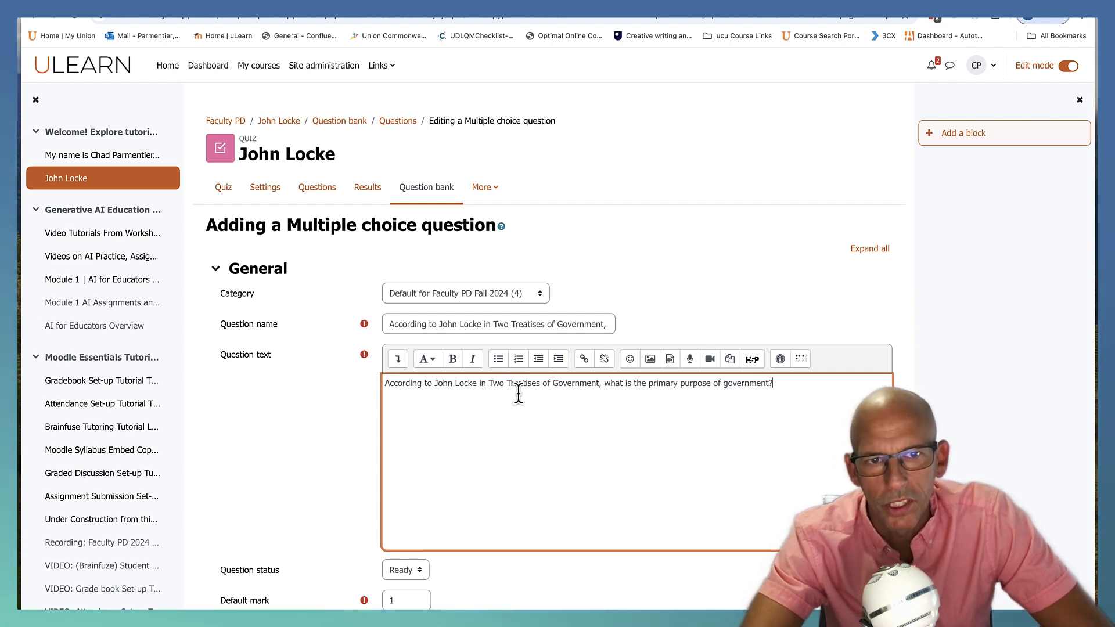
mouse_move(415, 347)
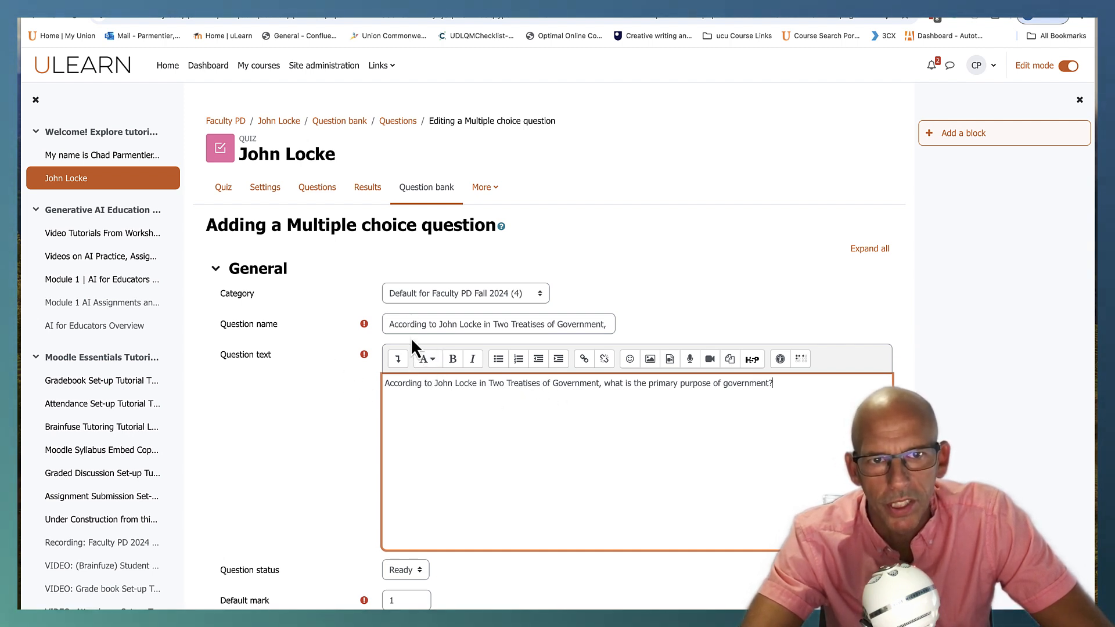
scroll("down", 3)
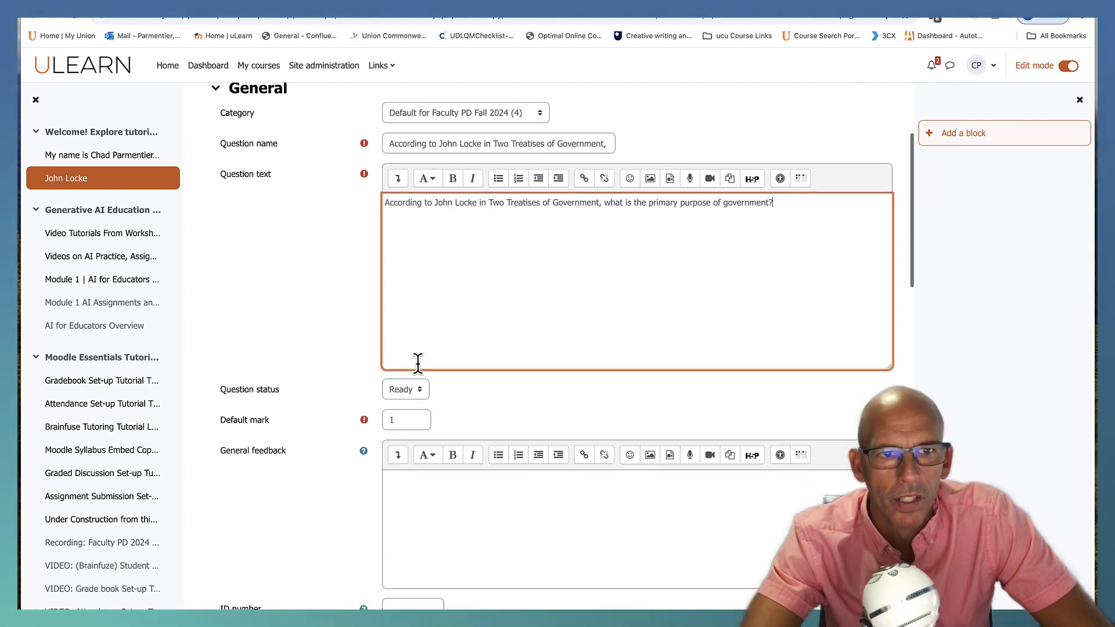
scroll("down", 3)
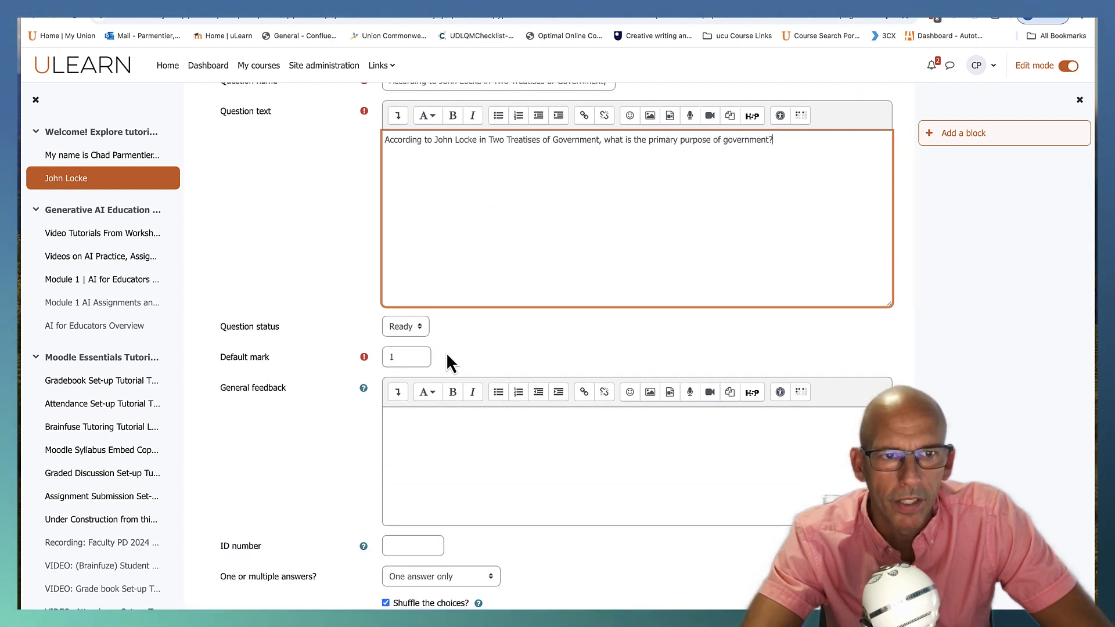
scroll("down", 3)
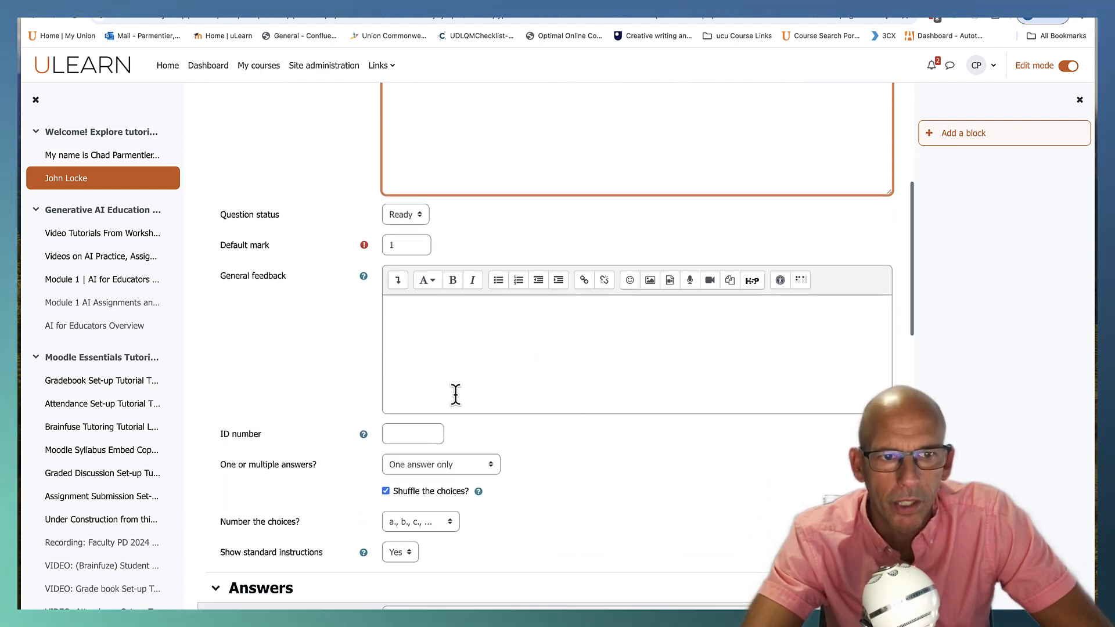
scroll("down", 3)
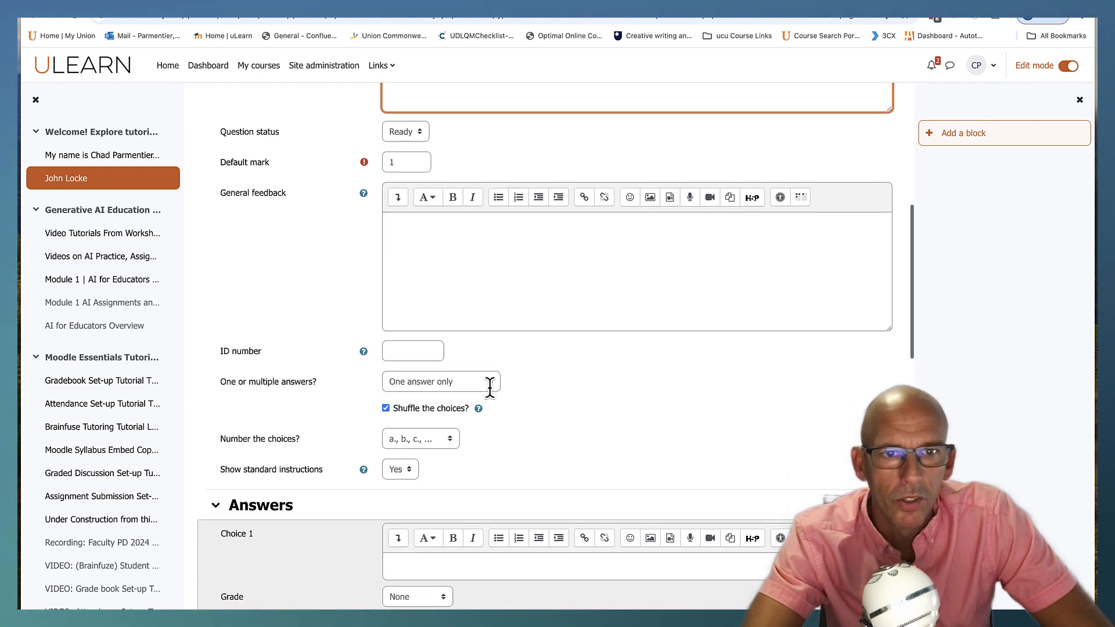
mouse_move(438, 399)
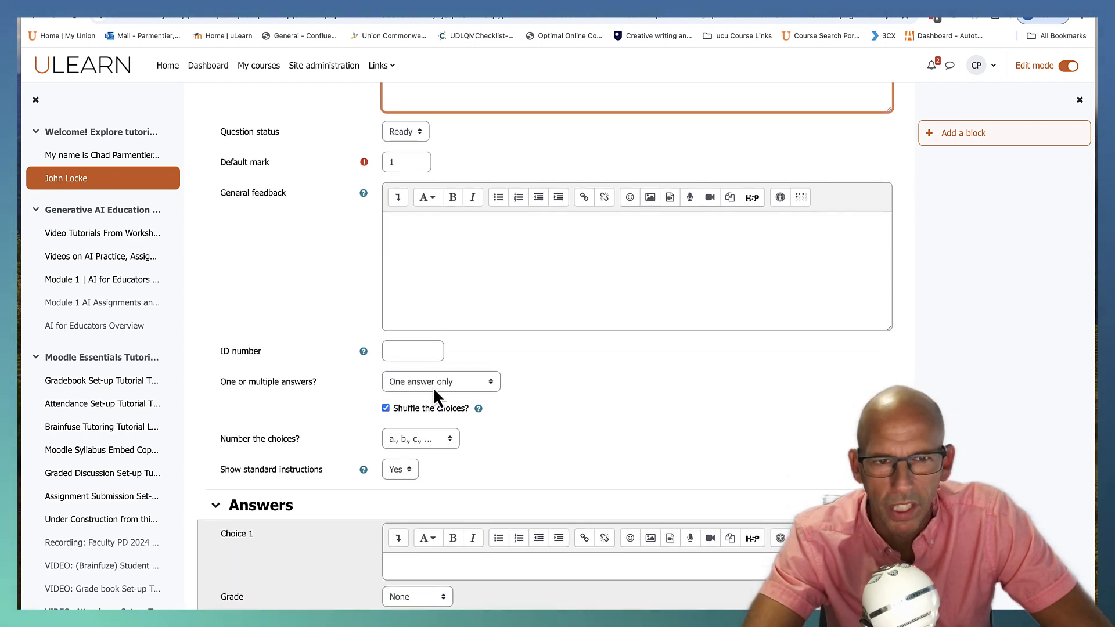
mouse_move(449, 391)
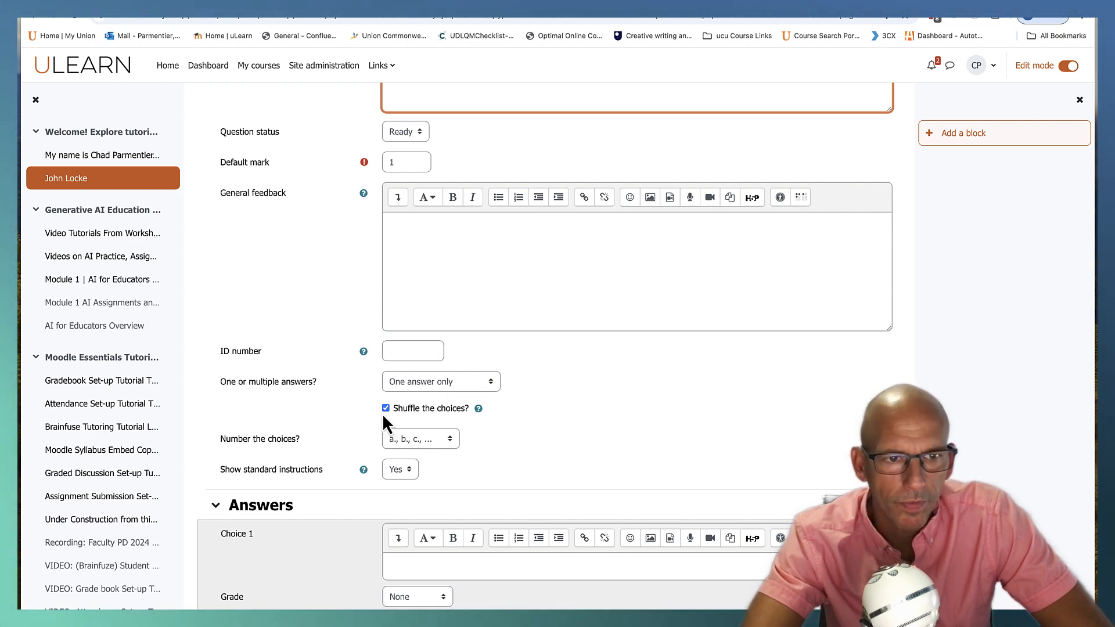
mouse_move(425, 457)
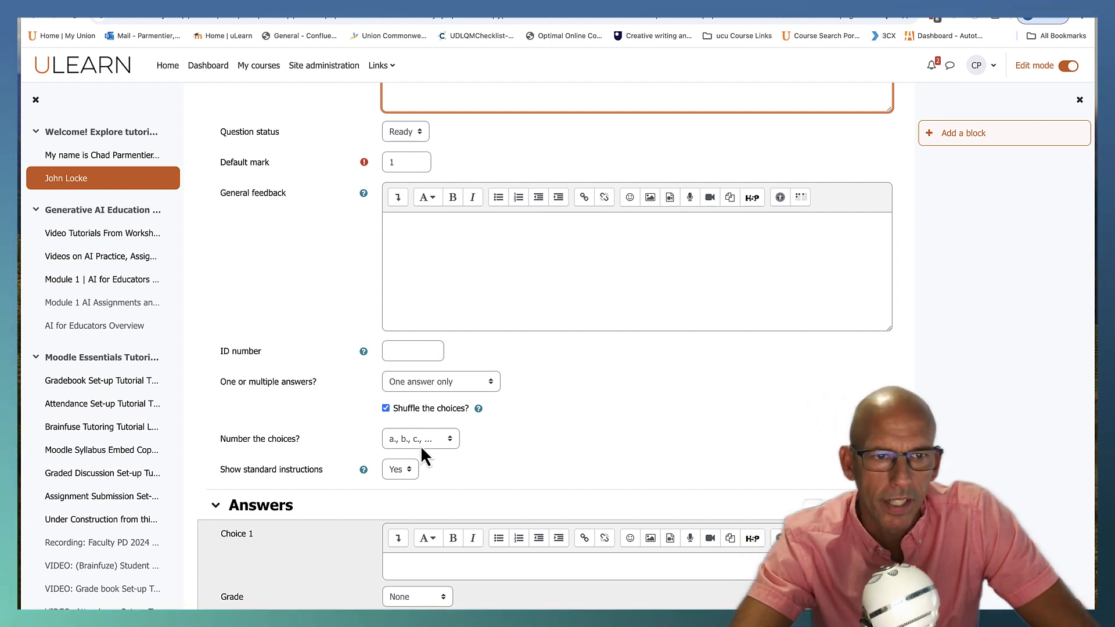
mouse_move(381, 479)
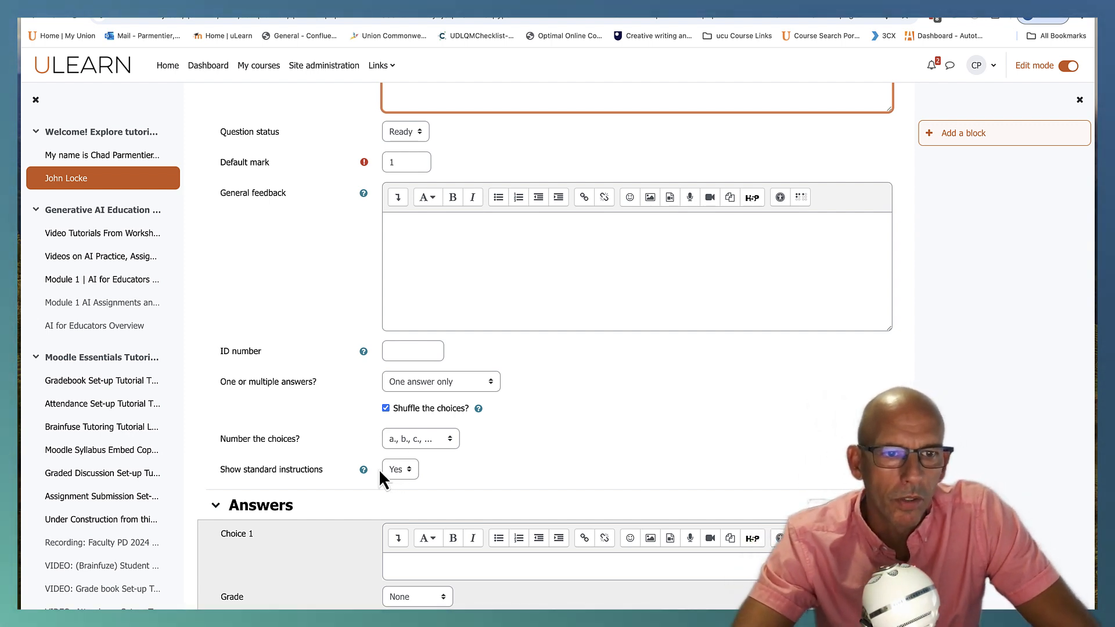
mouse_move(305, 487)
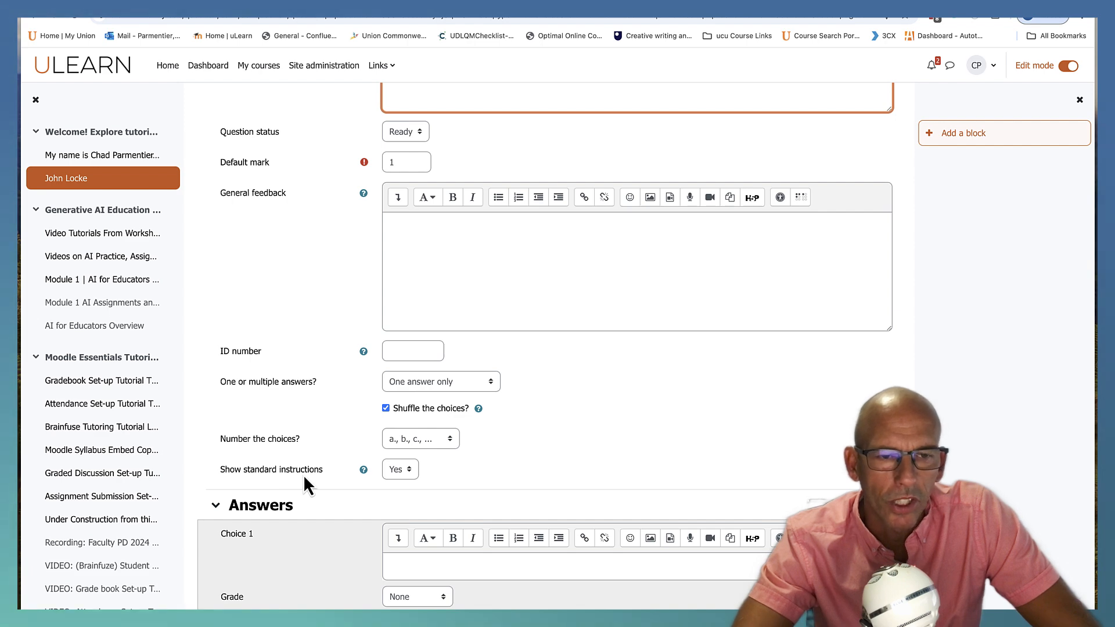
mouse_move(426, 461)
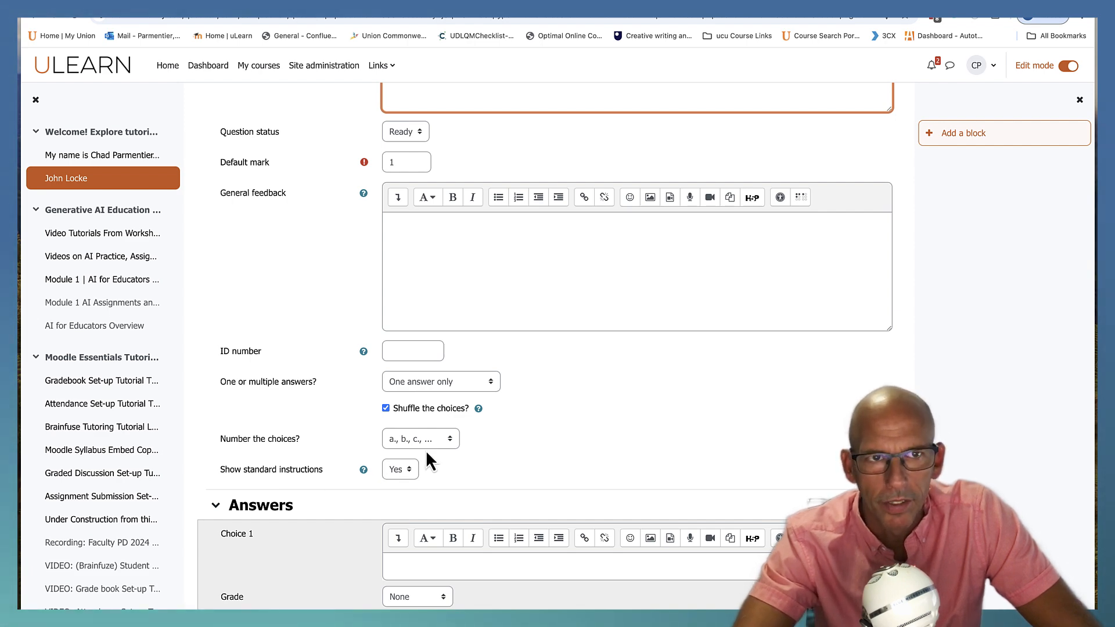
scroll("down", 3)
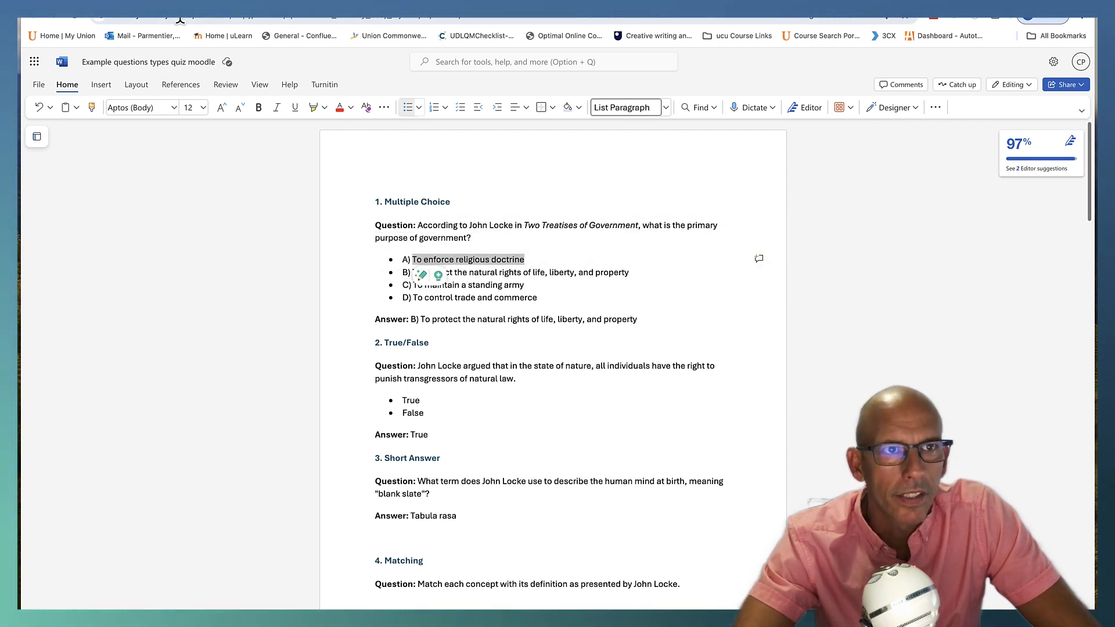
- Enter 'To enforce religious doctrine' as Choice 1 of the multiple choice question
left_click(241, 20)
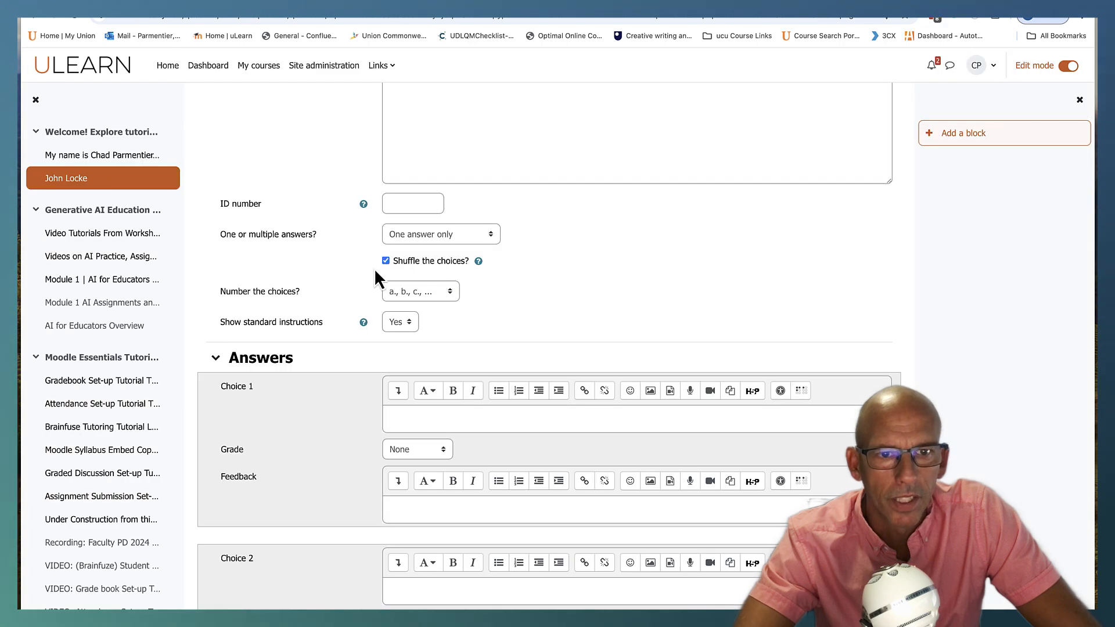
type("To enforce religious doctrine")
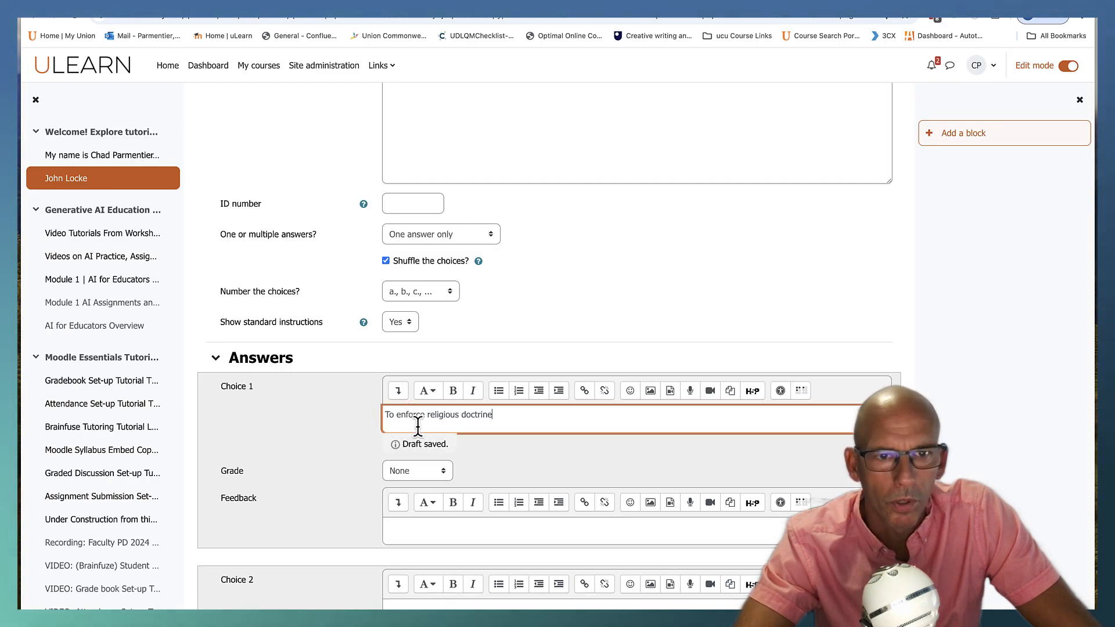
mouse_move(418, 426)
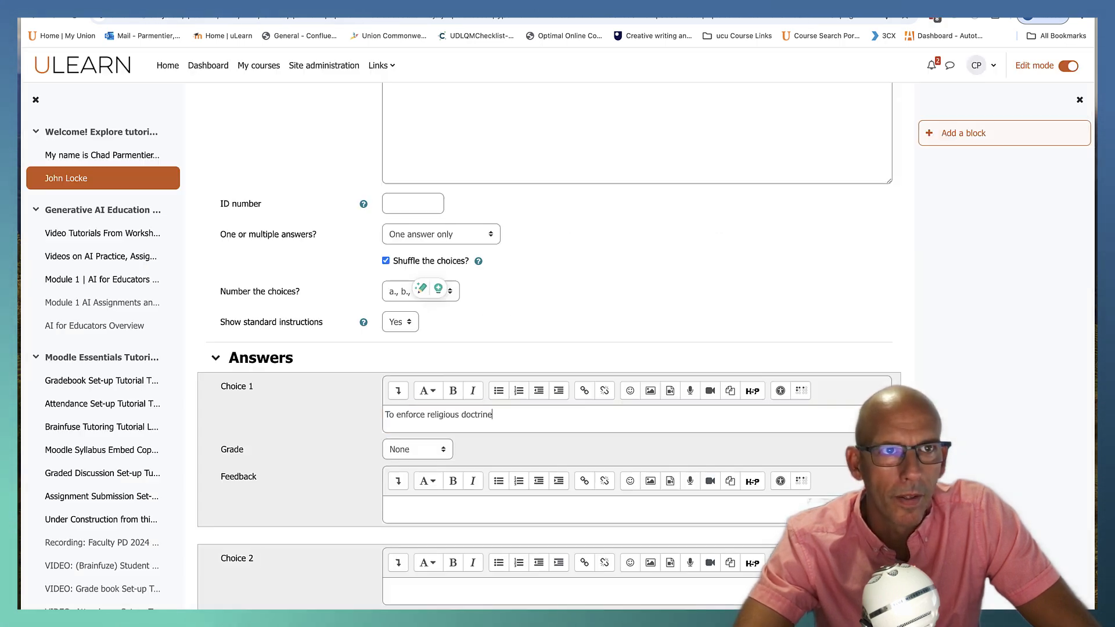
scroll("down", 3)
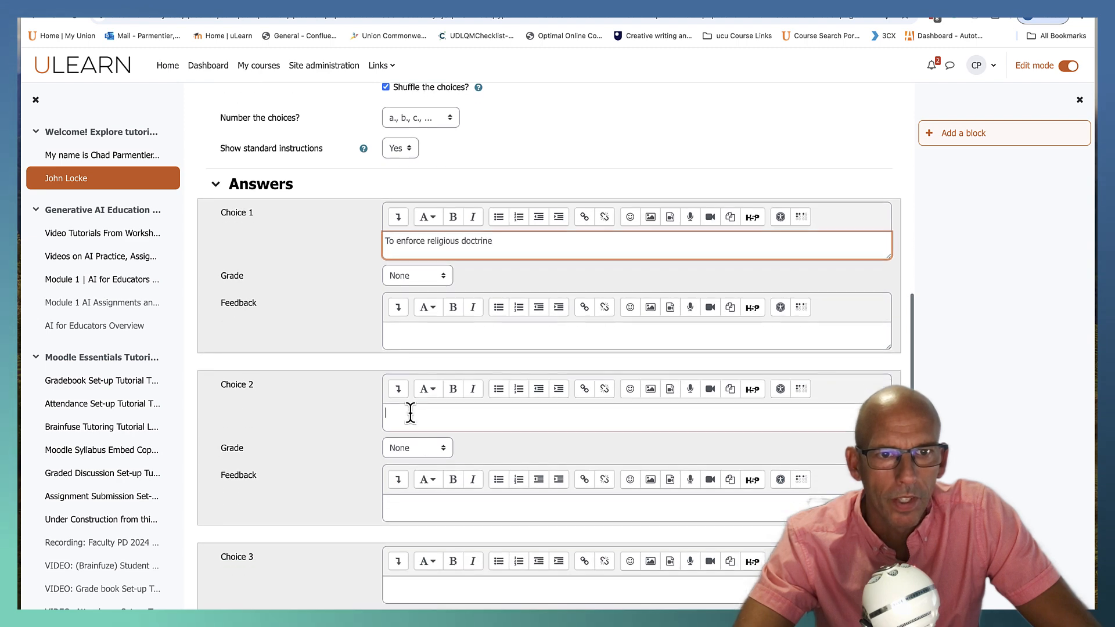
- Grade Choice 2 (protect natural rights of life, liberty, and property) at 100% and leave Choice 1 at None
left_click(417, 447)
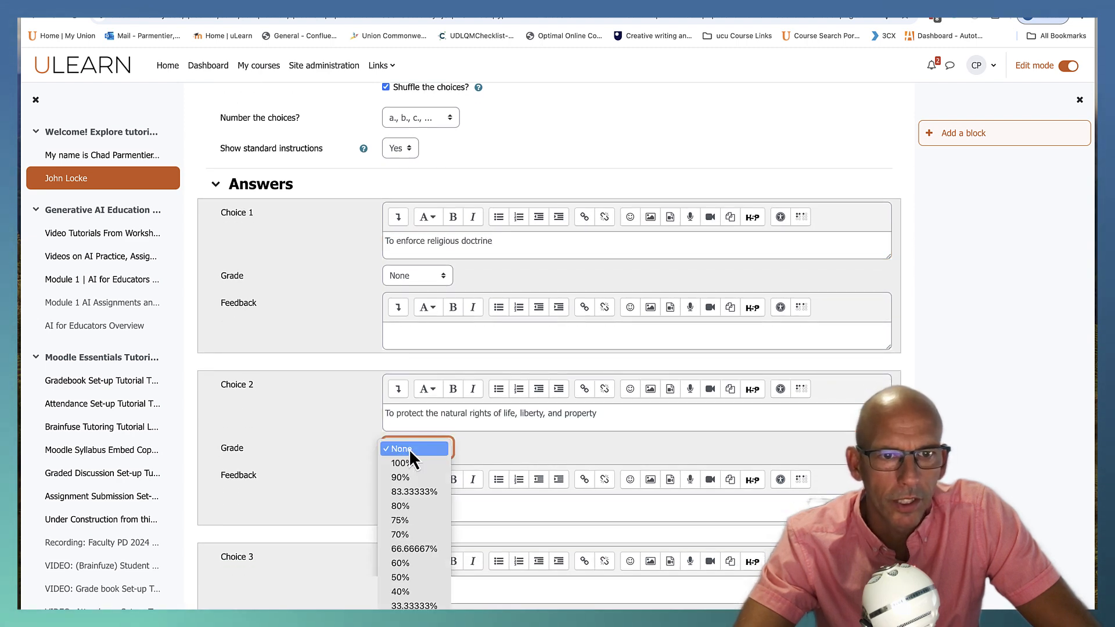
mouse_move(410, 465)
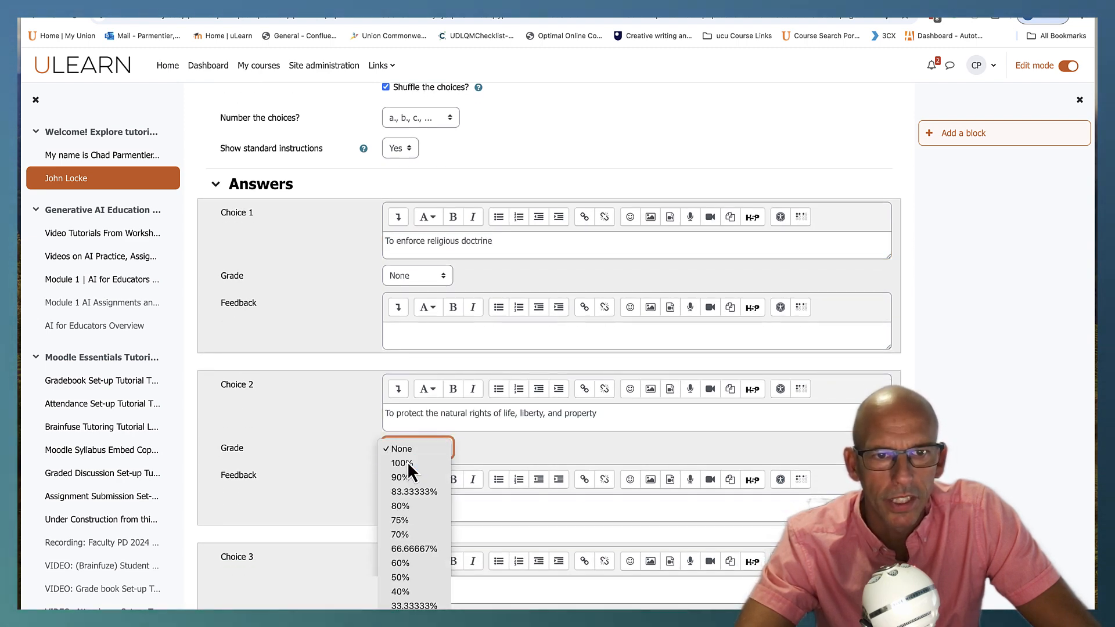
left_click(401, 464)
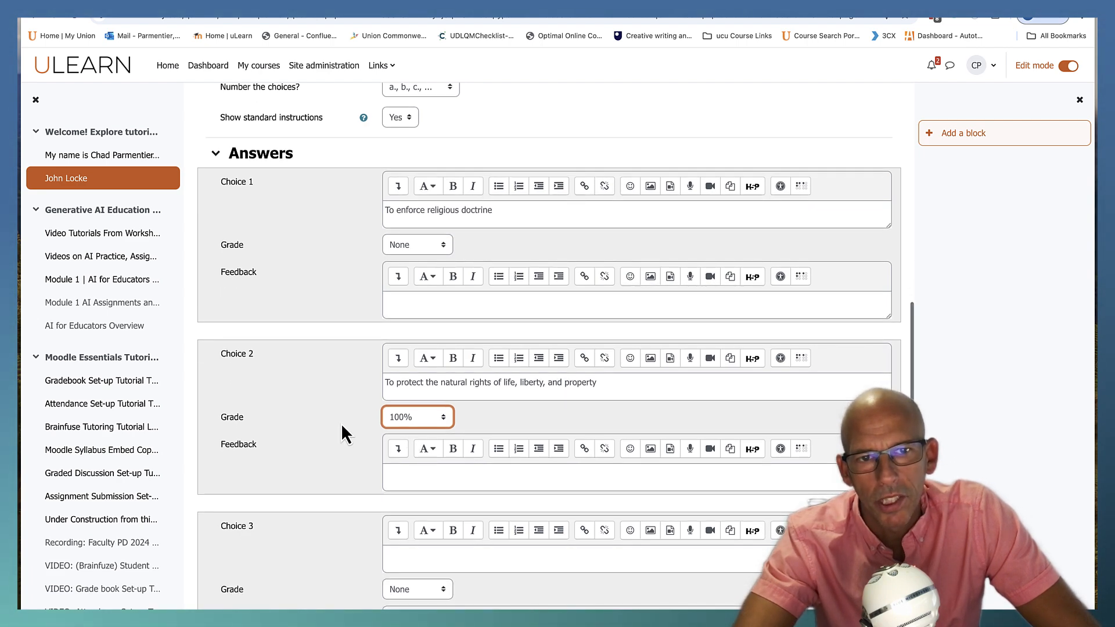
left_click(417, 243)
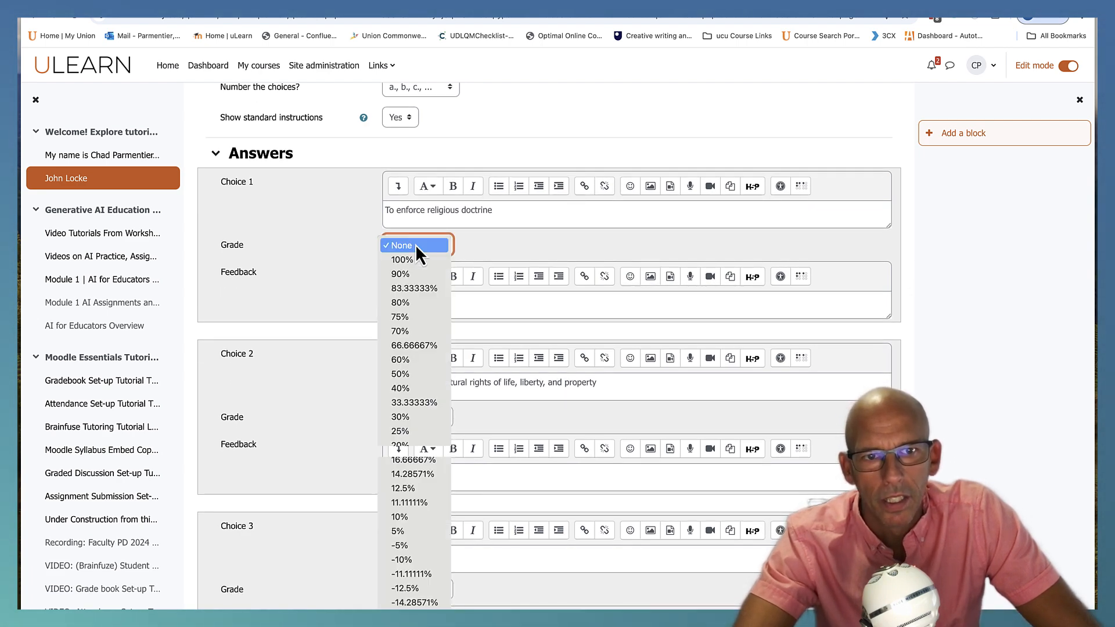
mouse_move(413, 574)
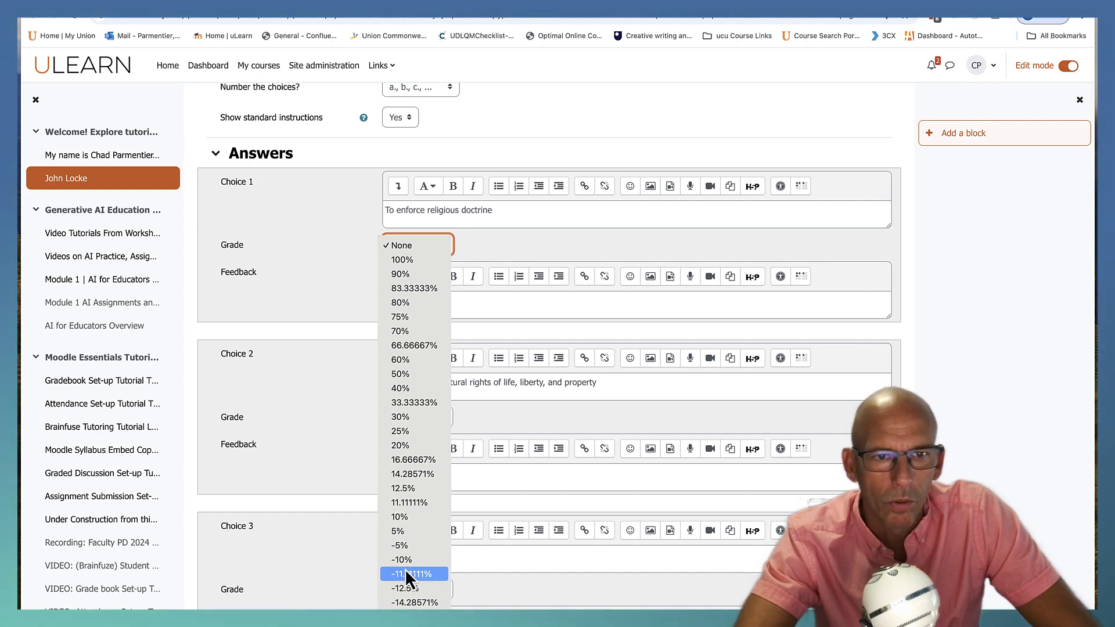
mouse_move(400, 359)
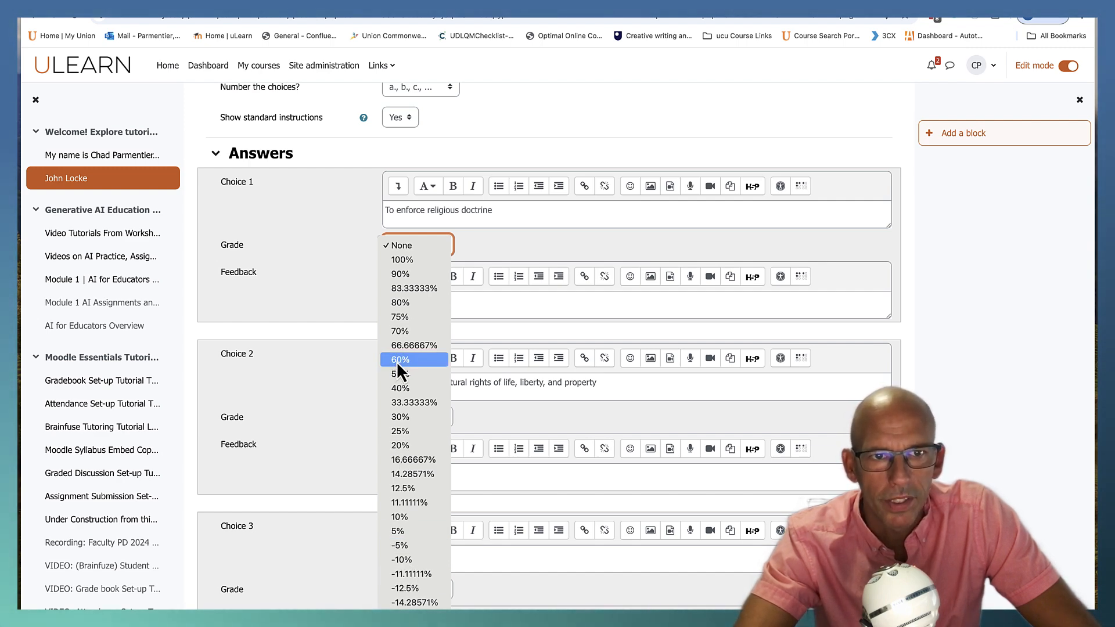
mouse_move(432, 495)
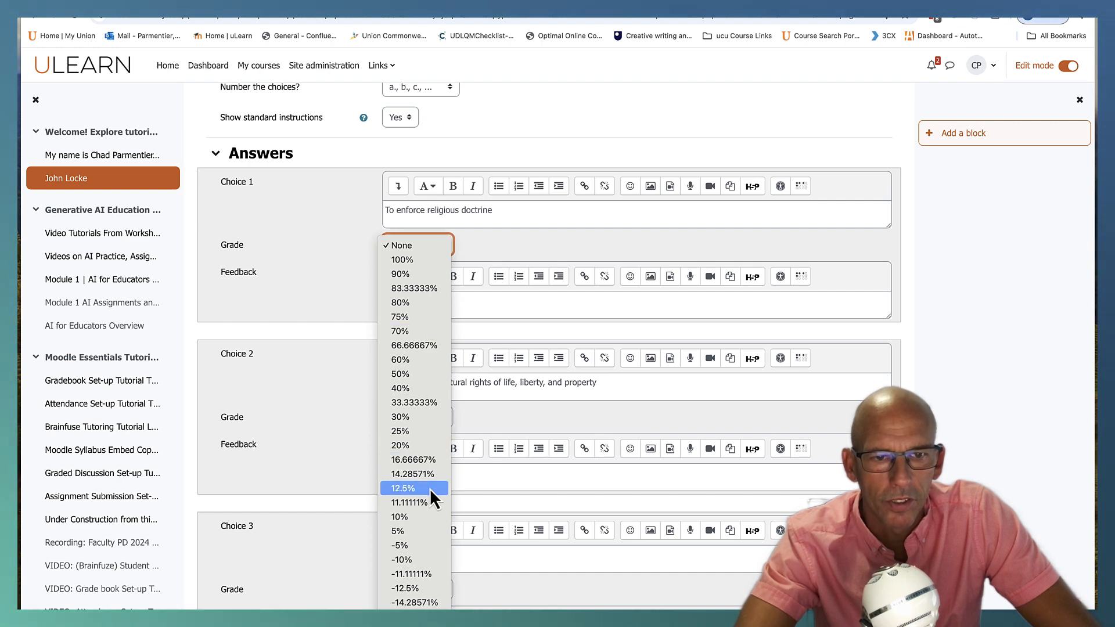
left_click(400, 245)
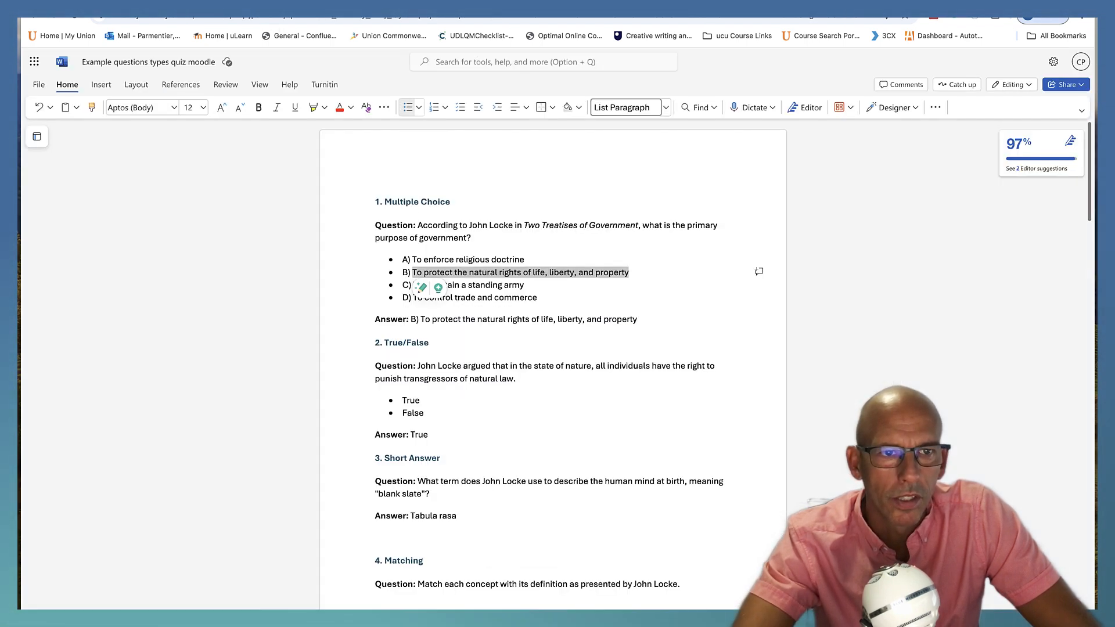
- Enter choice 3 'To maintain a standing army' and choice 4 'To control trade and commerce', both ungraded
left_click(512, 284)
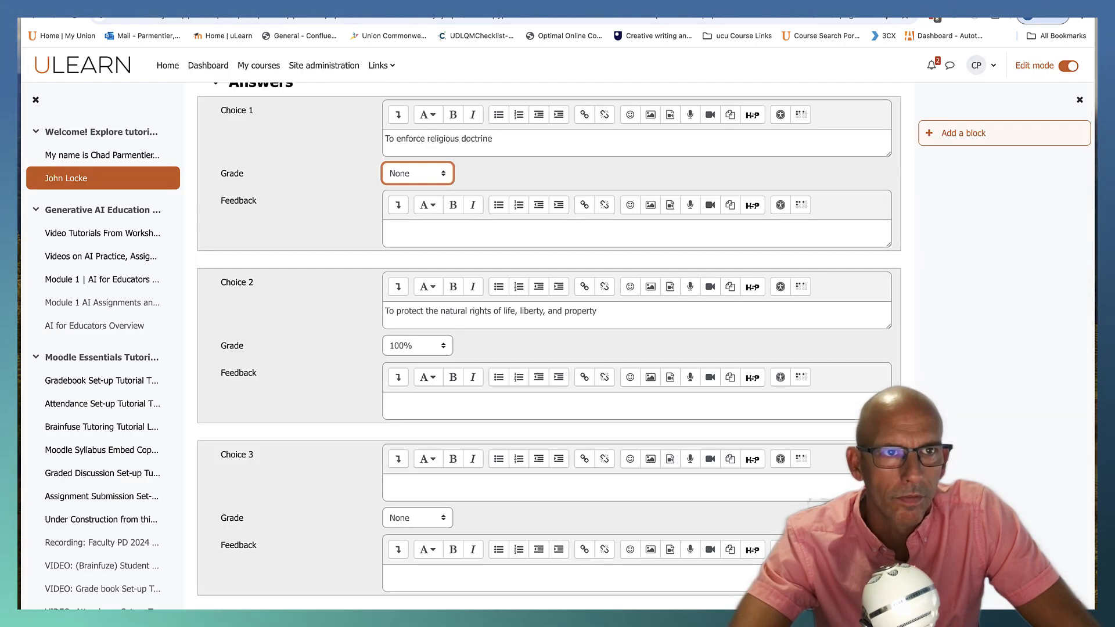
type("To maintain a standing army")
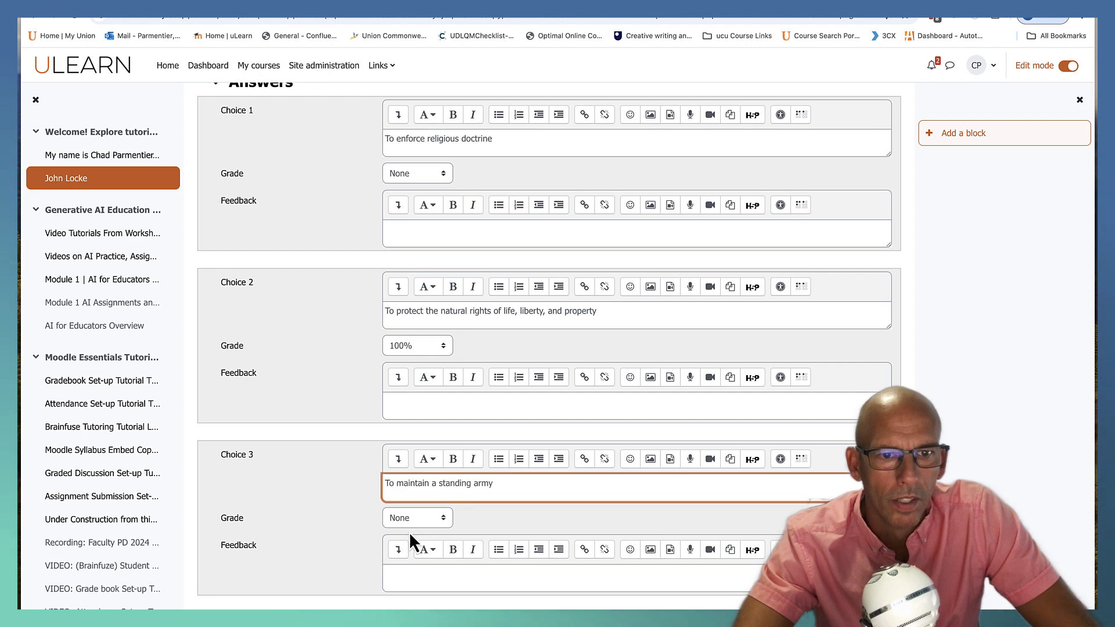
scroll("down", 3)
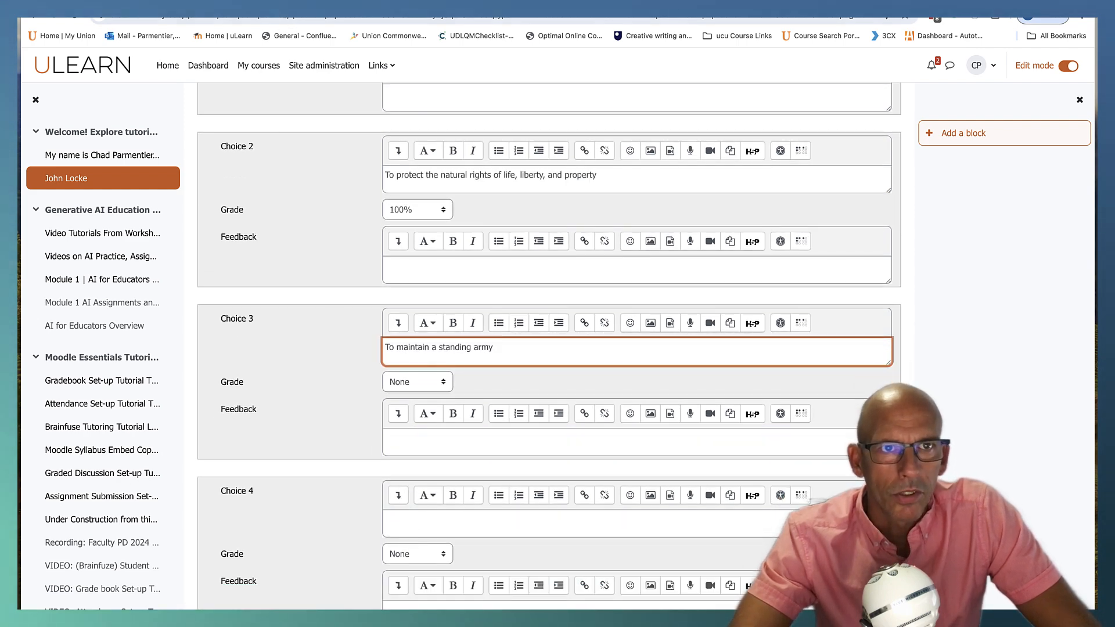
left_click(148, 61)
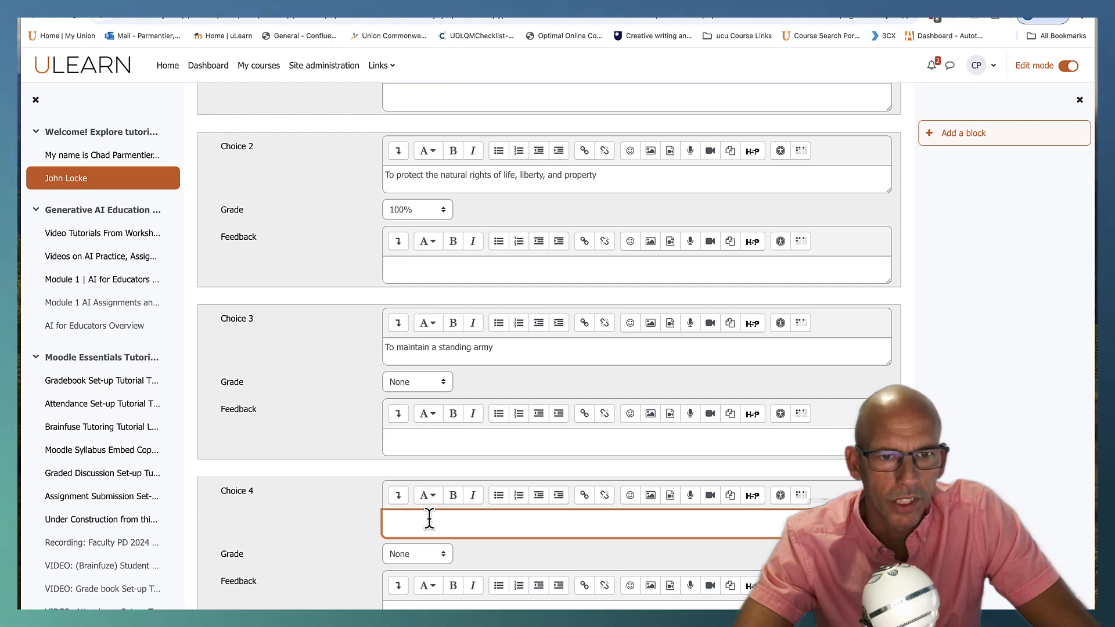
type("To control trade and commerce")
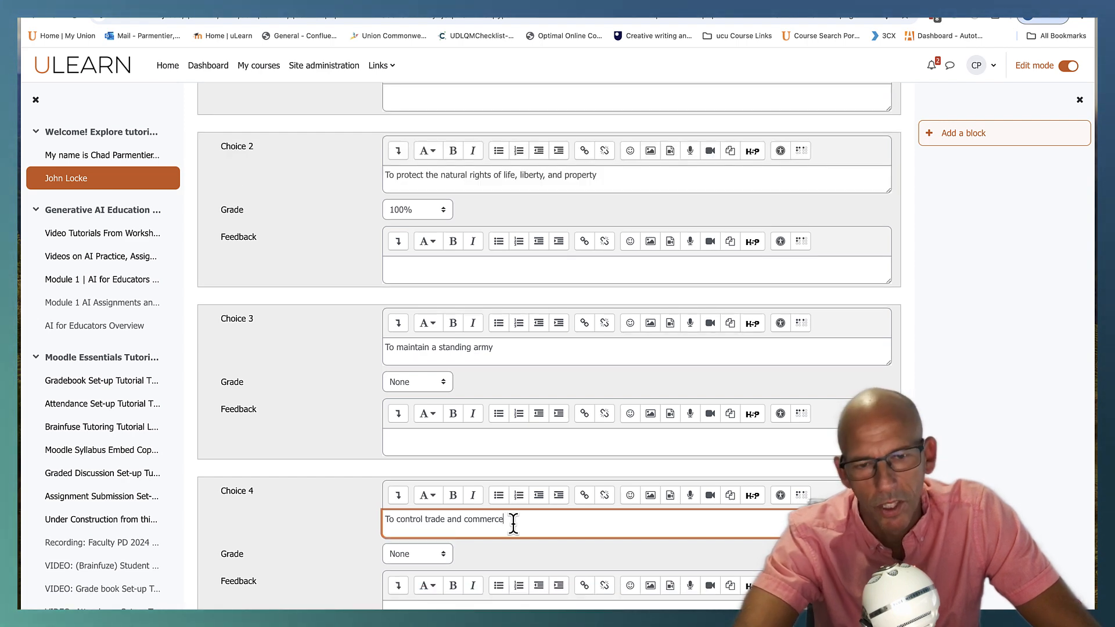
- Review combined feedback defaults and multiple tries with 33.33% penalty and empty hints
scroll("down", 3)
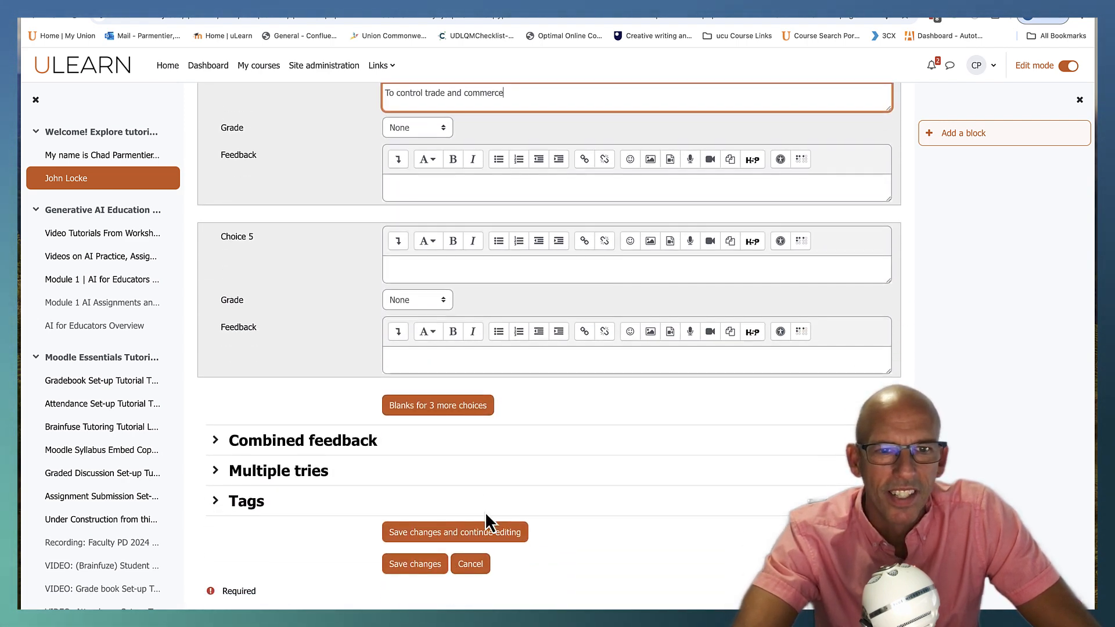
scroll("down", 3)
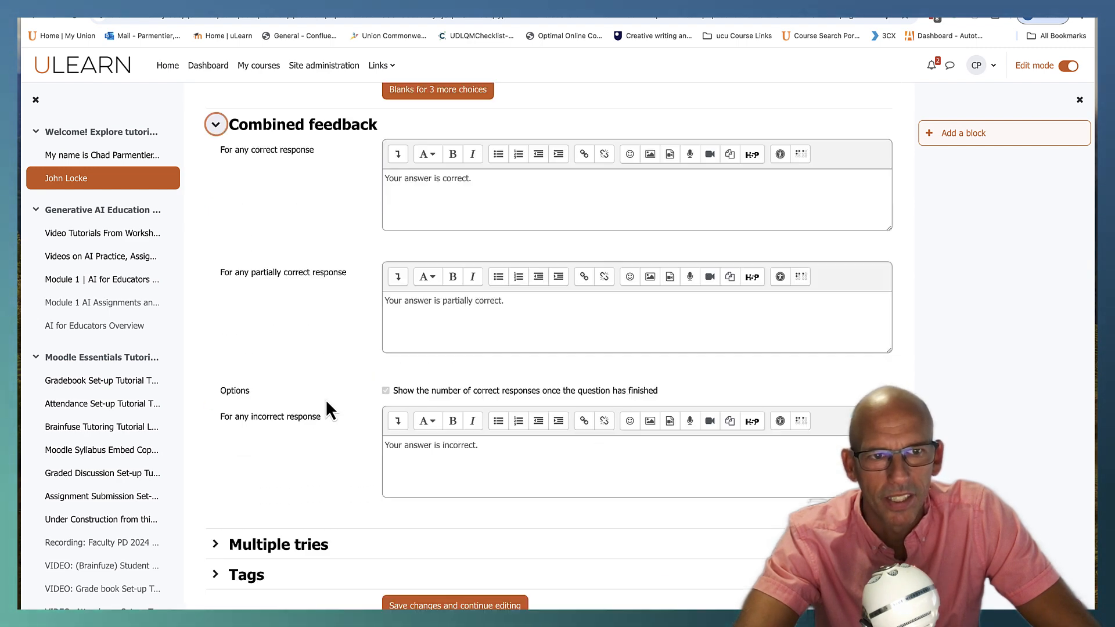
scroll("up", 3)
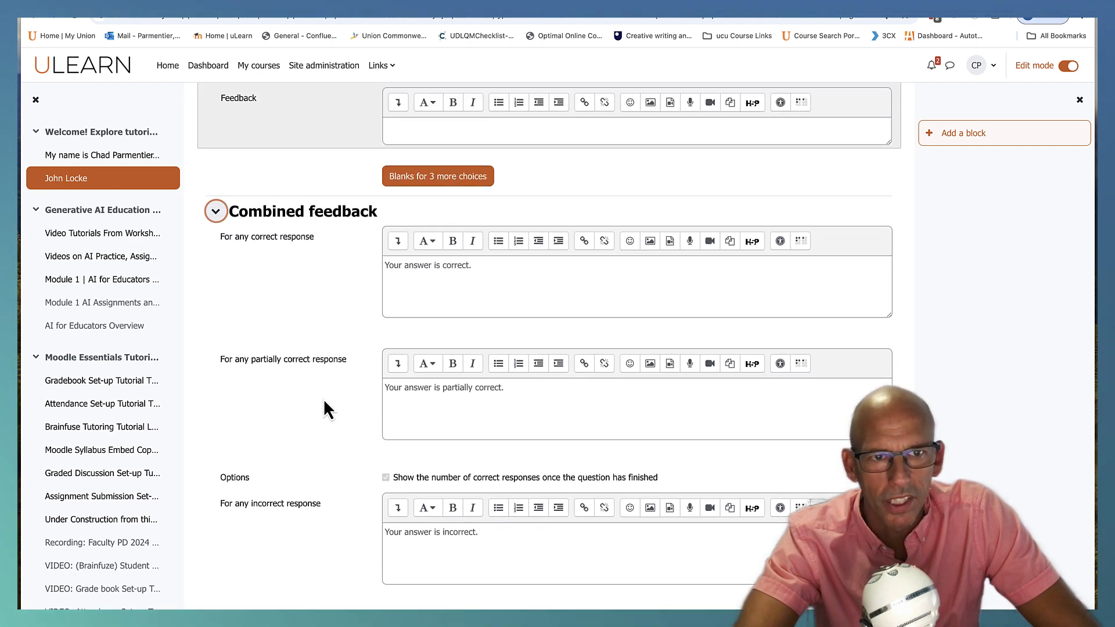
scroll("down", 3)
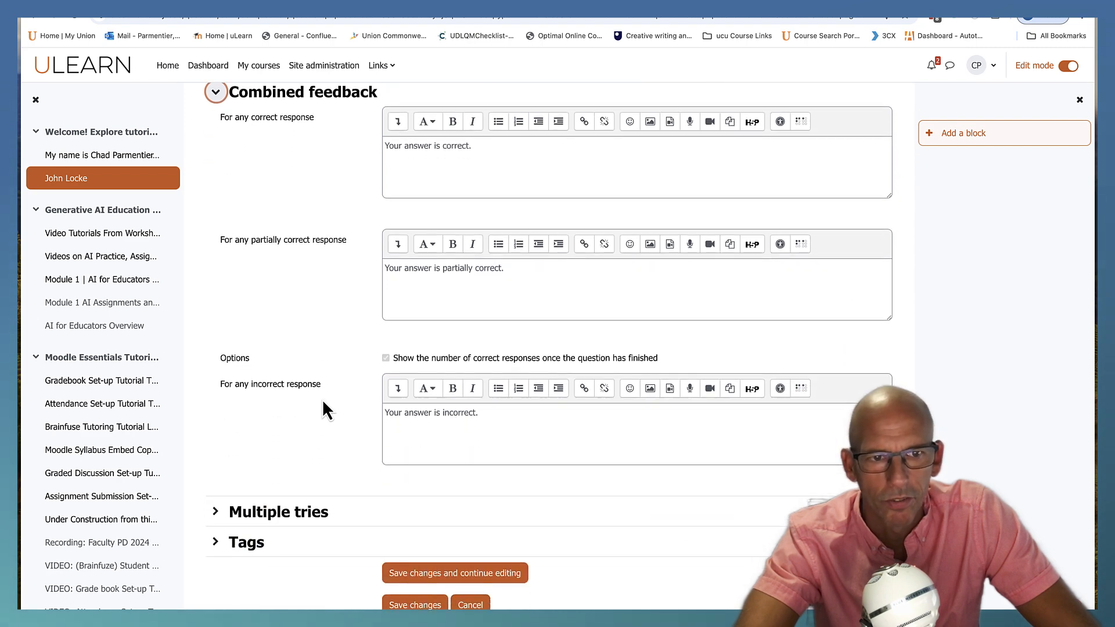
left_click(216, 511)
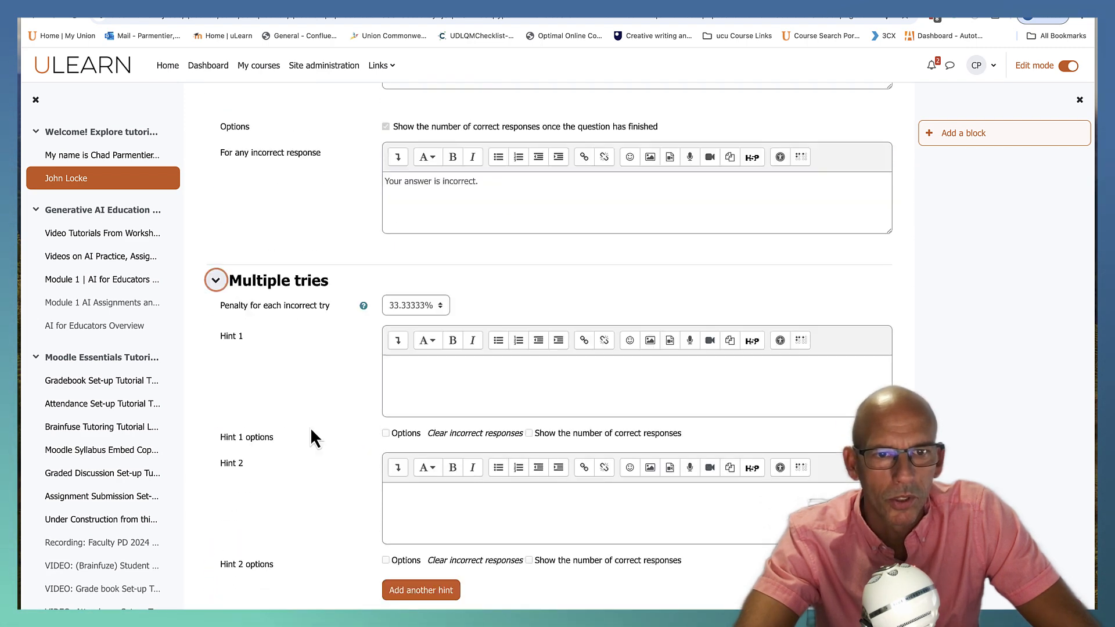
scroll("down", 3)
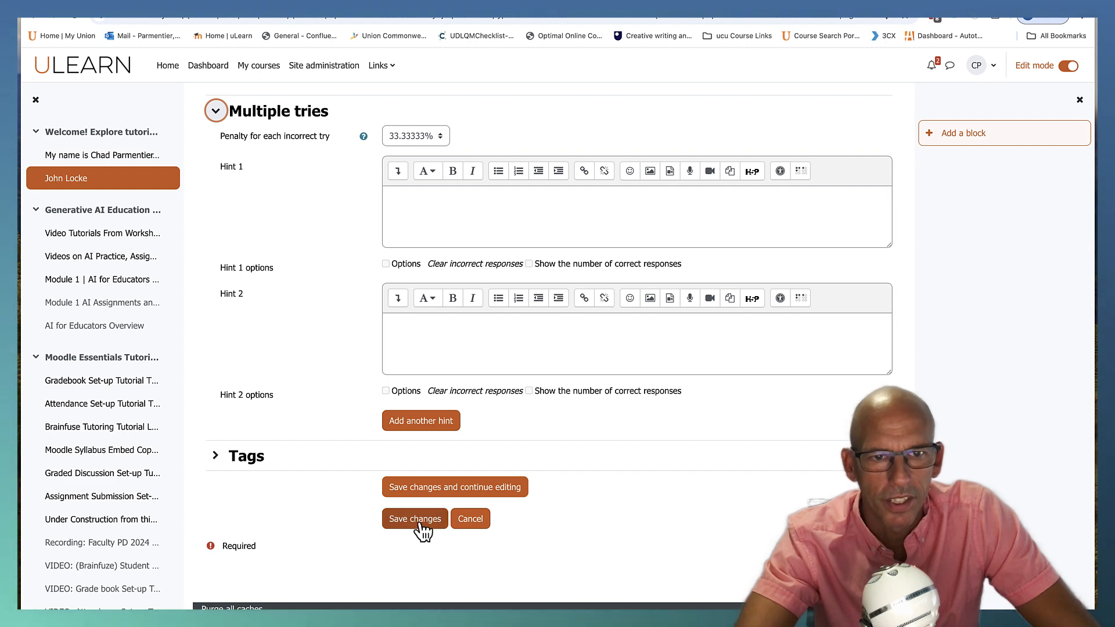
- Save the question as quiz question 1, preview it with Comments expanded, then close the preview
left_click(414, 518)
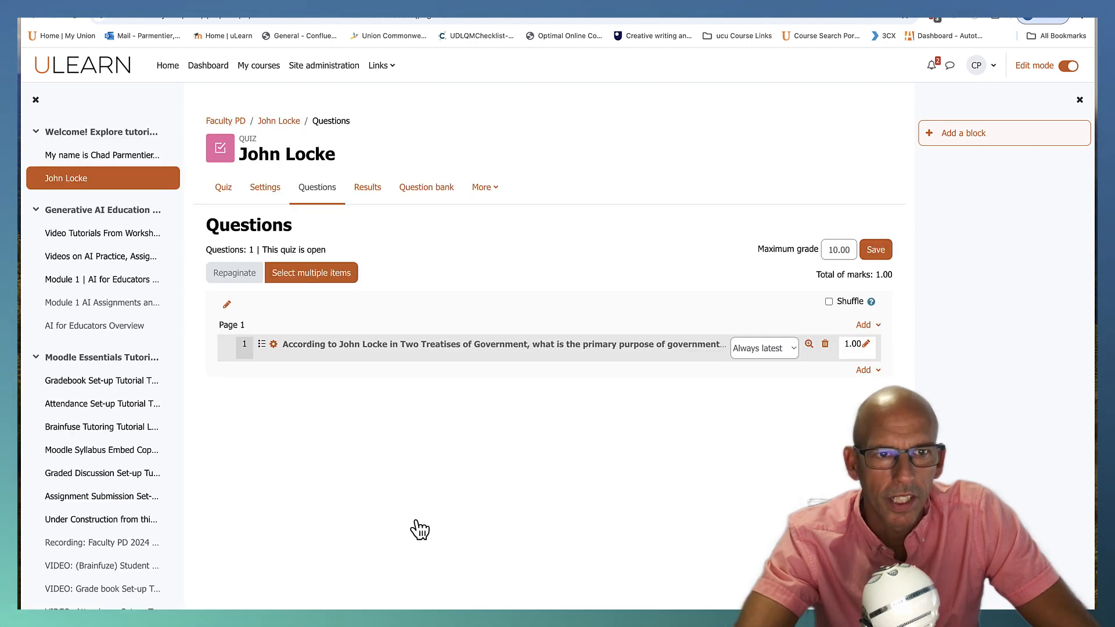
mouse_move(809, 353)
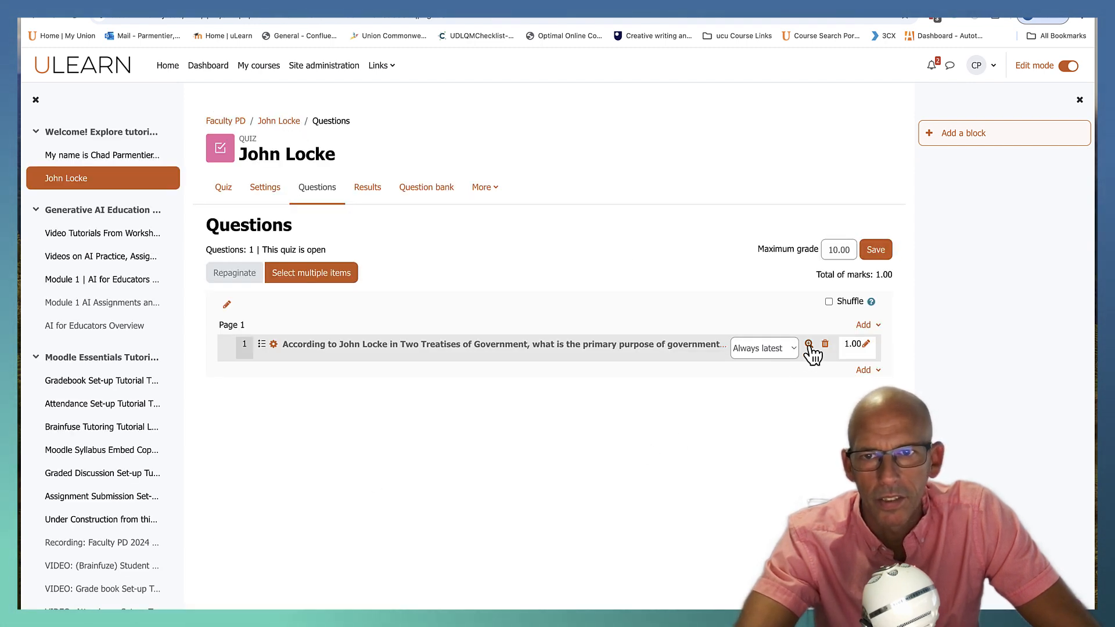
left_click(809, 343)
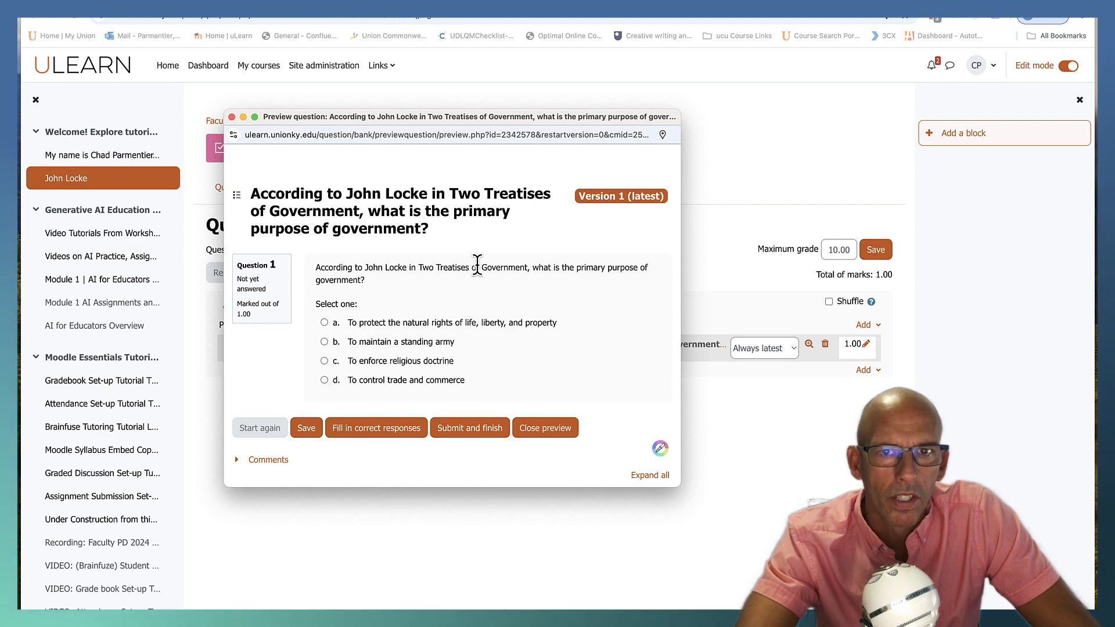
mouse_move(626, 196)
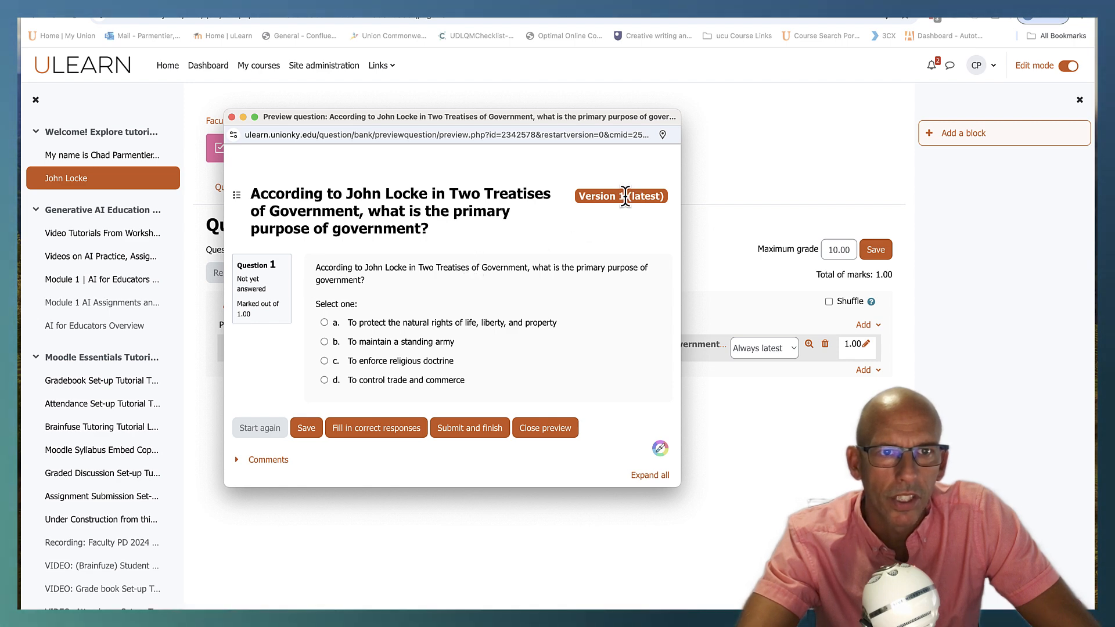
mouse_move(241, 210)
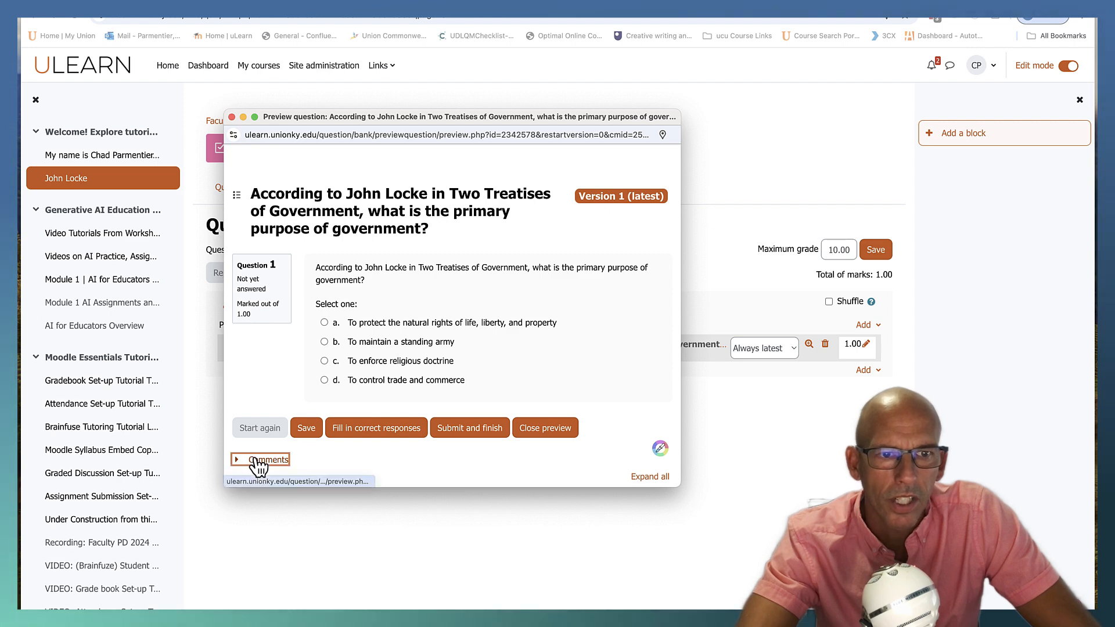
left_click(265, 459)
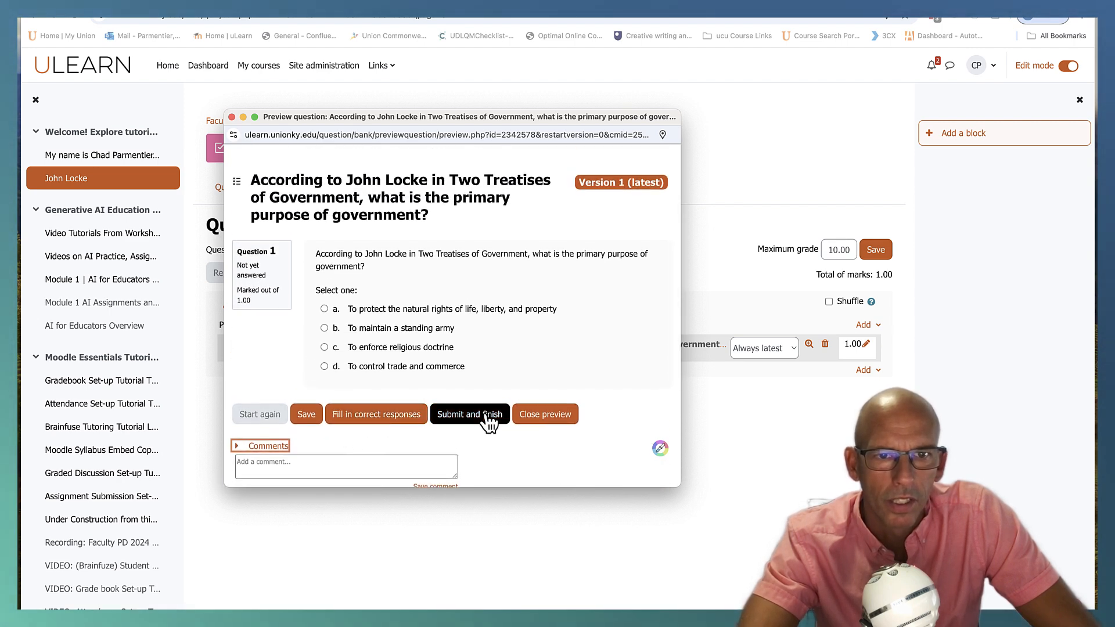
mouse_move(375, 414)
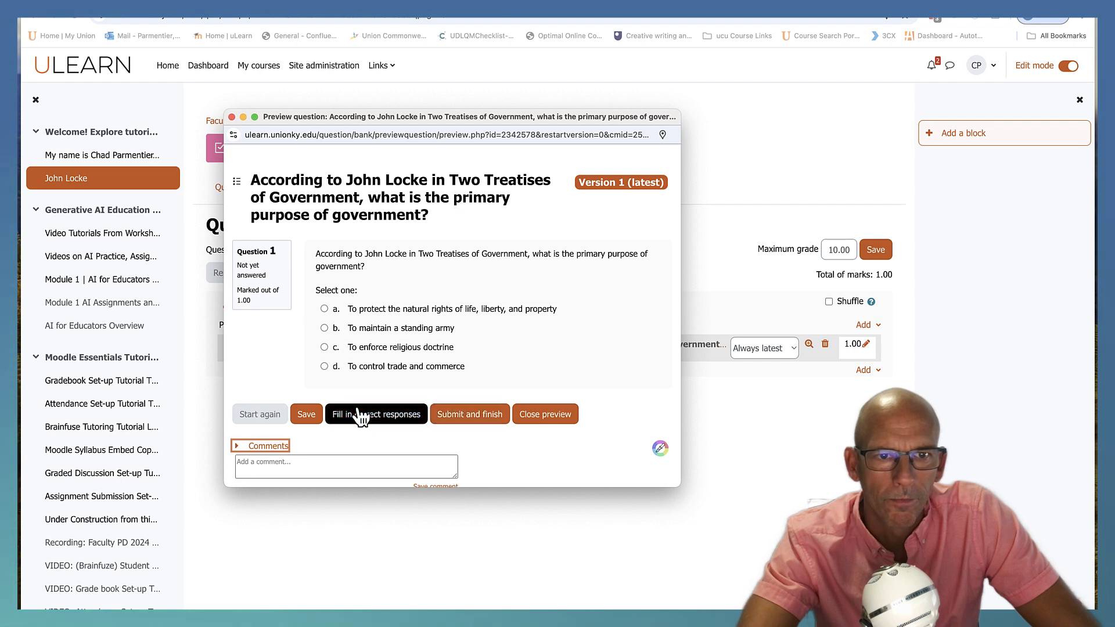
mouse_move(397, 428)
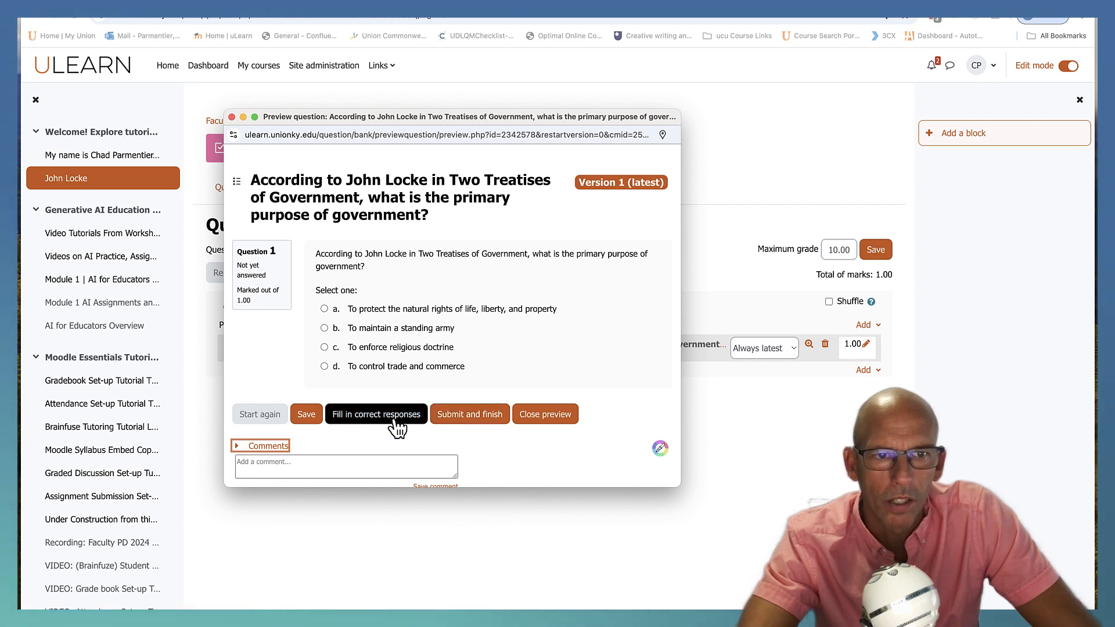
mouse_move(366, 183)
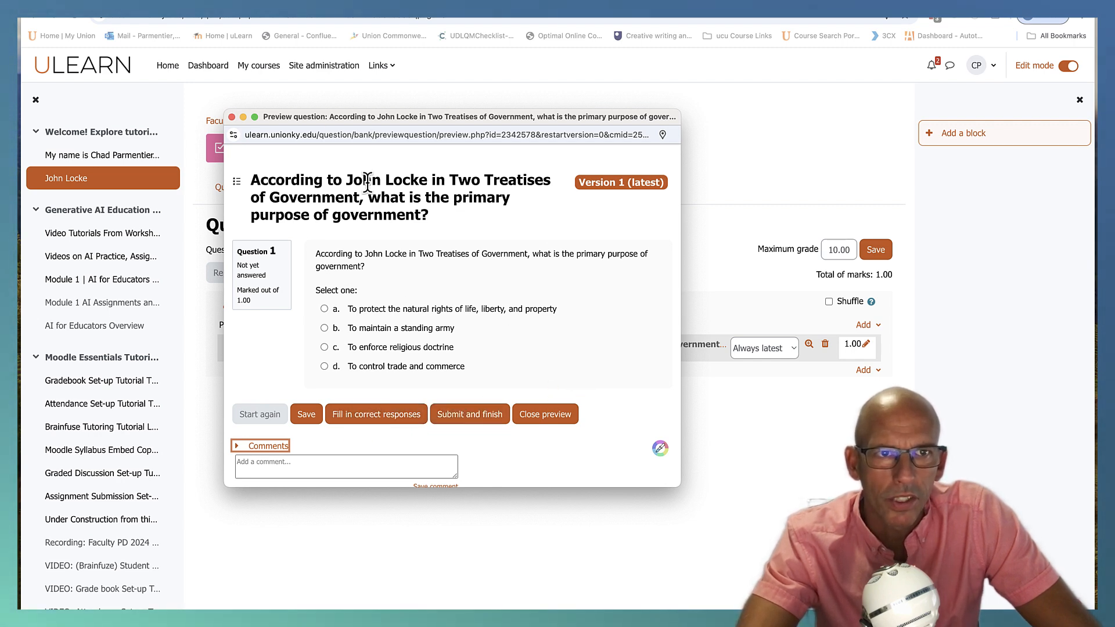
left_click(544, 414)
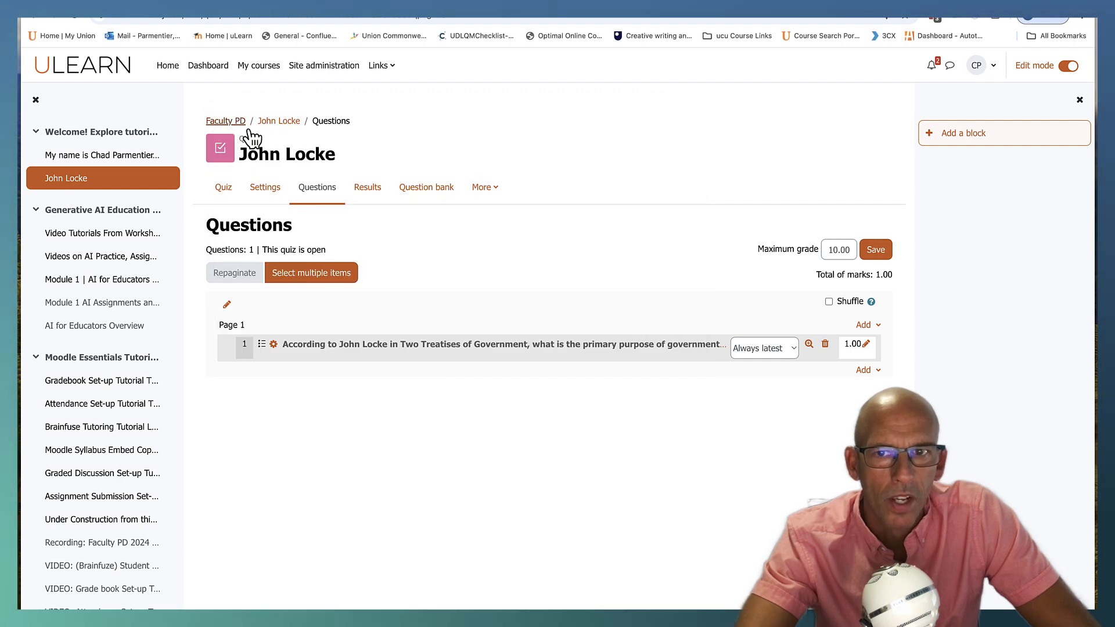
- Start a new True/False question for the John Locke quiz
left_click(862, 369)
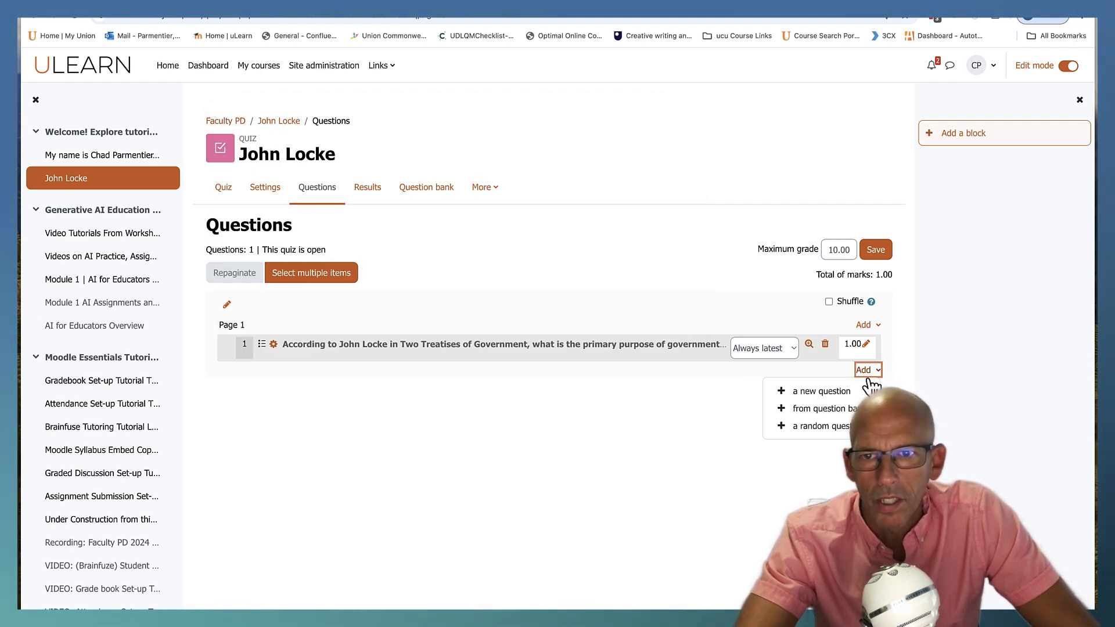
left_click(823, 390)
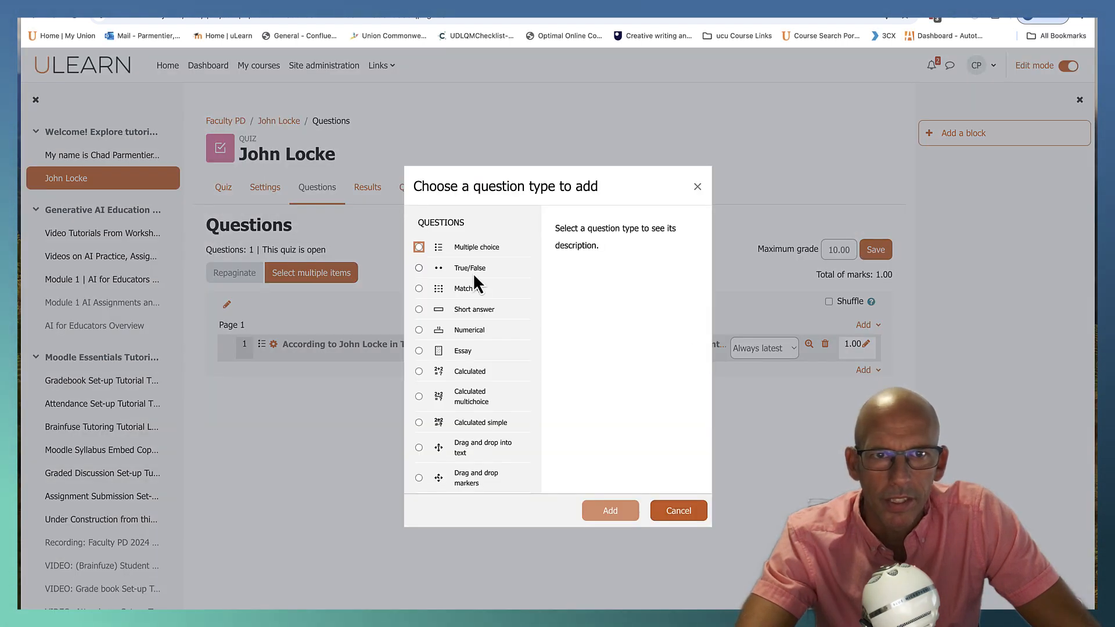
left_click(420, 267)
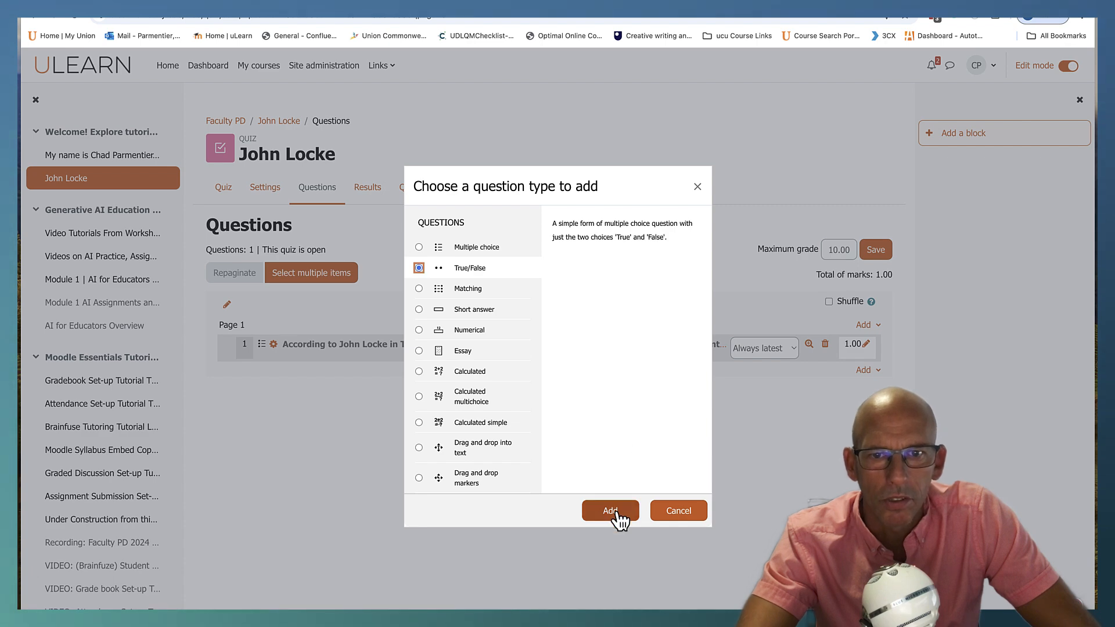
left_click(610, 511)
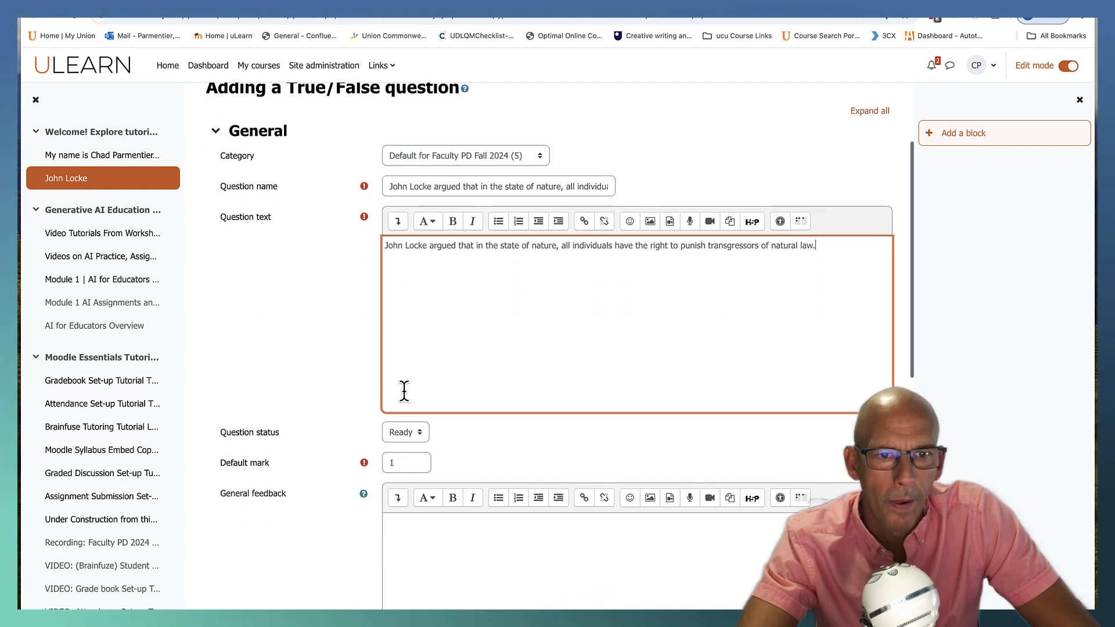
- Set correct answer True with standard instructions shown, and save it as question 2
scroll("down", 3)
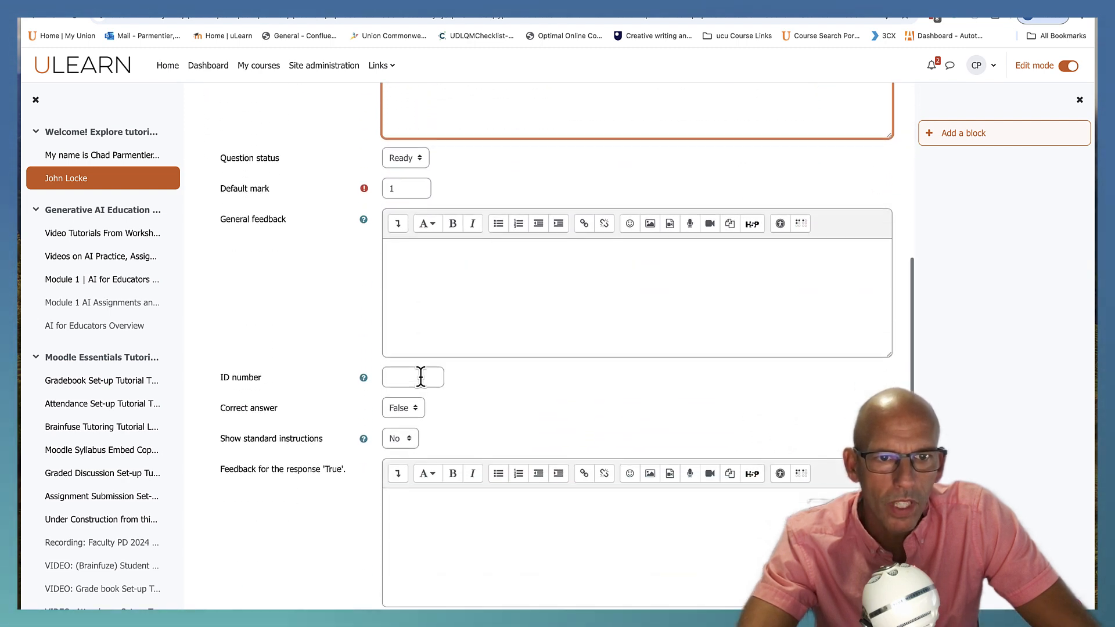
scroll("down", 3)
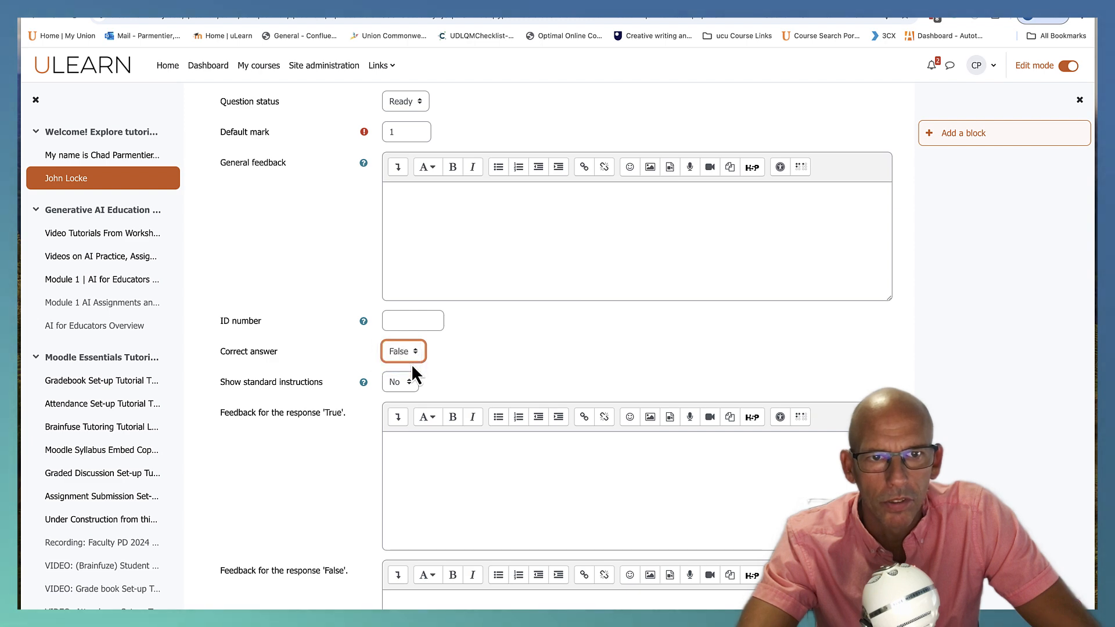
left_click(403, 351)
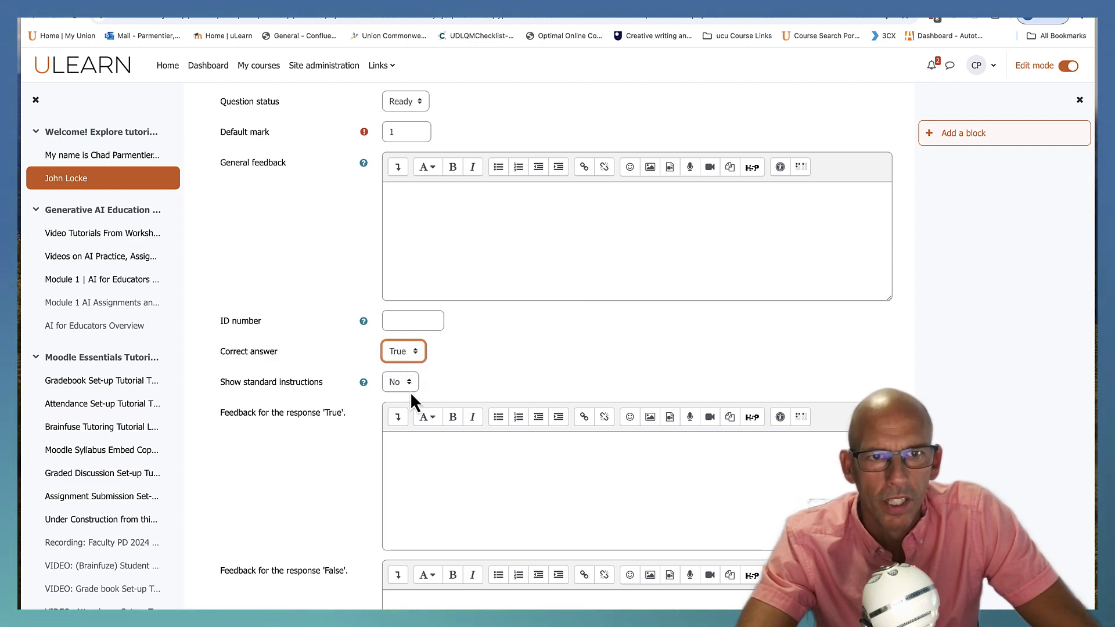
left_click(400, 382)
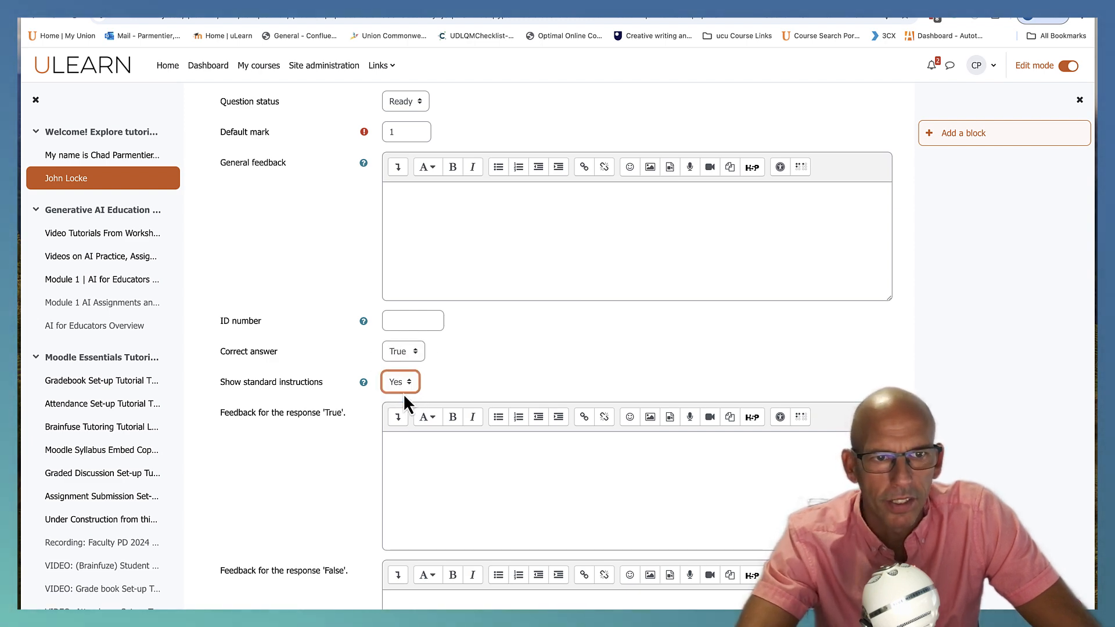
scroll("down", 3)
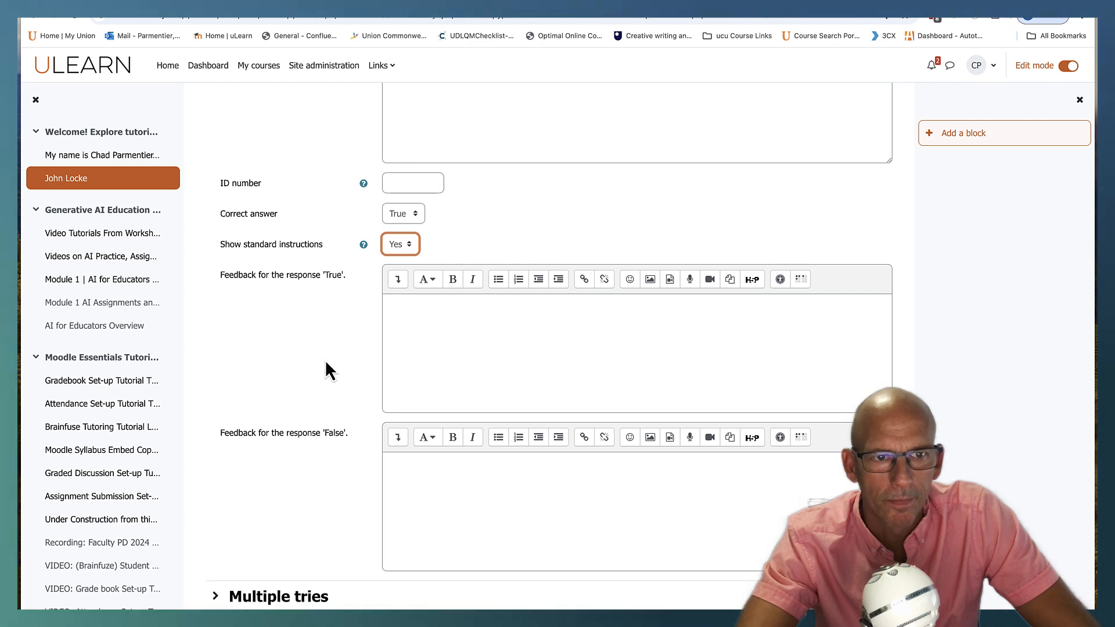
scroll("down", 3)
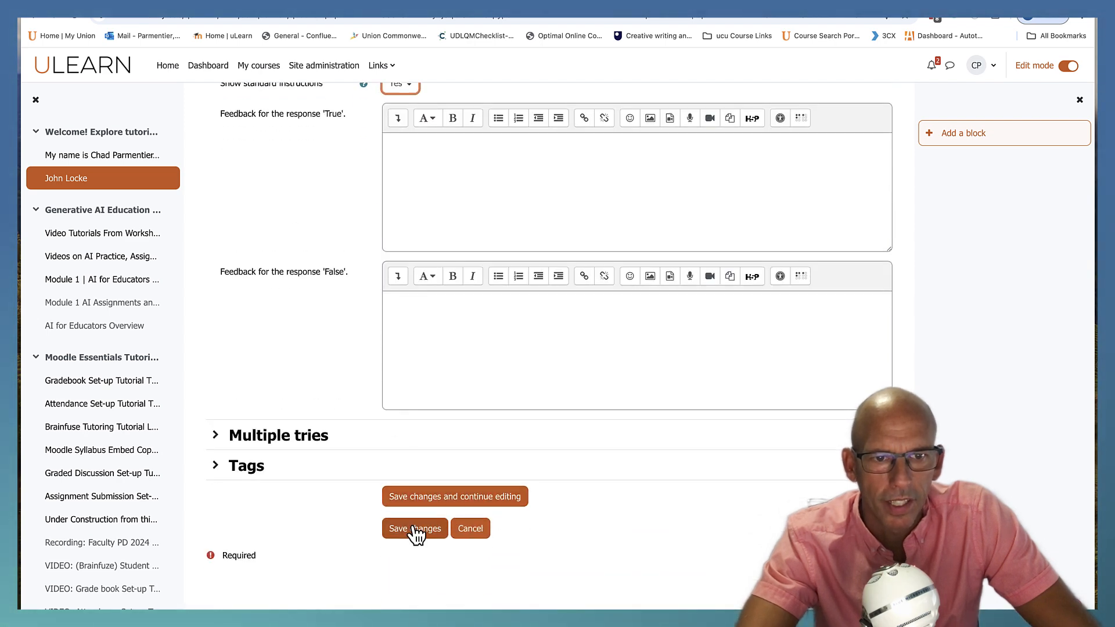
left_click(413, 528)
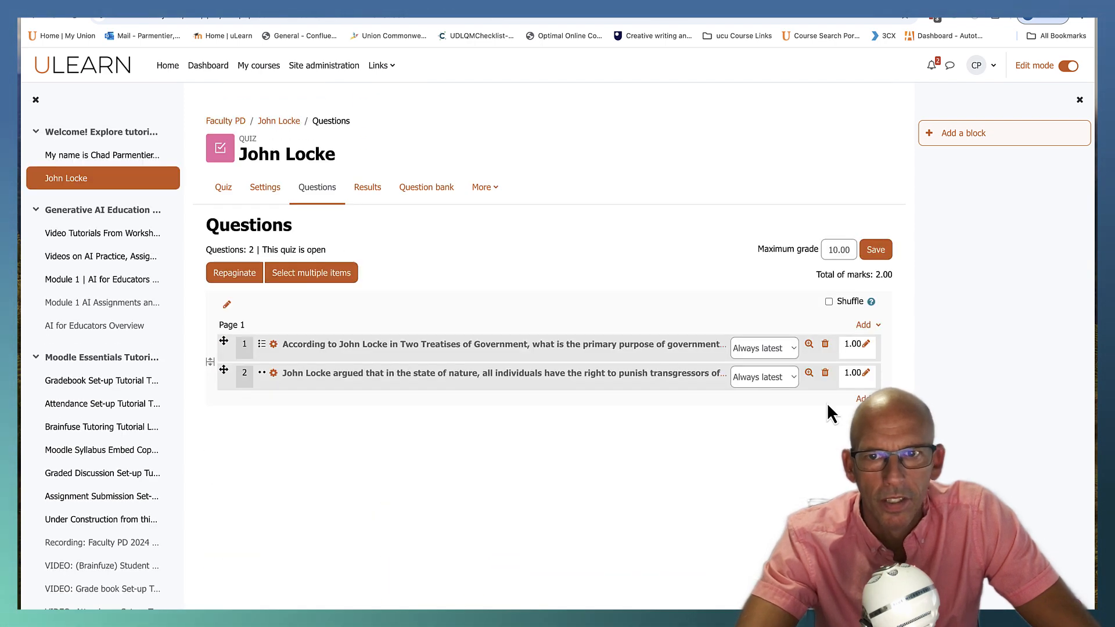
left_click(808, 373)
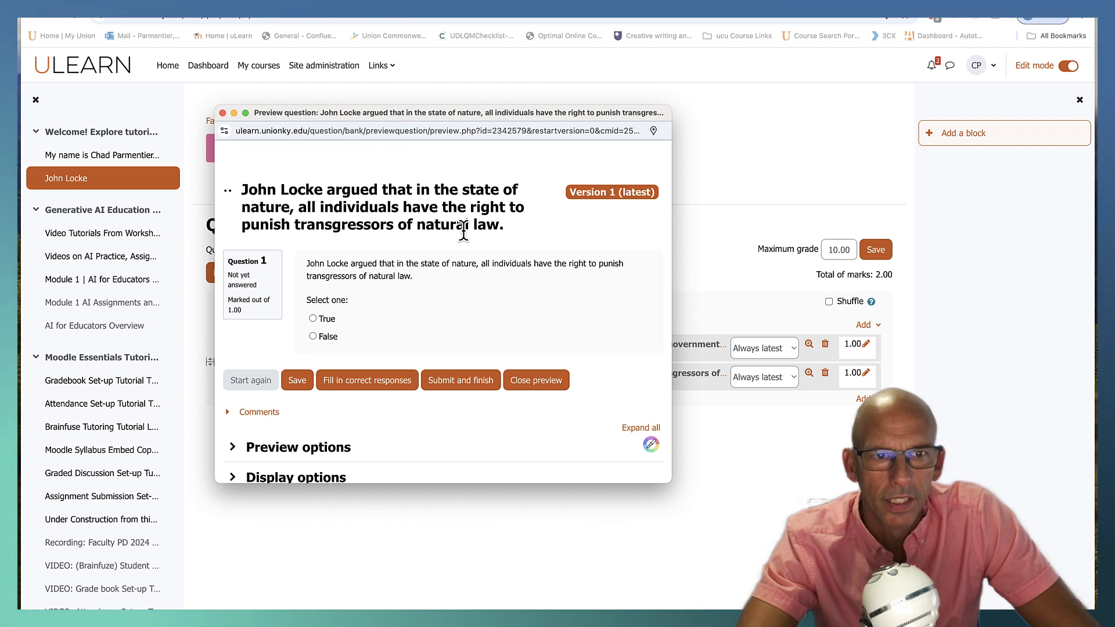
scroll("down", 3)
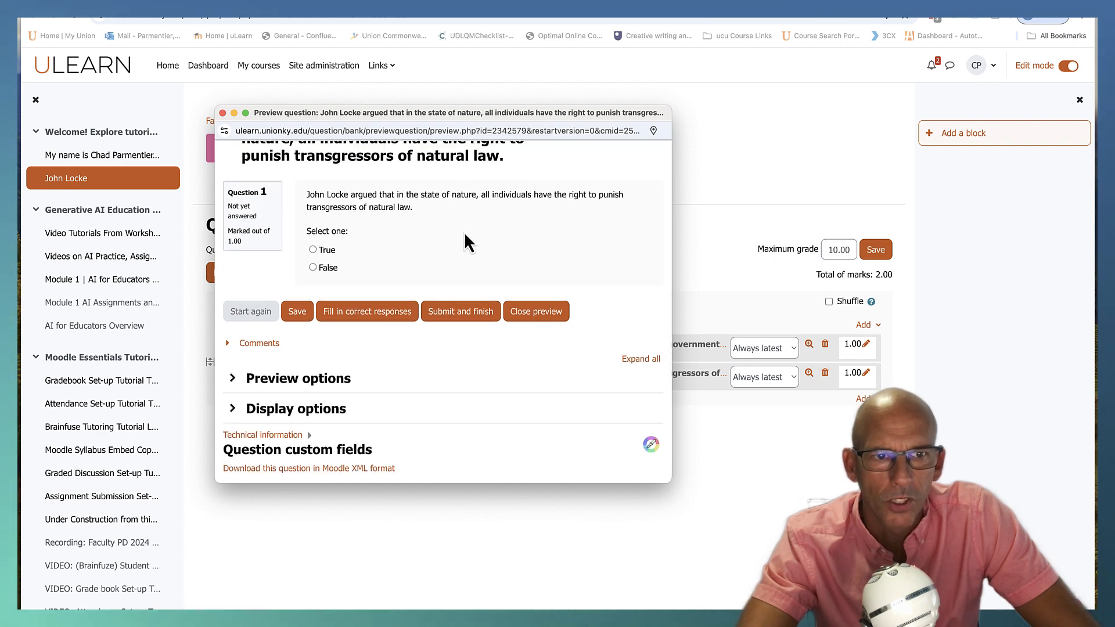
scroll("up", 3)
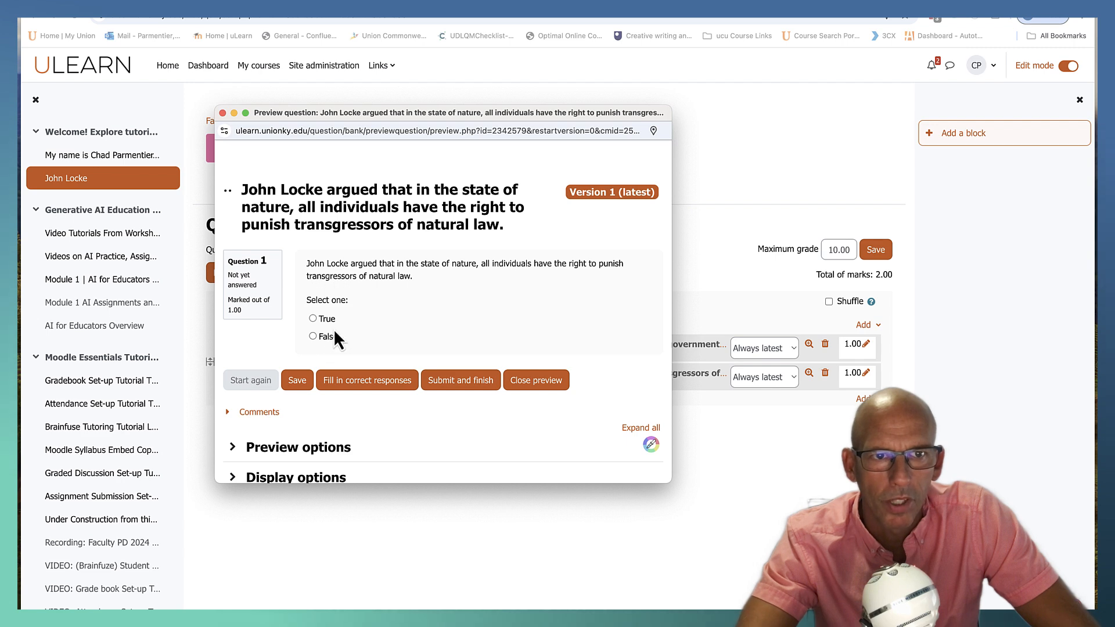
mouse_move(343, 277)
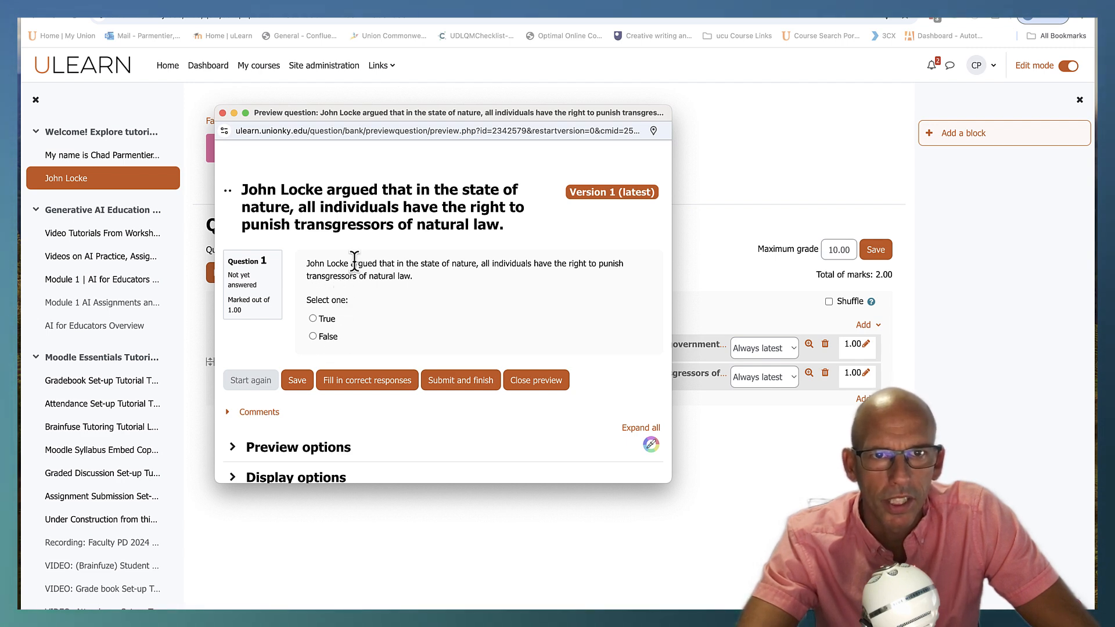
mouse_move(348, 232)
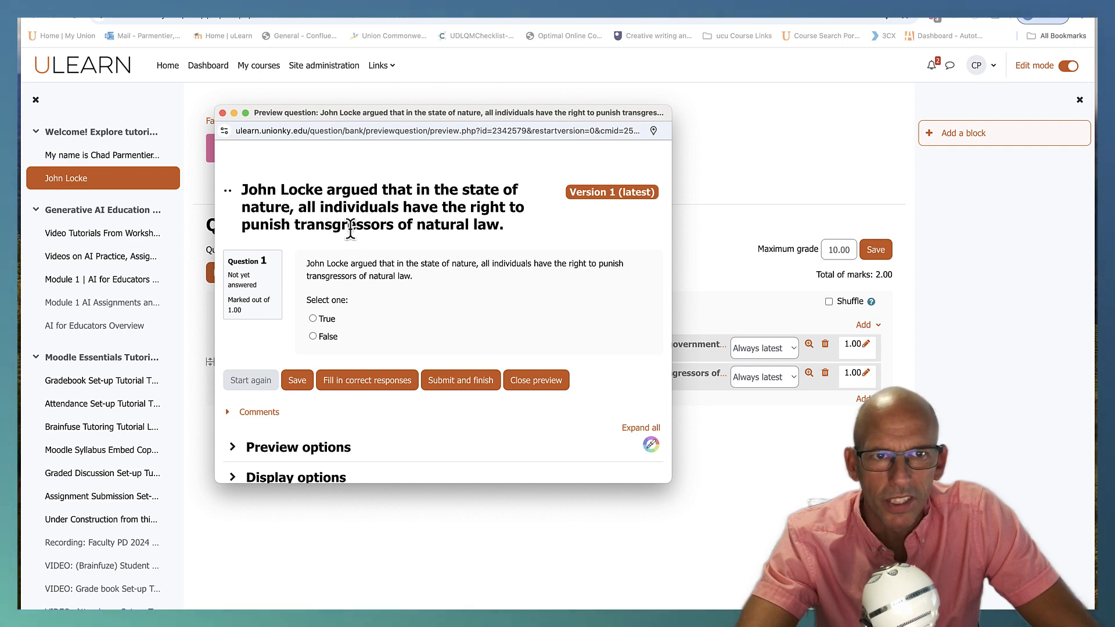
left_click(536, 379)
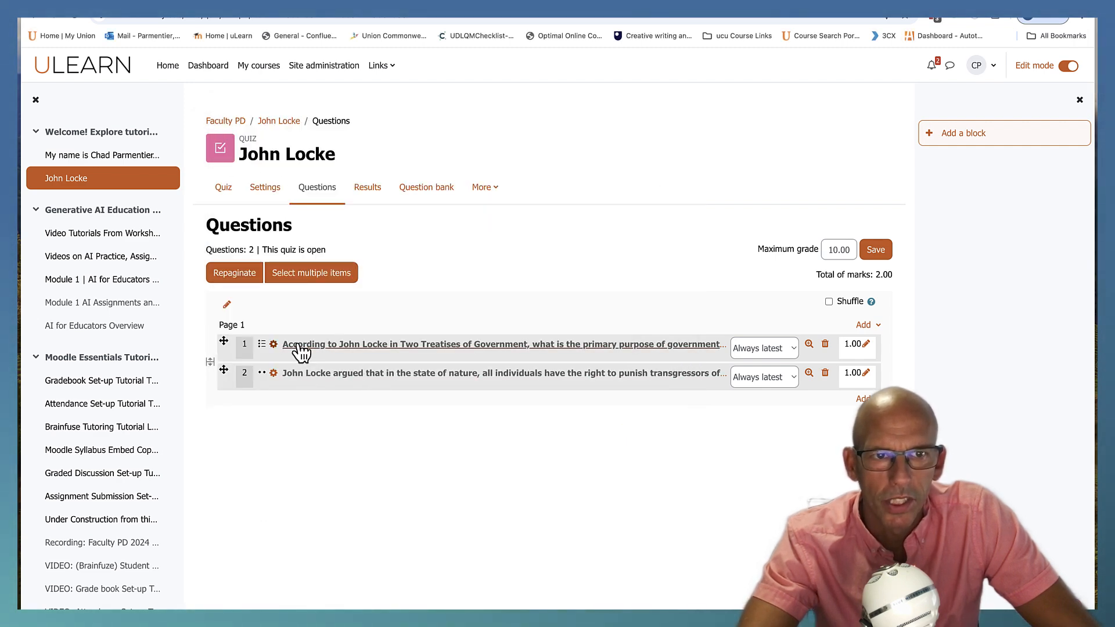
mouse_move(309, 375)
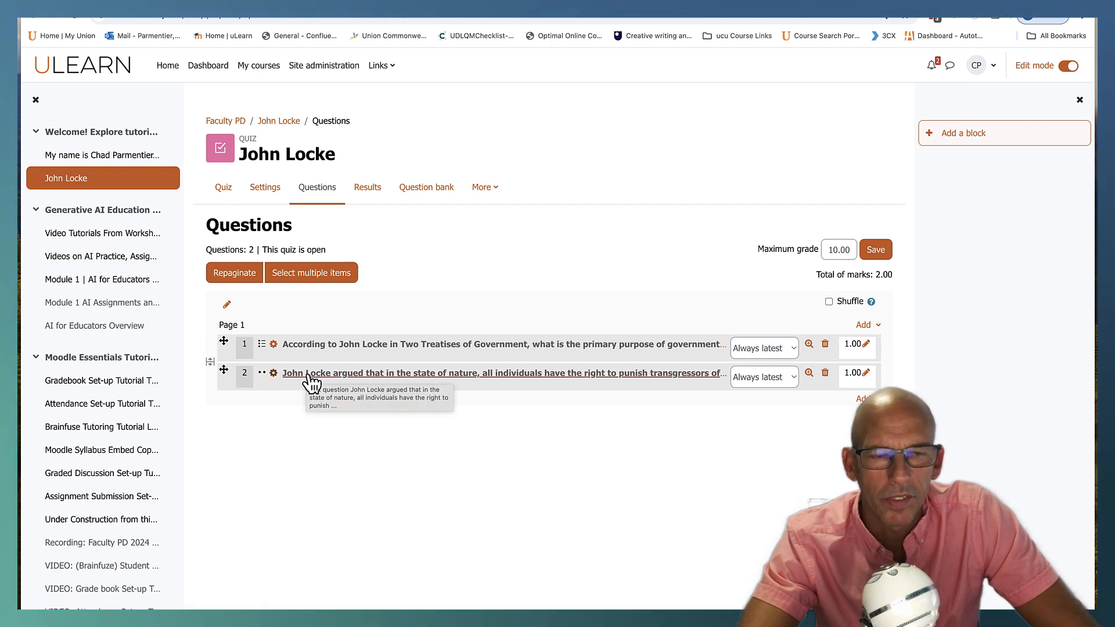
mouse_move(356, 397)
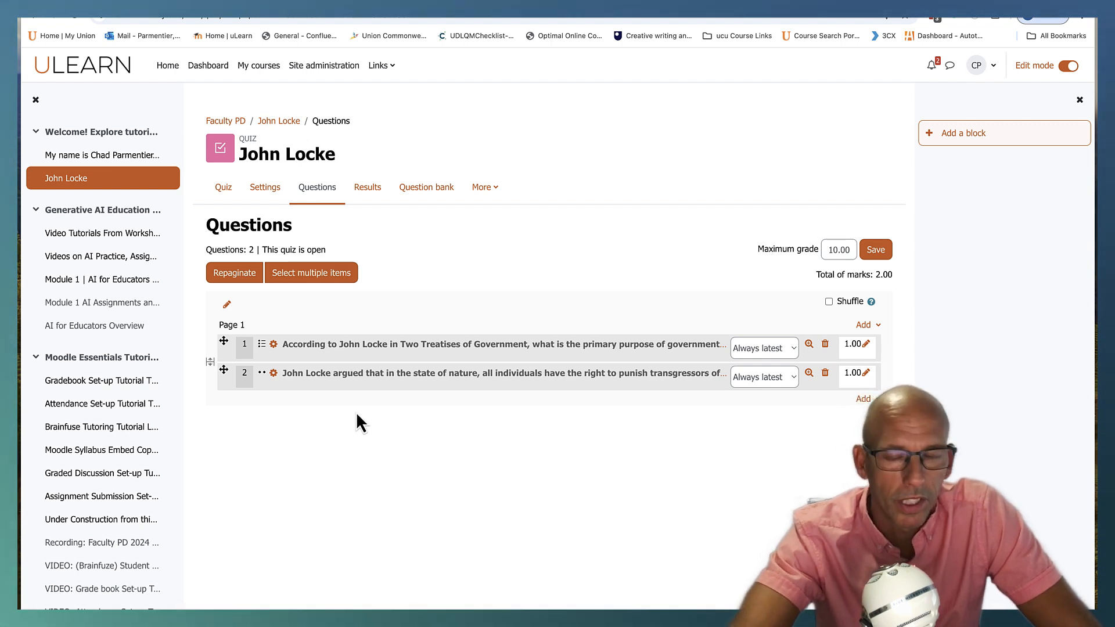
mouse_move(384, 414)
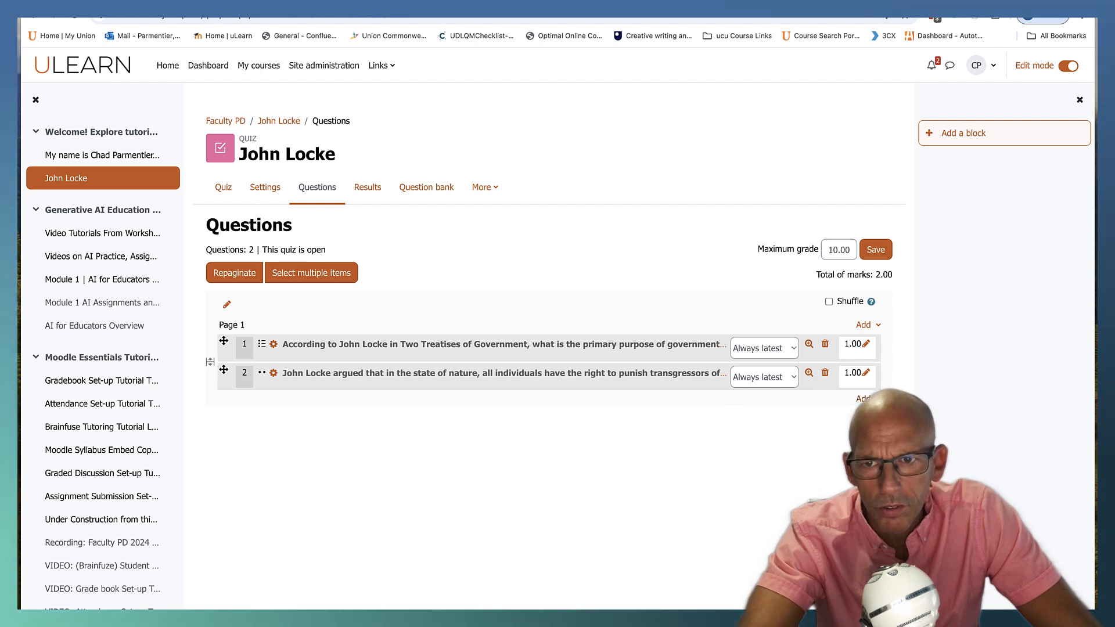
- Start a new Matching question for the John Locke quiz
left_click(863, 325)
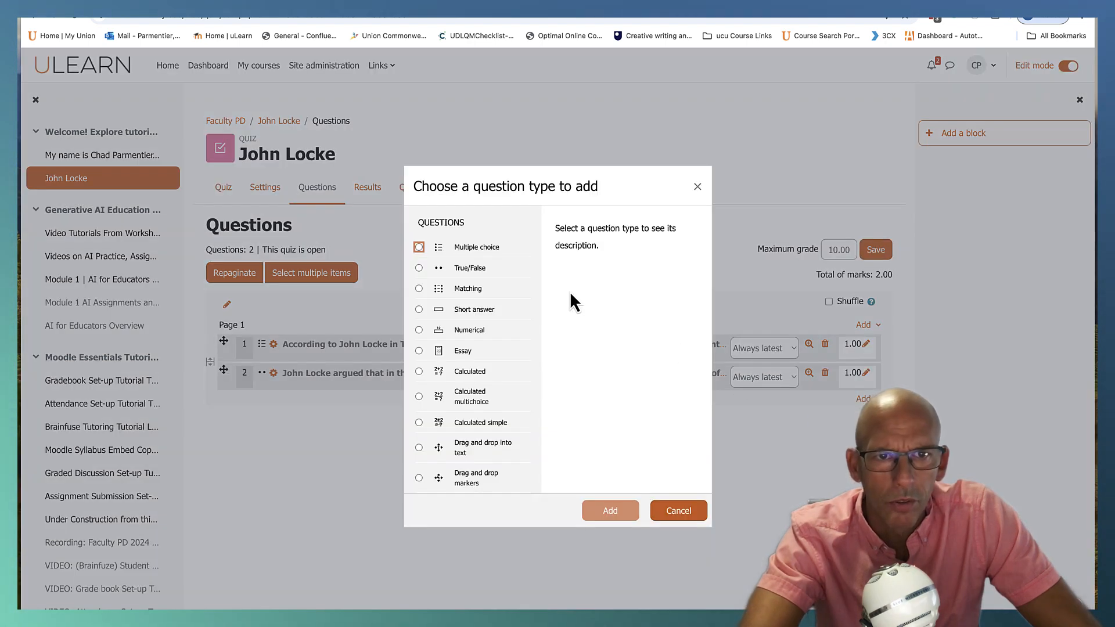
left_click(419, 288)
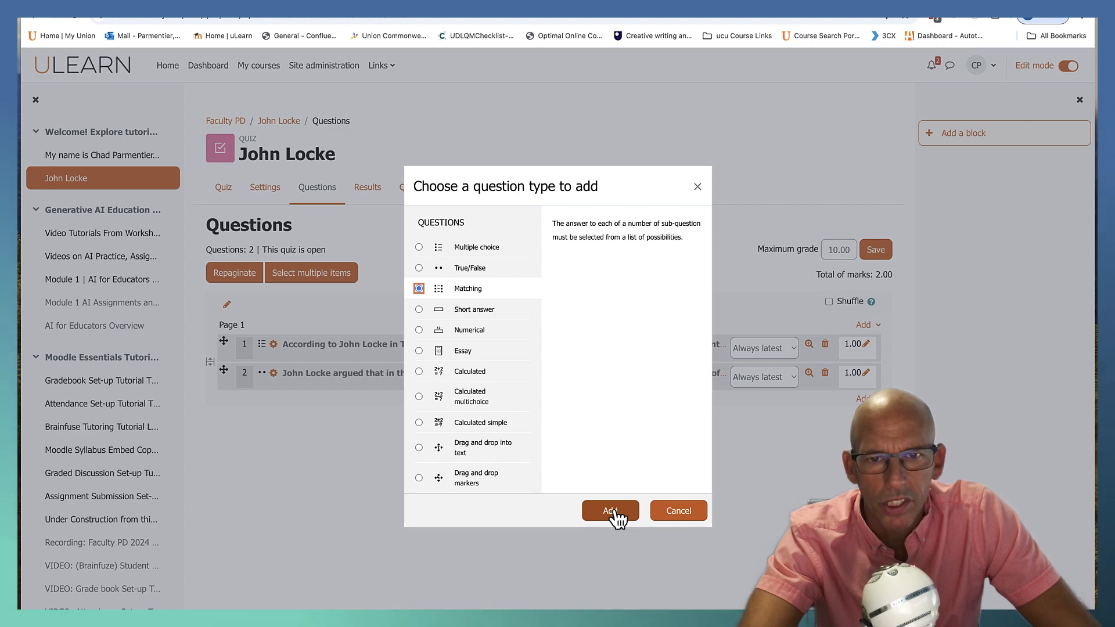
left_click(610, 511)
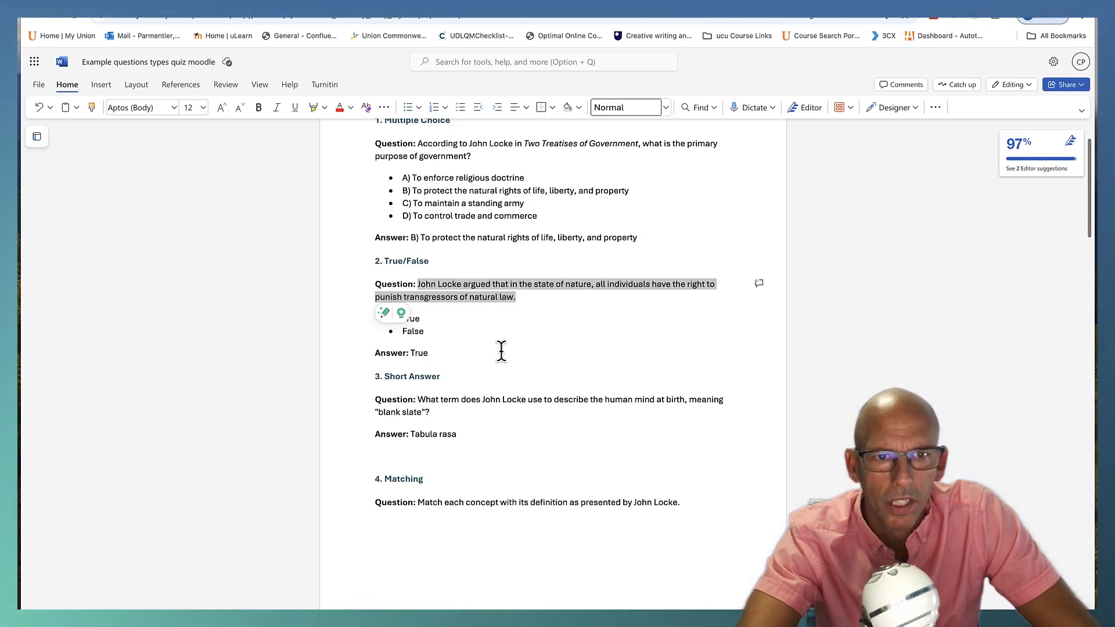
- Set name and text to 'Match each concept with its definition as presented by John Locke.' with choices shuffled
scroll("down", 3)
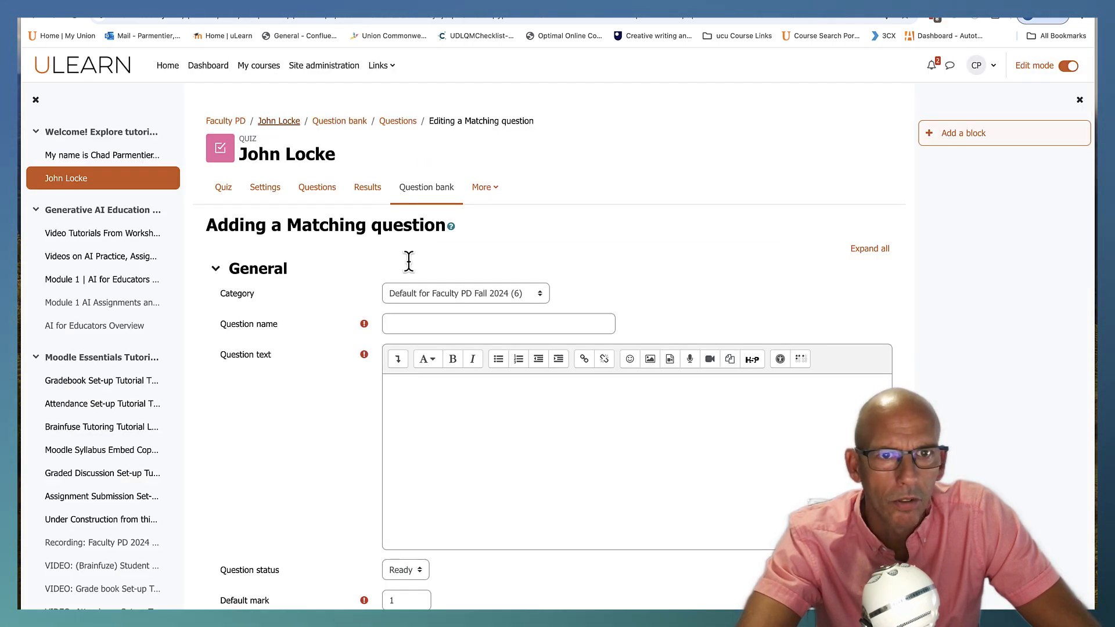
type("ch concept with its definition as presented by John Locke.")
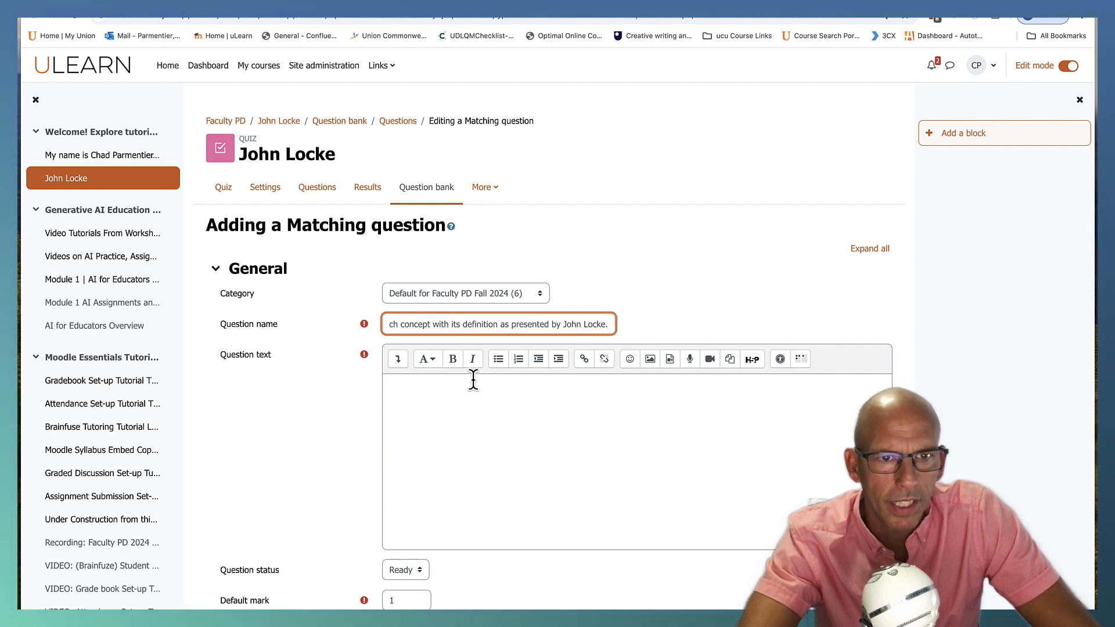
type("Match each concept with its definition as presented by John Locke.")
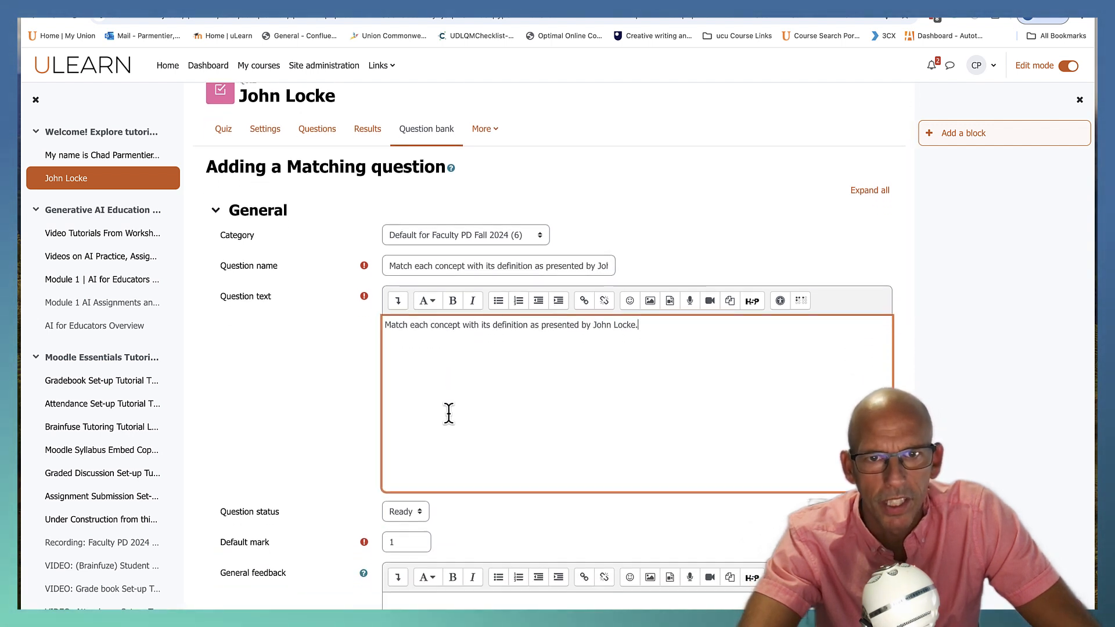
scroll("down", 3)
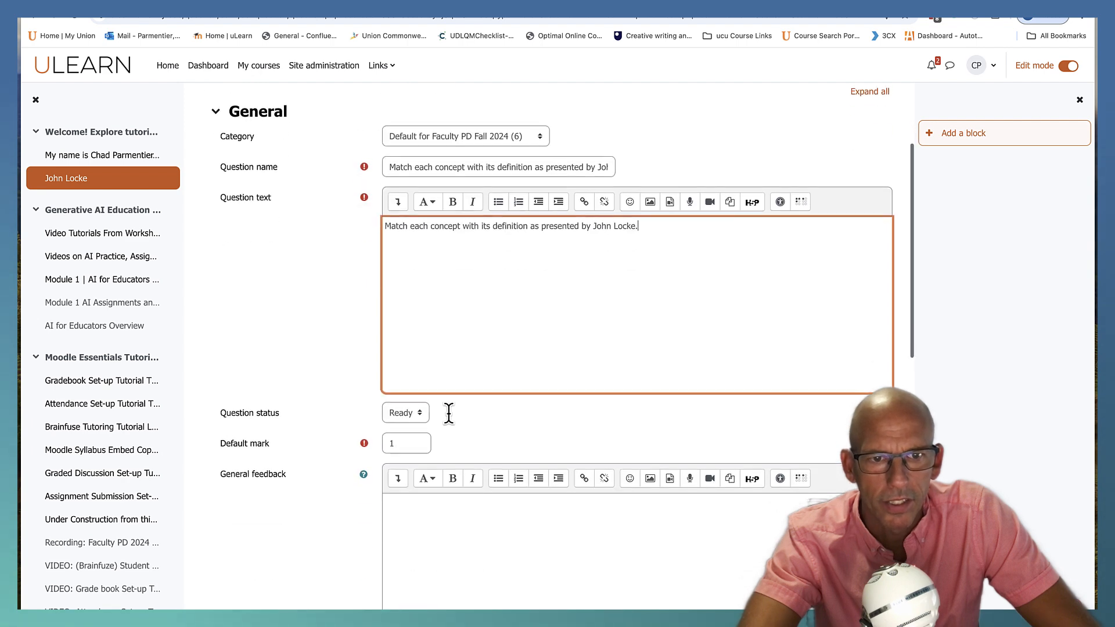
scroll("down", 3)
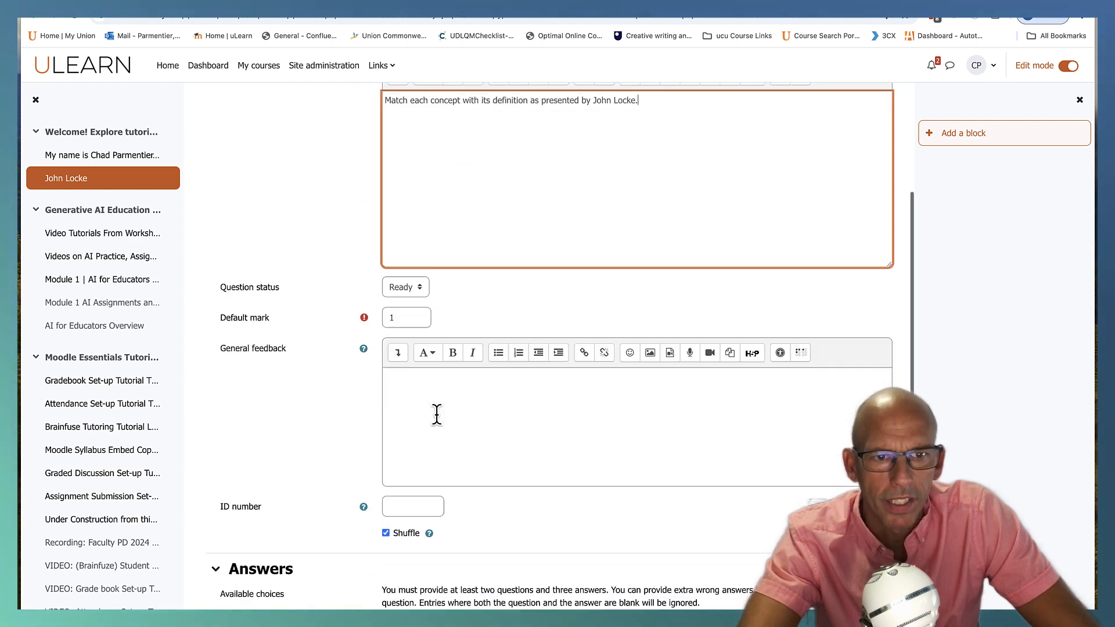
scroll("down", 3)
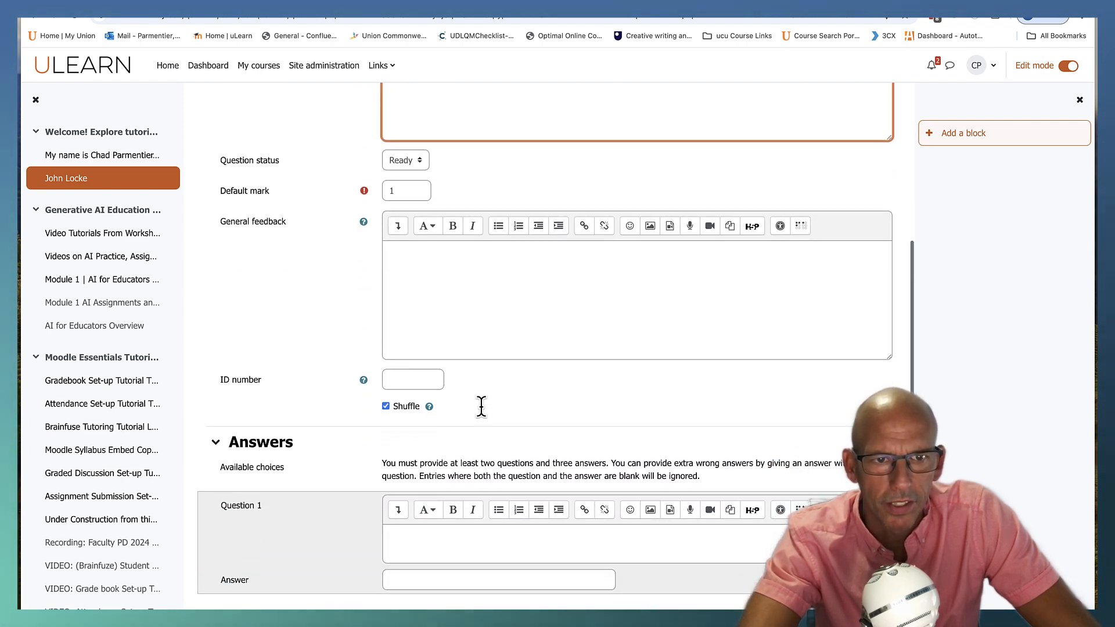
scroll("down", 3)
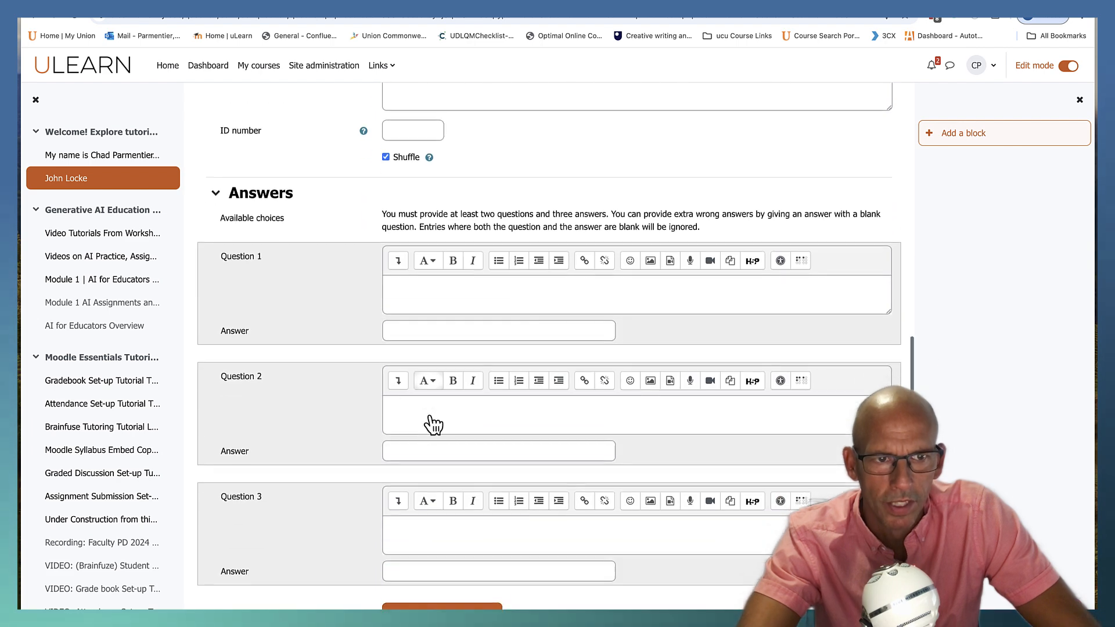
scroll("down", 3)
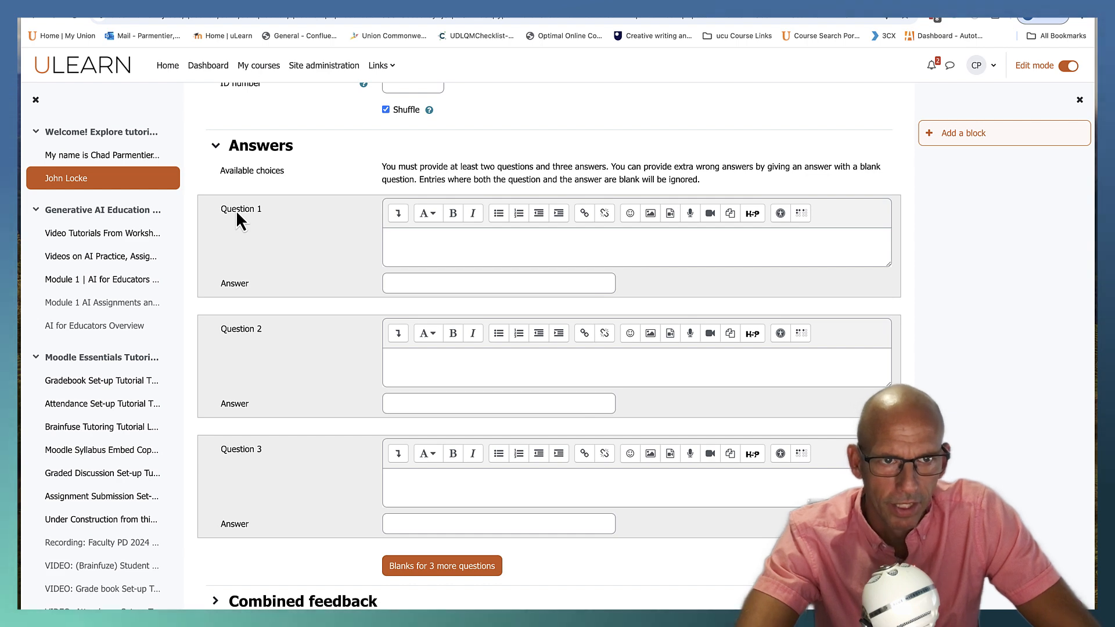
mouse_move(267, 375)
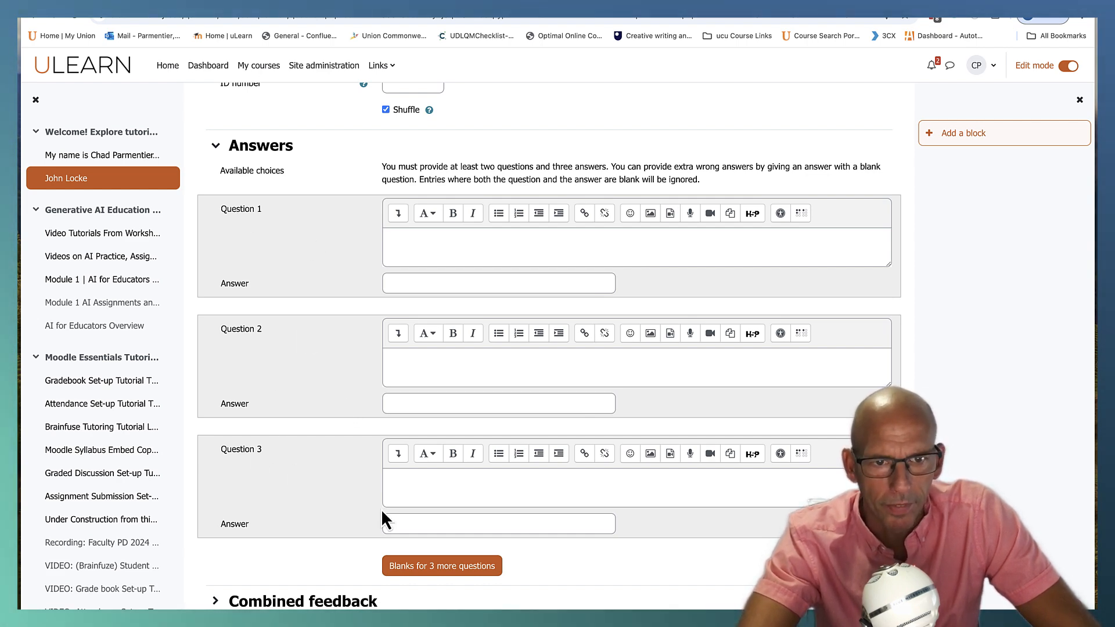
scroll("down", 3)
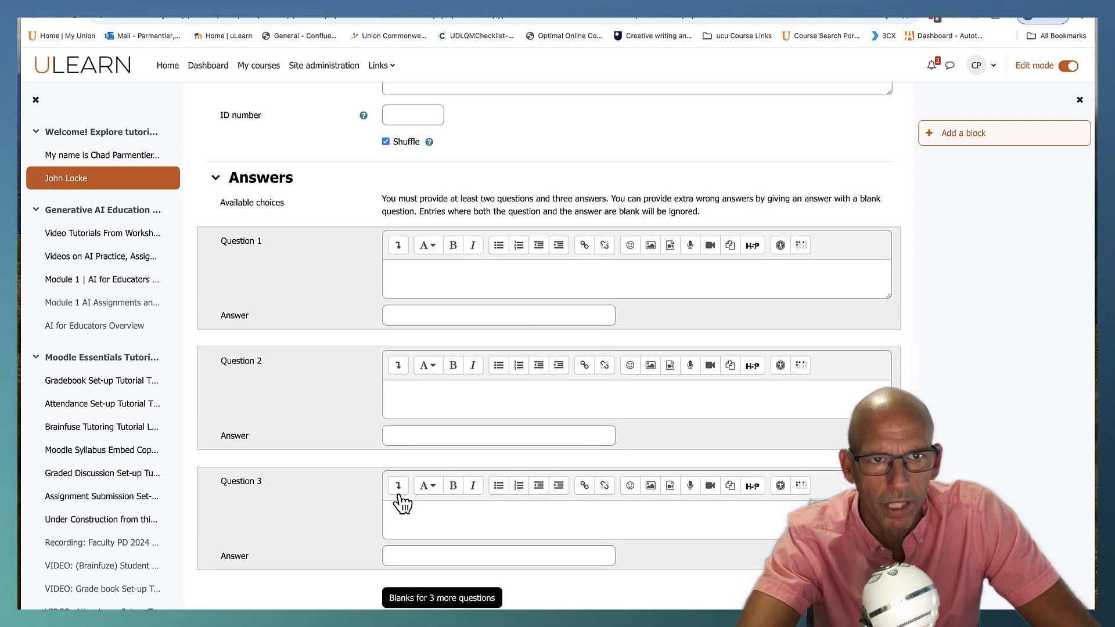
scroll("down", 3)
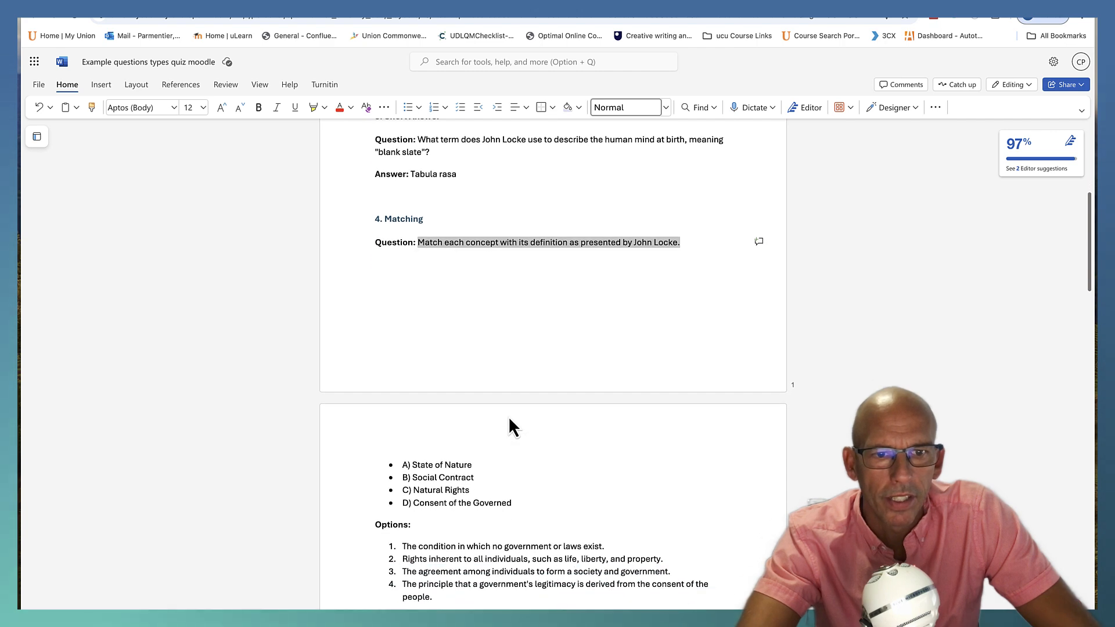
- Fill the three pairs with Locke's definitions matched to State of Nature, Social Contract and Natural Rights
scroll("down", 3)
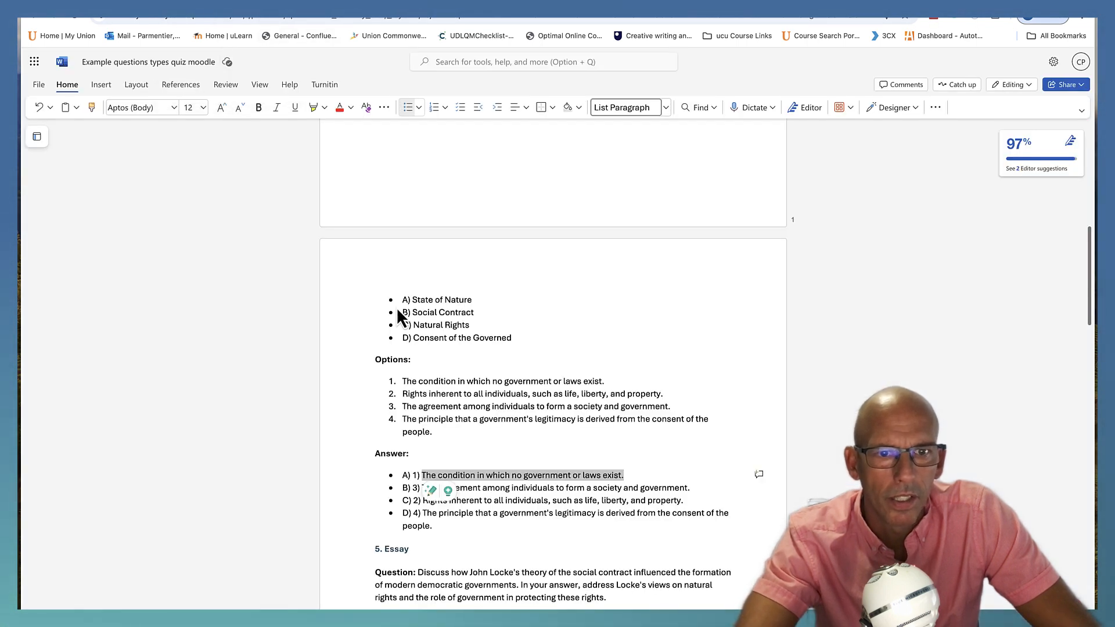
mouse_move(476, 438)
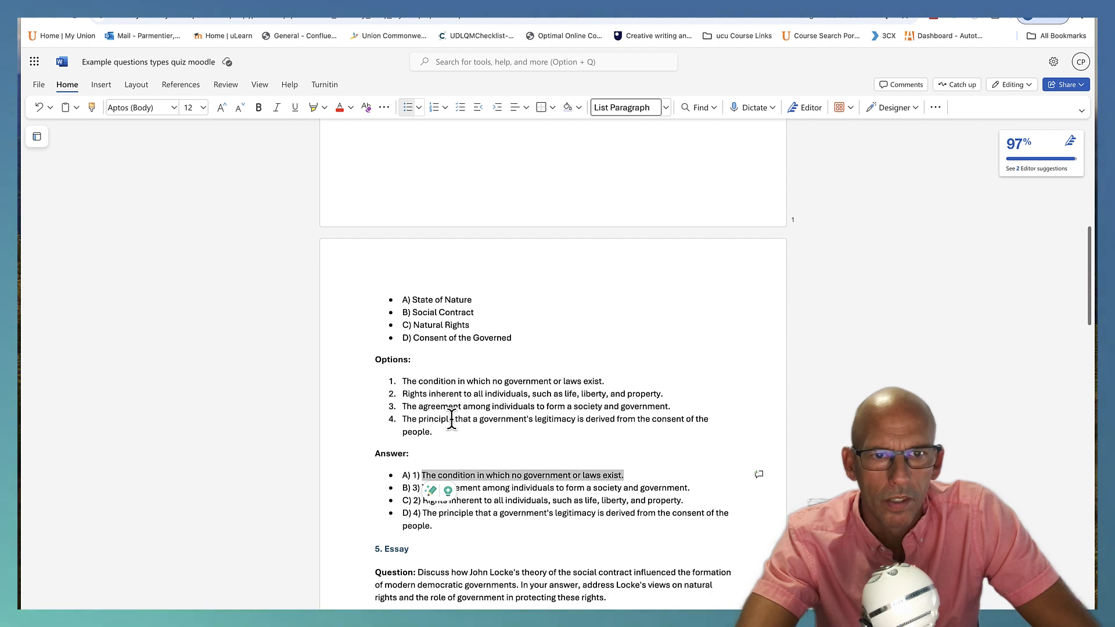
mouse_move(426, 324)
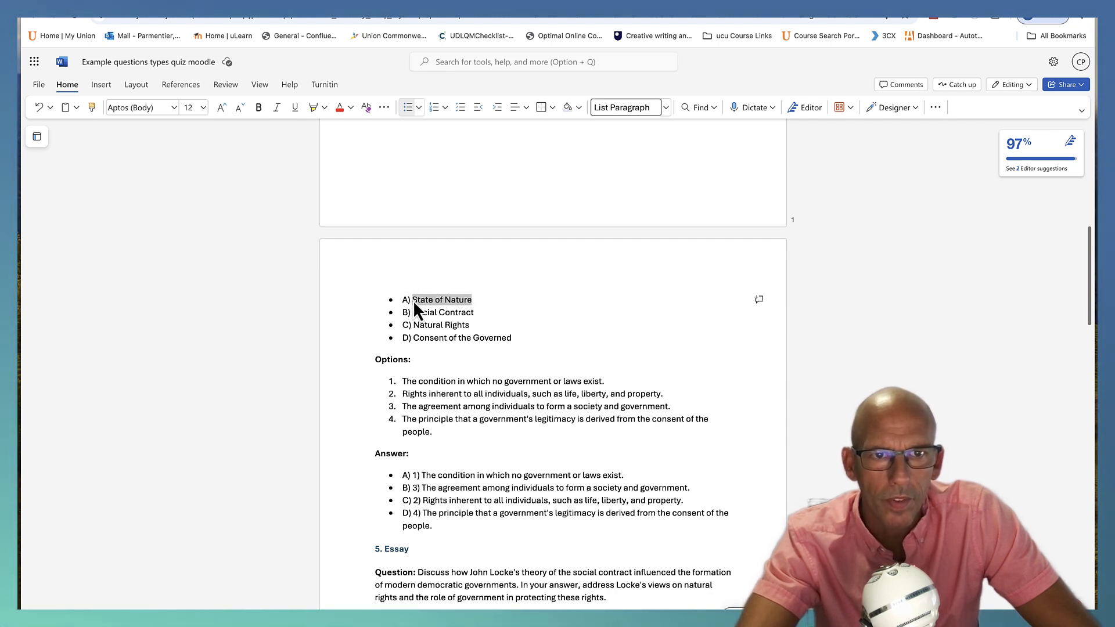
left_click(226, 36)
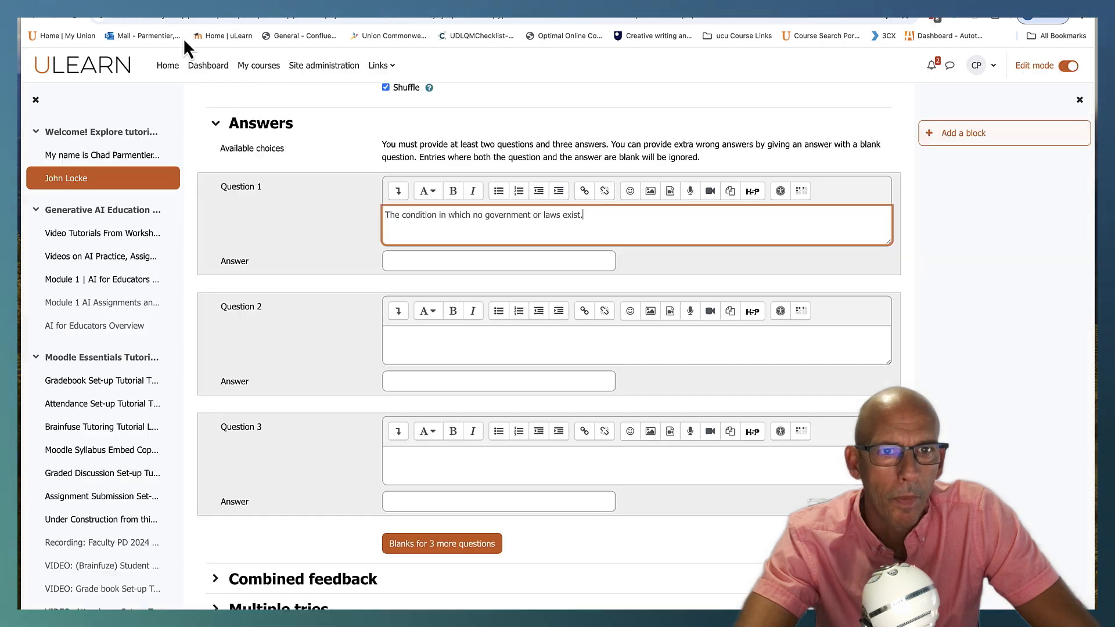
type("State of Nature")
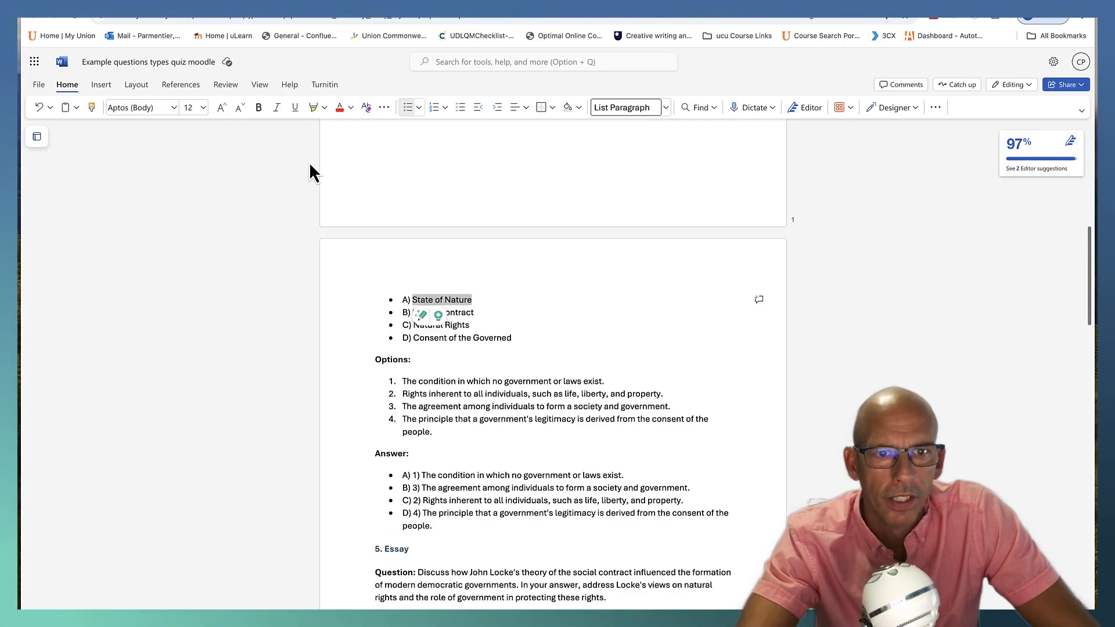
mouse_move(680, 488)
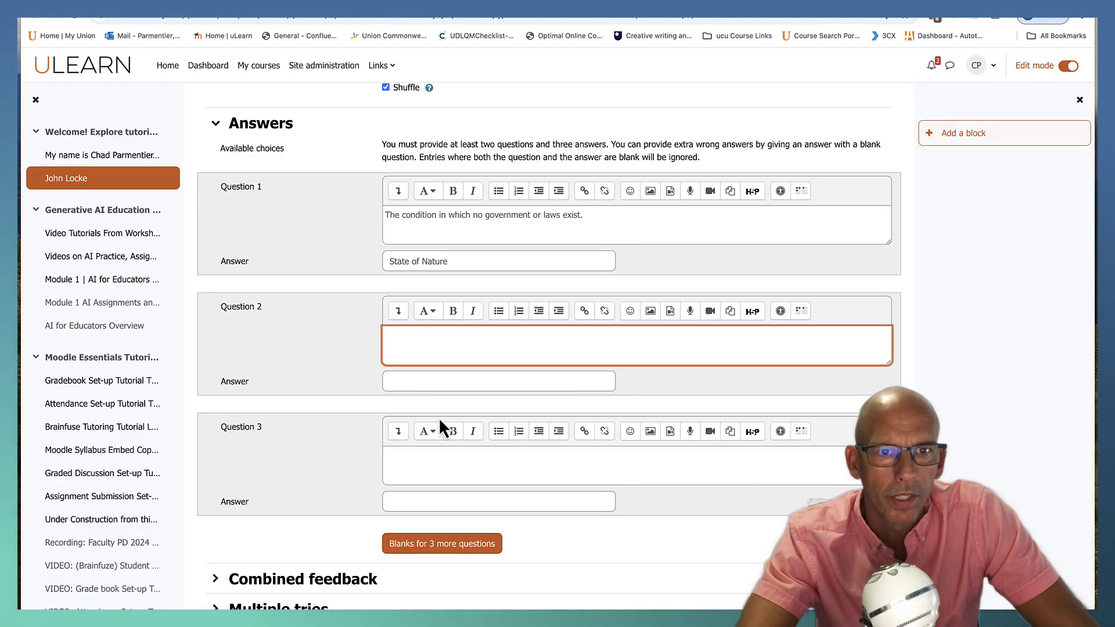
type("The agreement among individuals to form a society and government.")
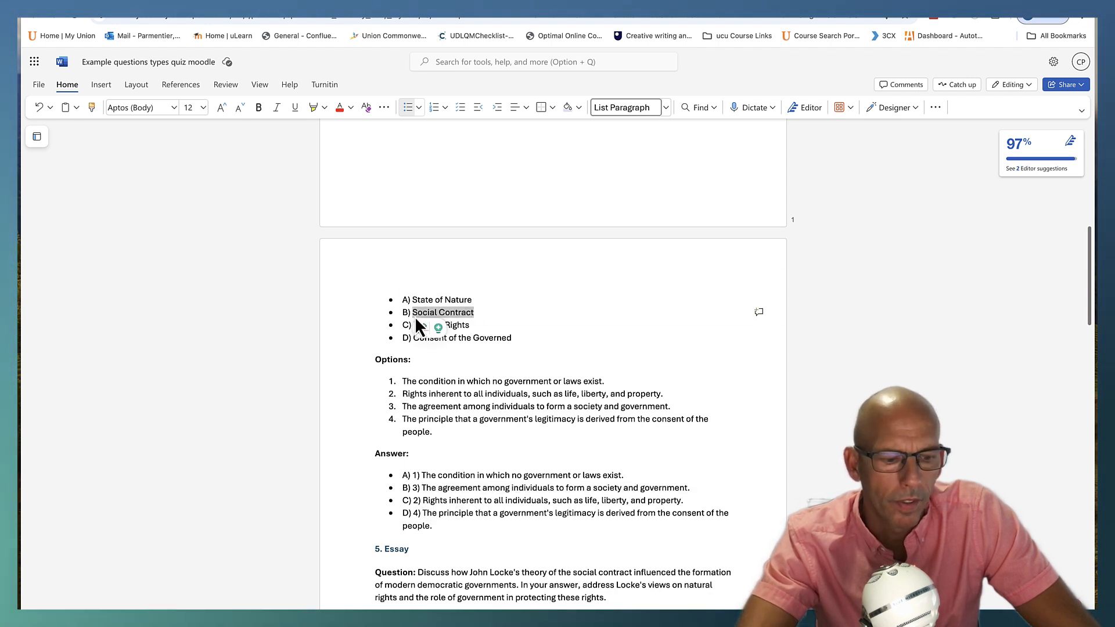
left_click(222, 36)
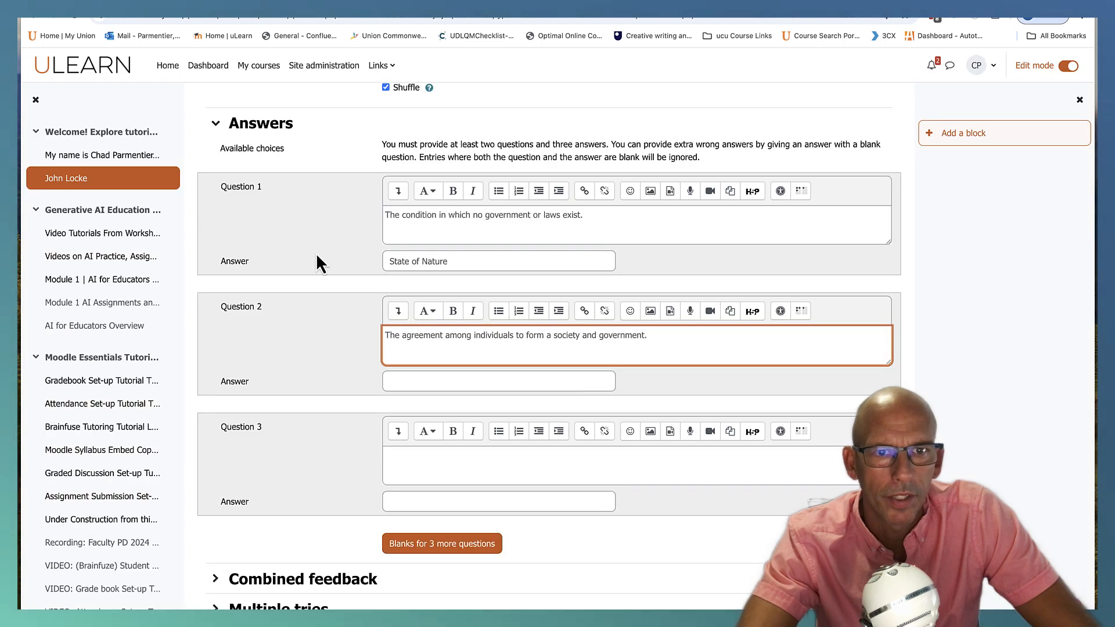
type("Social Contract")
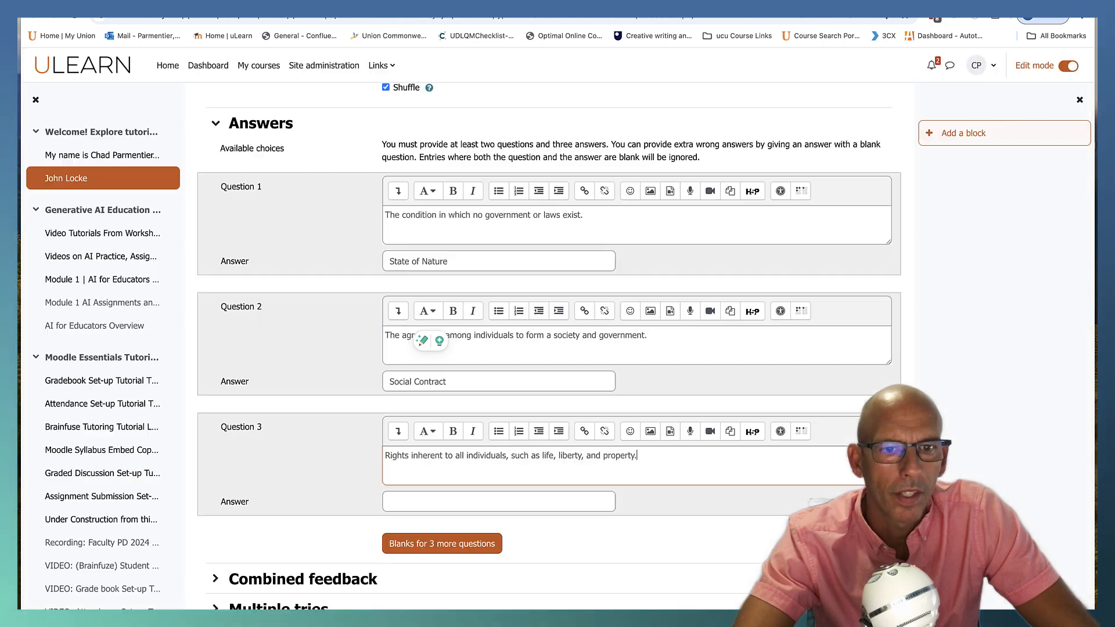
left_click(498, 501)
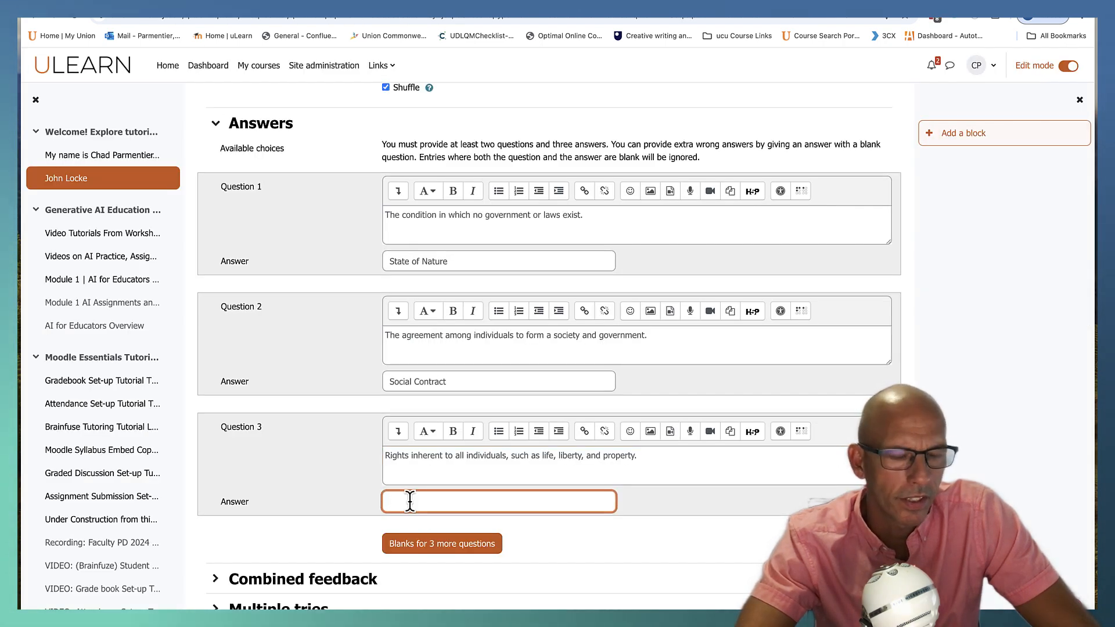
type("Natural Rights")
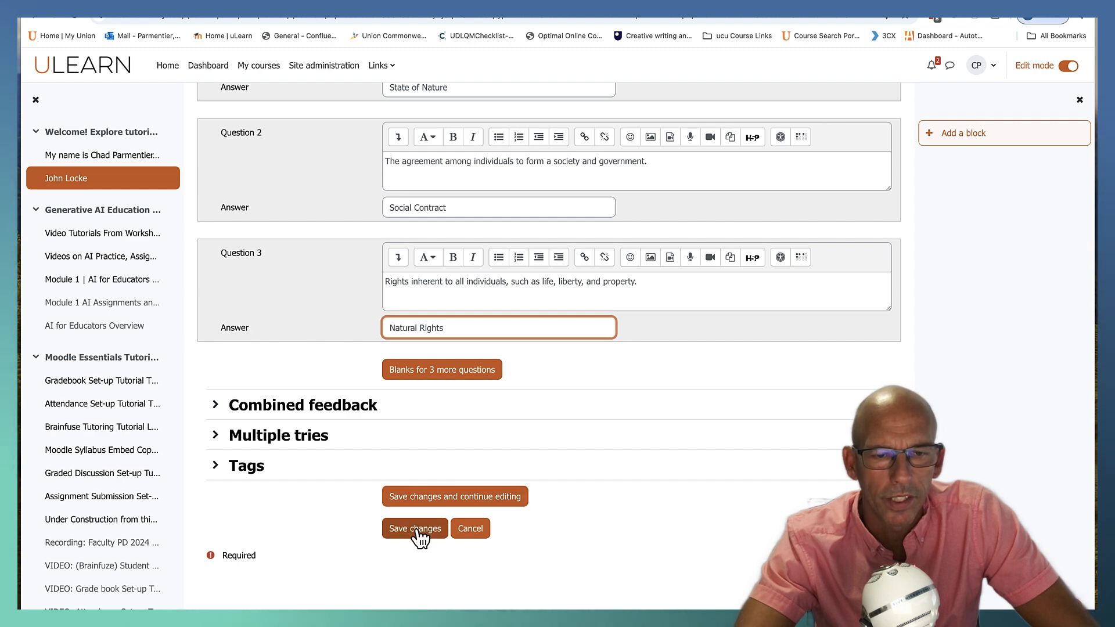
- Save the matching question as question 3 and try its three dropdown matches in preview
left_click(414, 527)
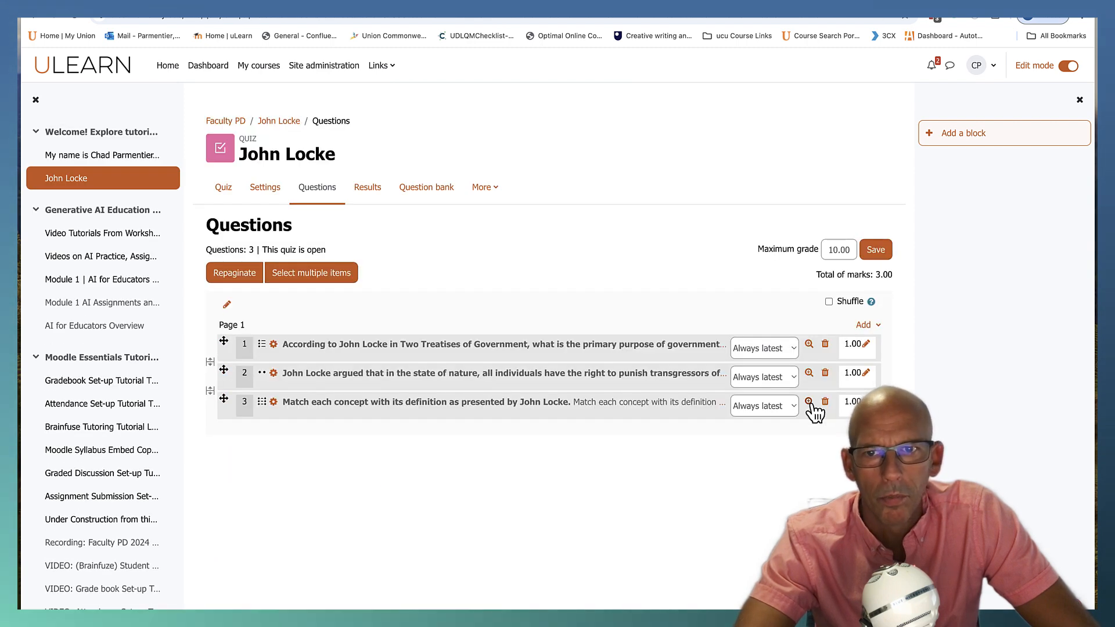
left_click(809, 401)
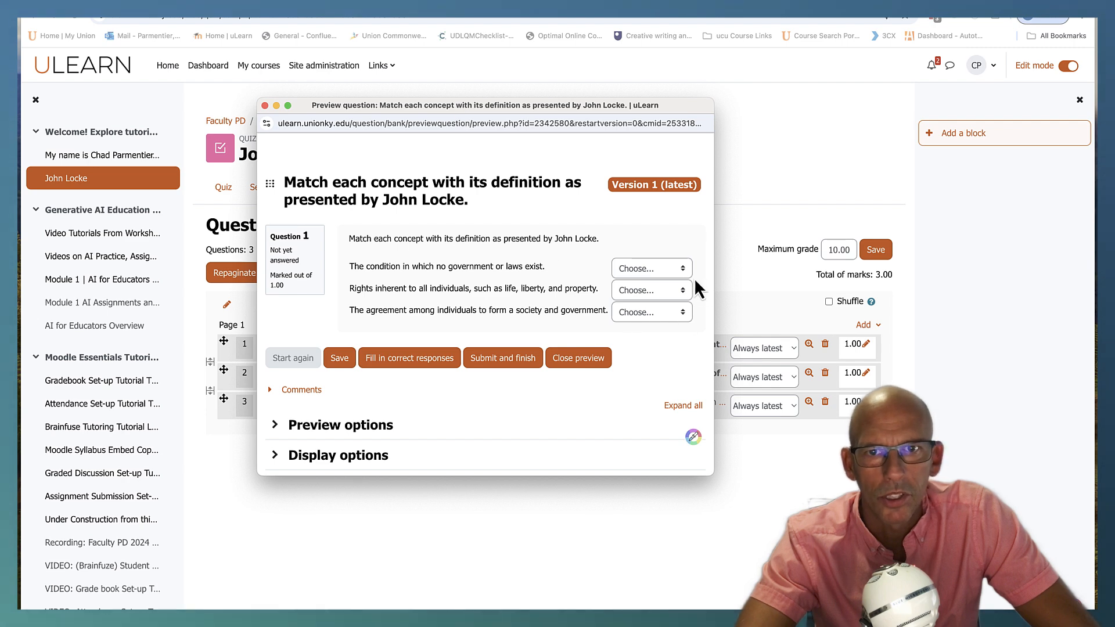
left_click(650, 268)
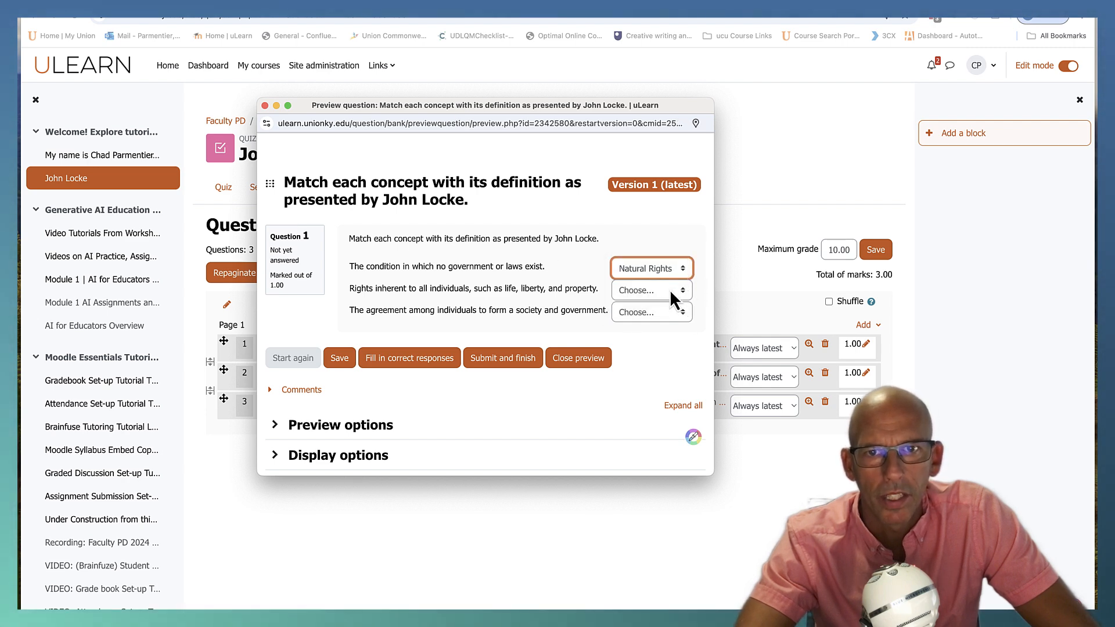
left_click(647, 289)
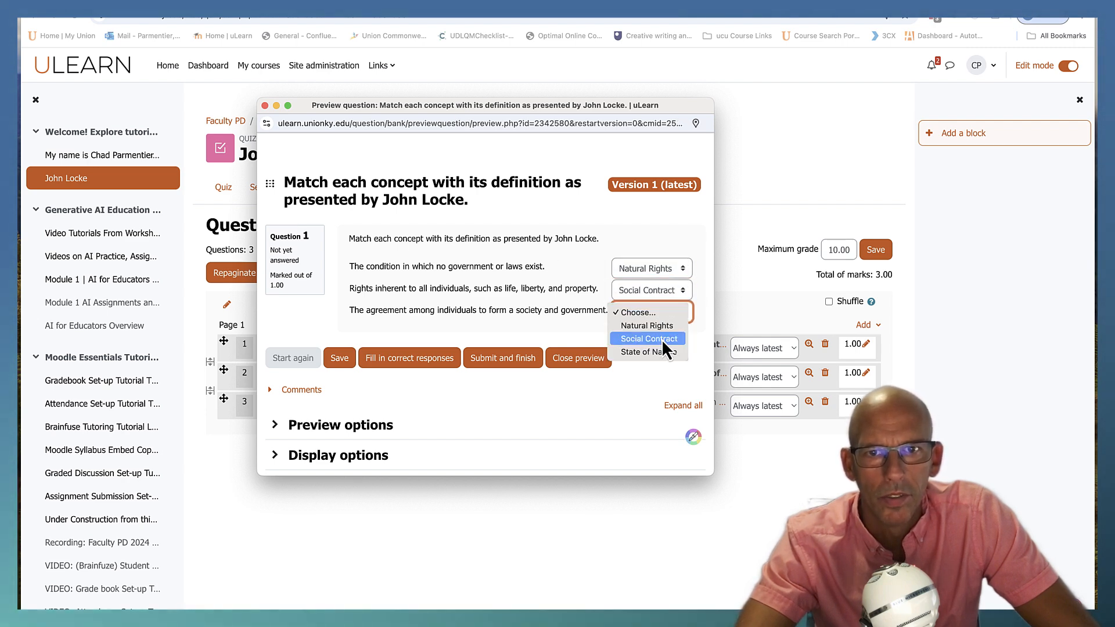
left_click(644, 352)
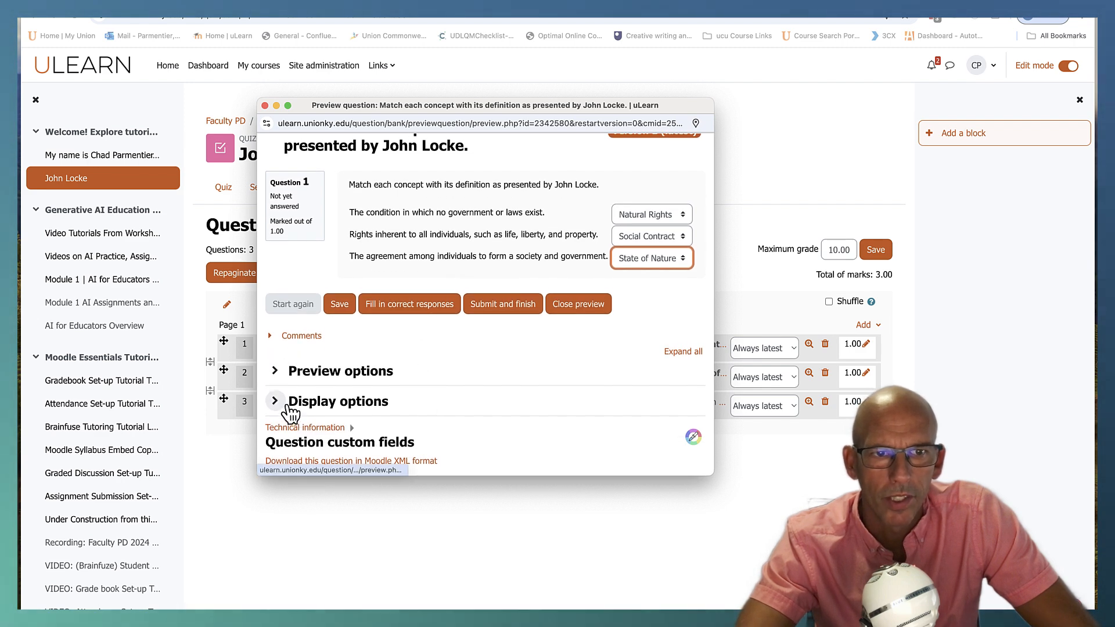
- Review the preview's Display options and close the preview
left_click(274, 401)
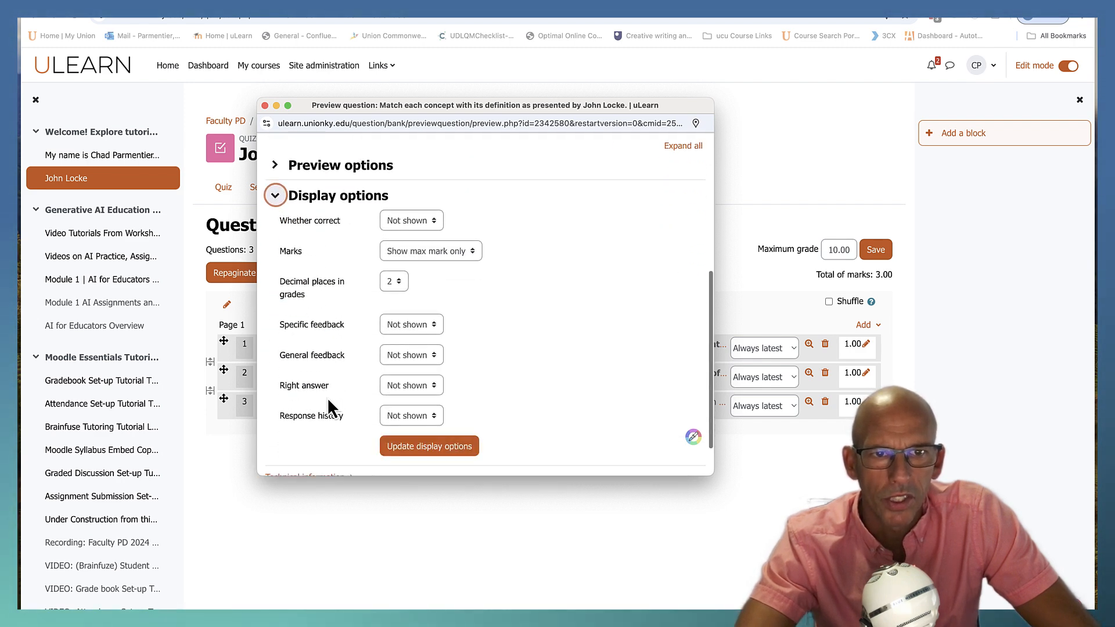
scroll("down", 3)
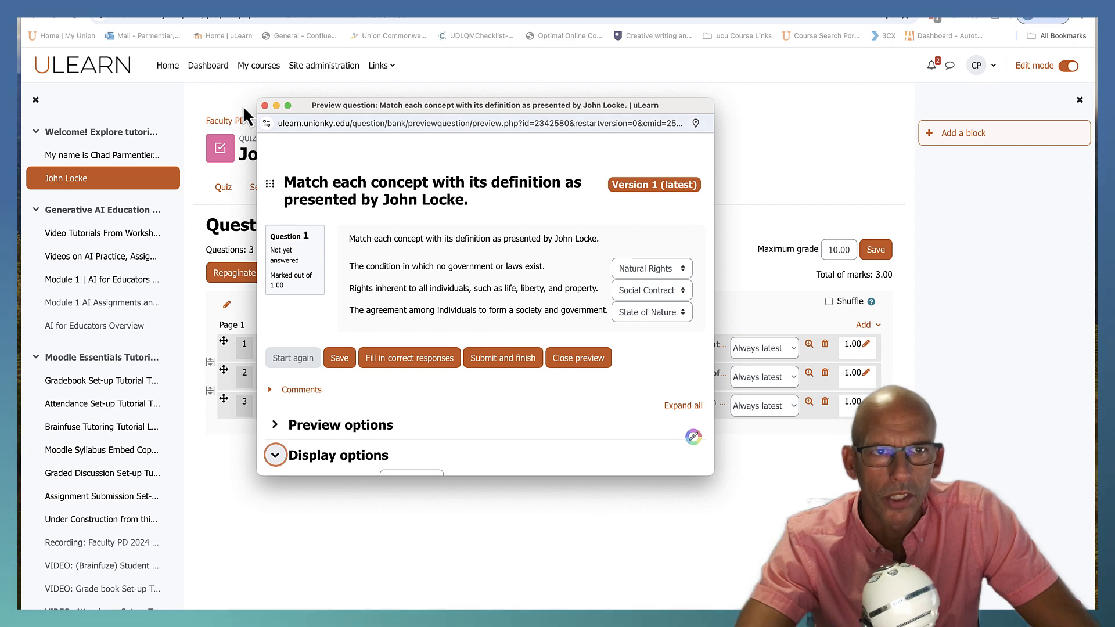
left_click(578, 357)
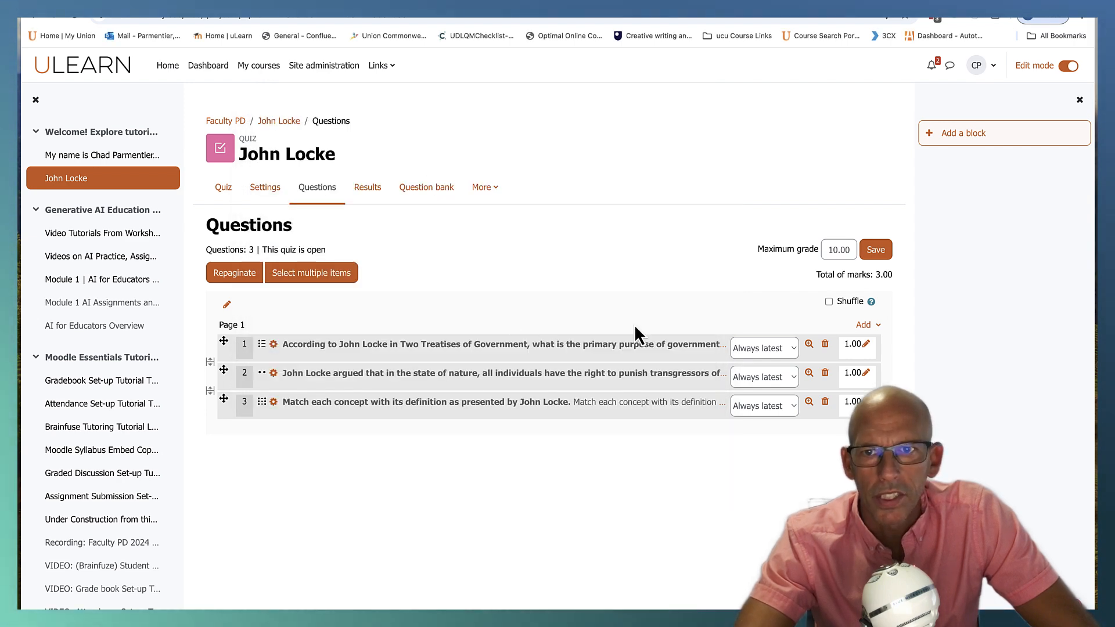
- Turn on shuffling of quiz questions and start adding another question
left_click(828, 301)
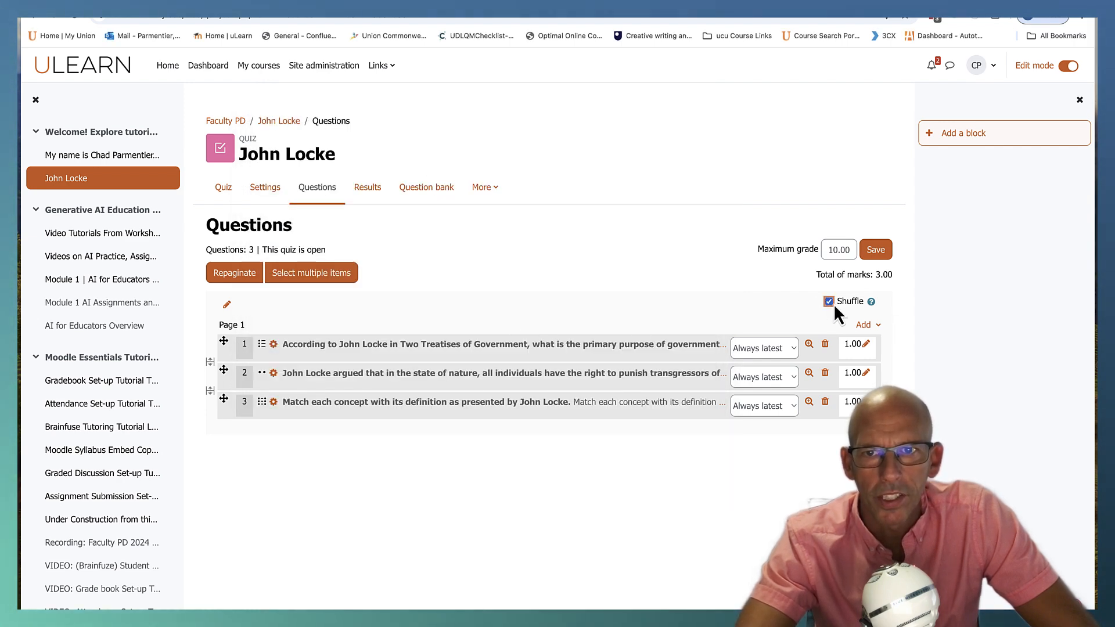
mouse_move(536, 425)
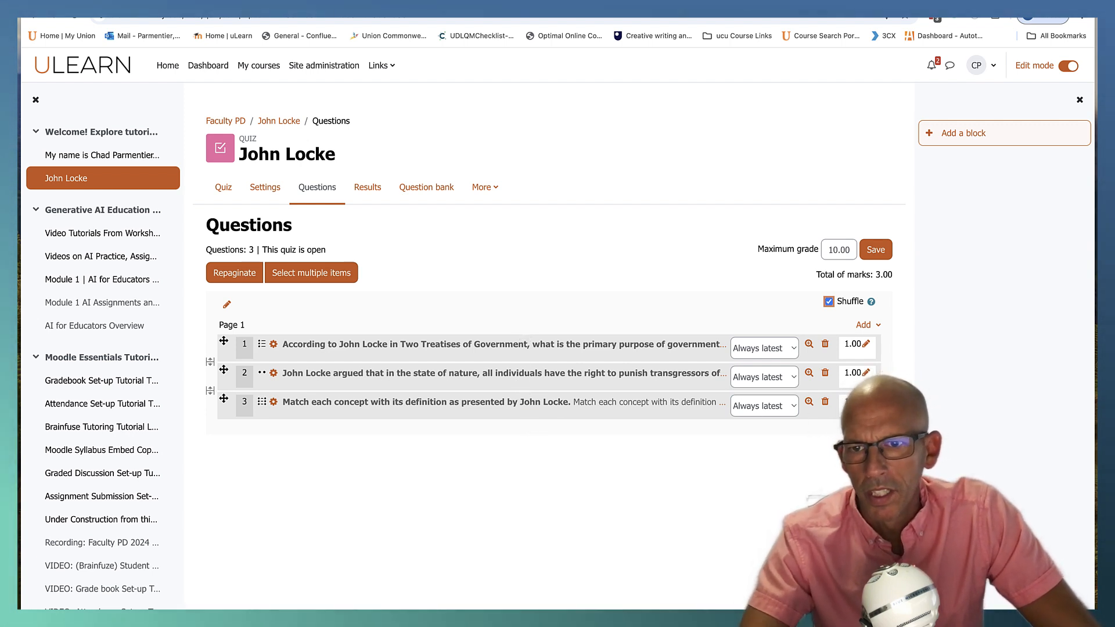
left_click(863, 325)
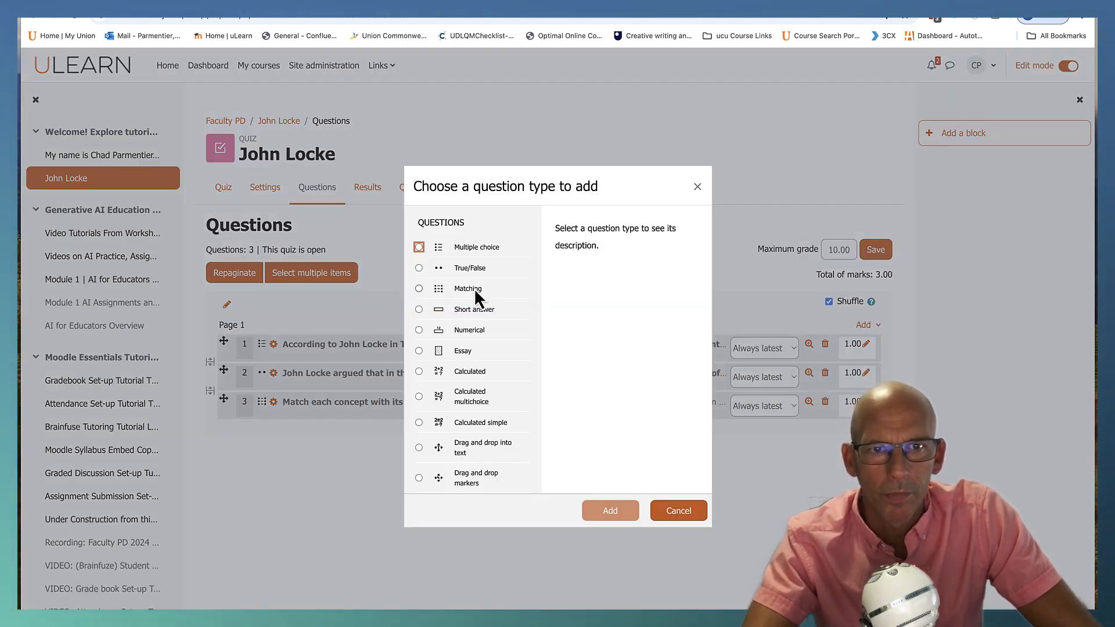
- Create a short-answer question asking Locke's term for the mind at birth, with case sensitivity set
left_click(419, 309)
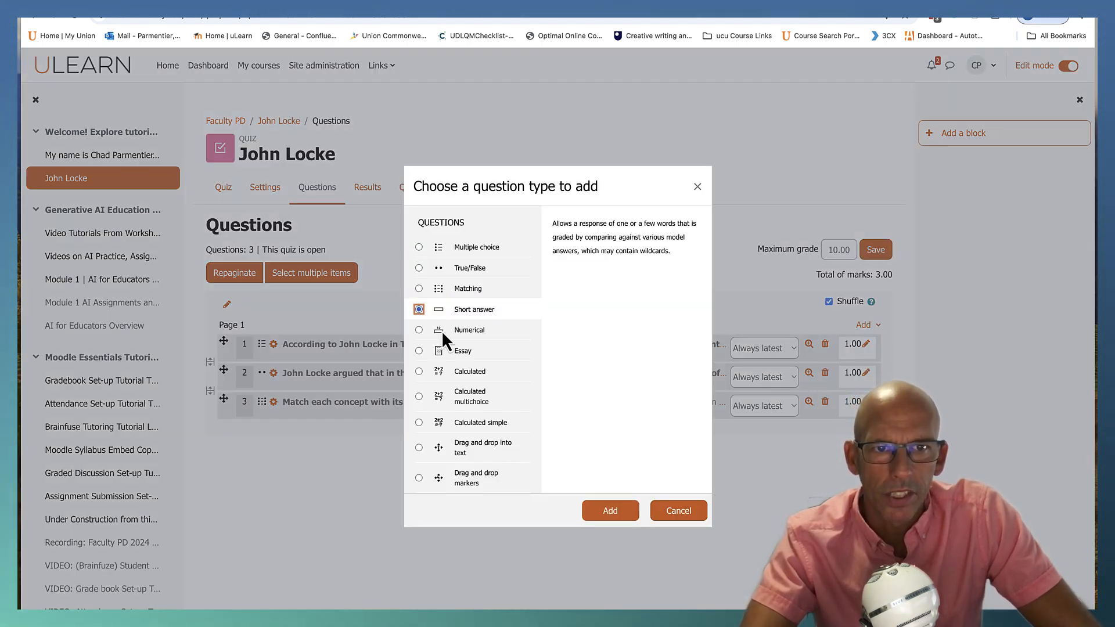
left_click(608, 511)
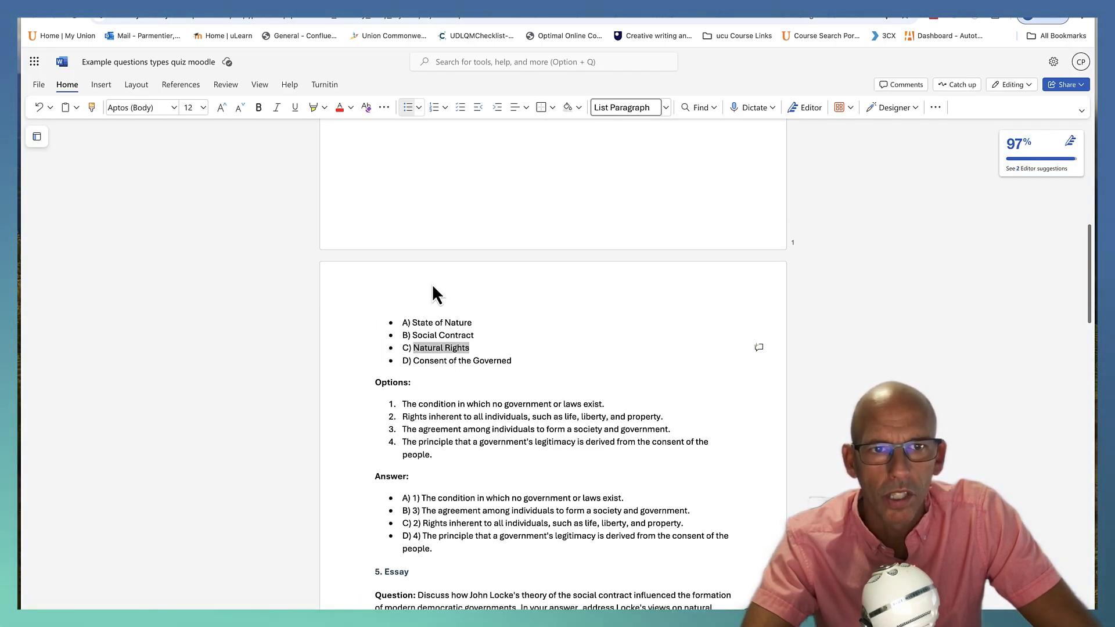
scroll("up", 3)
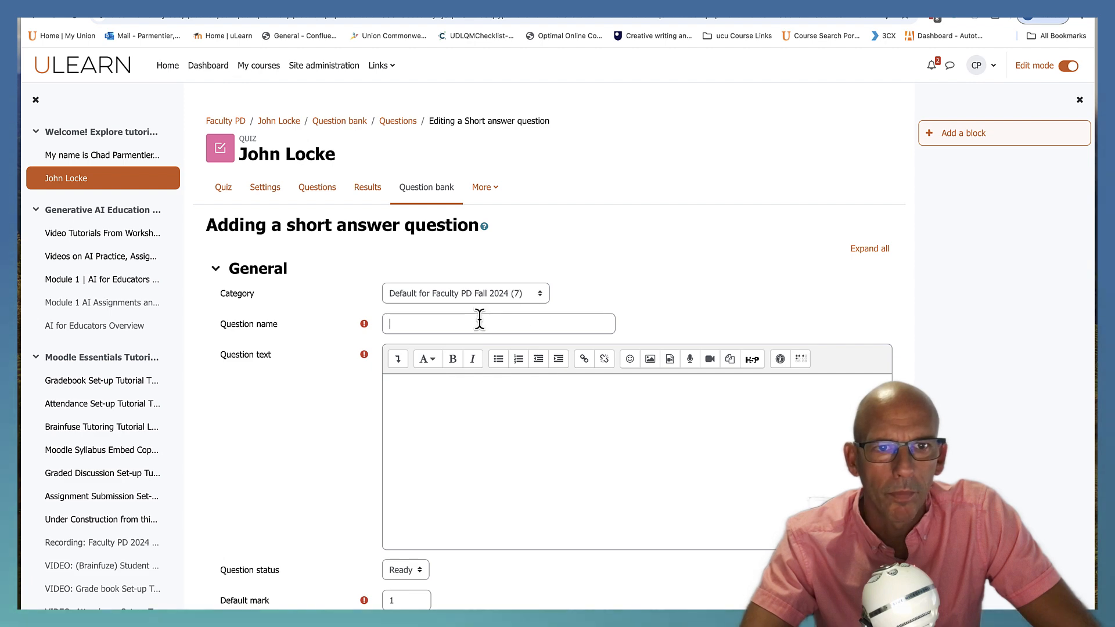
type("What term does John Locke use to describe the human mind at birth, meaning \"blank slate\"?")
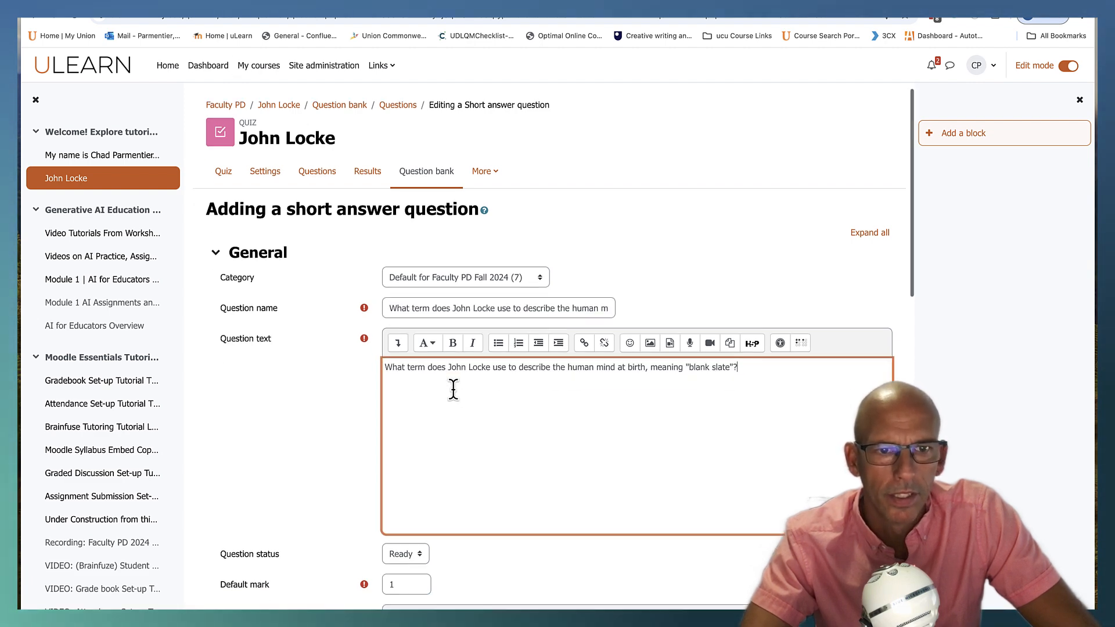
scroll("down", 3)
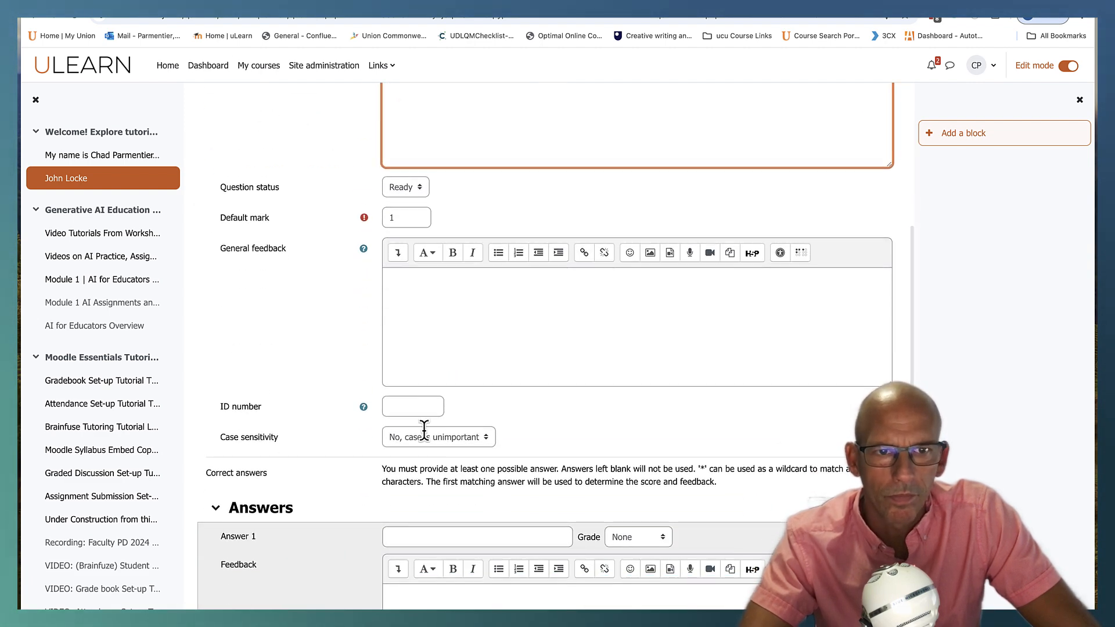
scroll("down", 3)
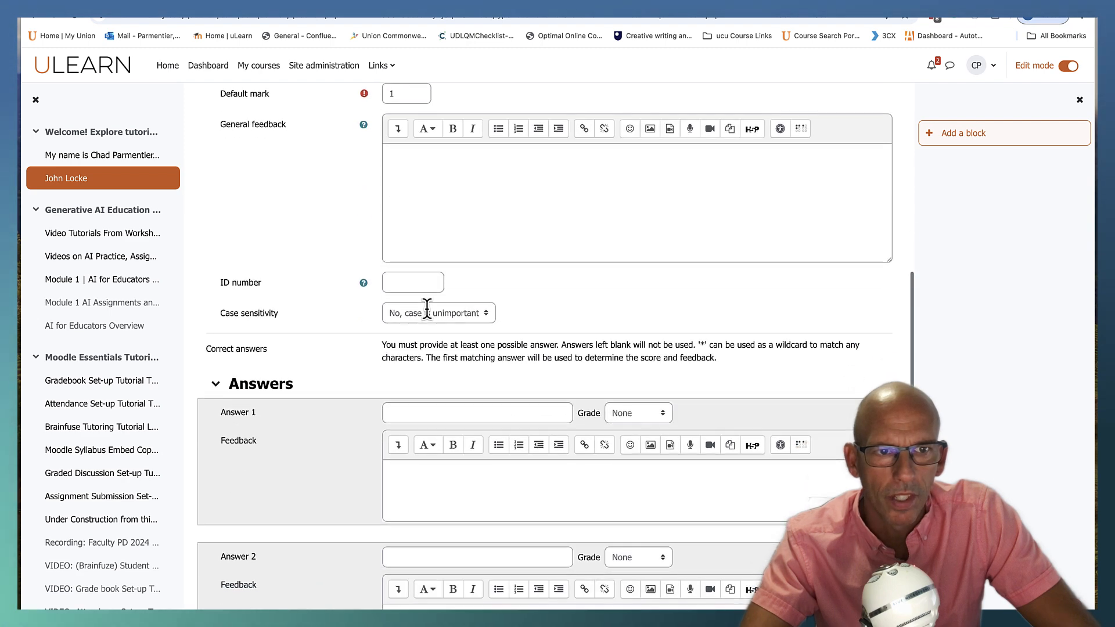
left_click(437, 313)
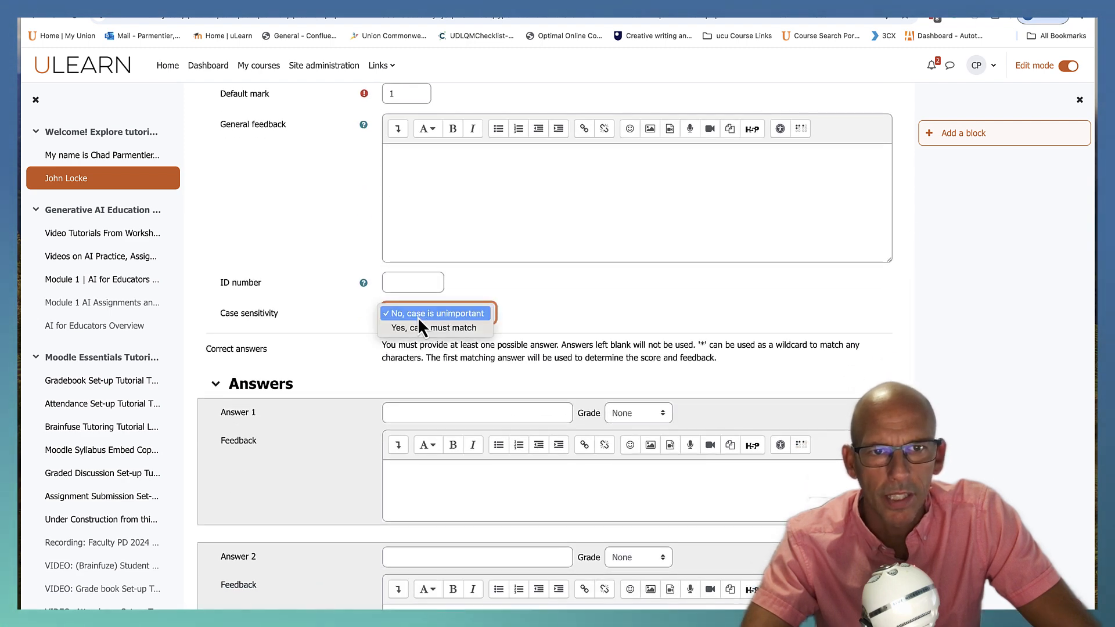
left_click(433, 313)
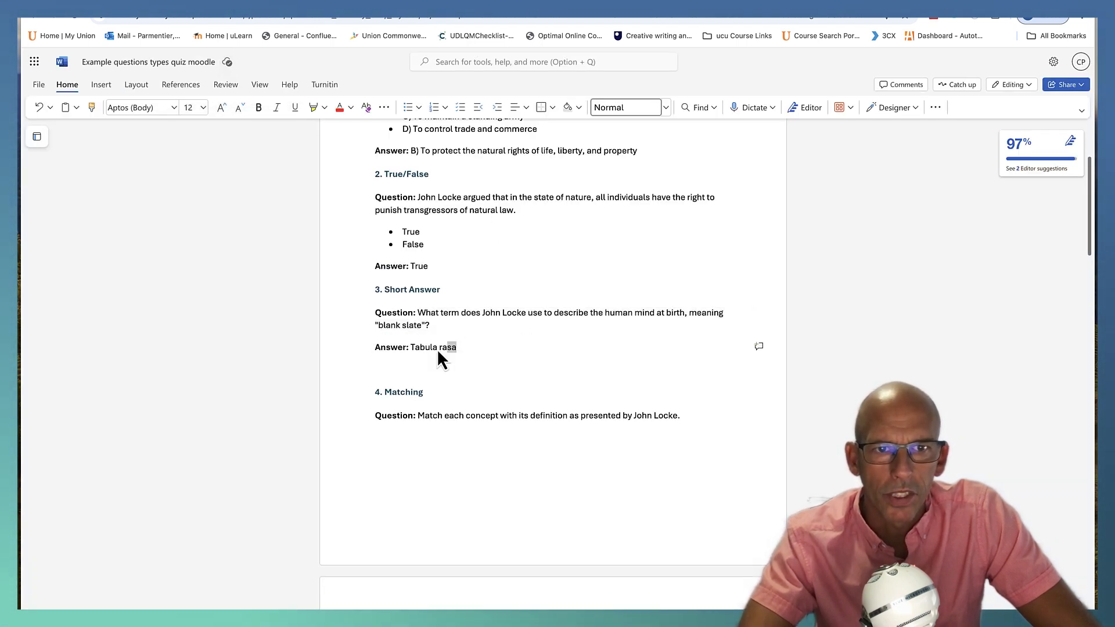
- Make 'Tabula rasa' Answer 1 worth 100%, leaving the other answers blank
double_click(424, 347)
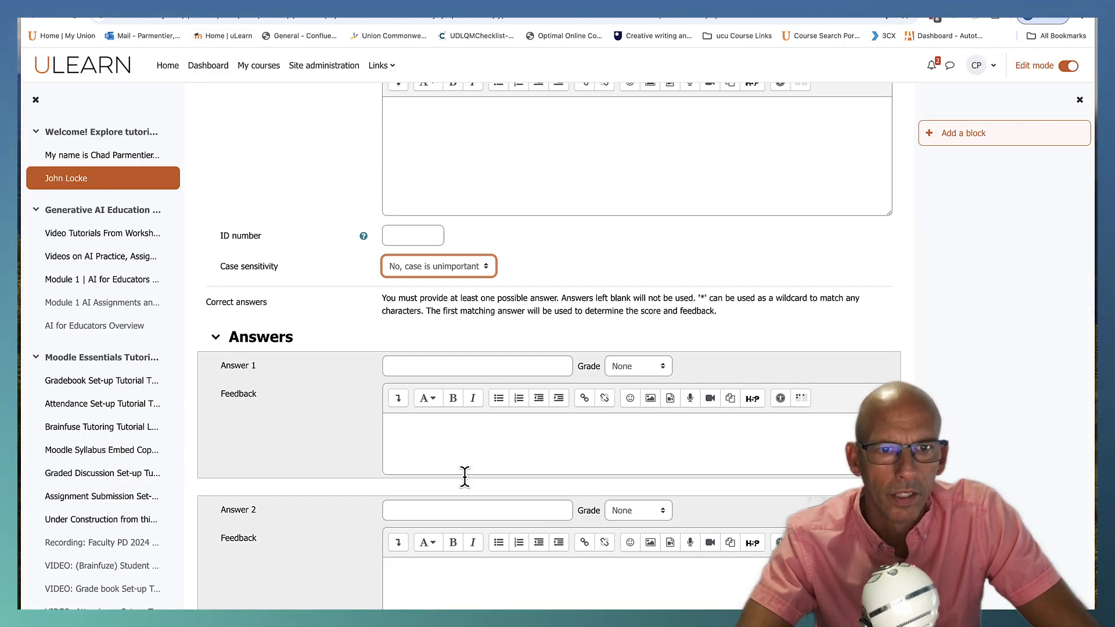
type("Tabula rasa")
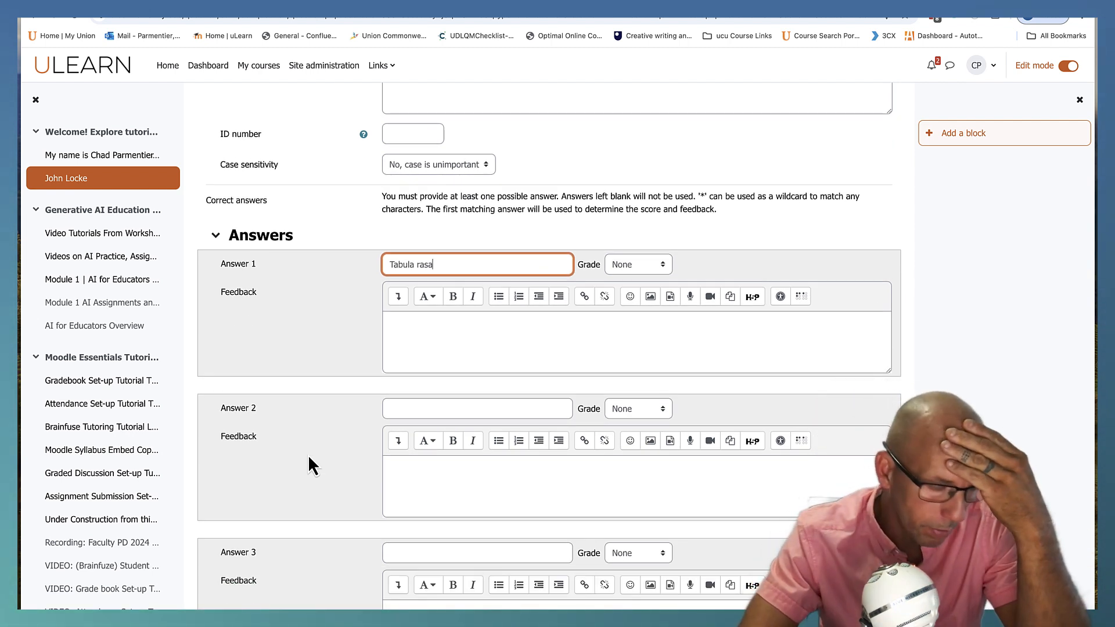
mouse_move(644, 277)
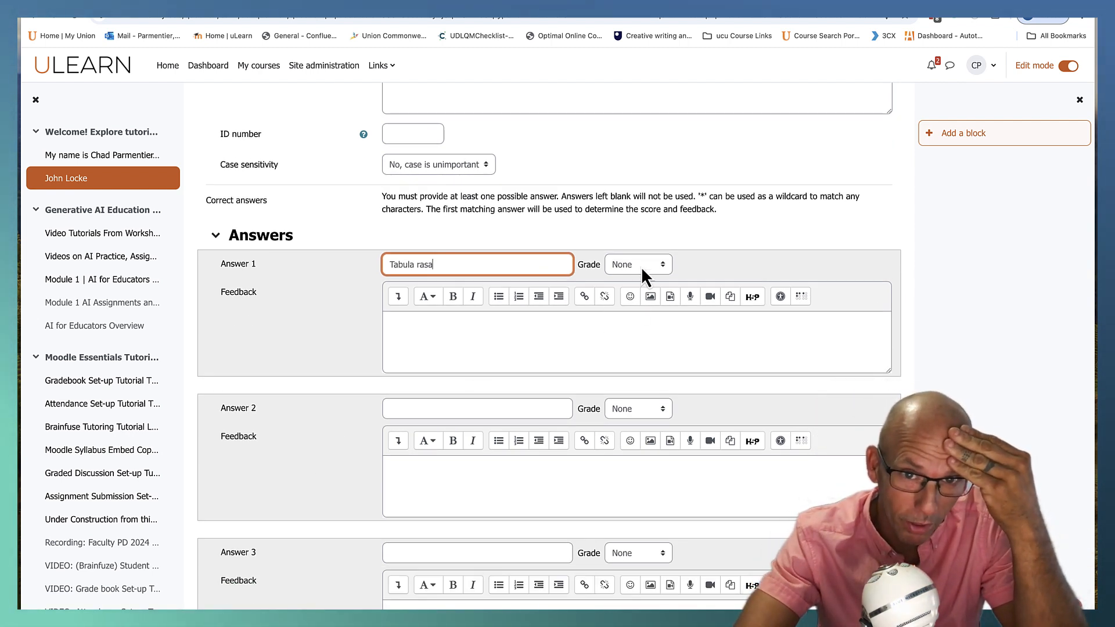
left_click(638, 264)
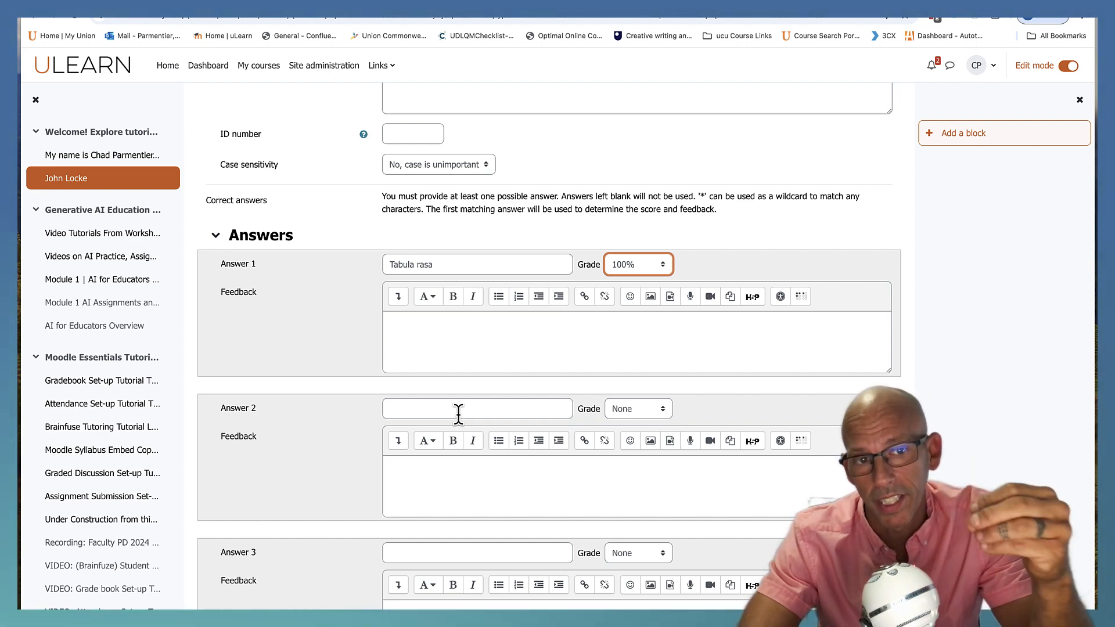
scroll("down", 3)
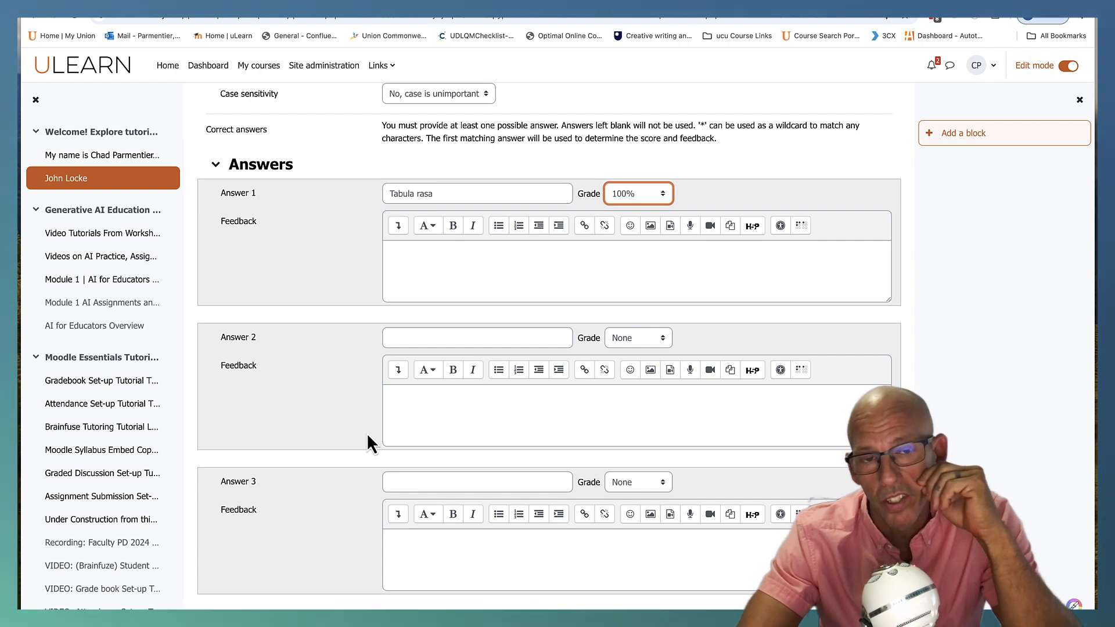
mouse_move(654, 354)
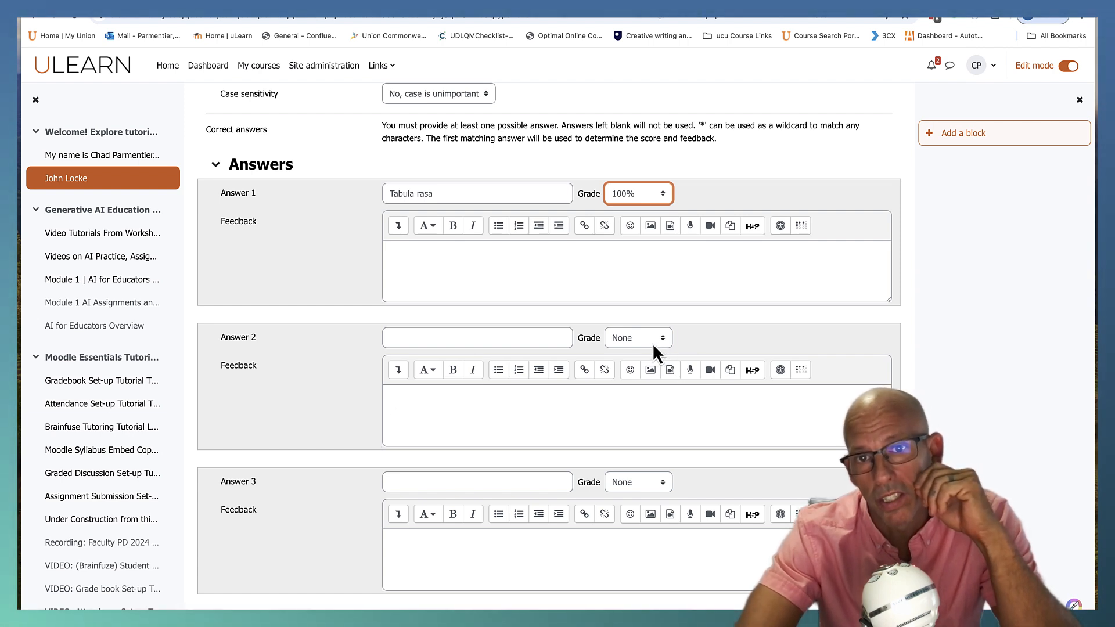
left_click(636, 337)
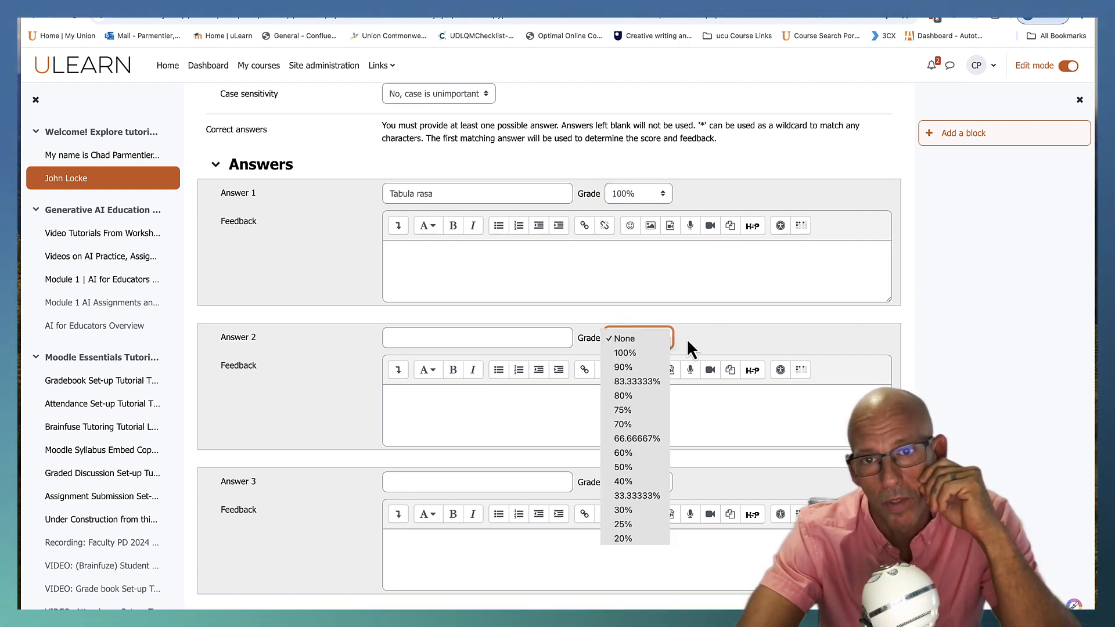
left_click(623, 338)
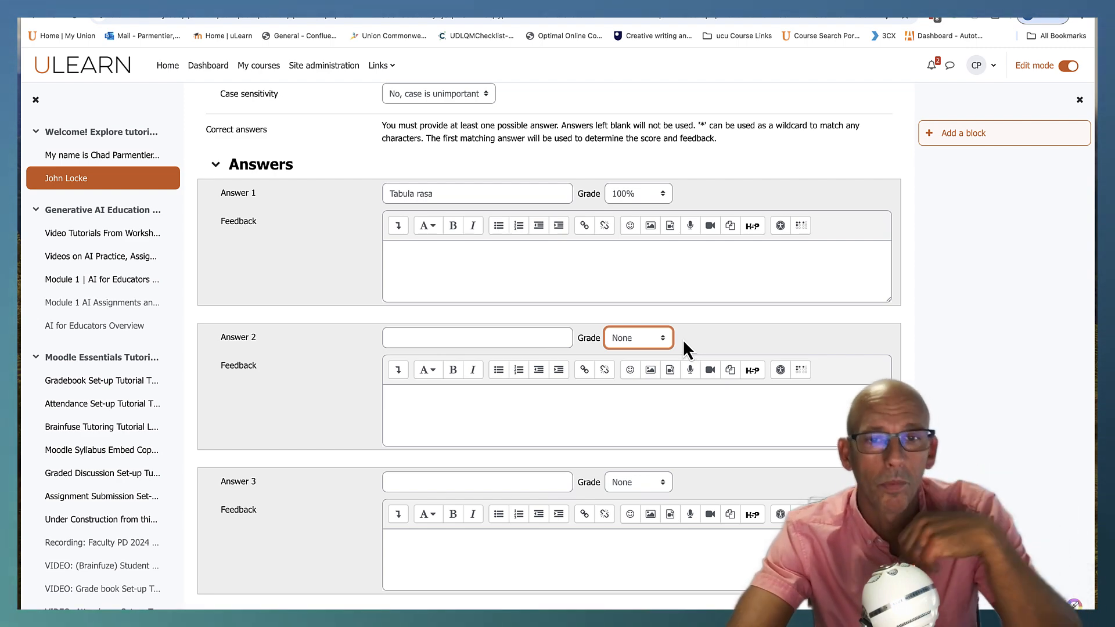
scroll("down", 3)
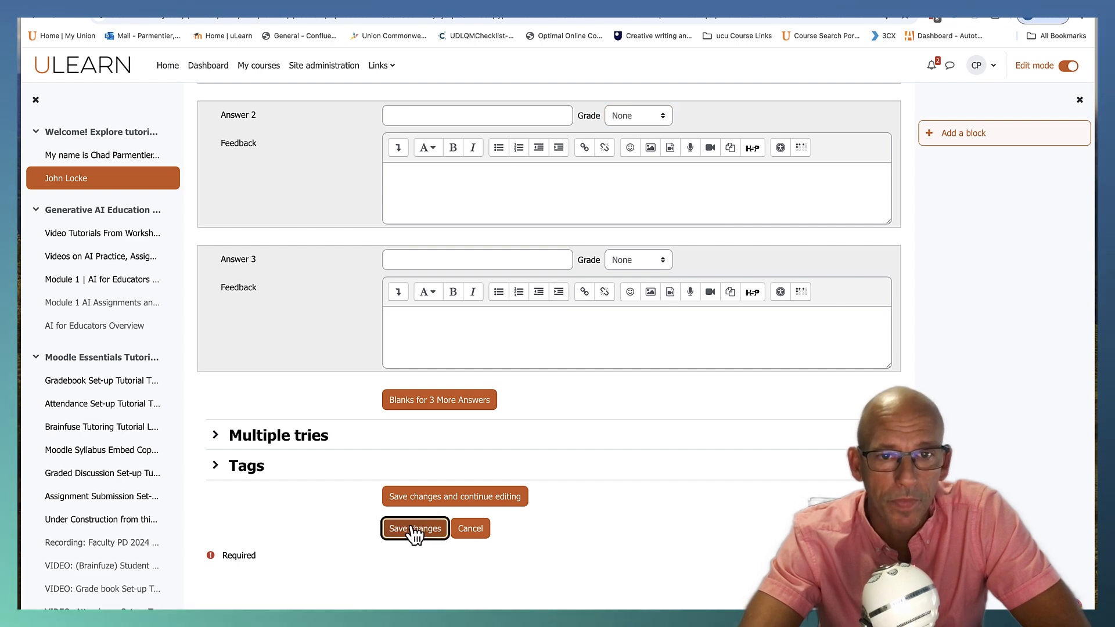
- Save the short-answer question as question 4 and add a new Essay question
left_click(415, 527)
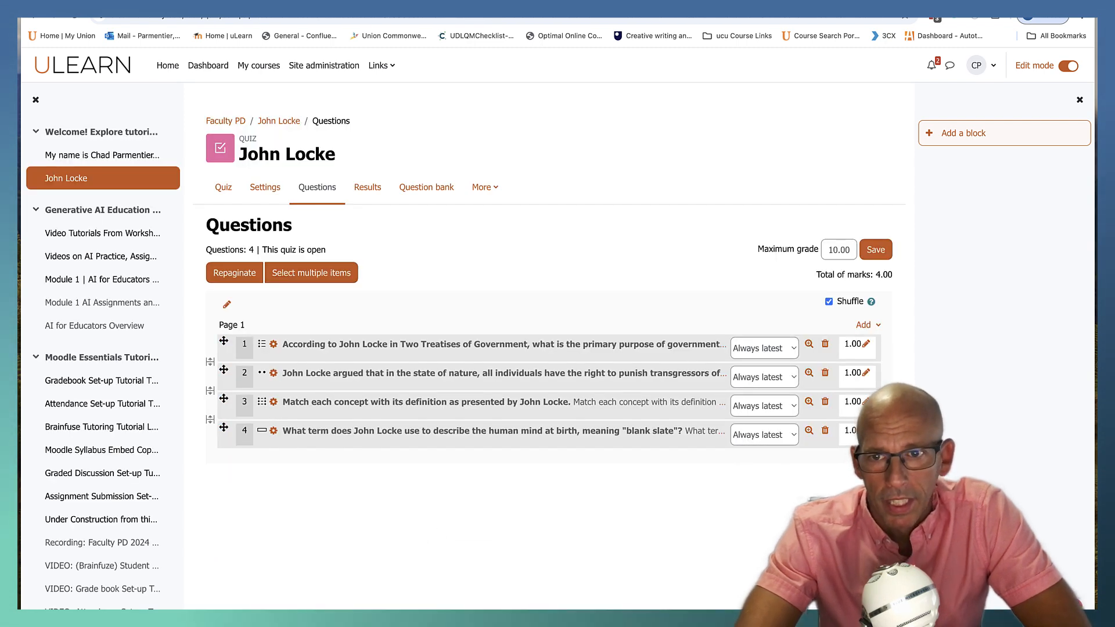
left_click(863, 326)
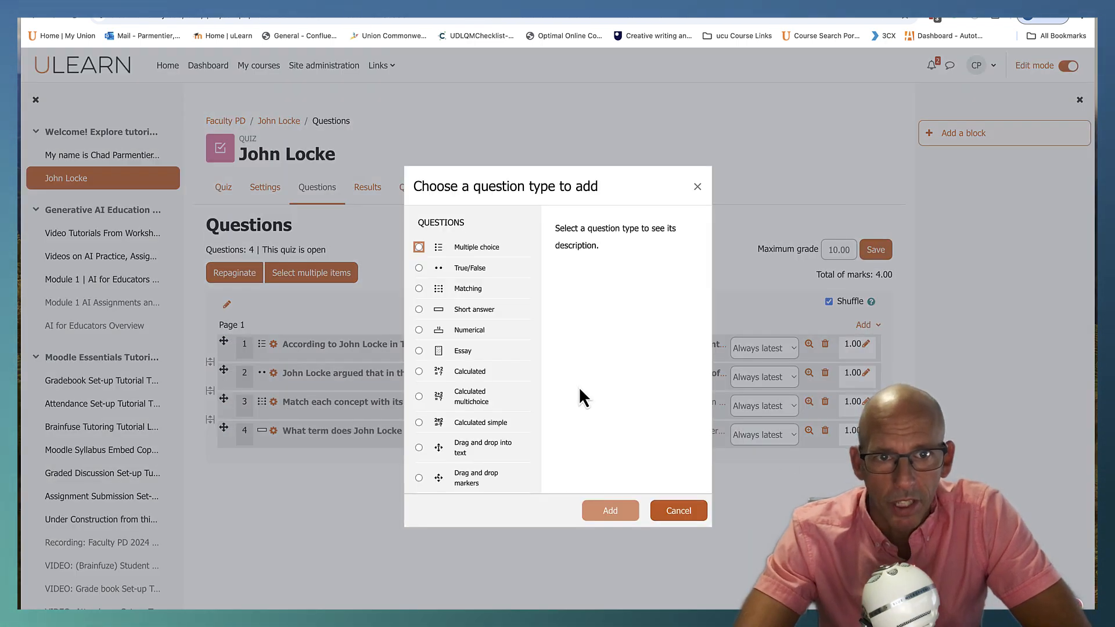
mouse_move(446, 335)
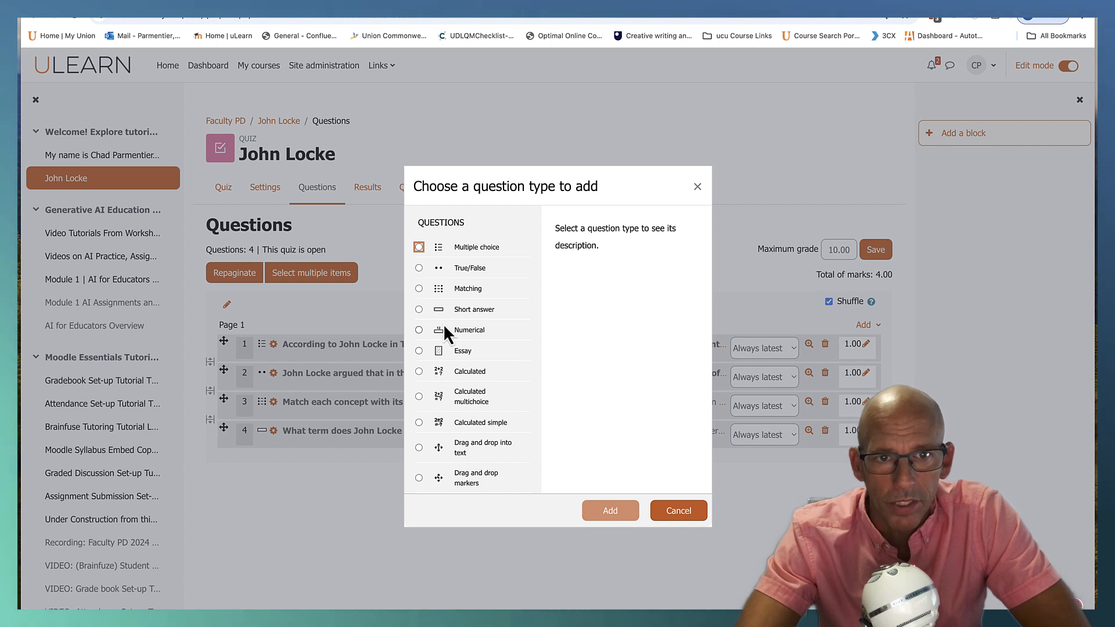
mouse_move(463, 362)
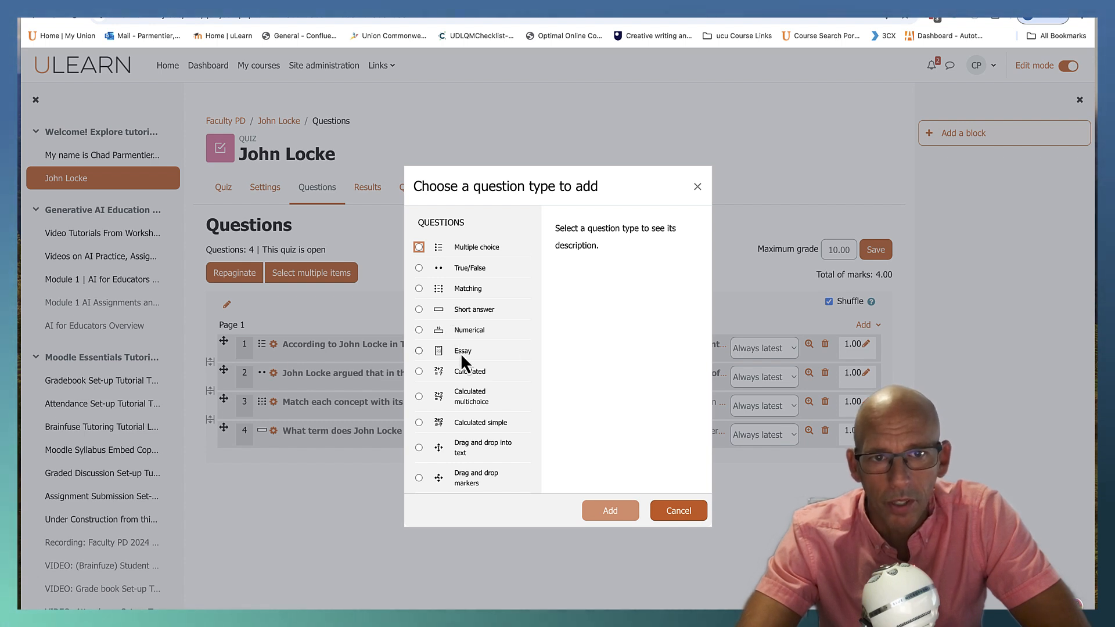
left_click(419, 349)
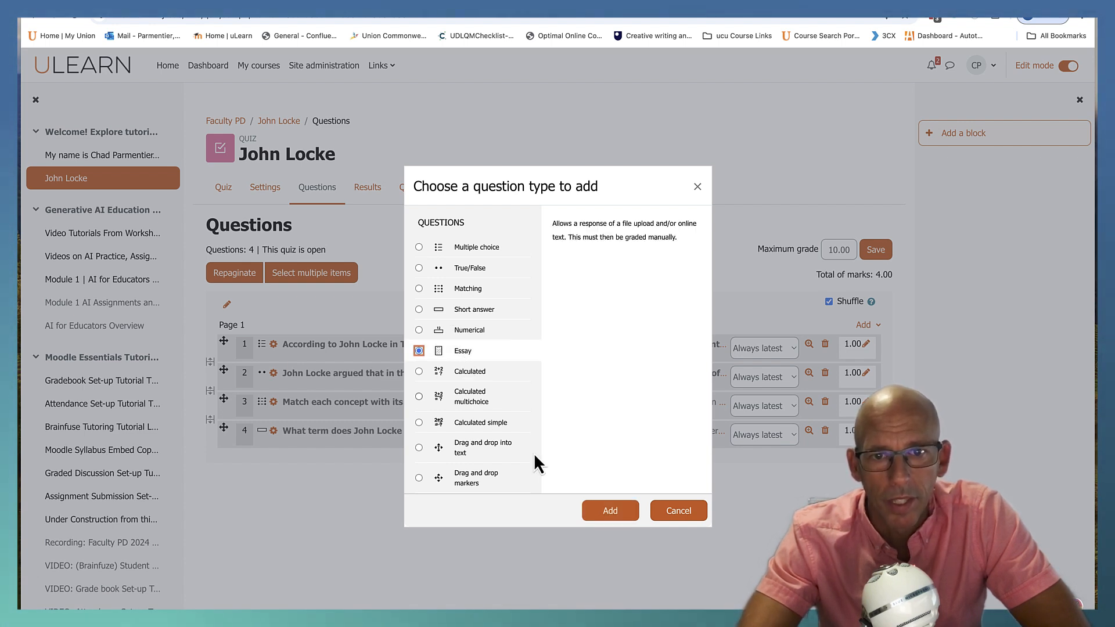
left_click(608, 511)
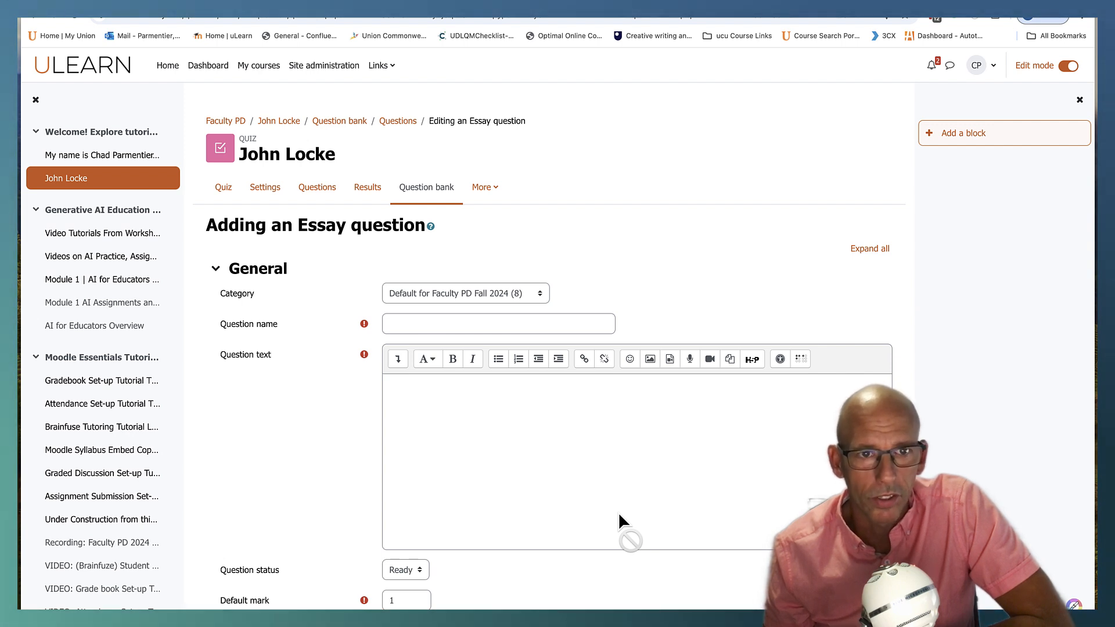
mouse_move(379, 115)
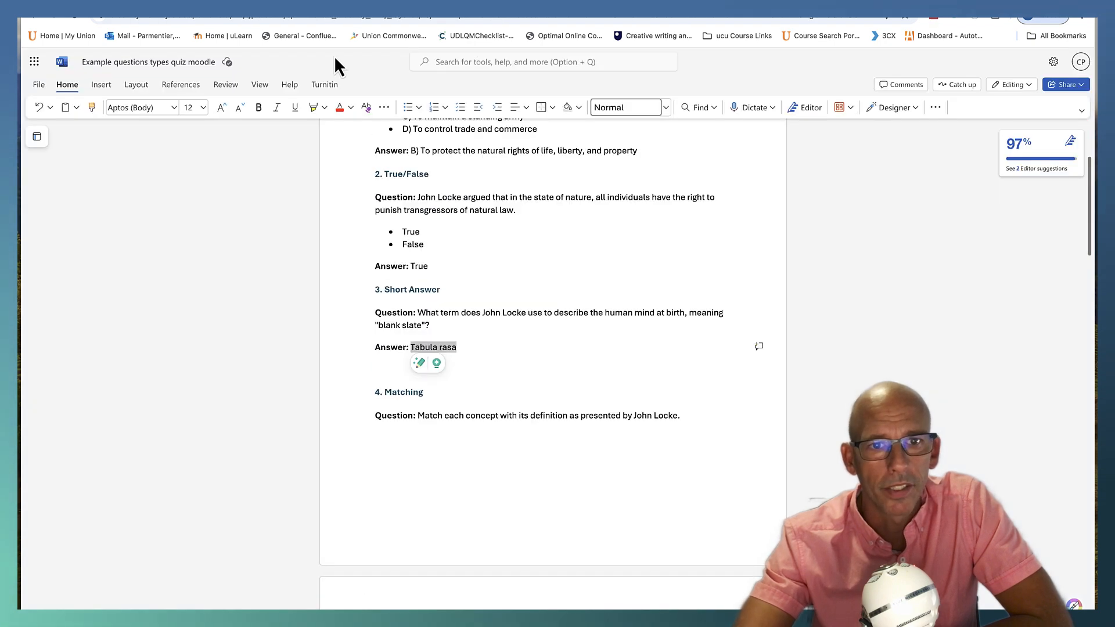
- Enter the essay prompt on Locke's natural rights and the role of government as the question name and text
scroll("down", 3)
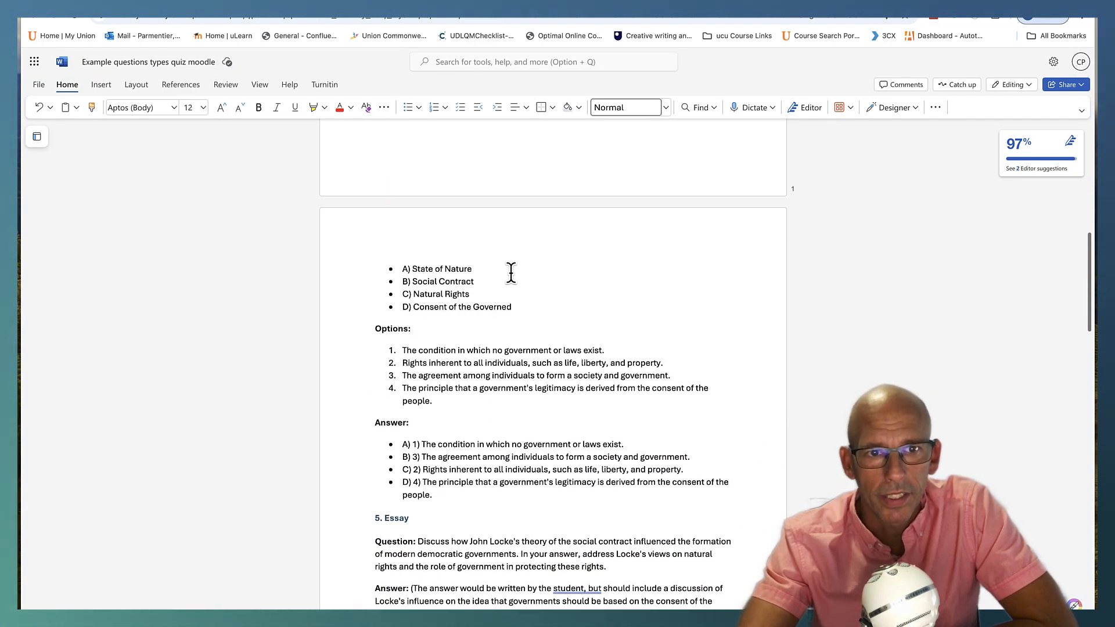
scroll("down", 3)
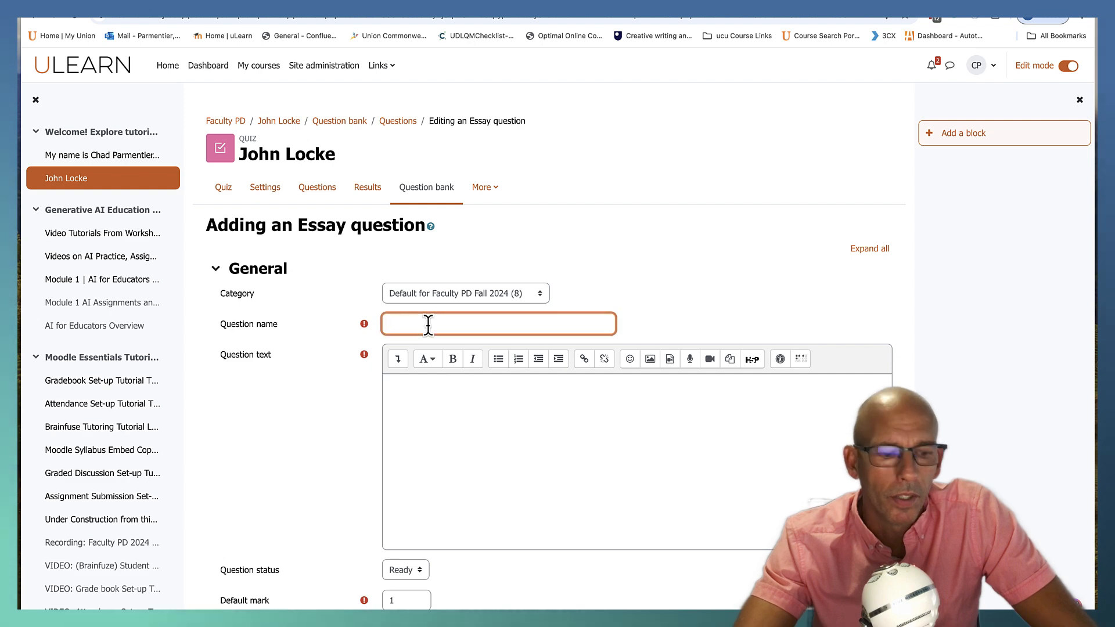
type("hts and the role of government in protecting these rights.")
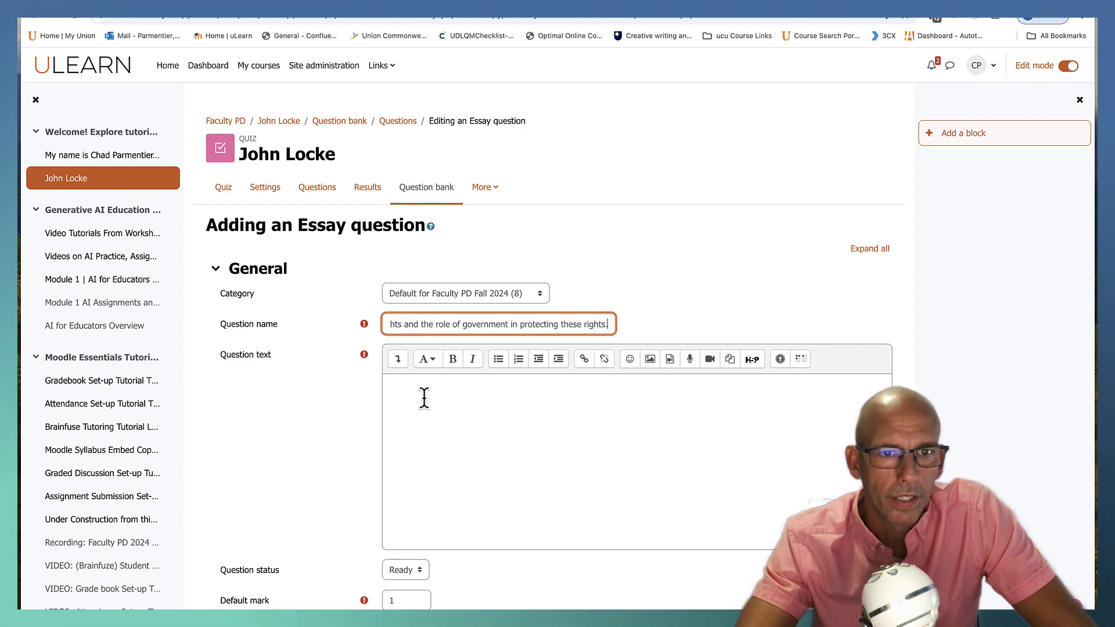
scroll("down", 3)
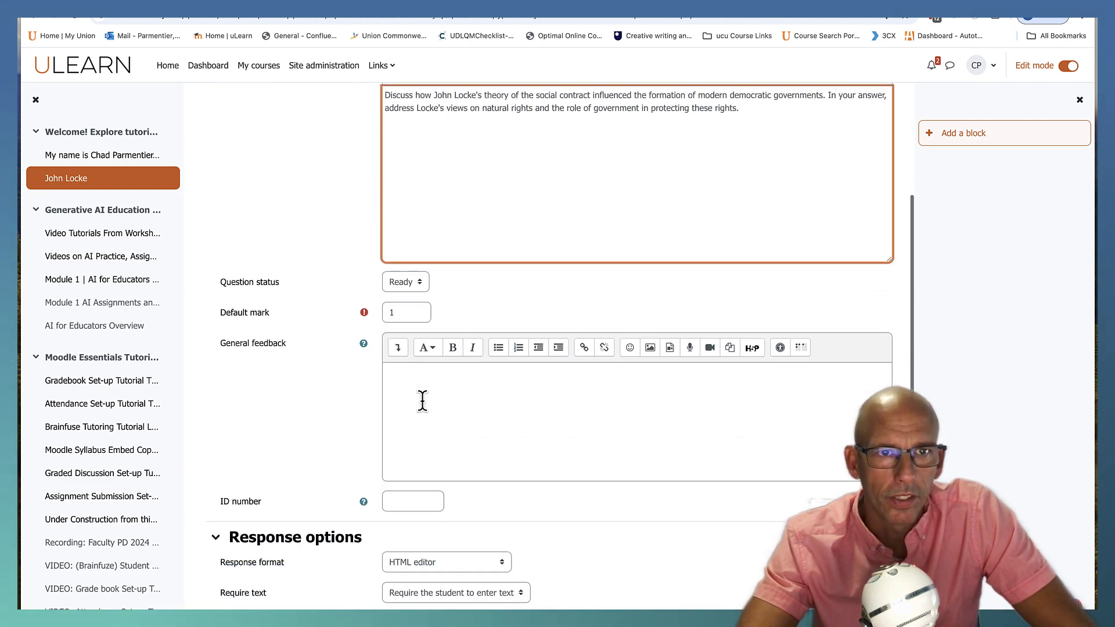
scroll("up", 3)
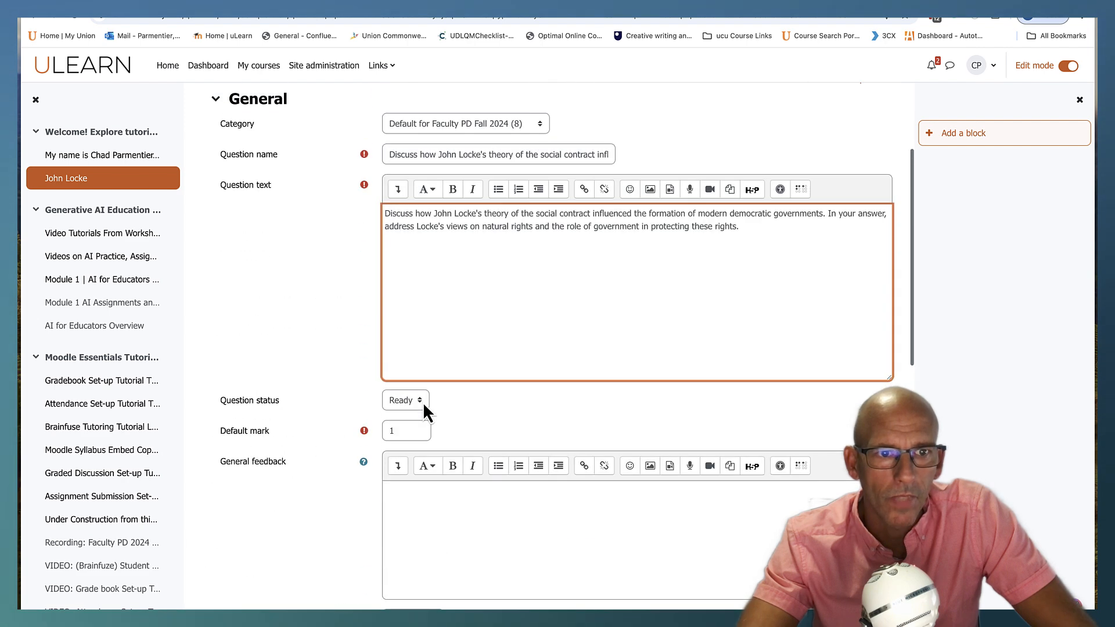
scroll("down", 3)
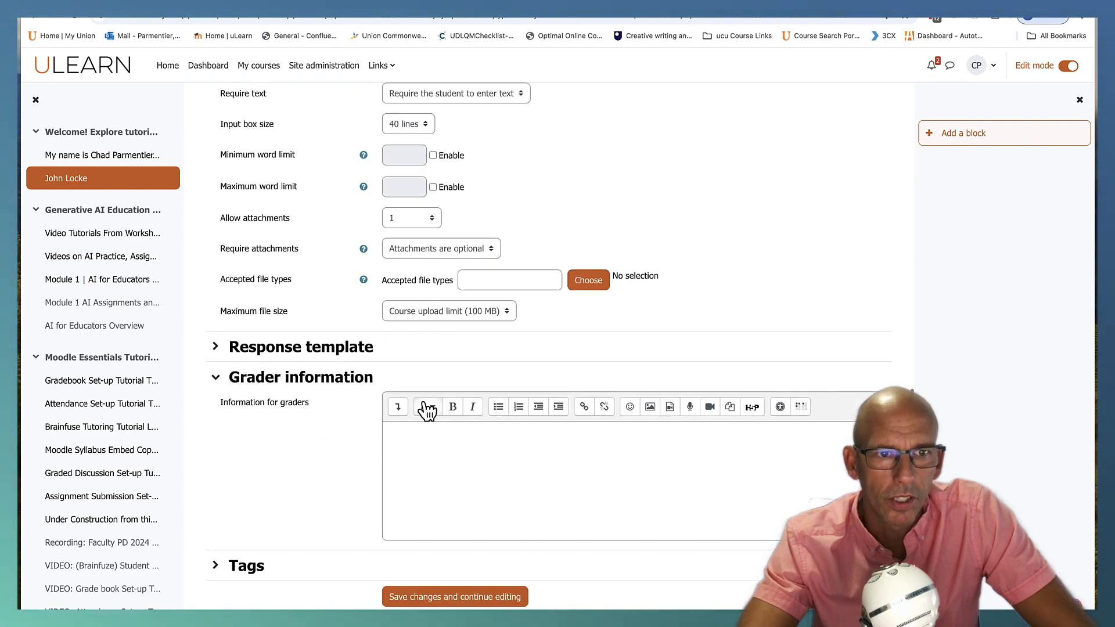
- Paste the model answer into Response template and Information for graders, then save the essay as question 5
left_click(215, 346)
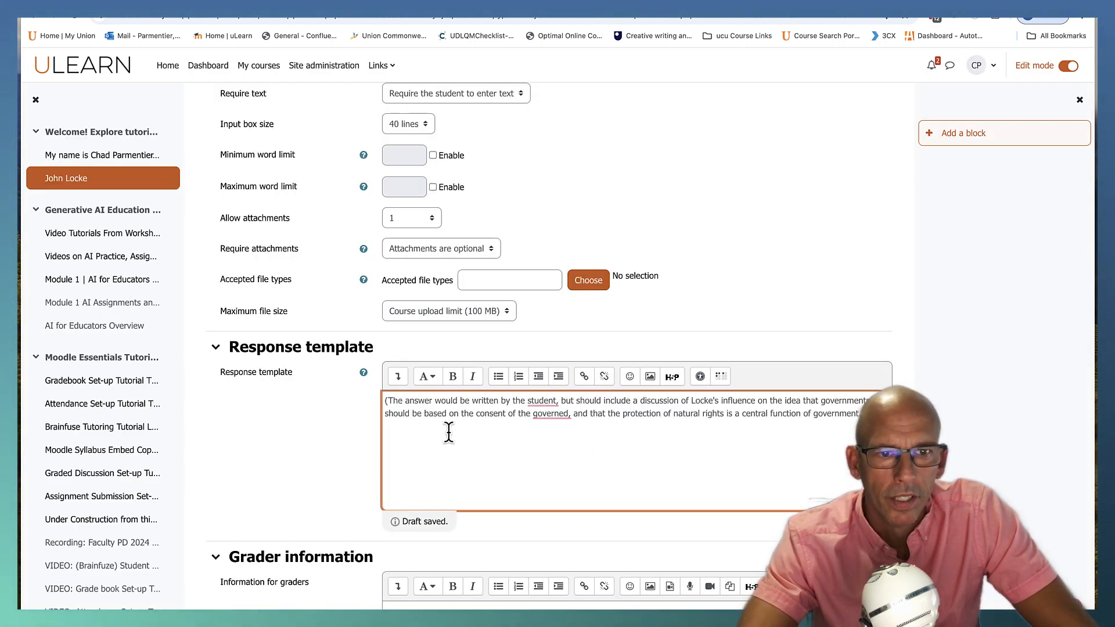
scroll("down", 3)
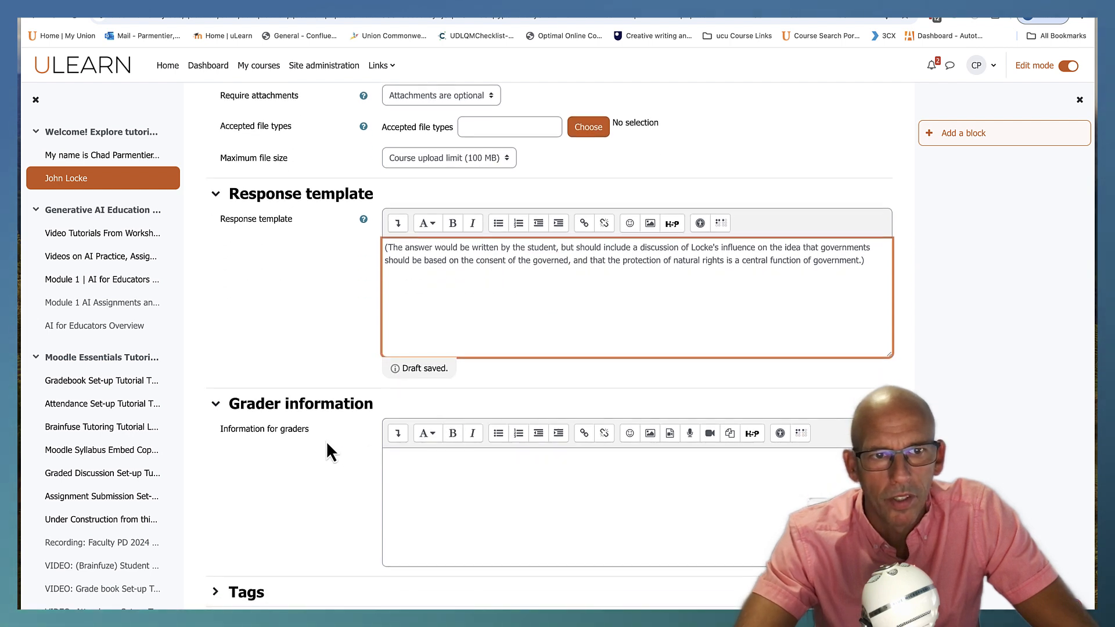
scroll("down", 3)
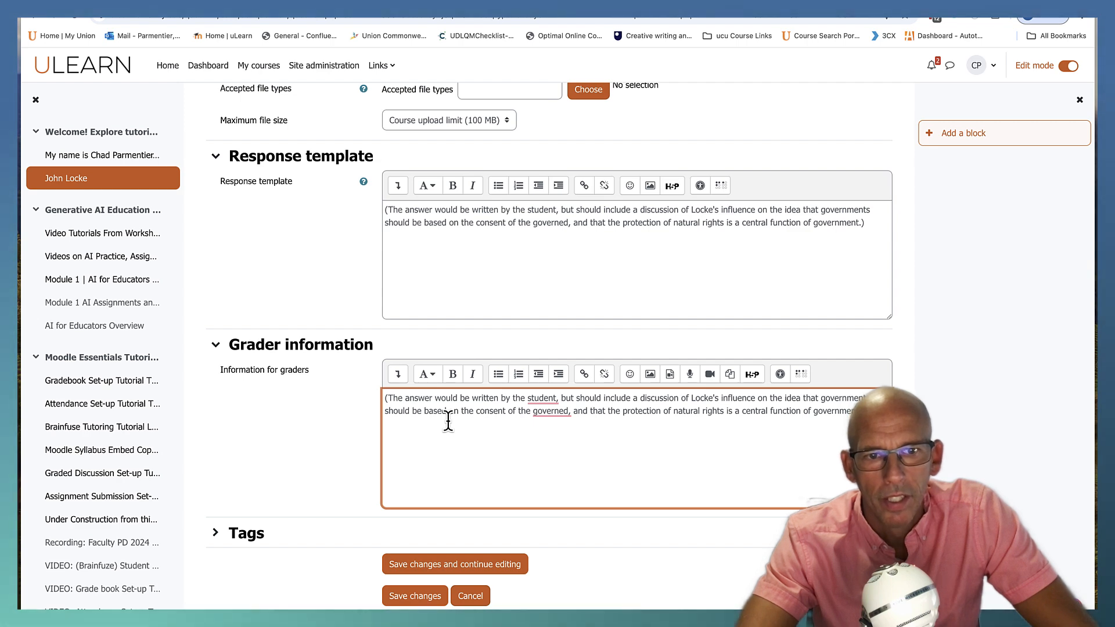
left_click(415, 596)
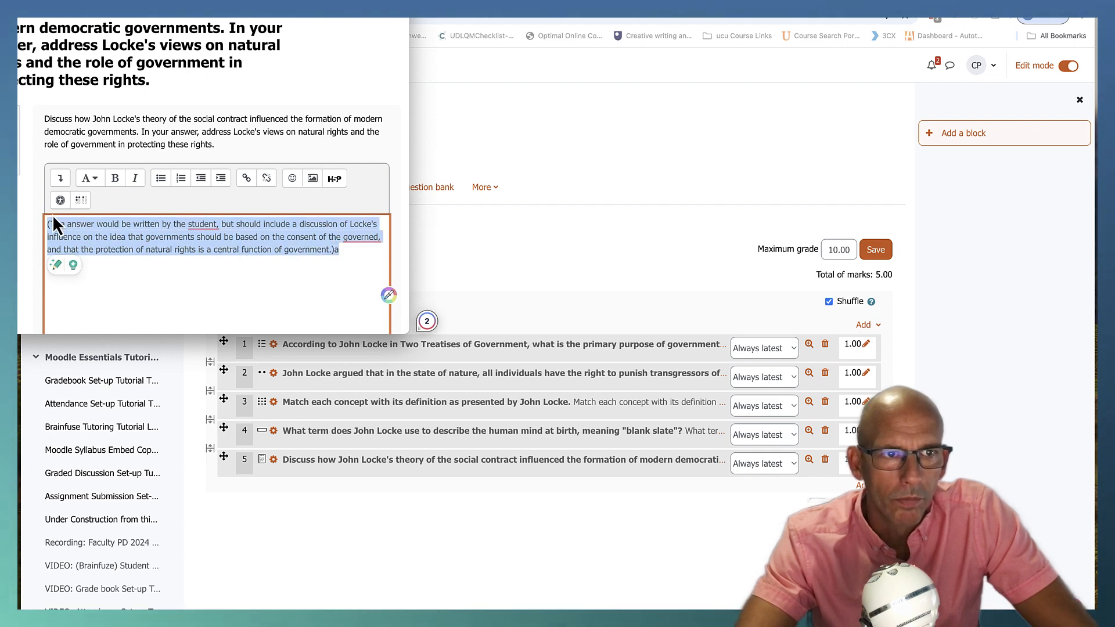
- Preview the saved essay question, typing 'asdf' into its answer box
type("asdf")
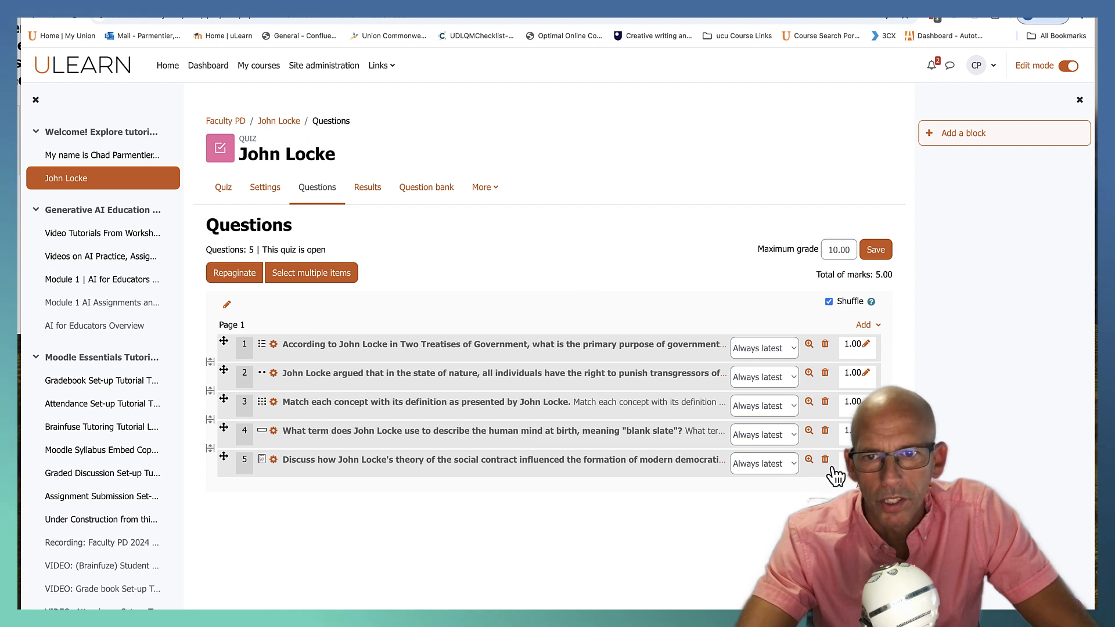
mouse_move(835, 476)
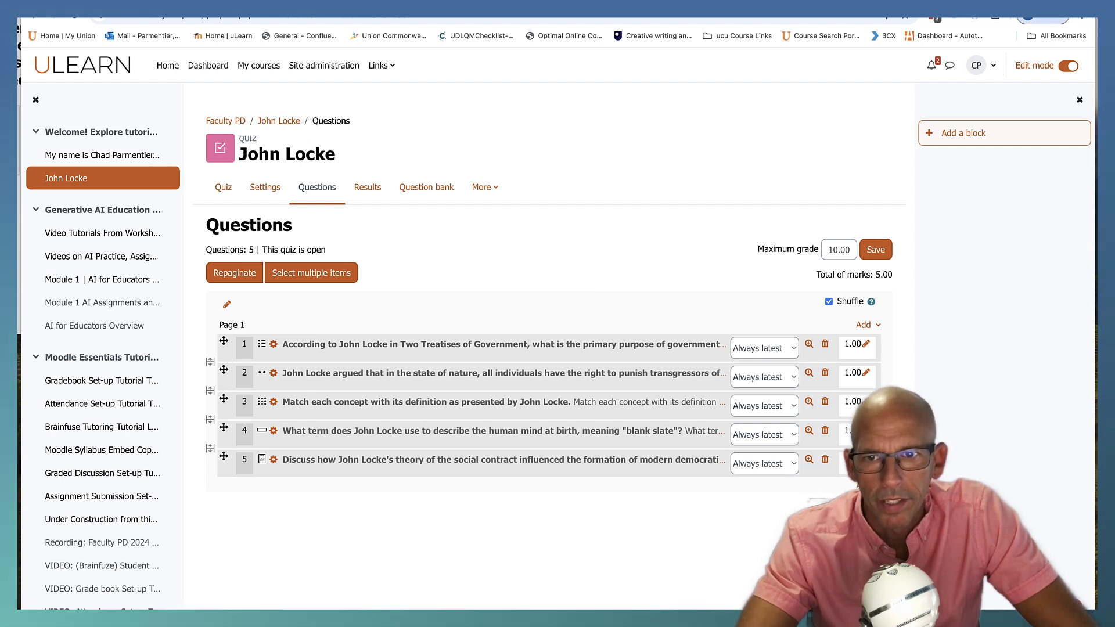
mouse_move(648, 483)
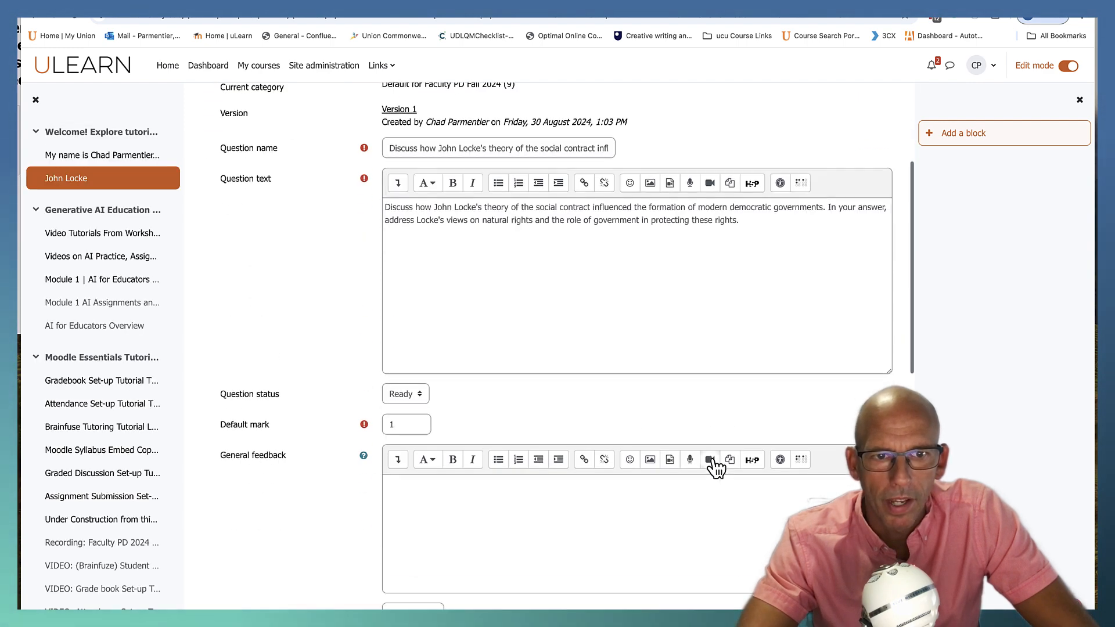
- Reopen question 5's settings and clear its response template text, saving it as version 2
scroll("down", 3)
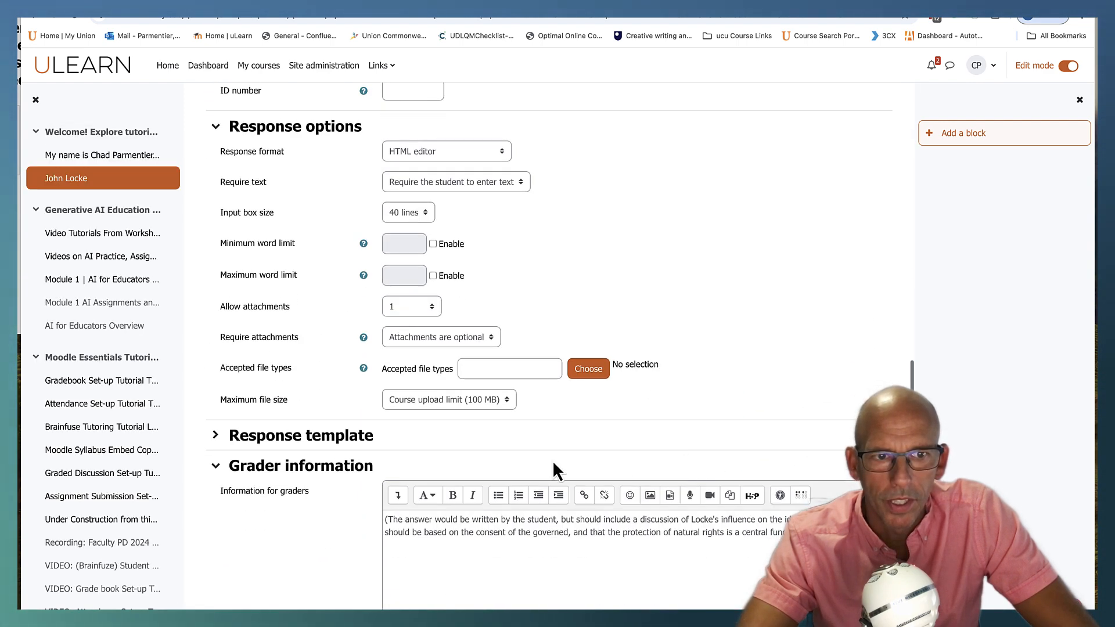
left_click(215, 434)
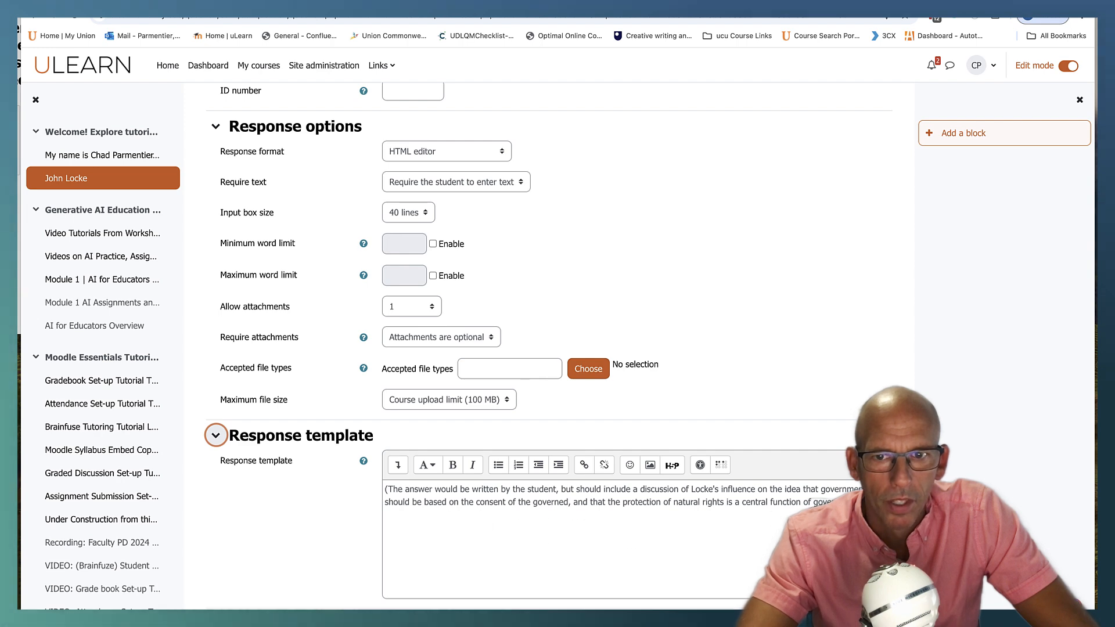
left_click(569, 499)
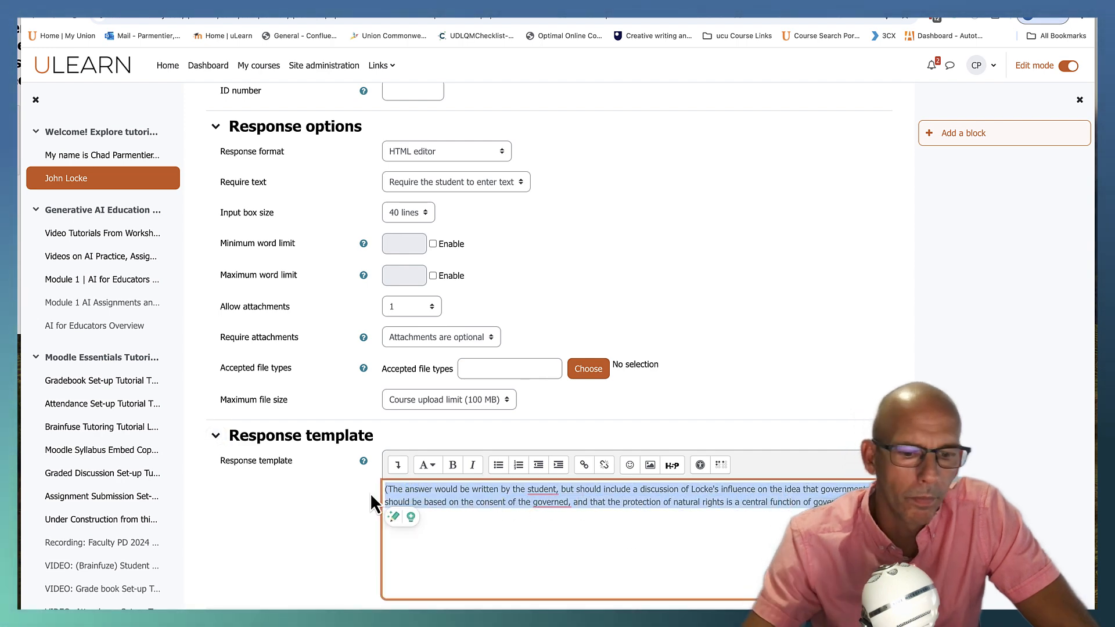
scroll("down", 3)
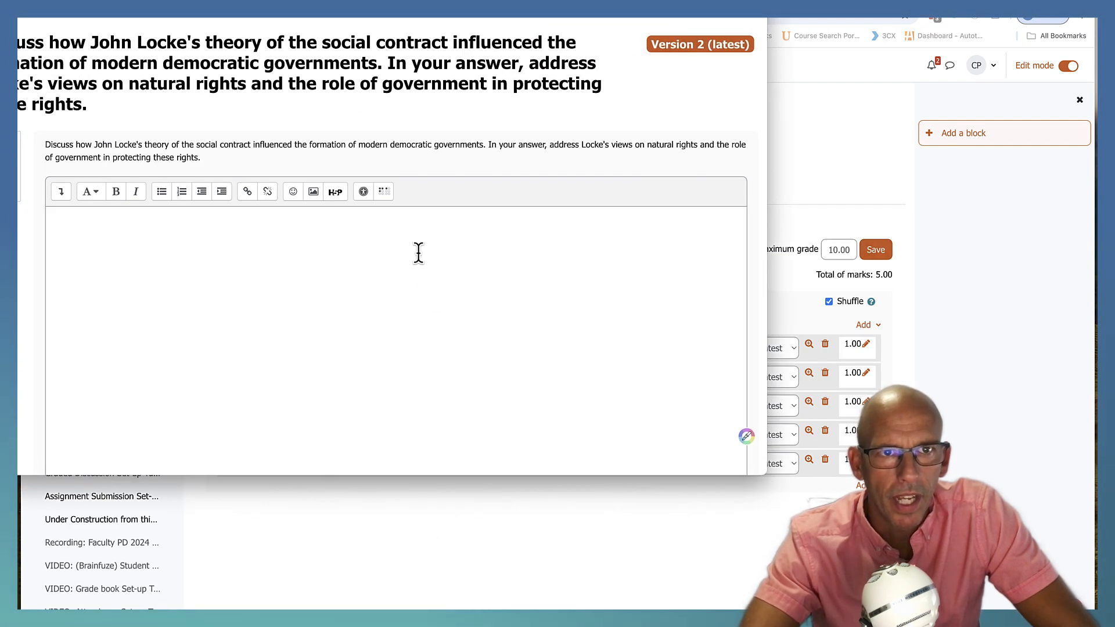
- Close the essay question preview to return to the John Locke quiz's five-question list
scroll("down", 3)
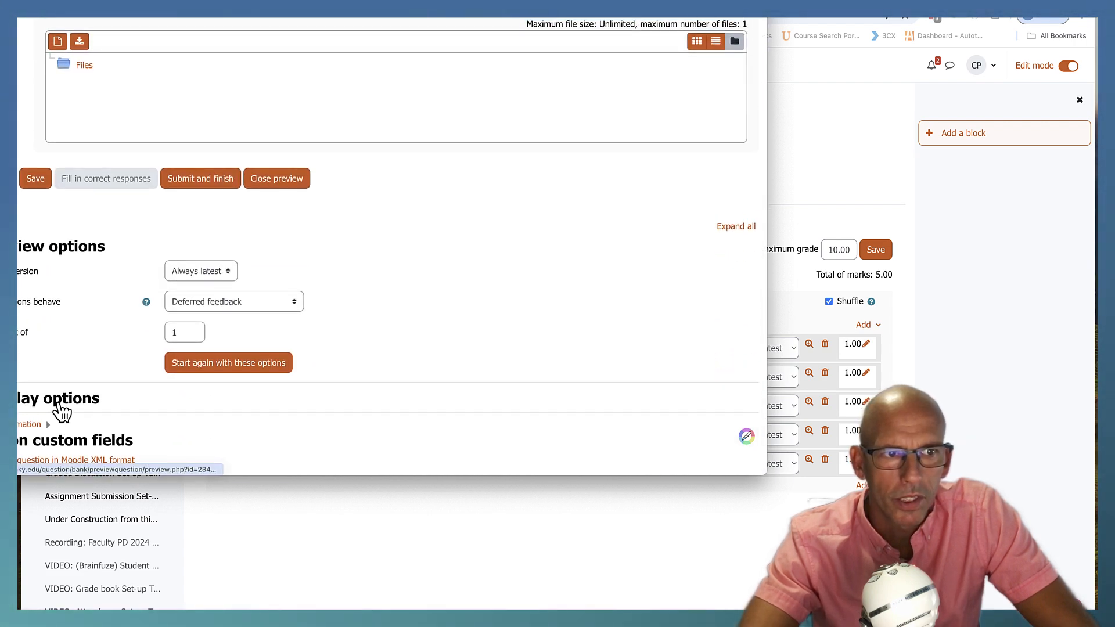
scroll("down", 3)
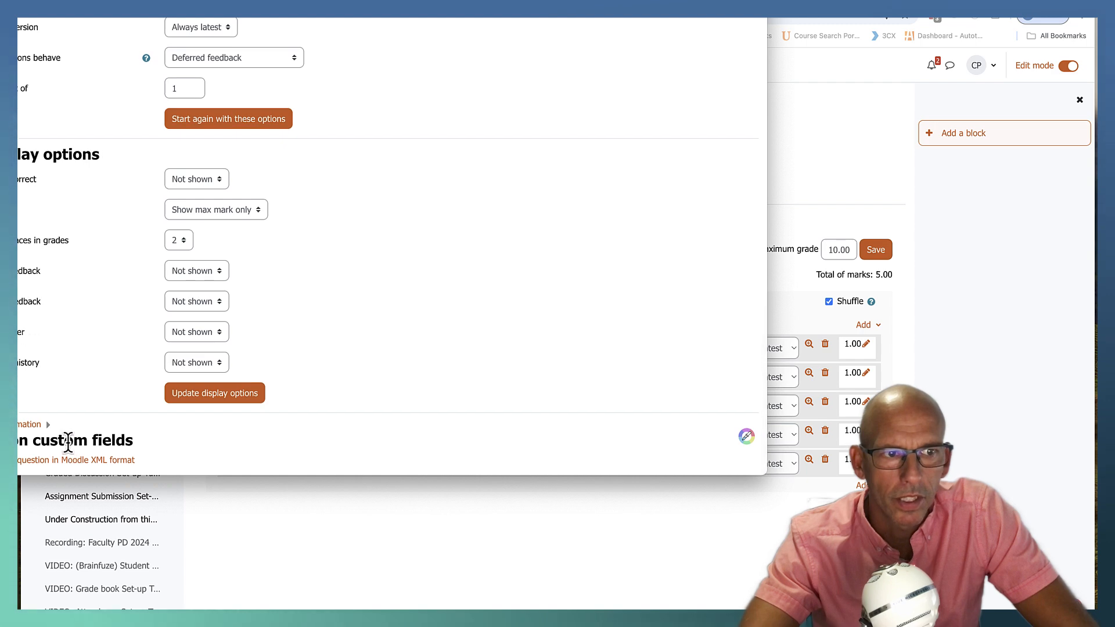
mouse_move(124, 468)
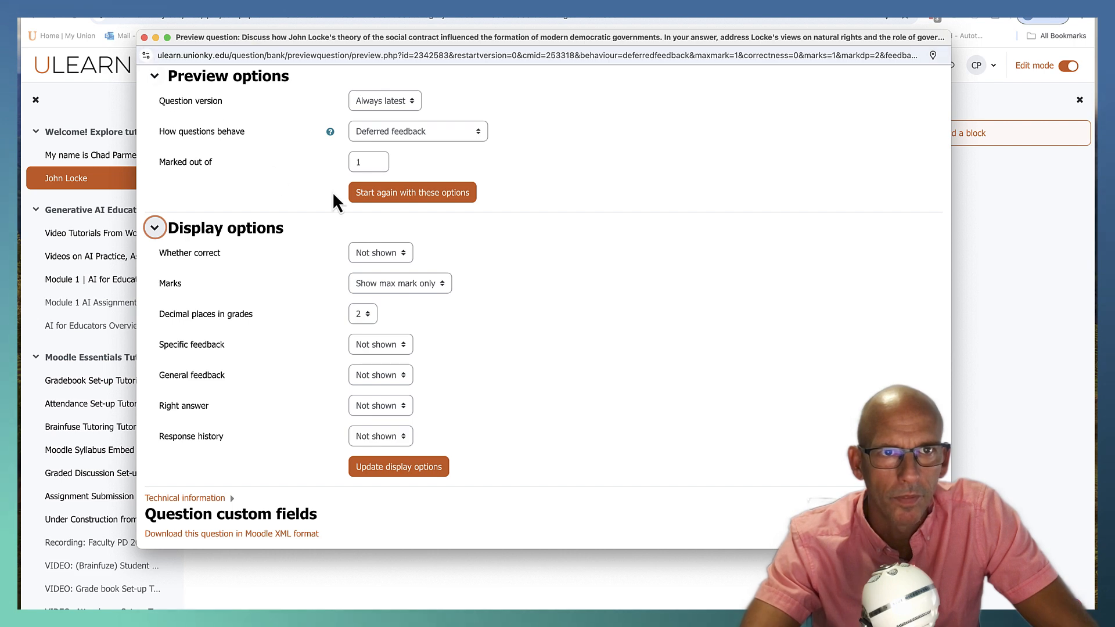
left_click(413, 192)
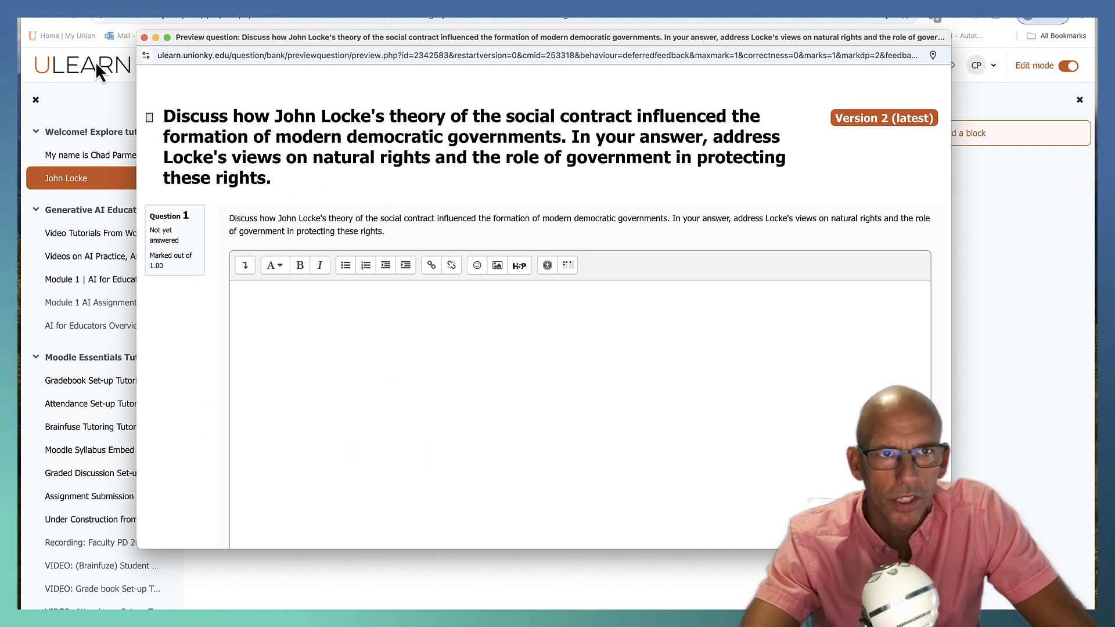
mouse_move(730, 142)
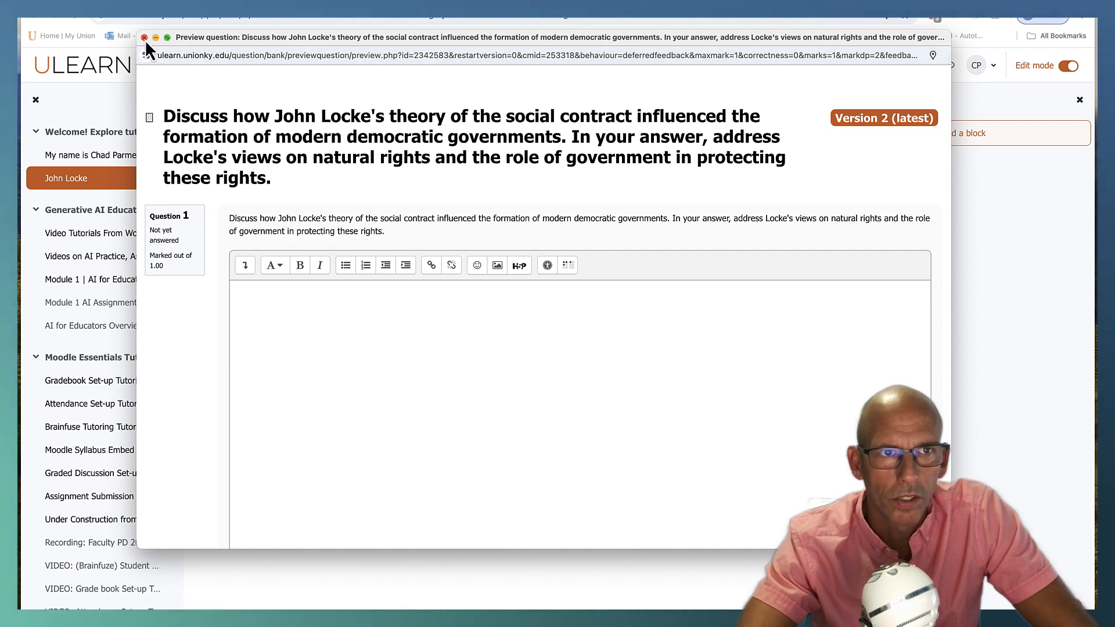
left_click(146, 38)
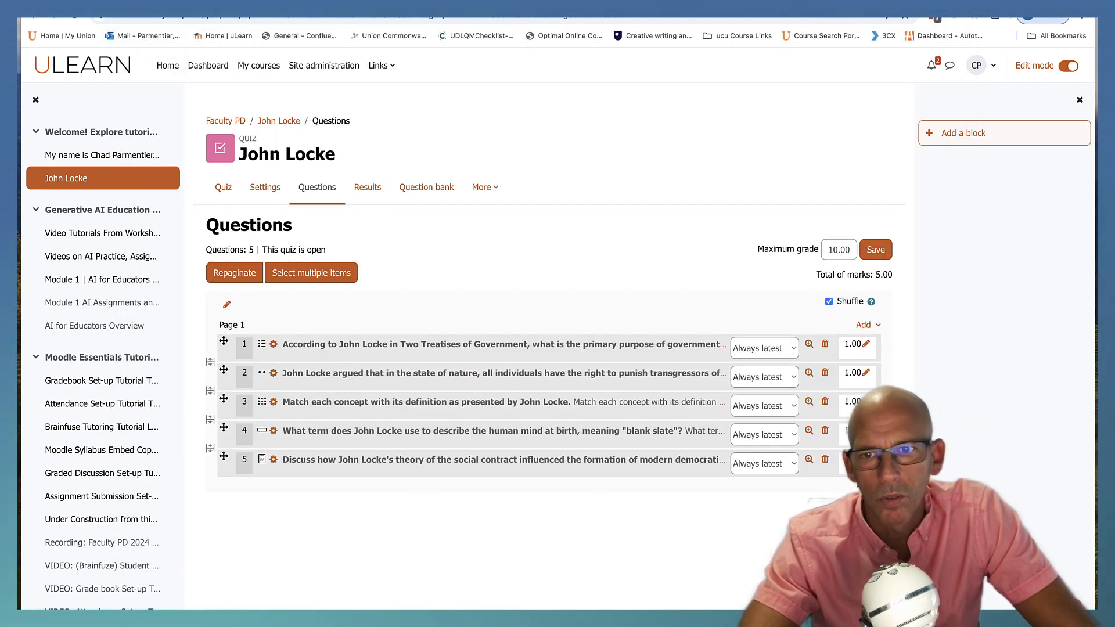
left_click(863, 324)
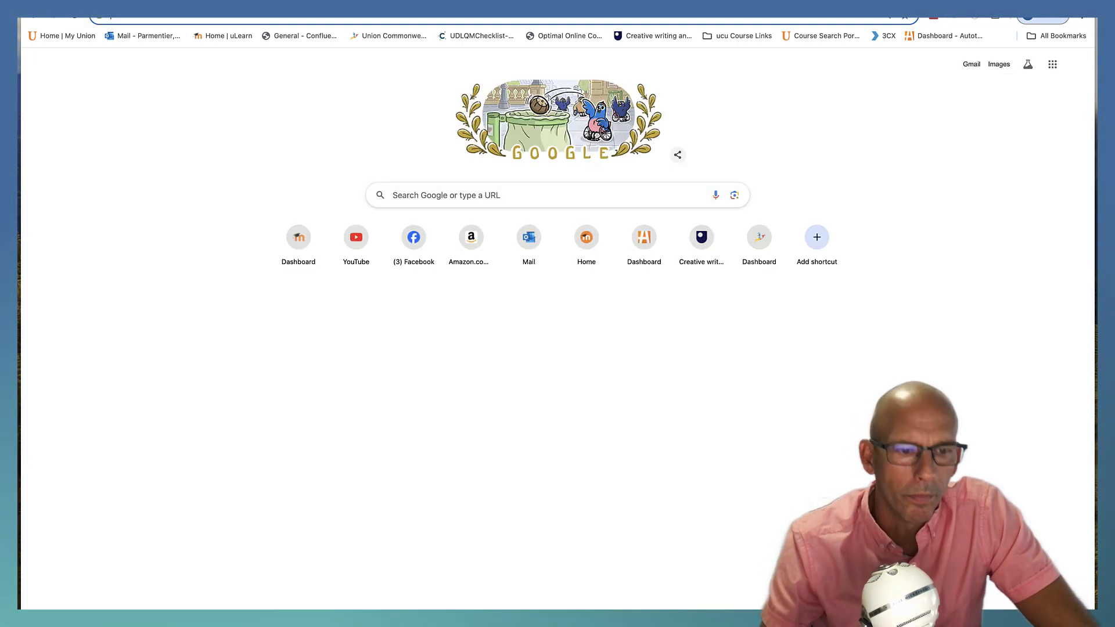
- Go to moodle.org in a new tab and search the site for 'quiz question types'
type("moodo")
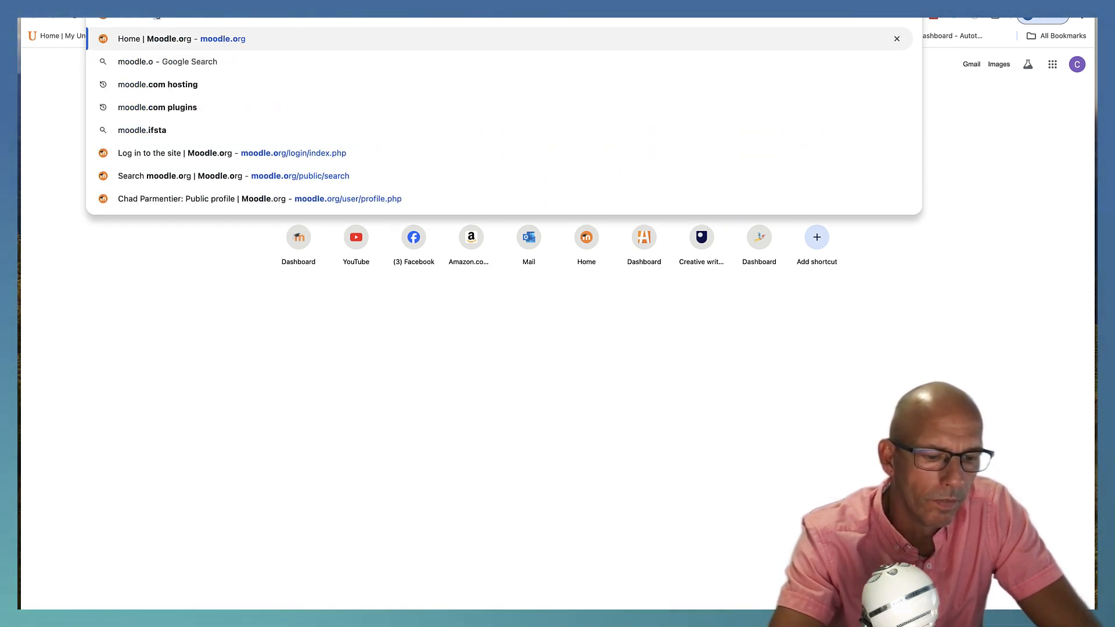
left_click(187, 39)
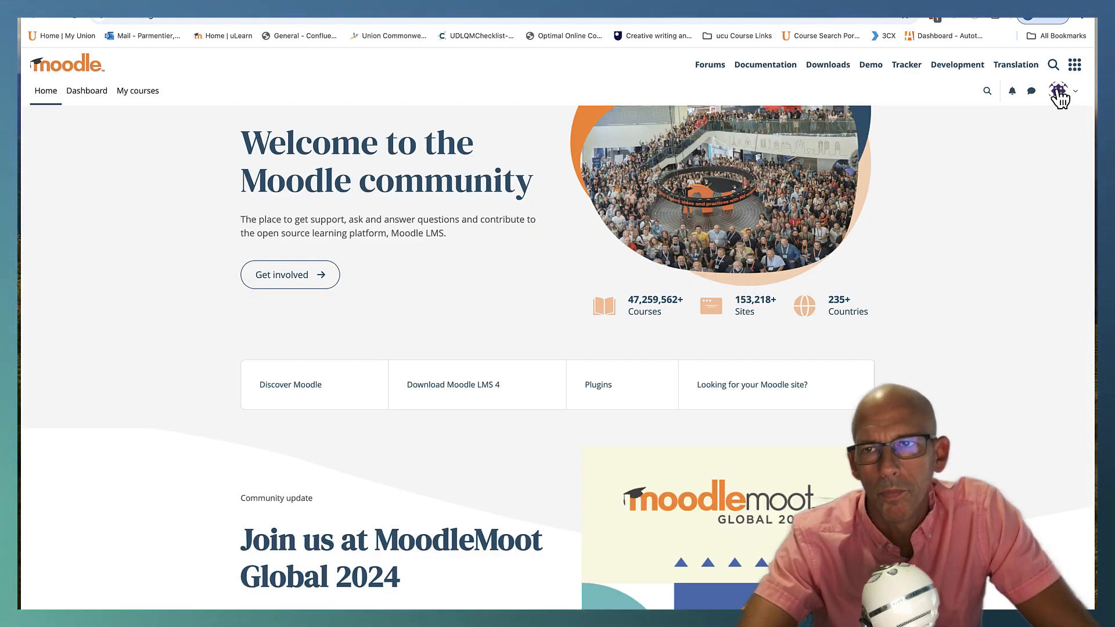
left_click(1054, 65)
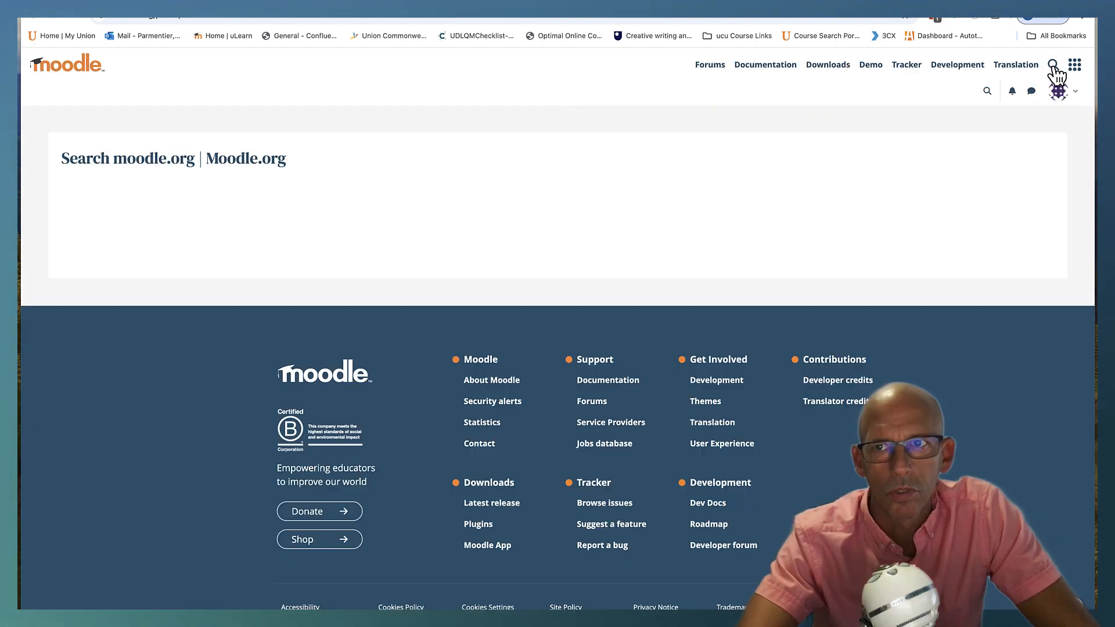
left_click(1052, 62)
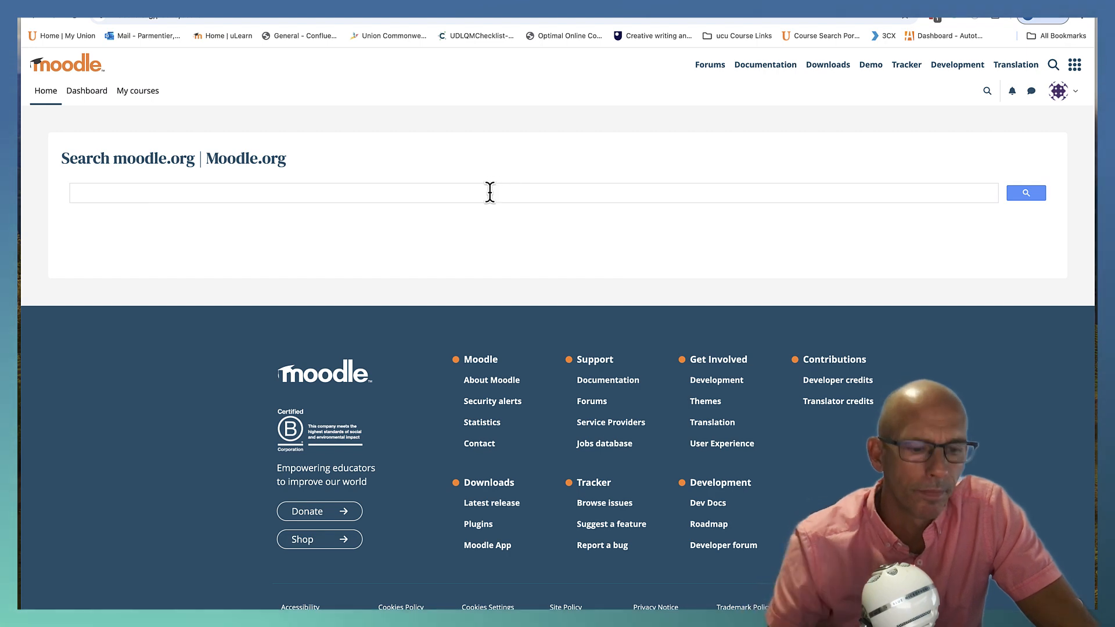
type("quiz question")
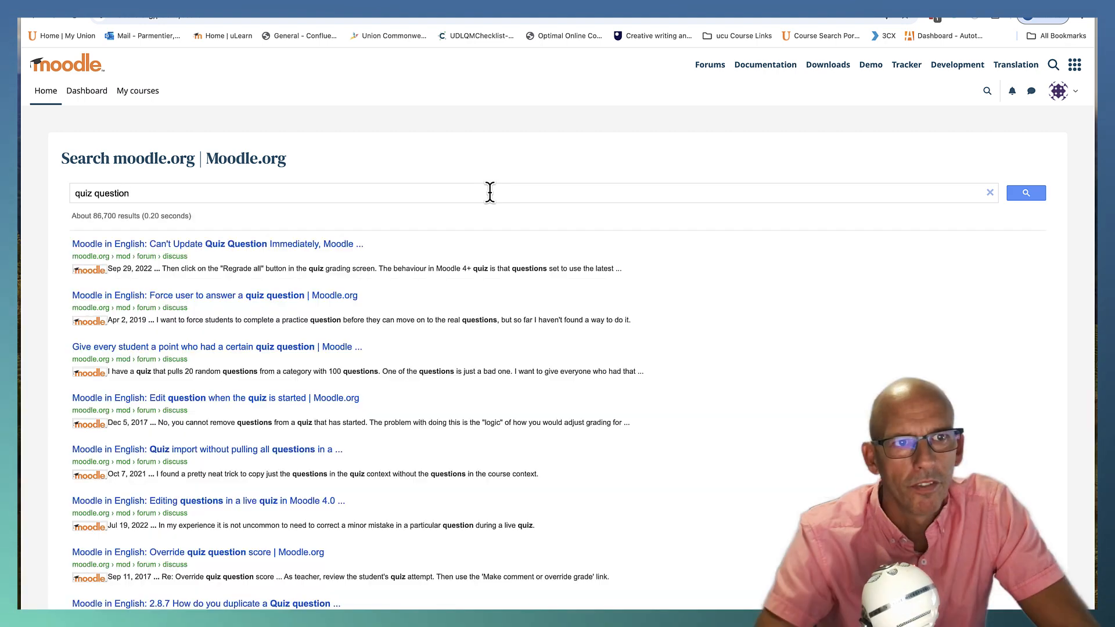
mouse_move(221, 291)
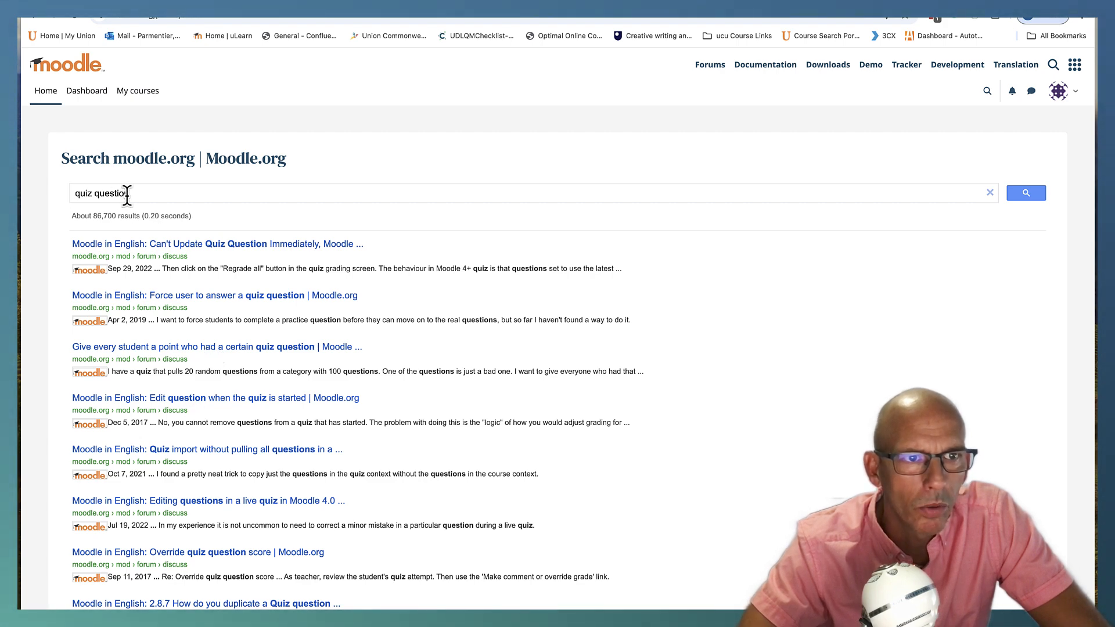
type("typ")
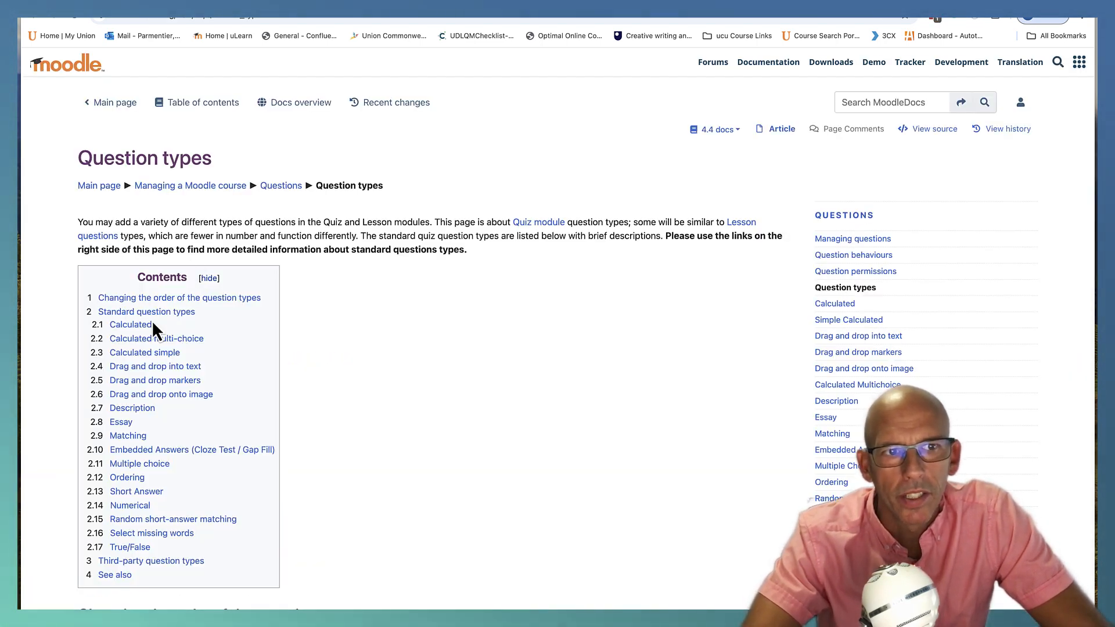
- Read through the MoodleDocs Question types page from drag-and-drop types to True/False
scroll("down", 3)
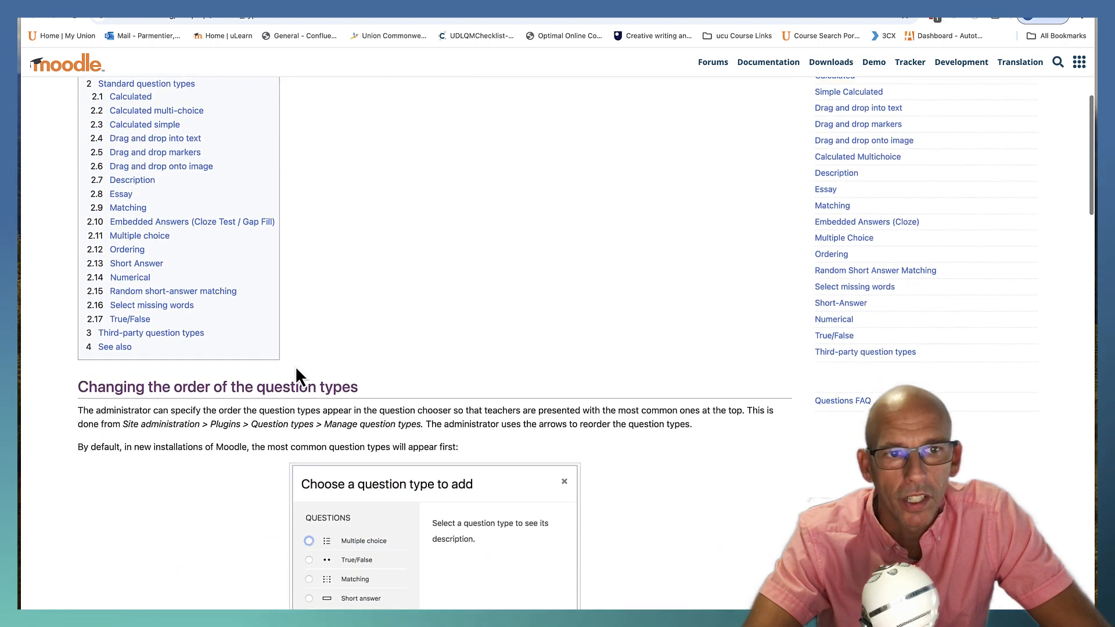
scroll("down", 3)
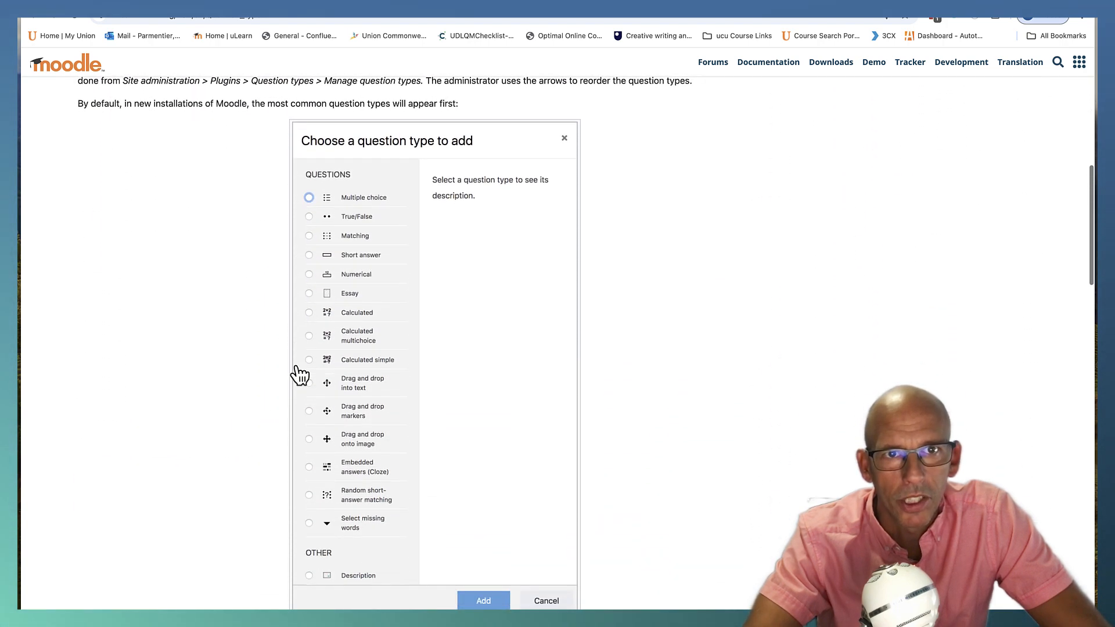
scroll("down", 3)
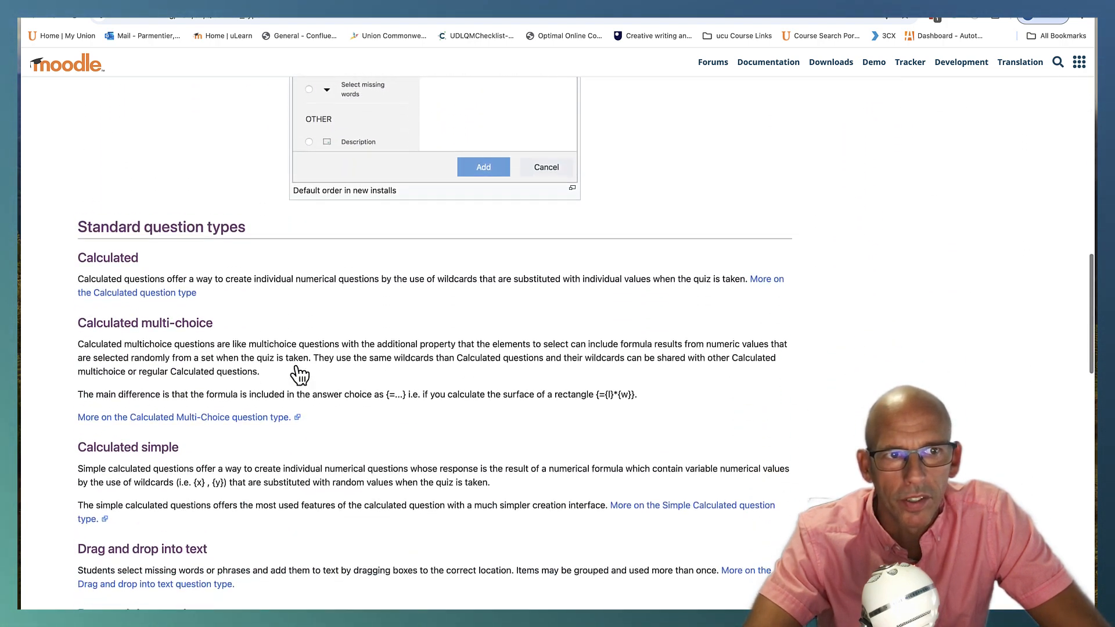
scroll("down", 3)
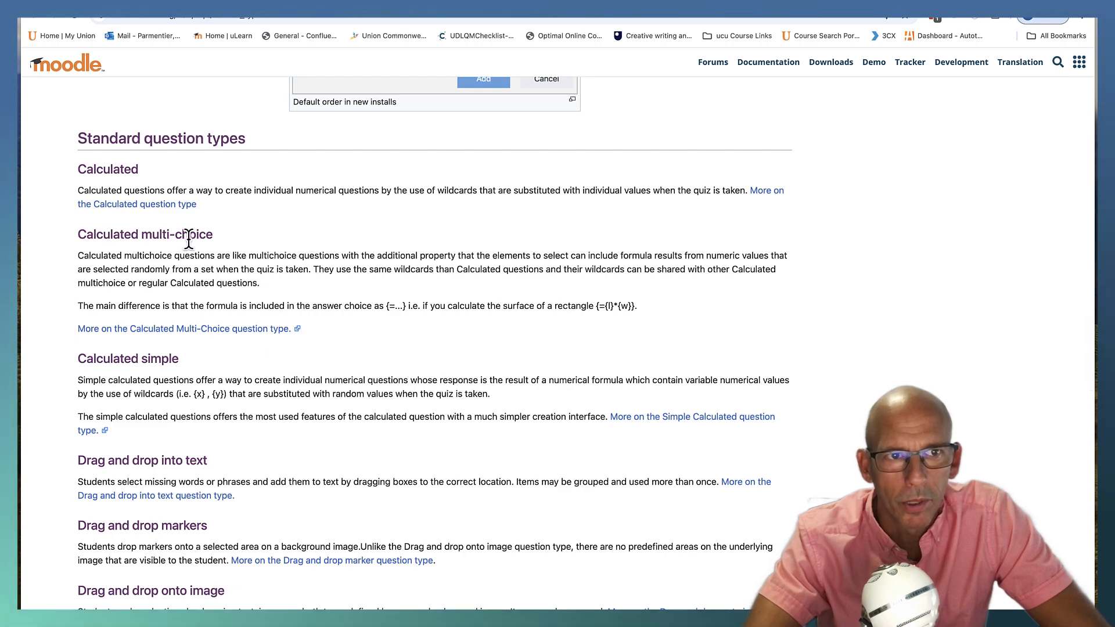
scroll("down", 3)
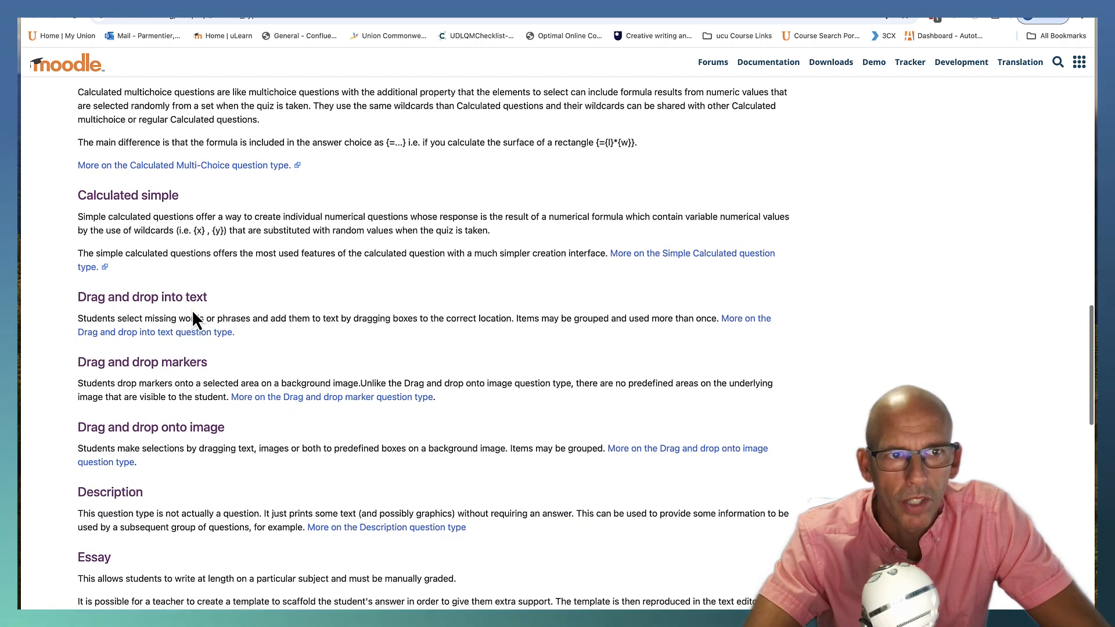
scroll("down", 3)
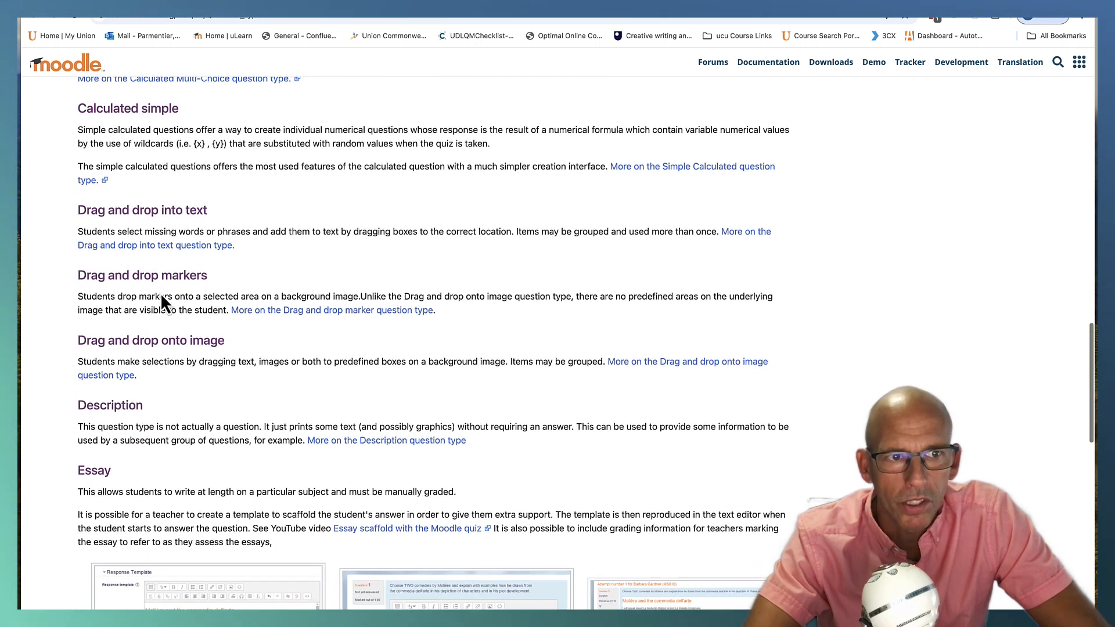
scroll("down", 3)
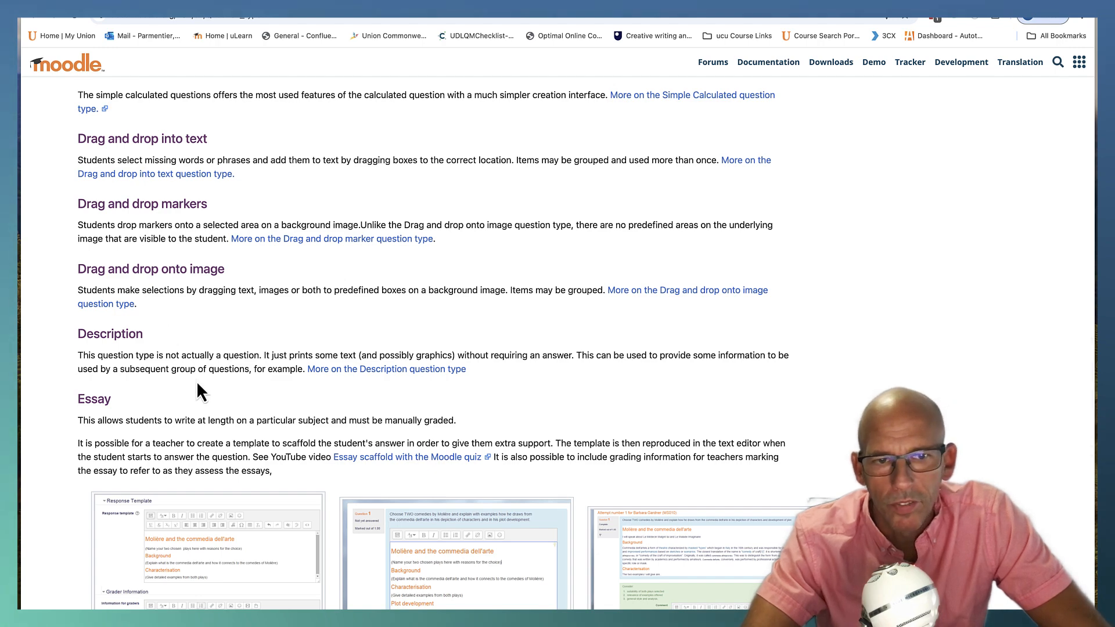
scroll("down", 3)
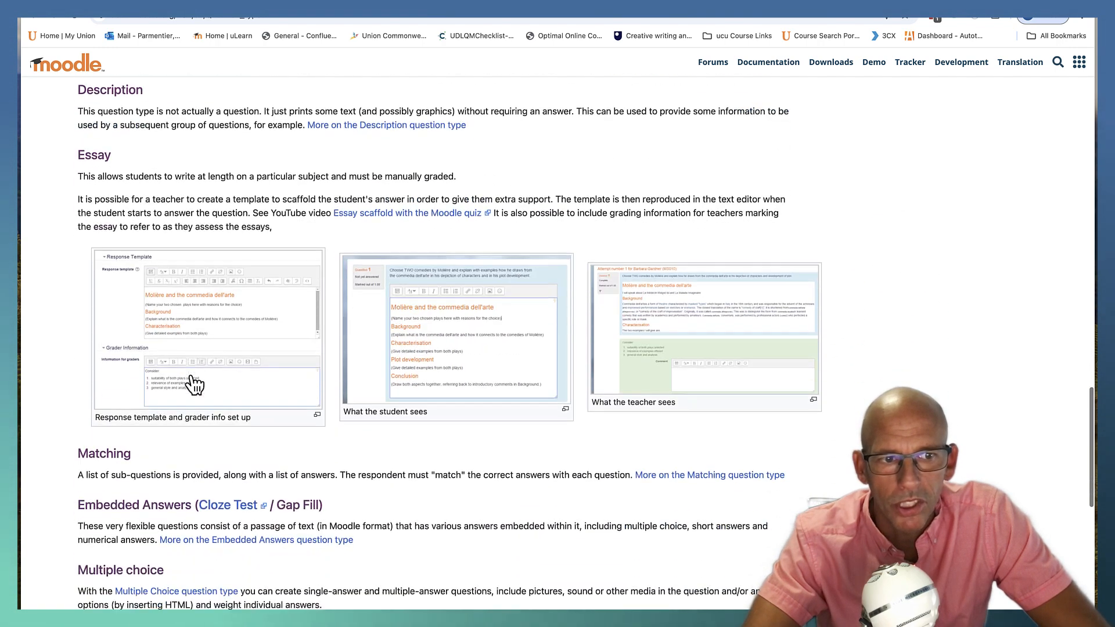
scroll("down", 3)
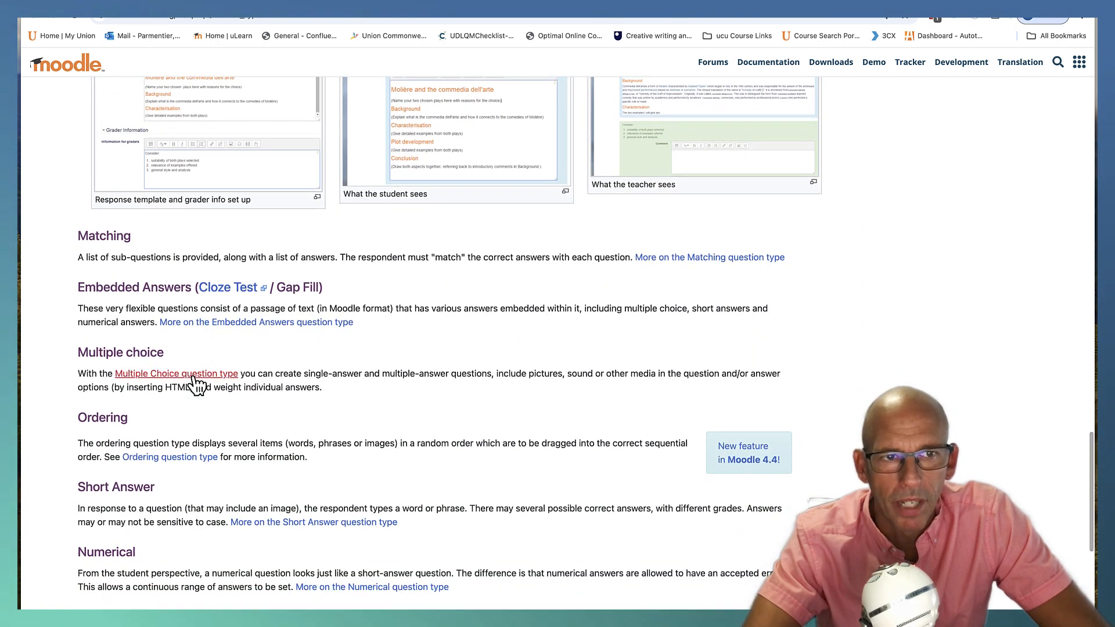
mouse_move(326, 302)
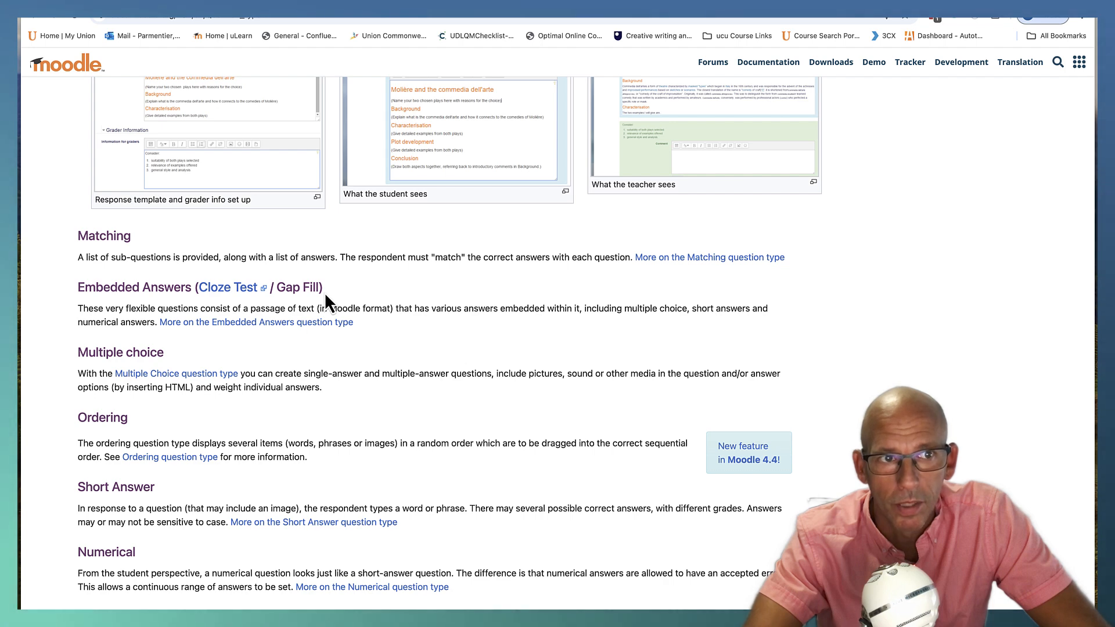
mouse_move(316, 307)
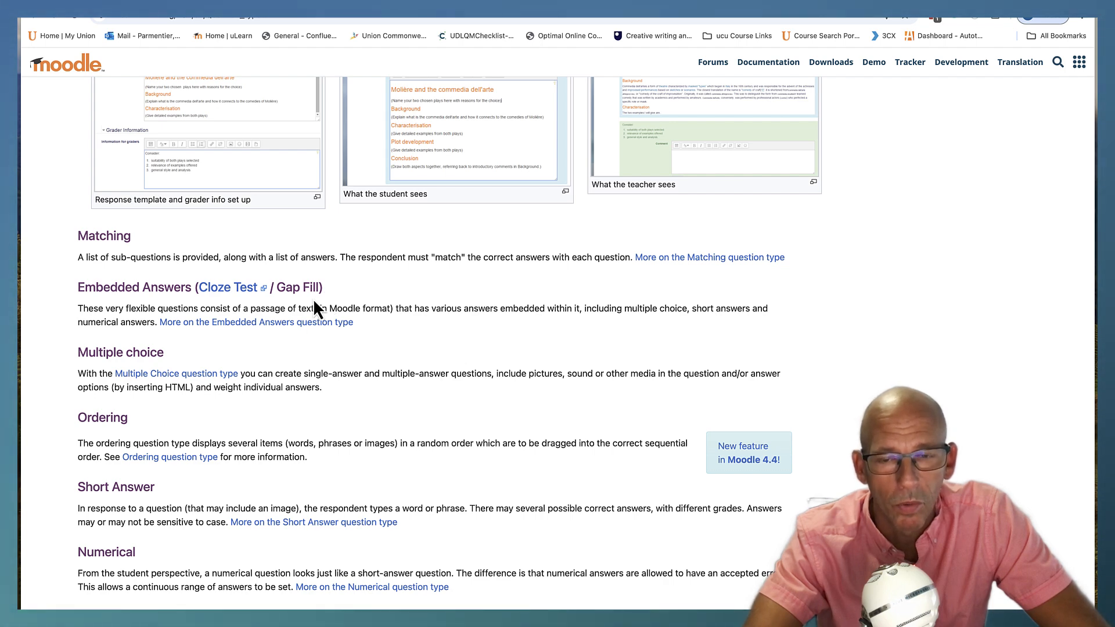
scroll("down", 3)
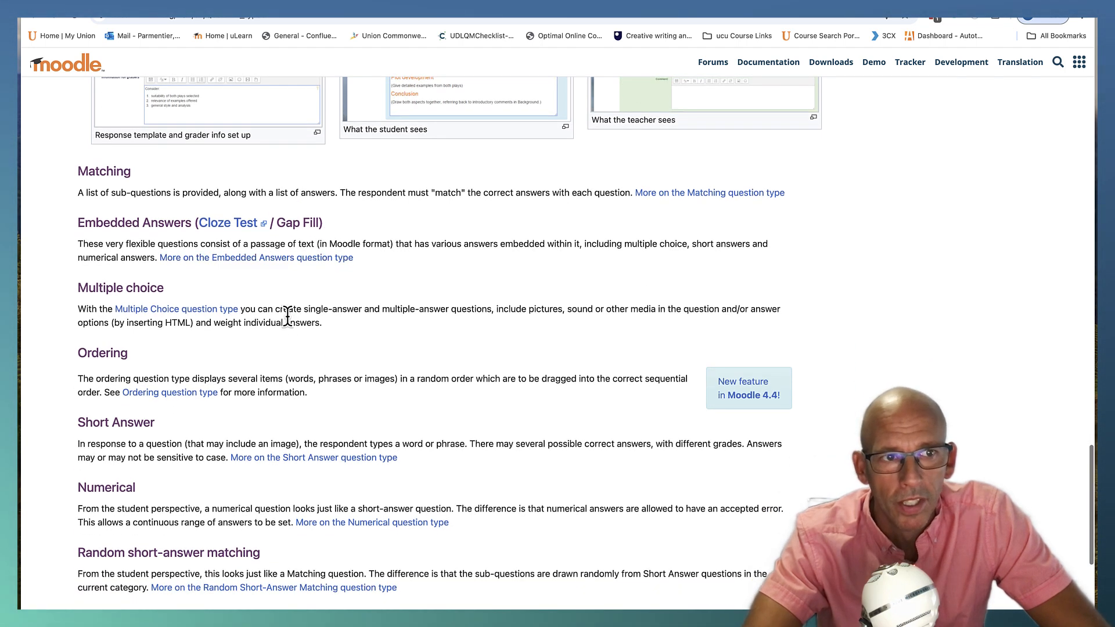
scroll("down", 3)
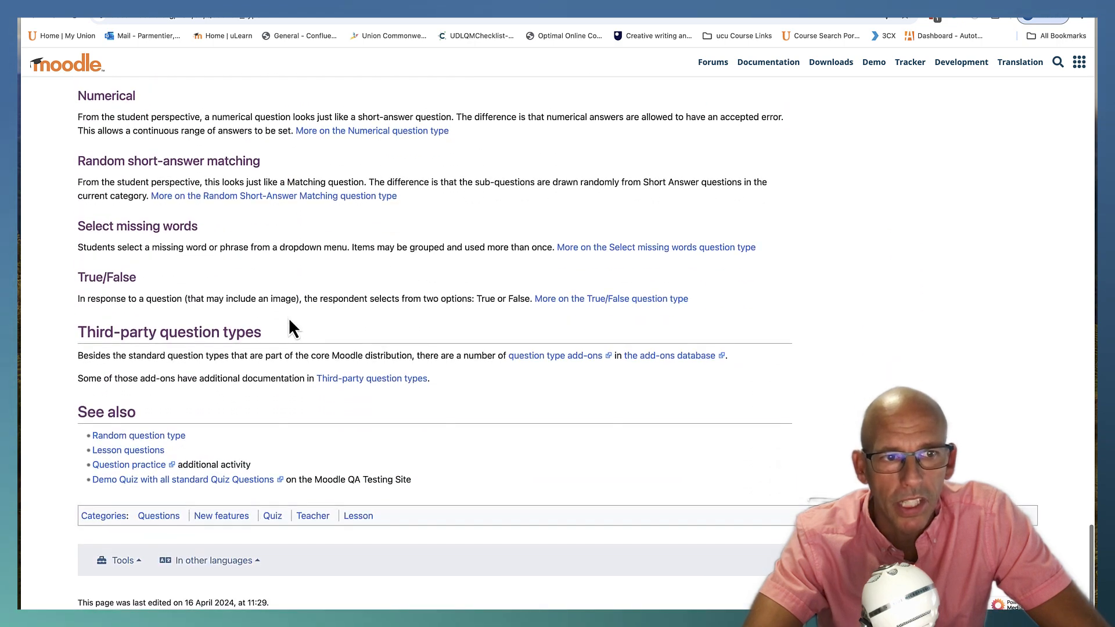
scroll("up", 3)
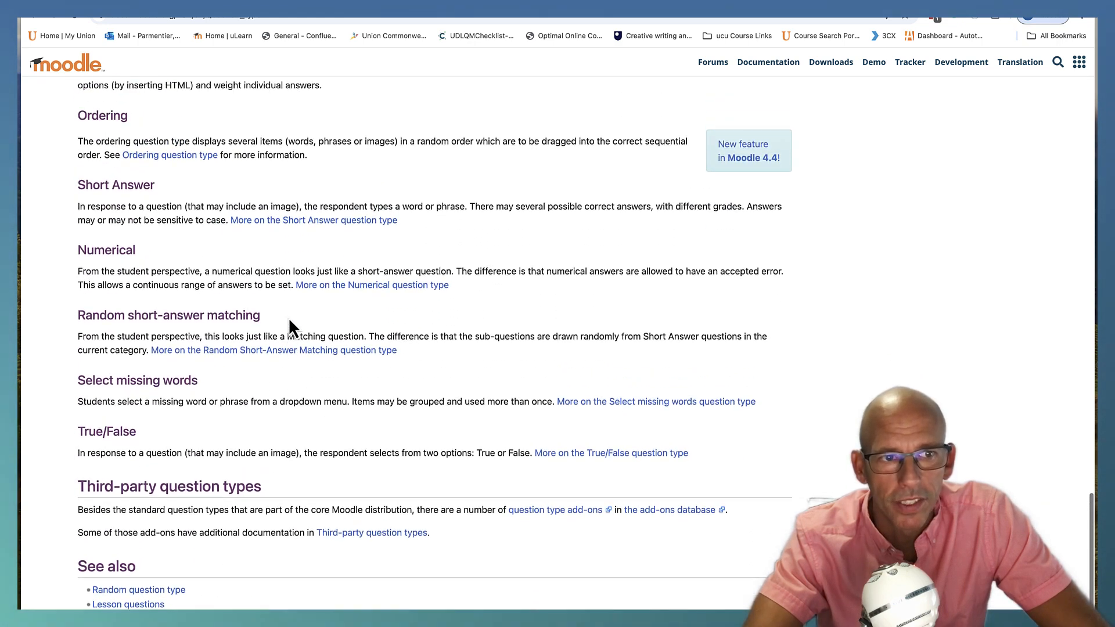
scroll("down", 3)
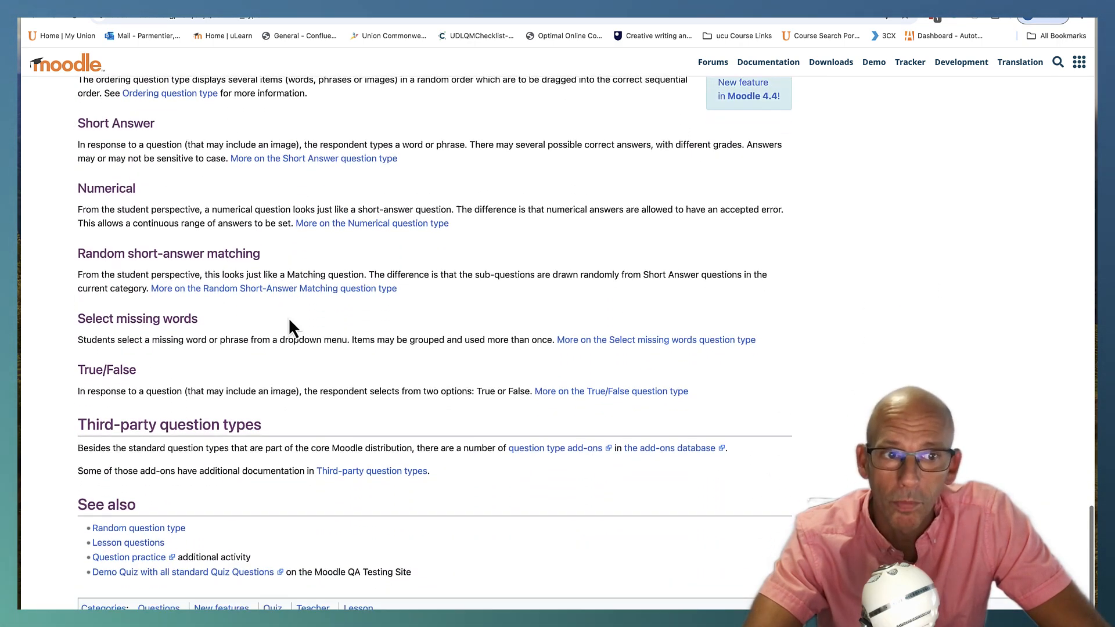
scroll("up", 3)
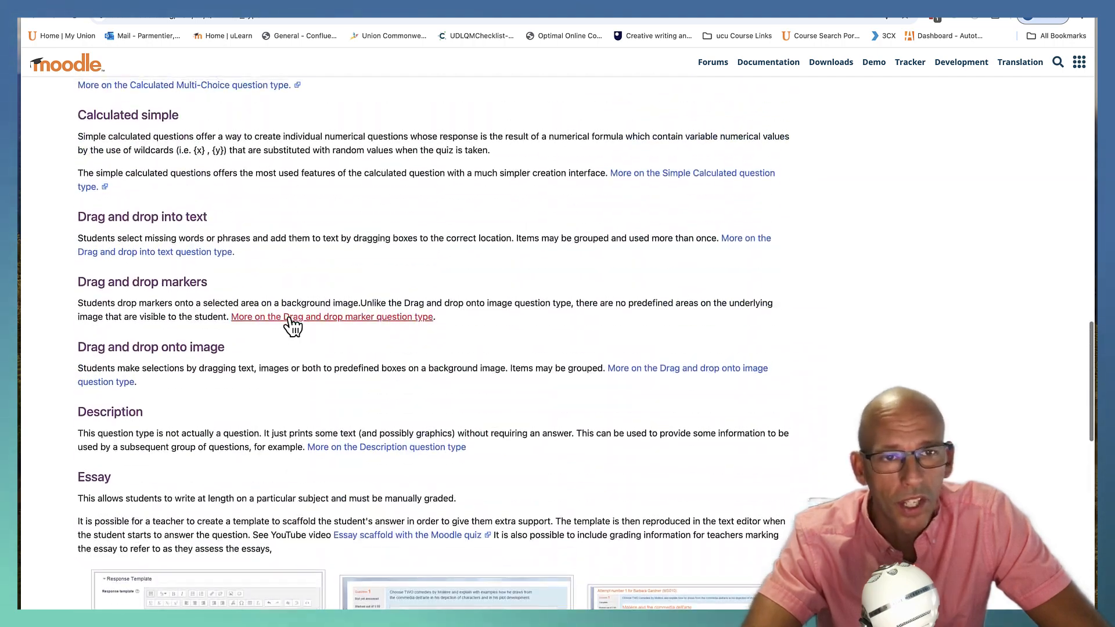
scroll("up", 3)
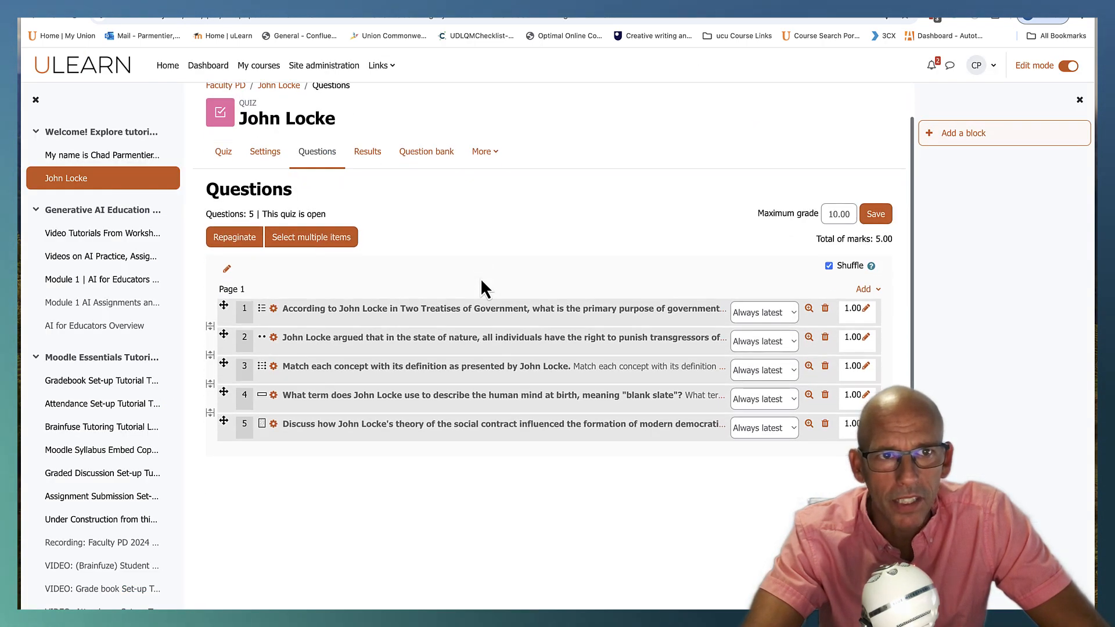
mouse_move(870, 265)
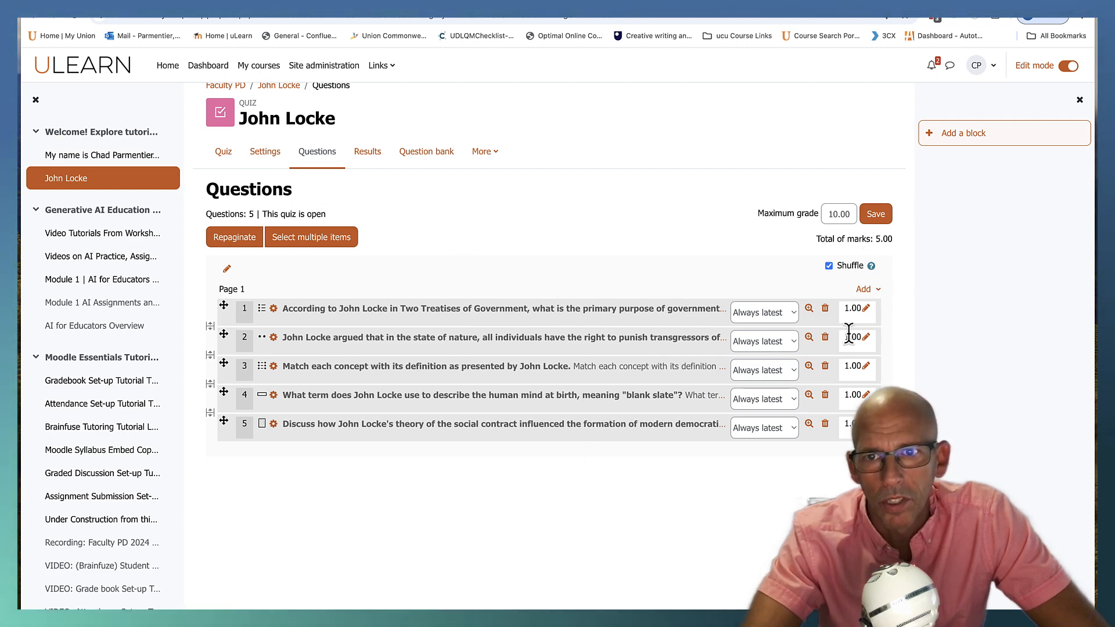
mouse_move(831, 426)
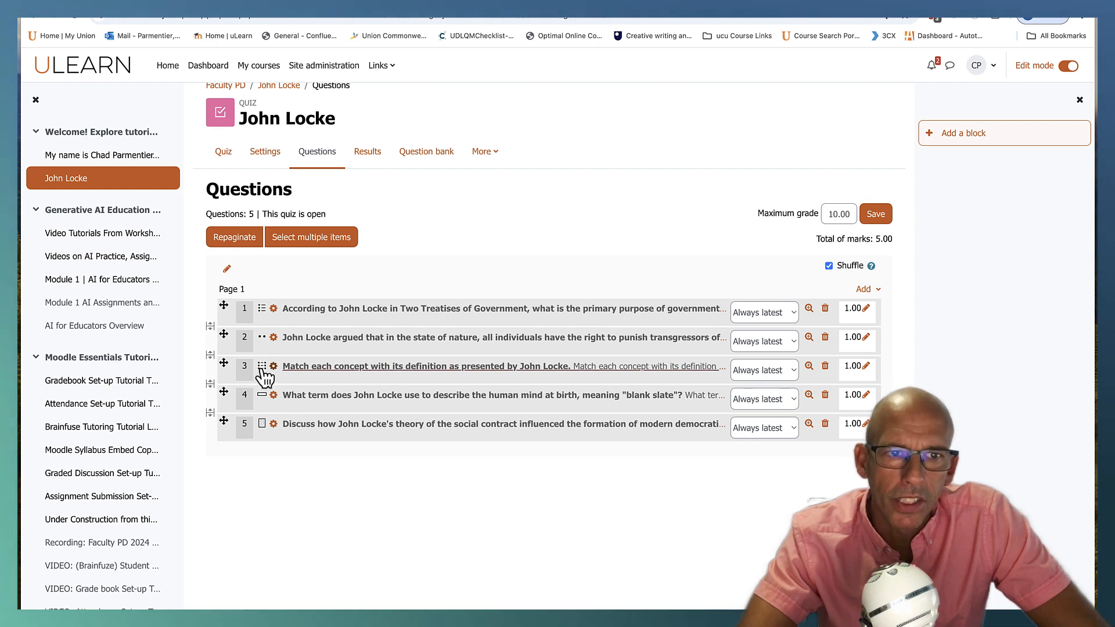
mouse_move(803, 384)
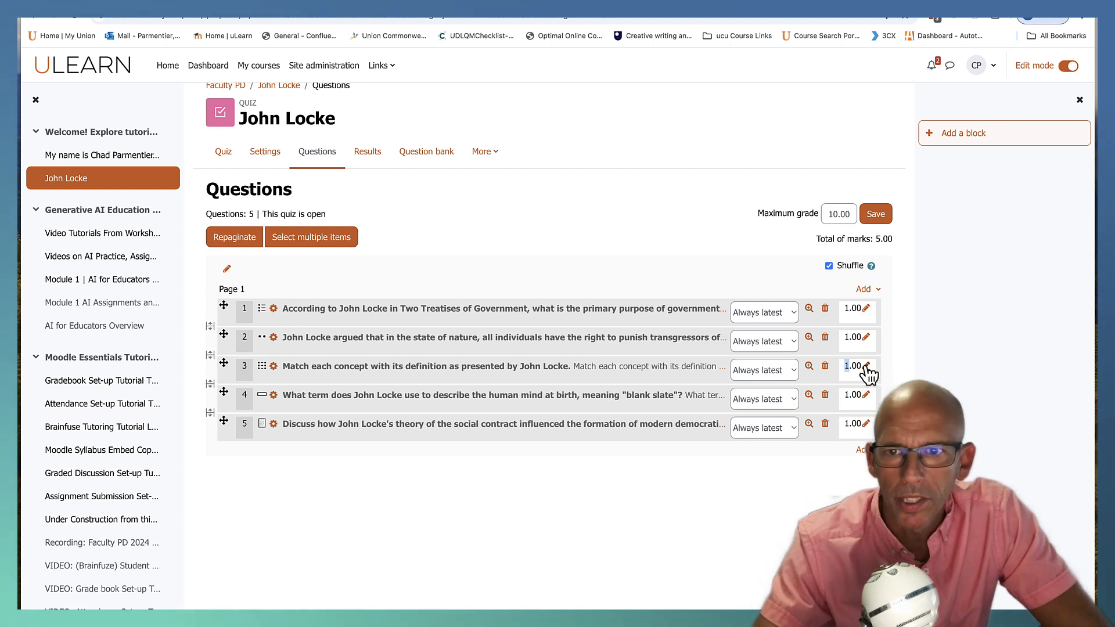
- Set question 3's mark to 3.00 and the maximum grade to 7.00, then return to the Faculty PD course page
left_click(866, 366)
type("3")
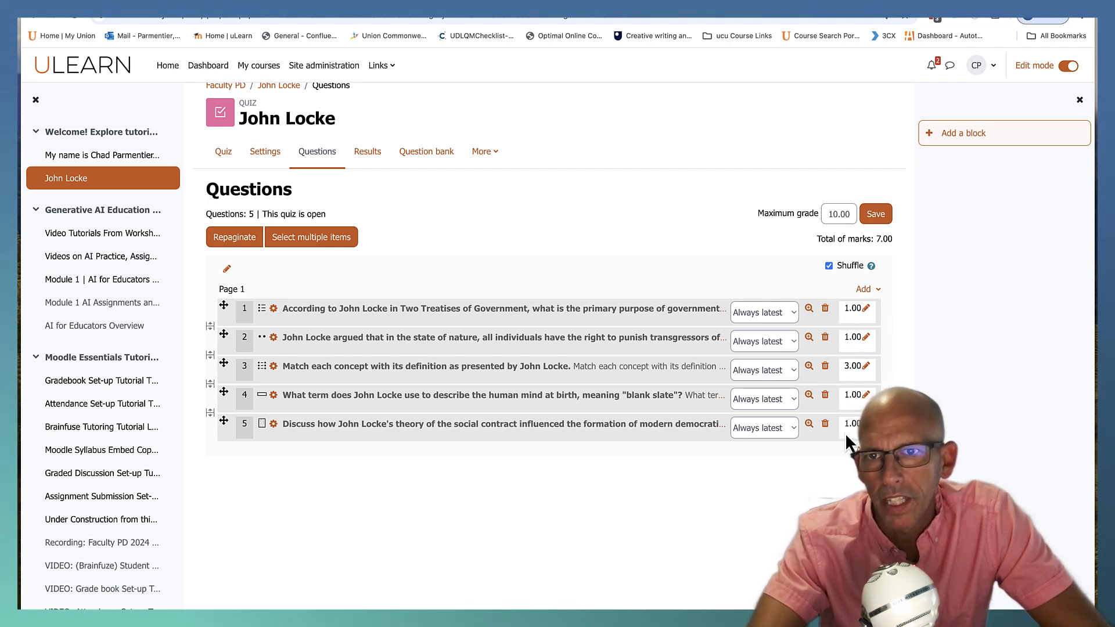
left_click(838, 213)
type("7")
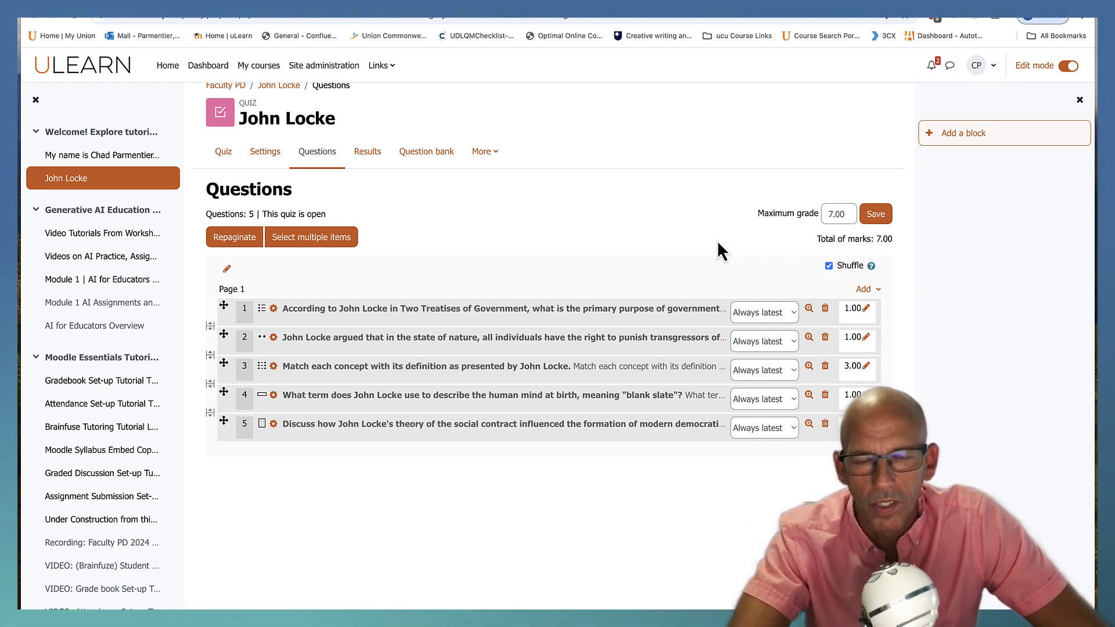
mouse_move(648, 250)
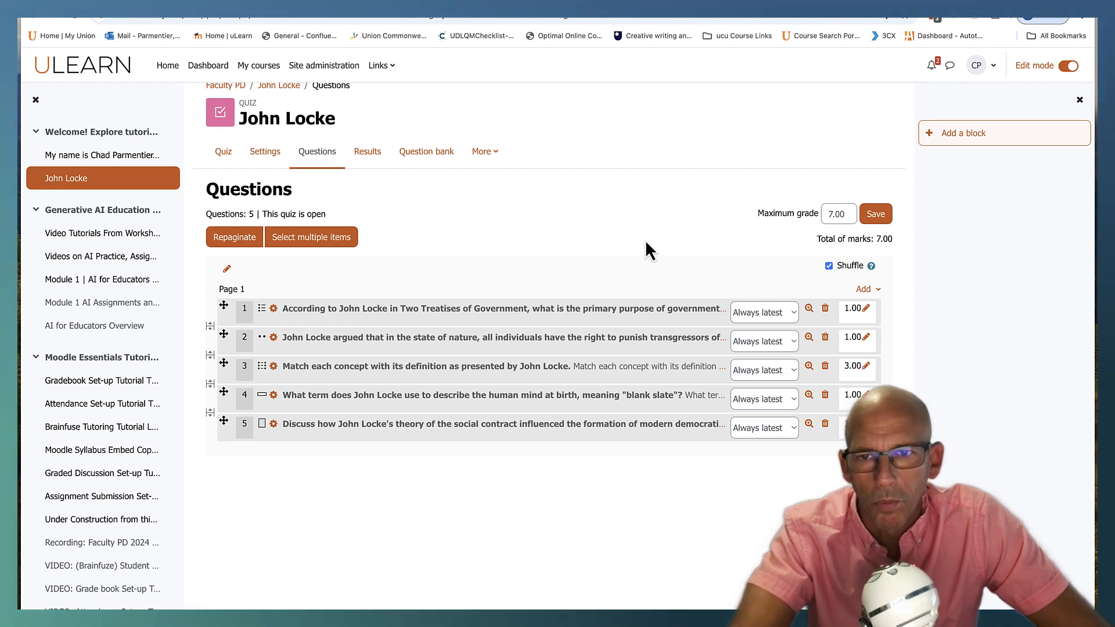
mouse_move(518, 197)
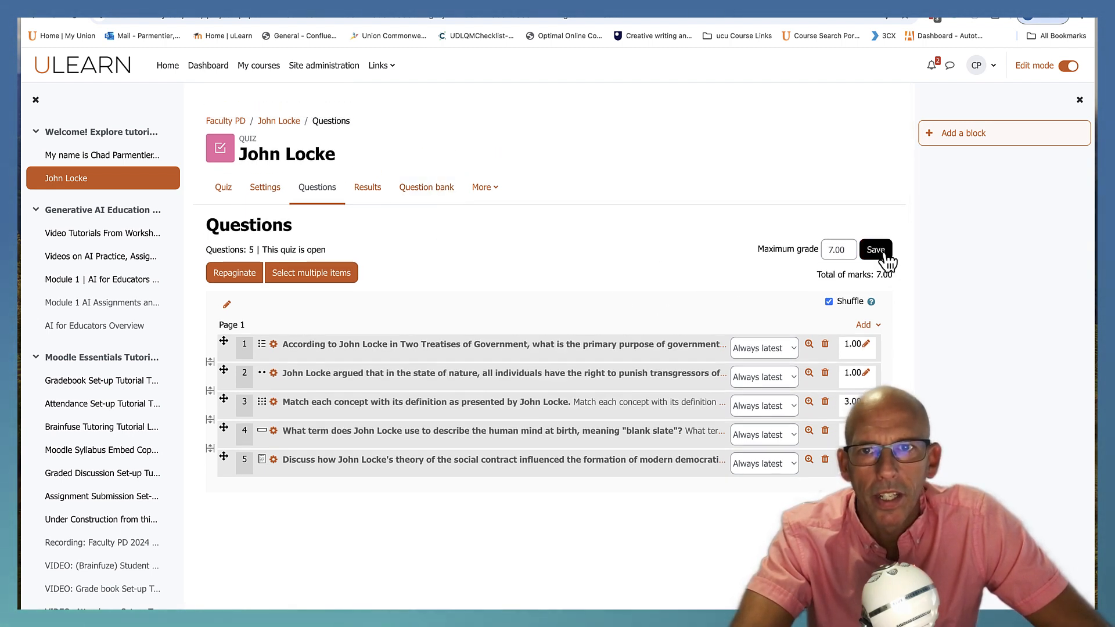
mouse_move(225, 121)
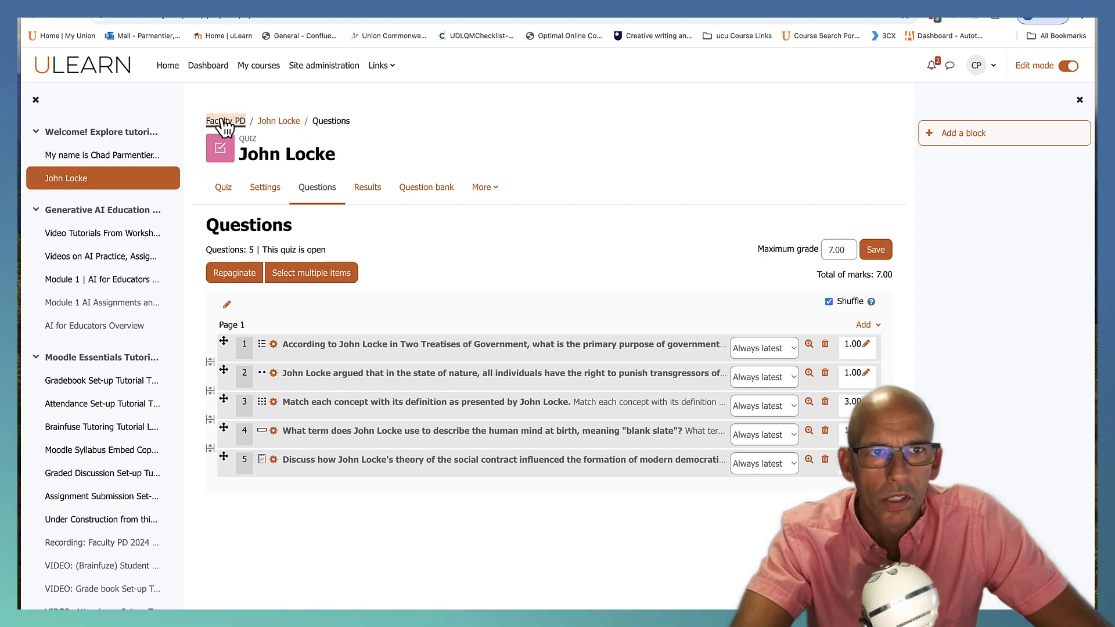
left_click(225, 120)
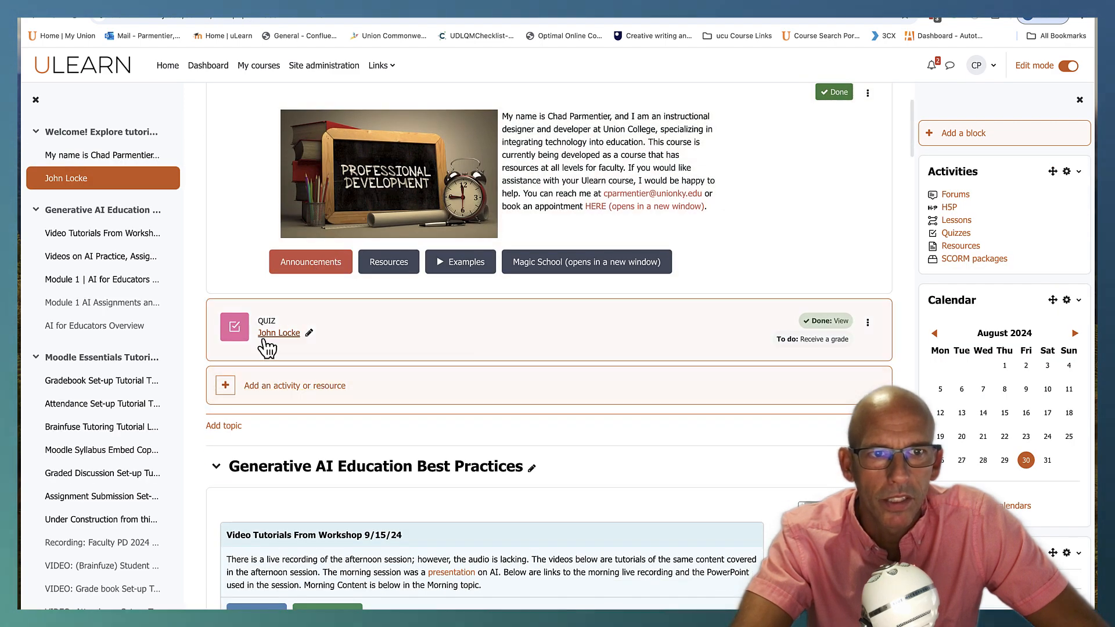
- Preview the John Locke quiz as students see it and scroll through all five unanswered questions
left_click(279, 333)
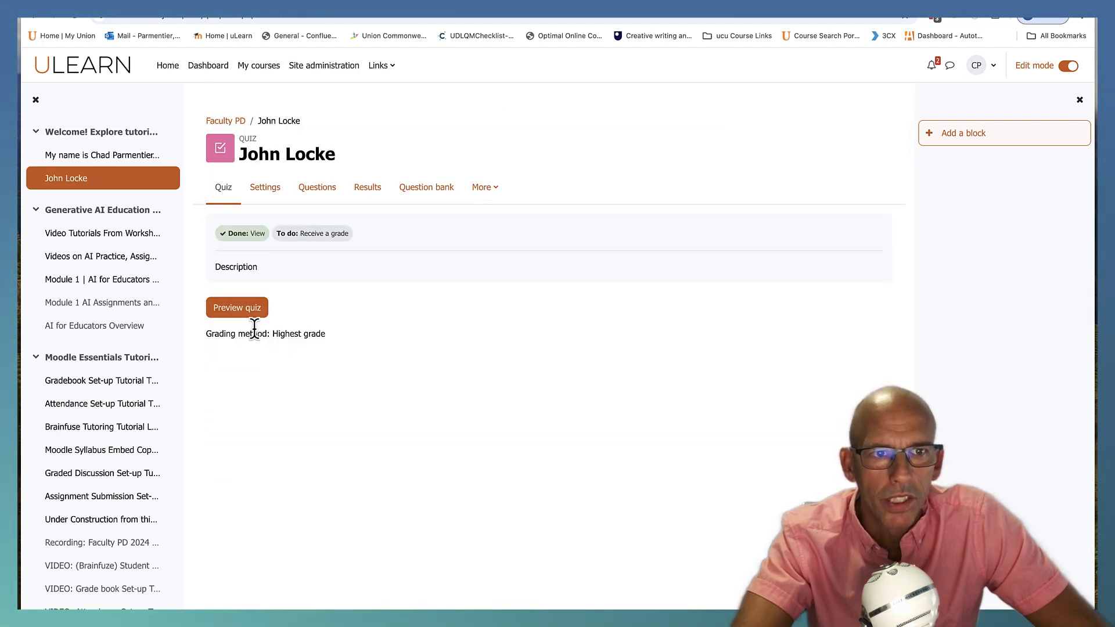
left_click(236, 306)
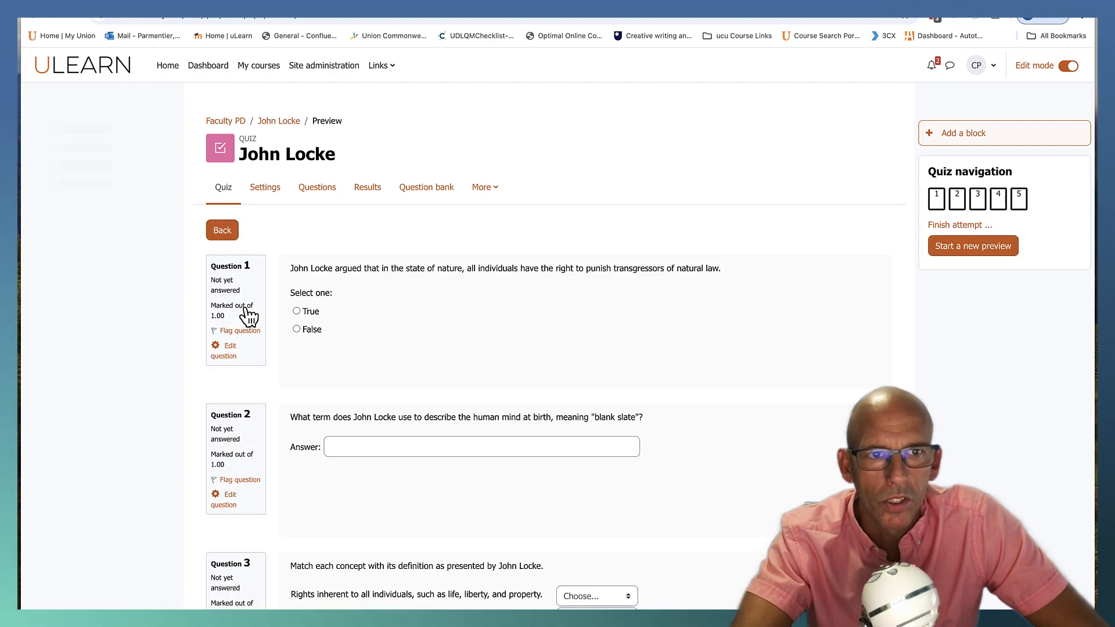
left_click(33, 100)
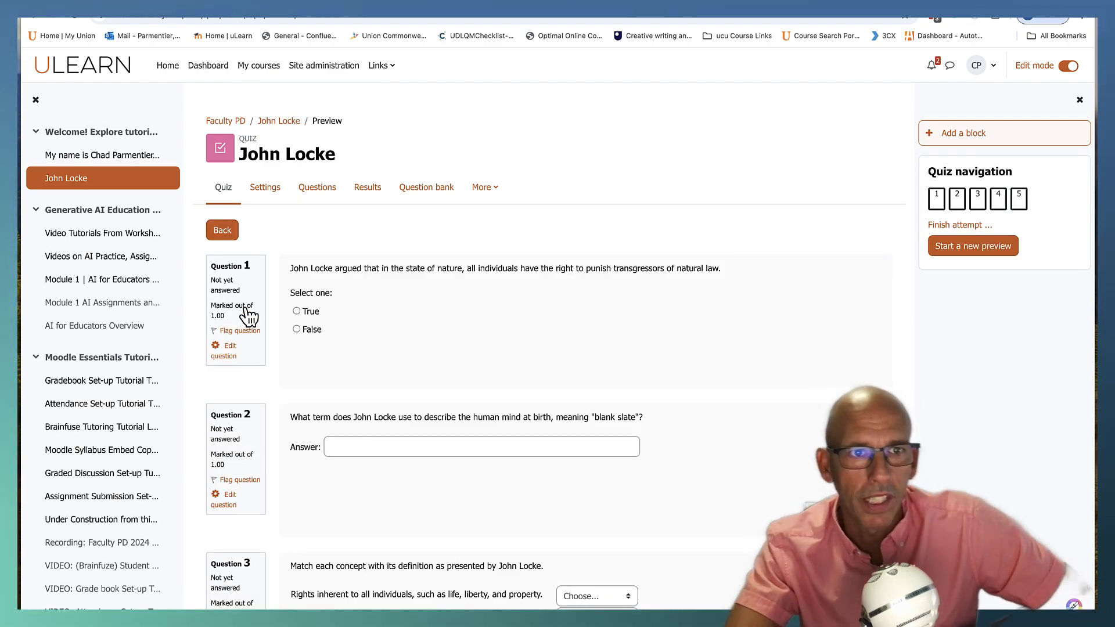
scroll("down", 3)
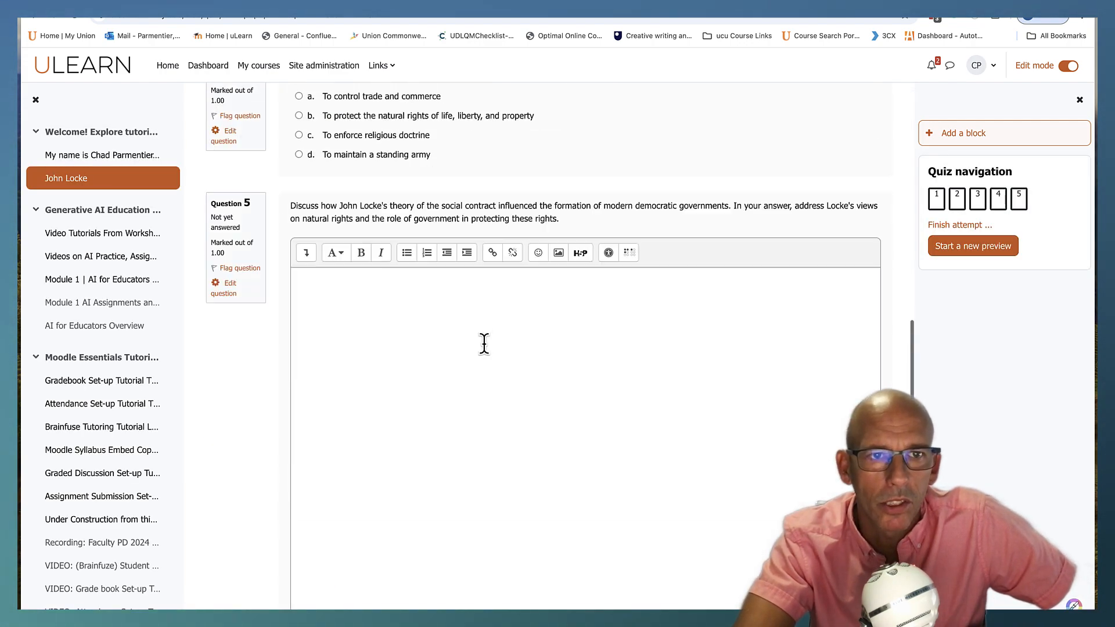
scroll("up", 3)
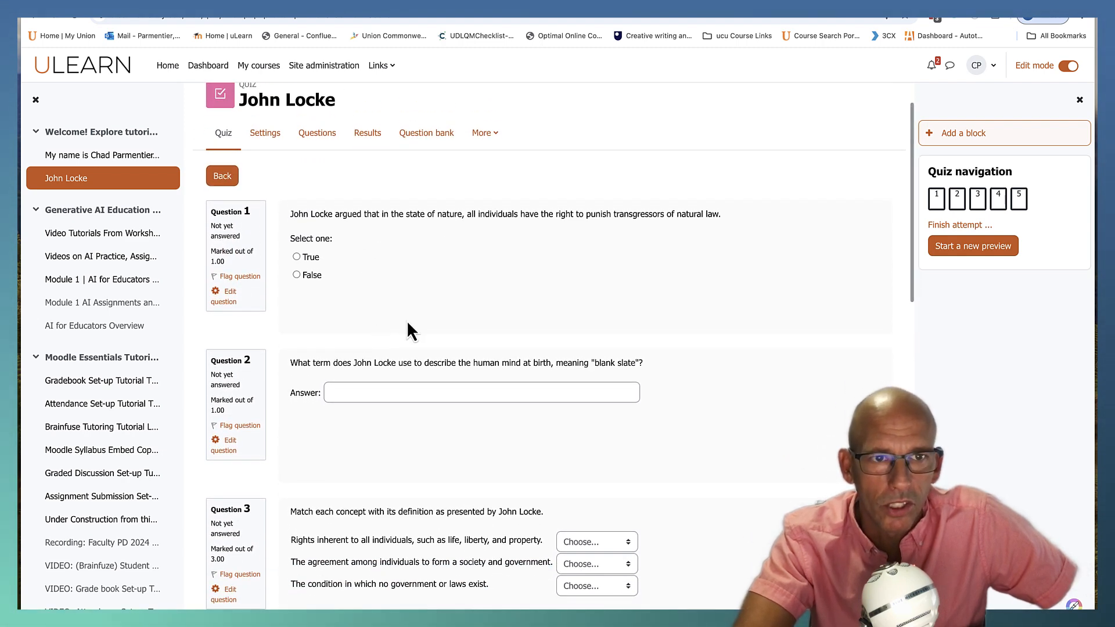
mouse_move(361, 274)
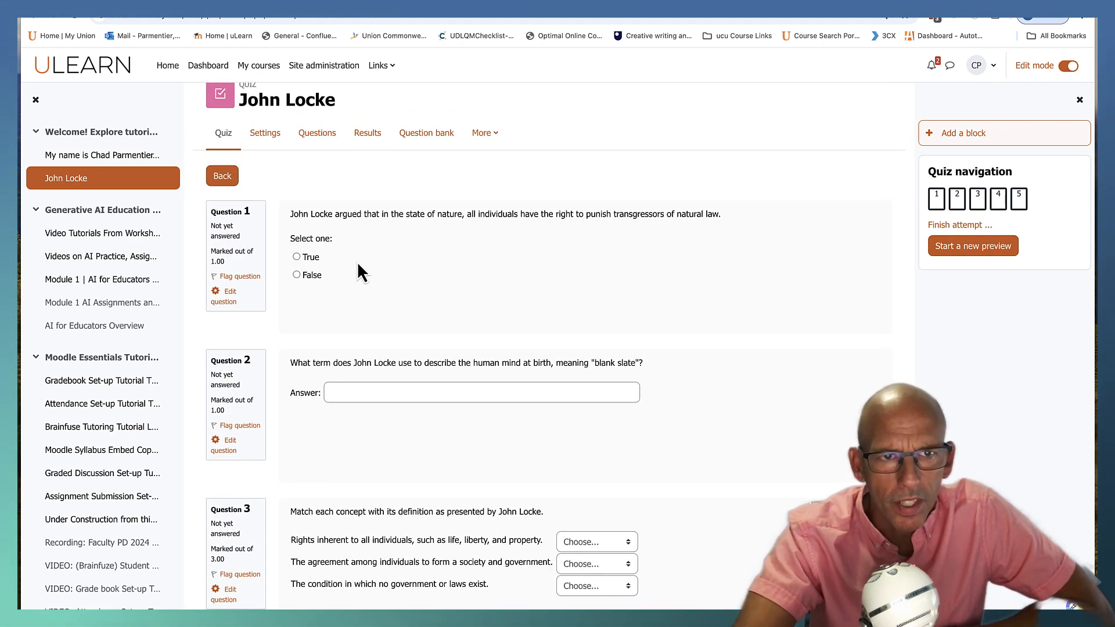
scroll("down", 3)
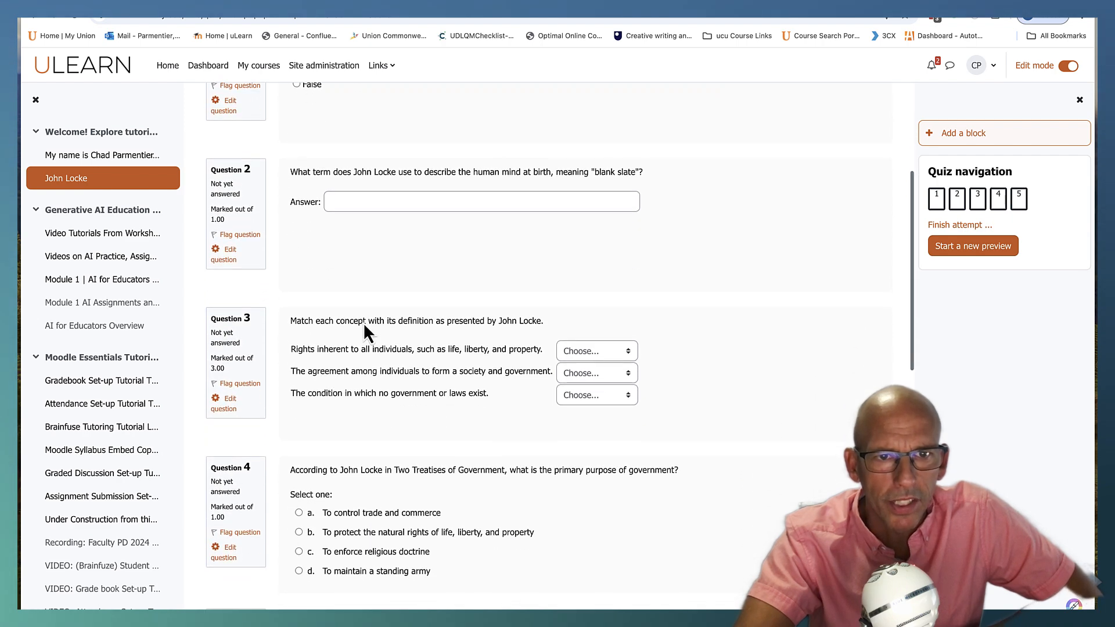
scroll("down", 3)
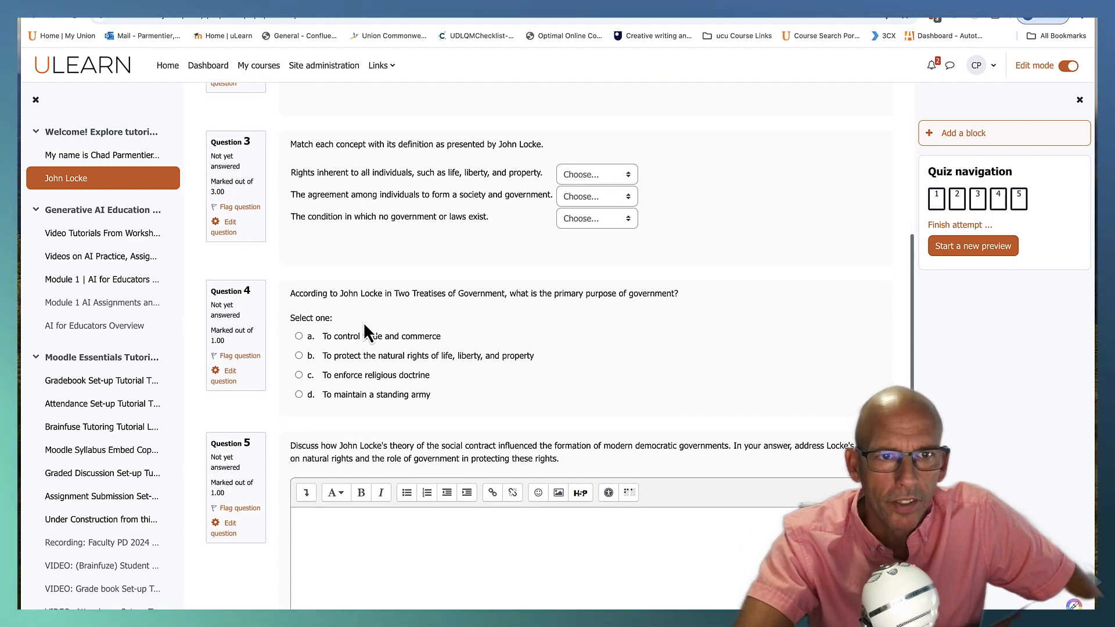
scroll("down", 3)
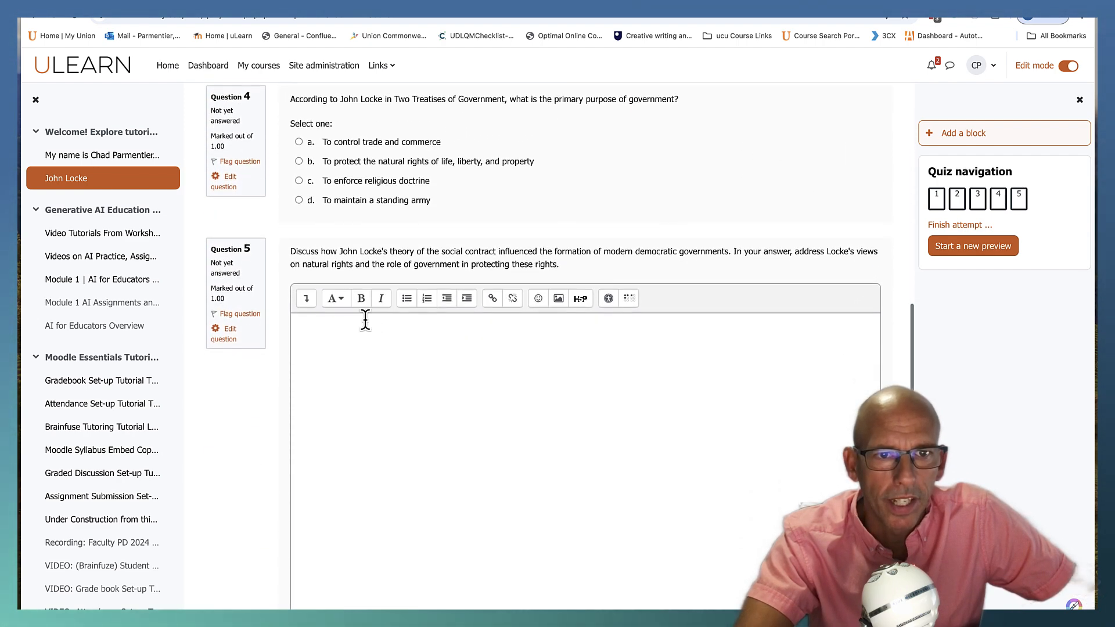
scroll("down", 3)
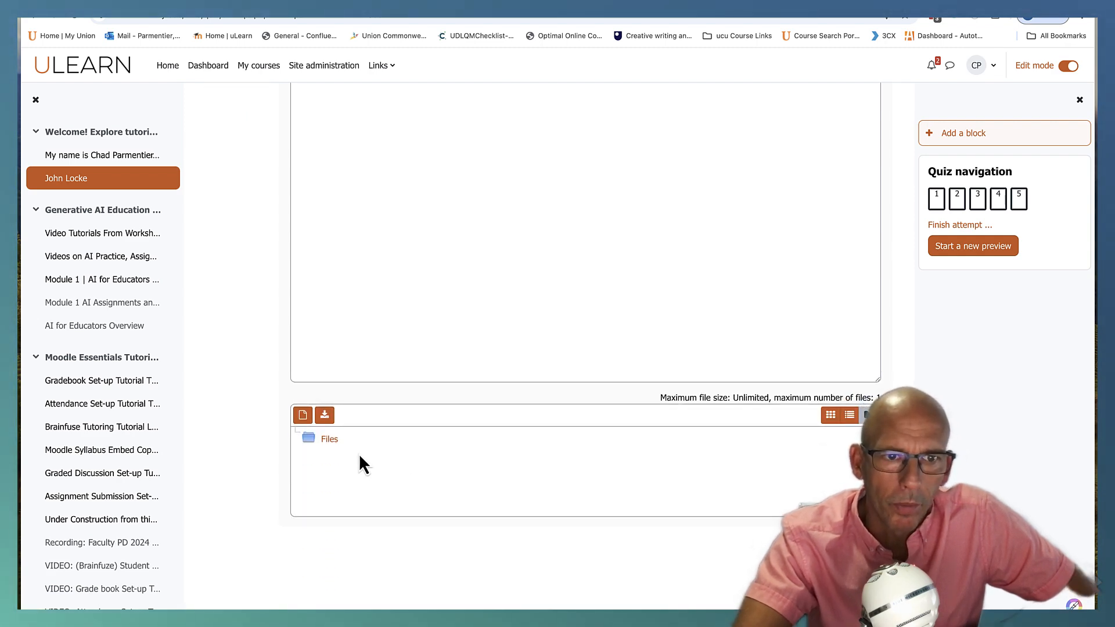
scroll("up", 3)
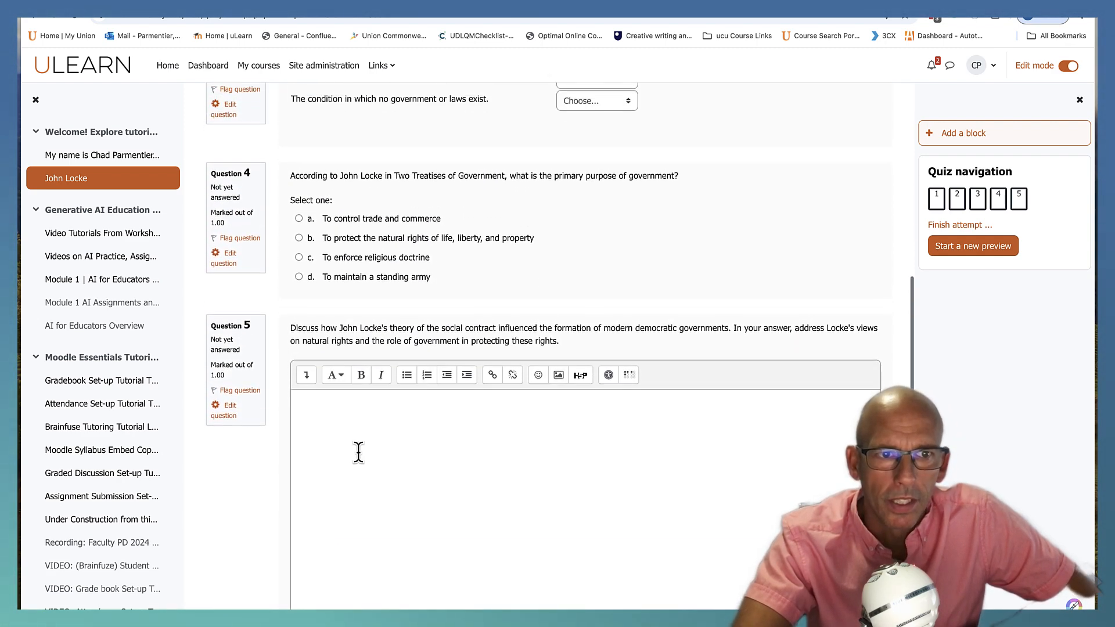
scroll("up", 3)
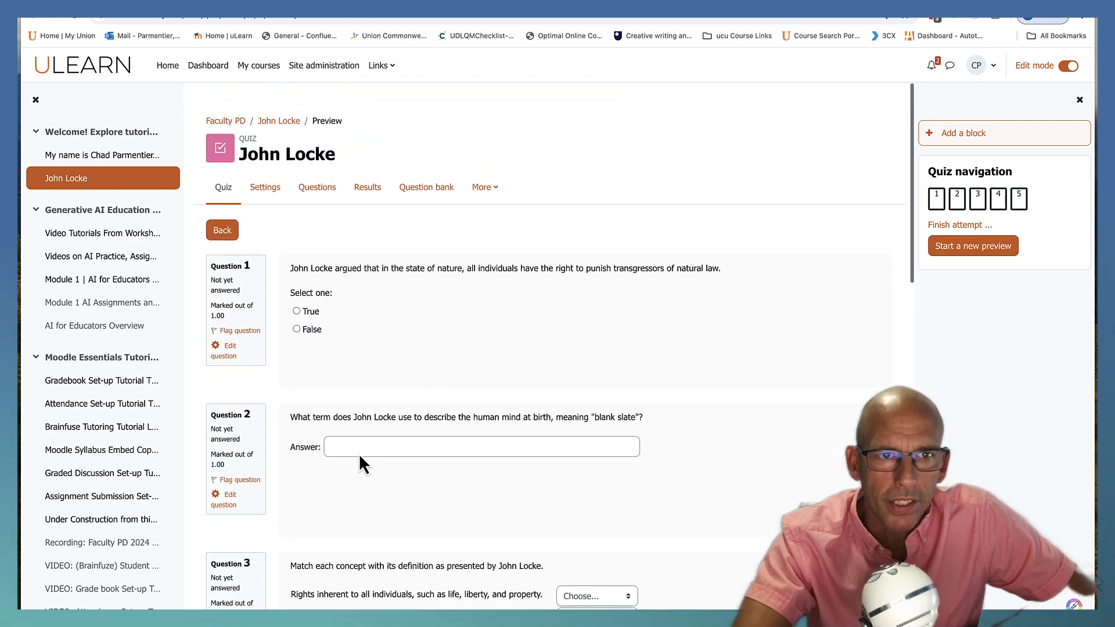
mouse_move(226, 125)
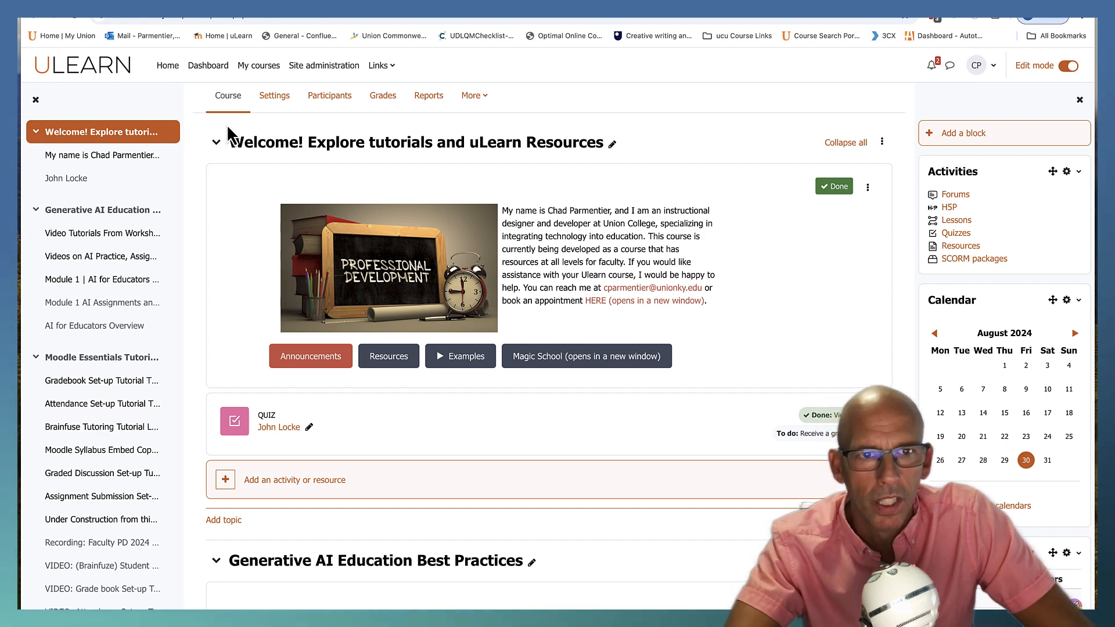
mouse_move(267, 141)
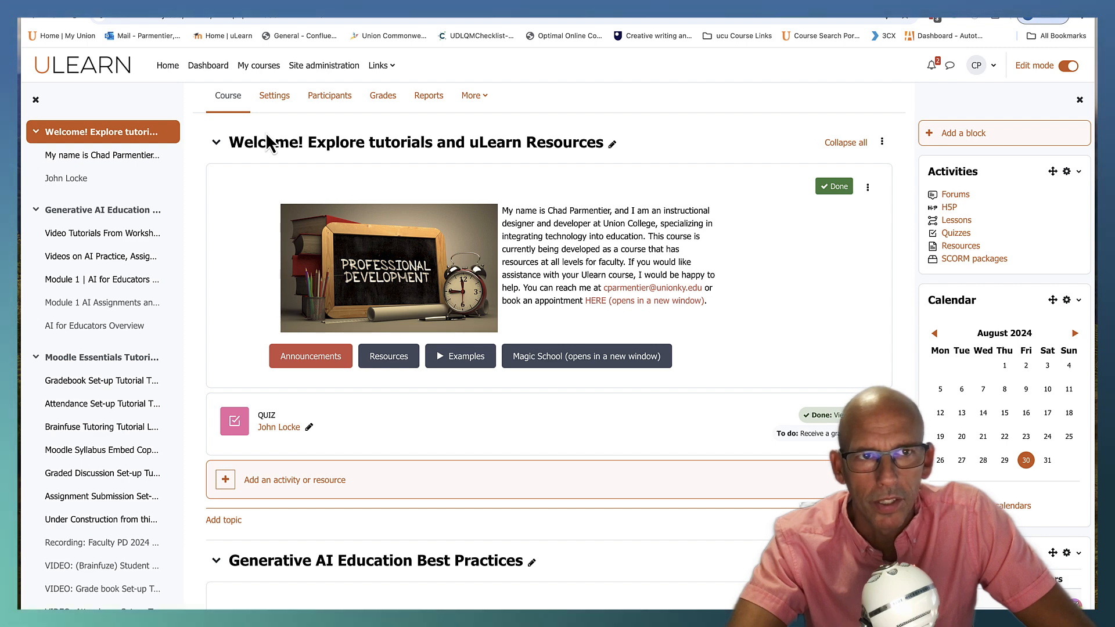
mouse_move(301, 141)
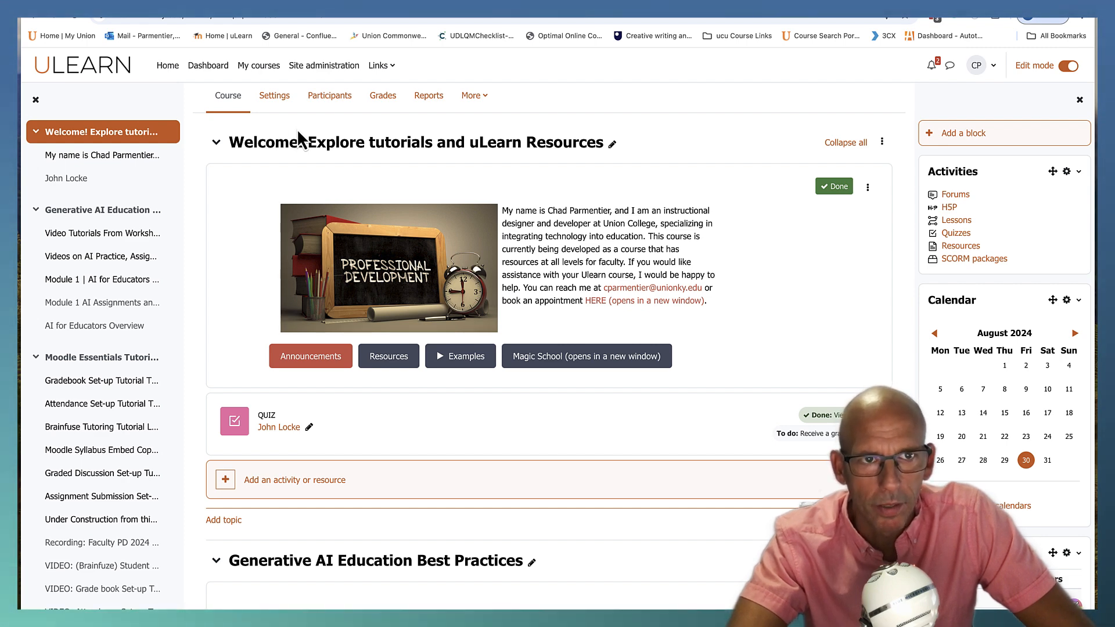